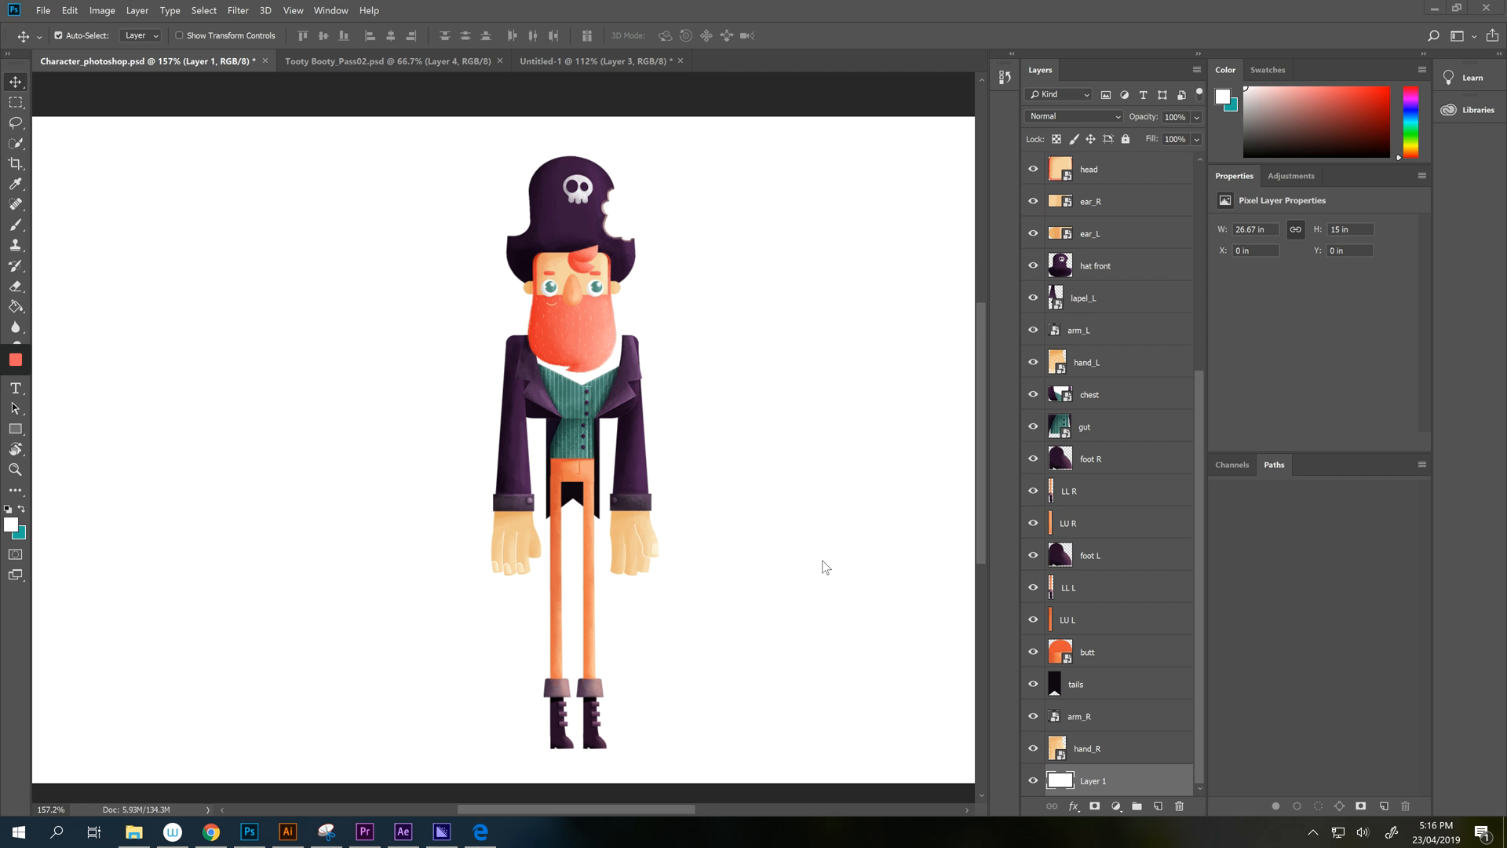
pyautogui.moveTo(630, 73)
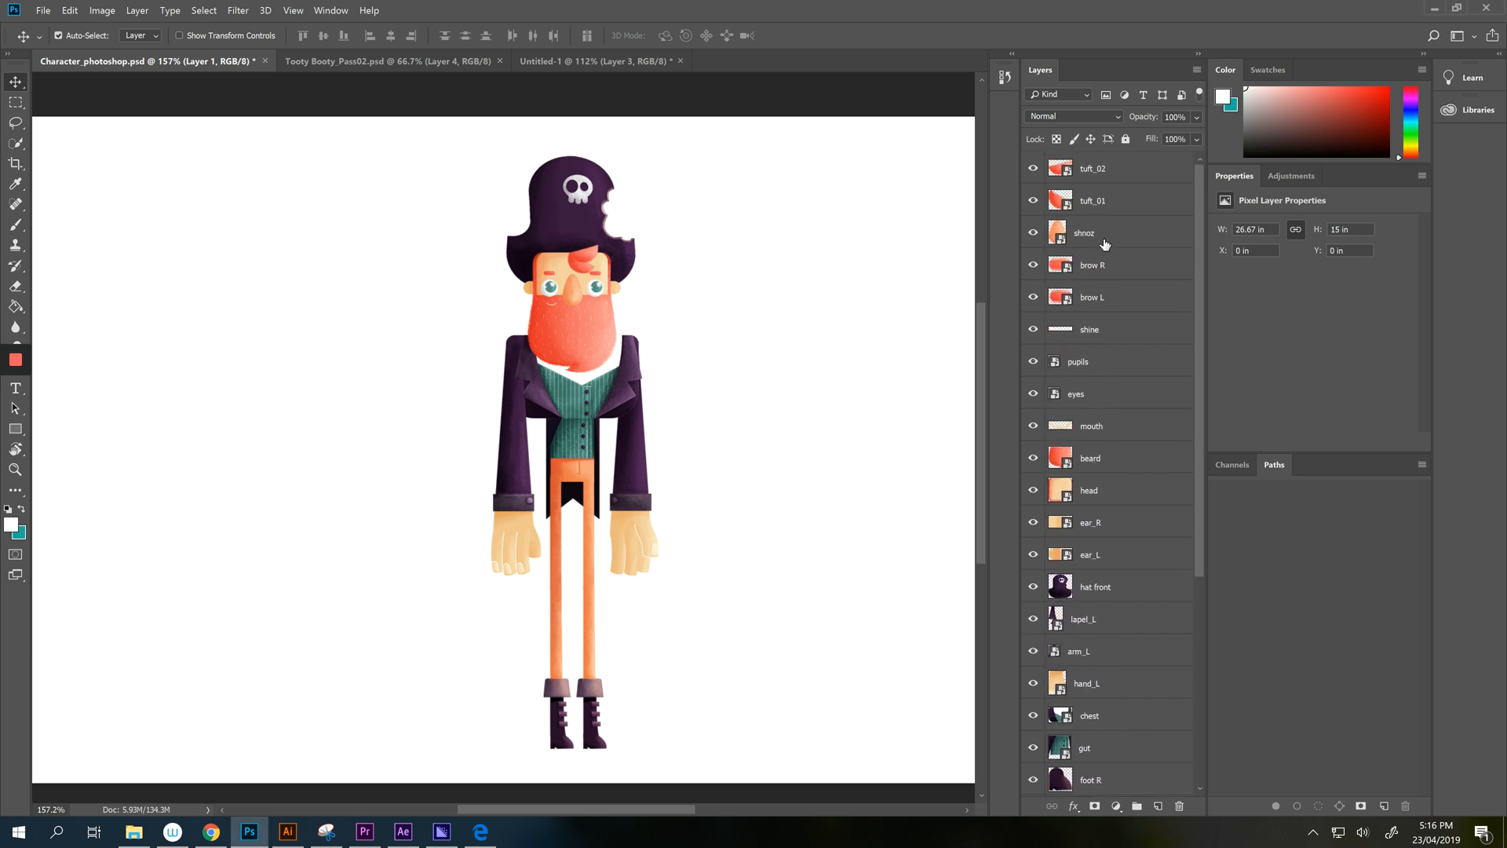
# Select the part layers down to hand_R and merge them into the tuft_02 layer.
pyautogui.scroll(-3)
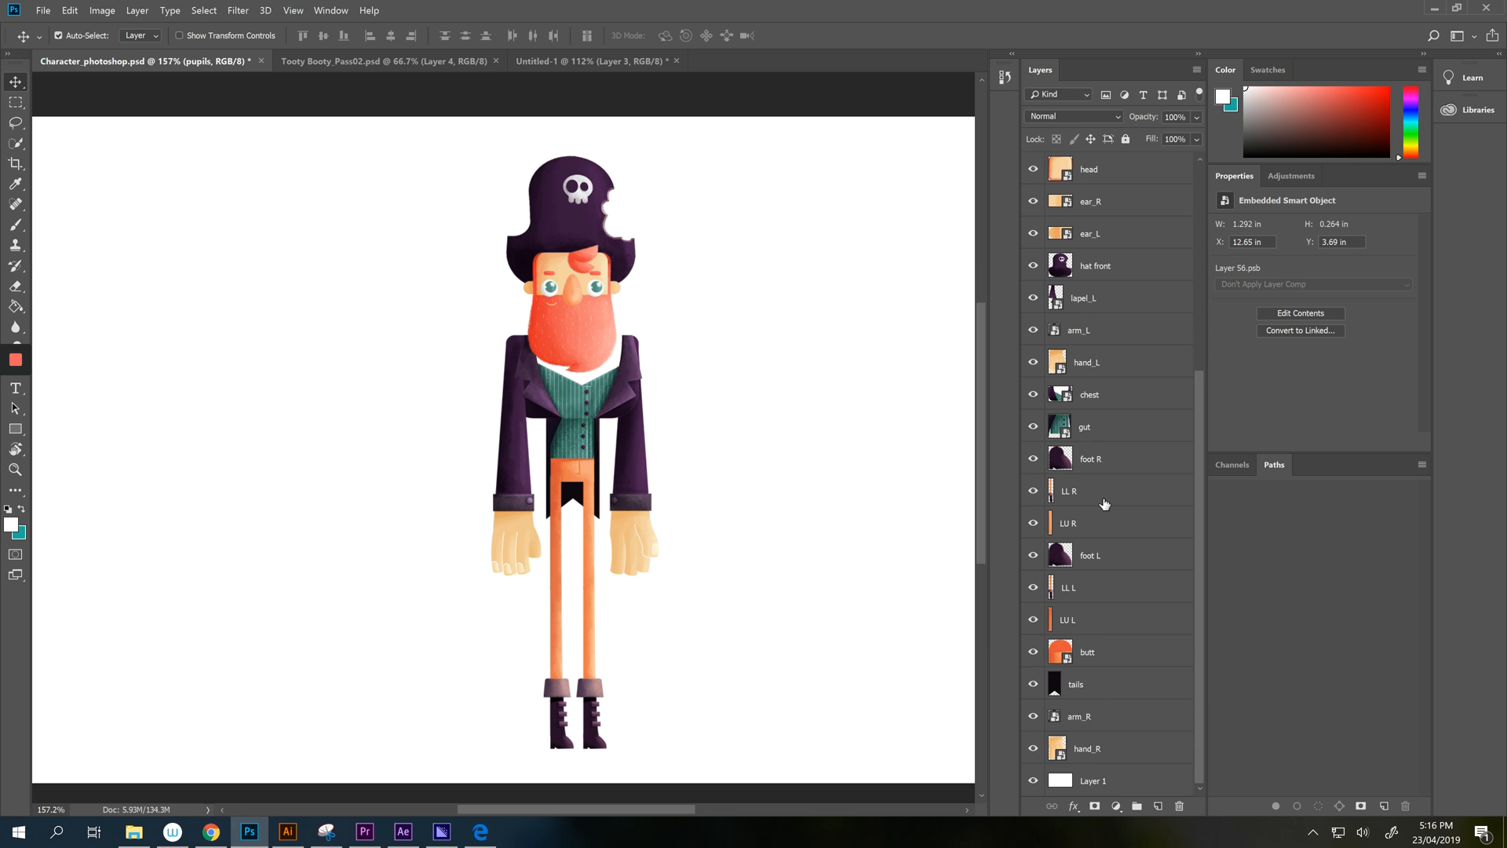
pyautogui.click(1087, 651)
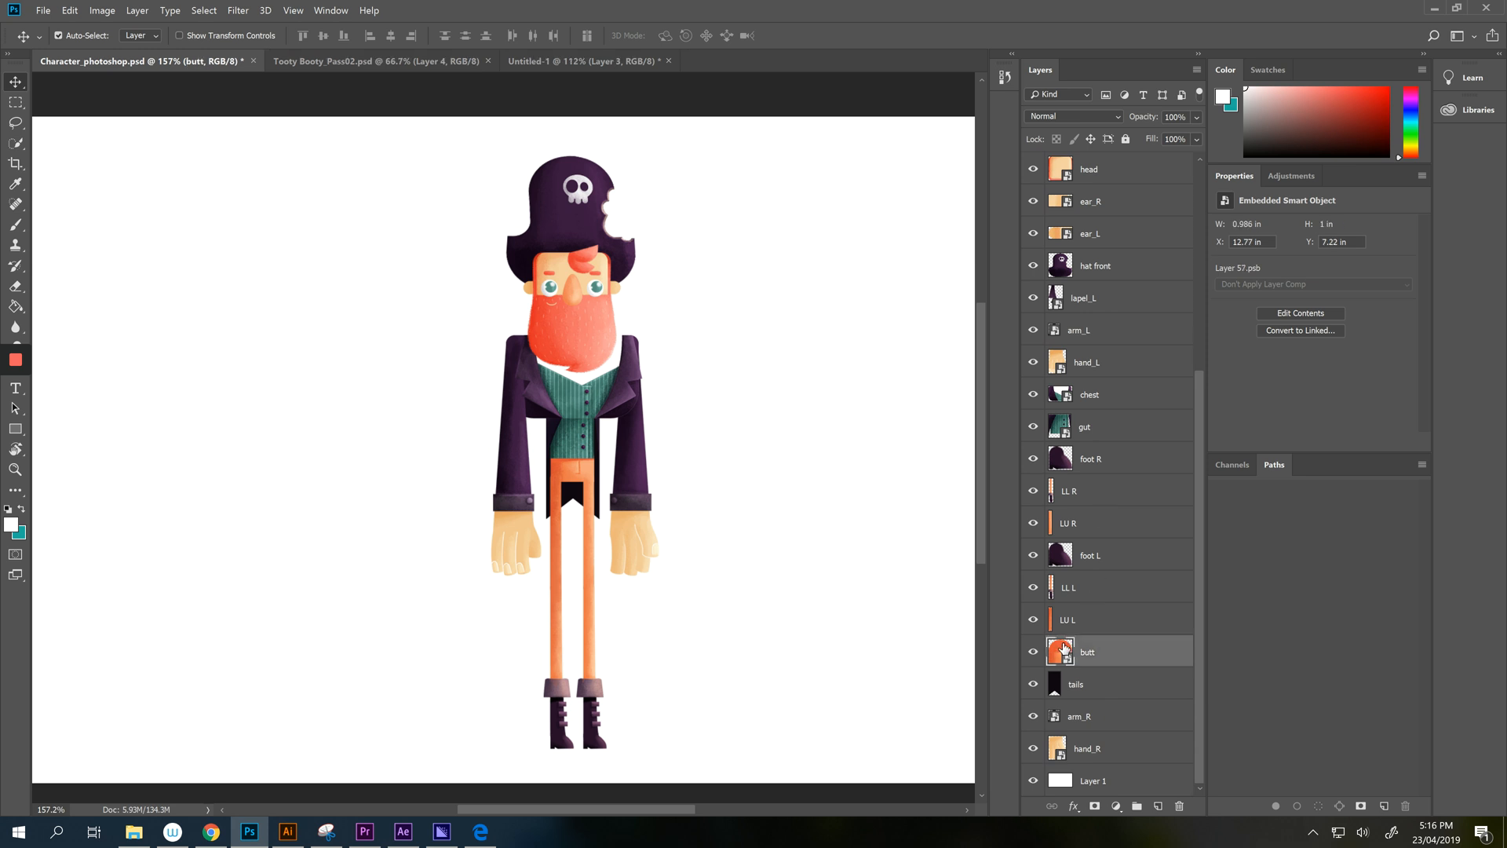
pyautogui.moveTo(1046, 586)
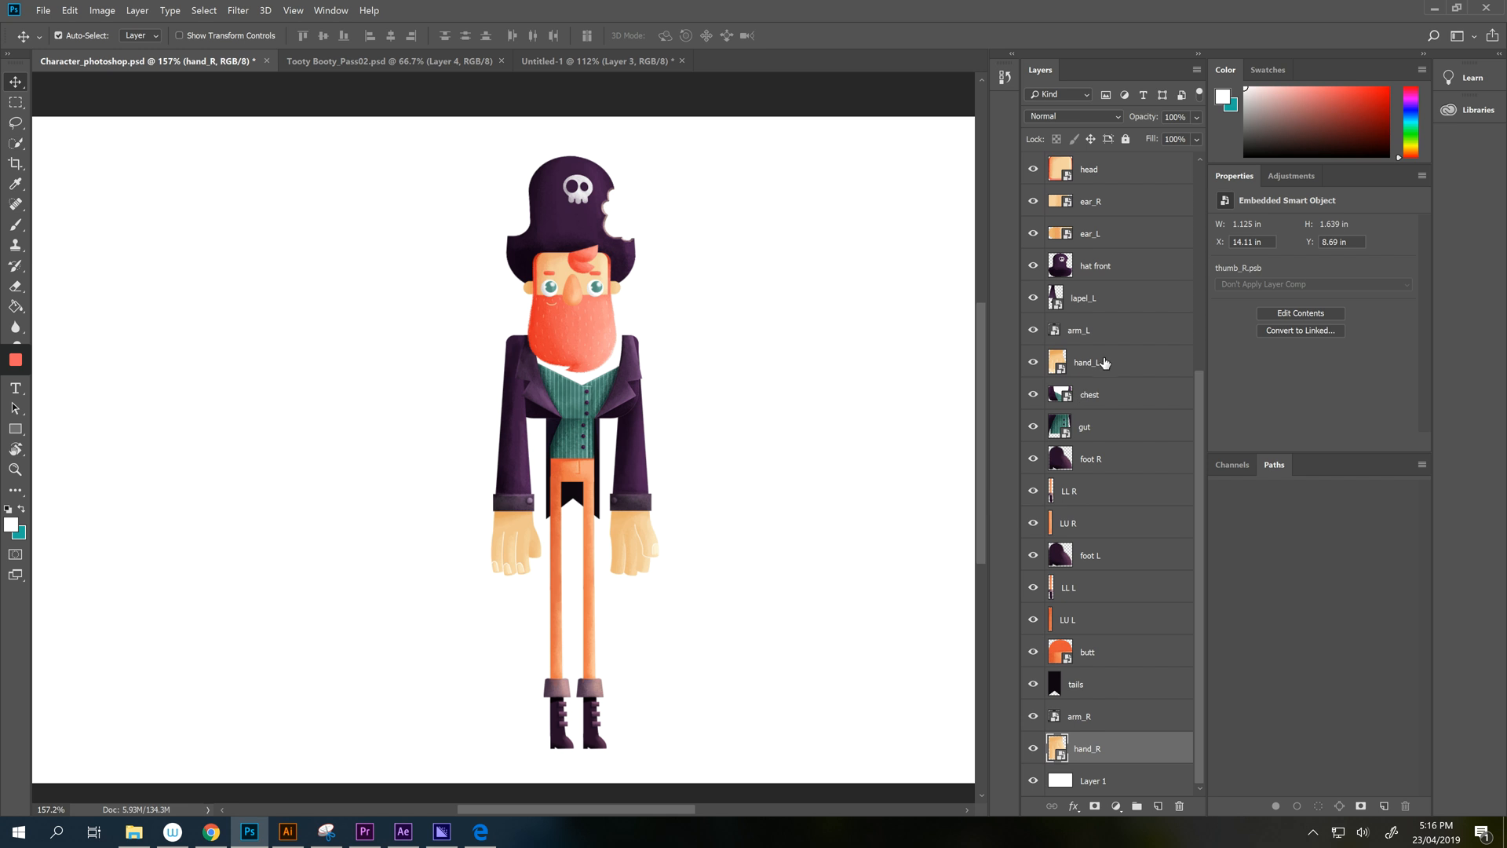
pyautogui.rightClick(1088, 169)
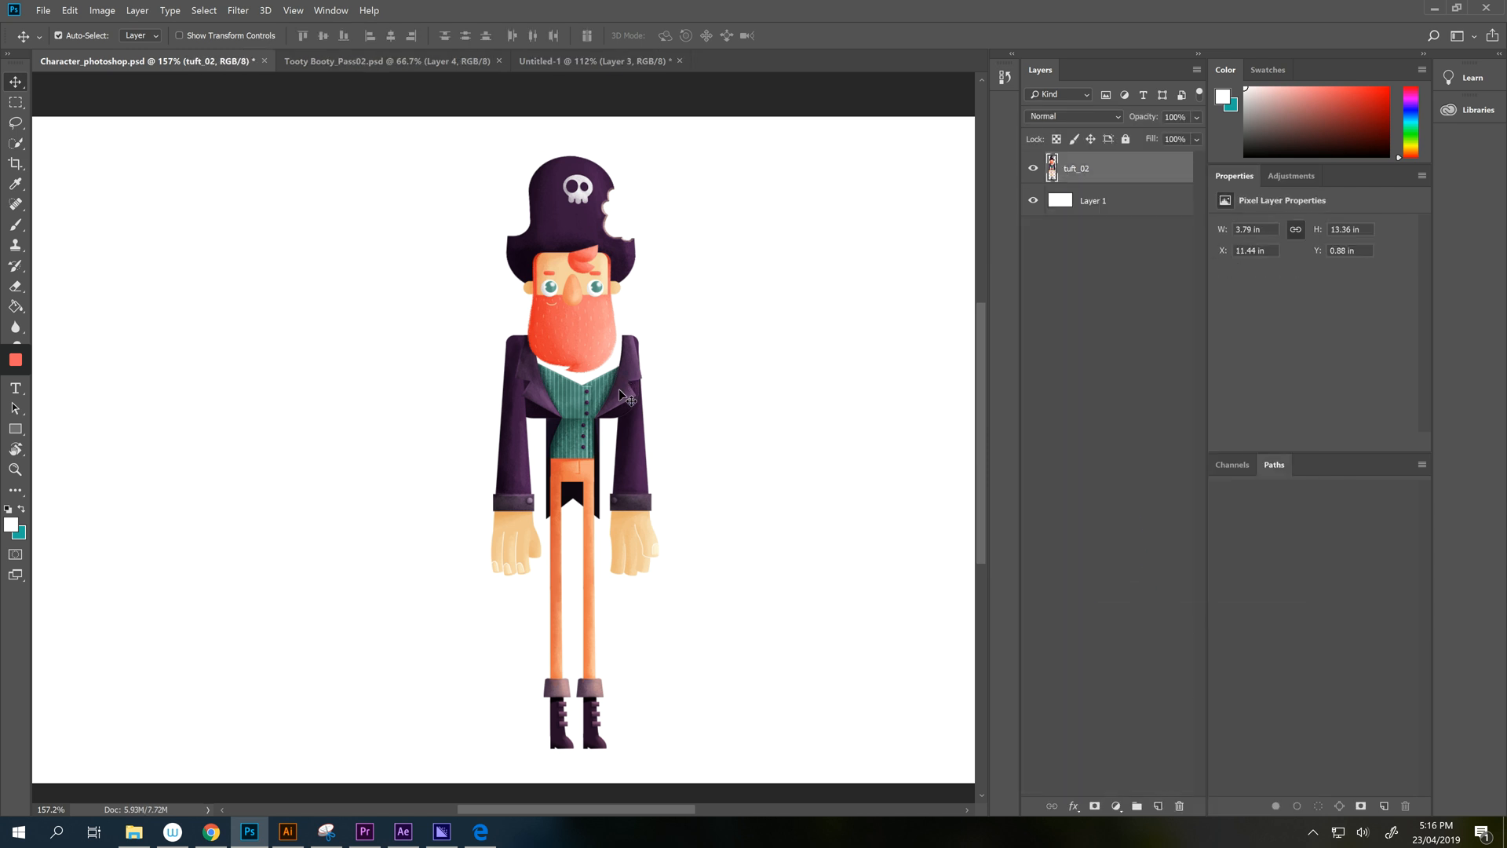
# Lasso the left arm and hand on the merged tuft_02 layer and cut it to Layer 2.
pyautogui.moveTo(625, 394); pyautogui.dragTo(613, 363)
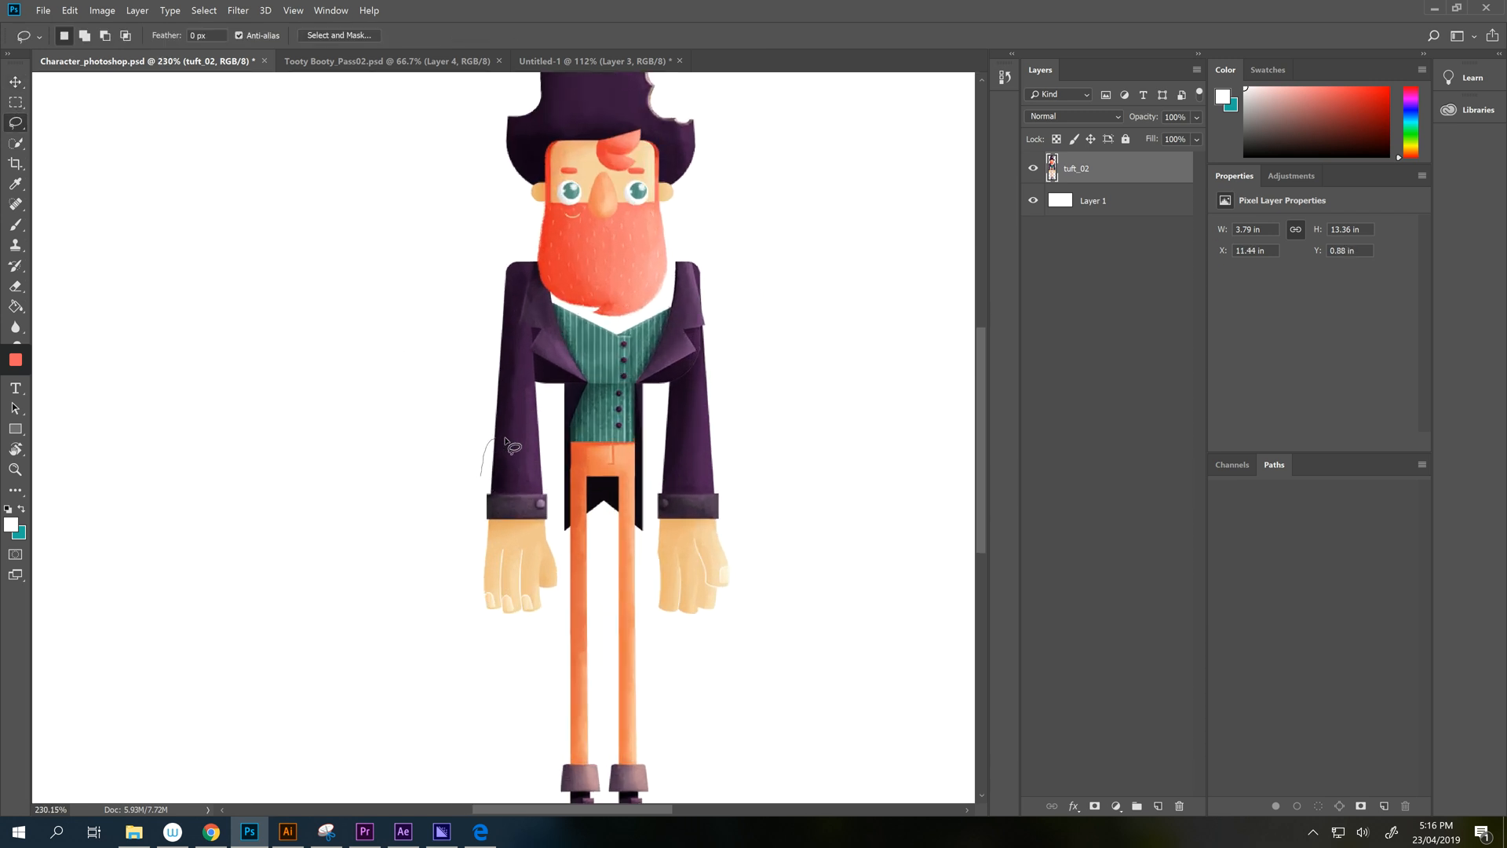
pyautogui.moveTo(504, 442); pyautogui.dragTo(569, 620)
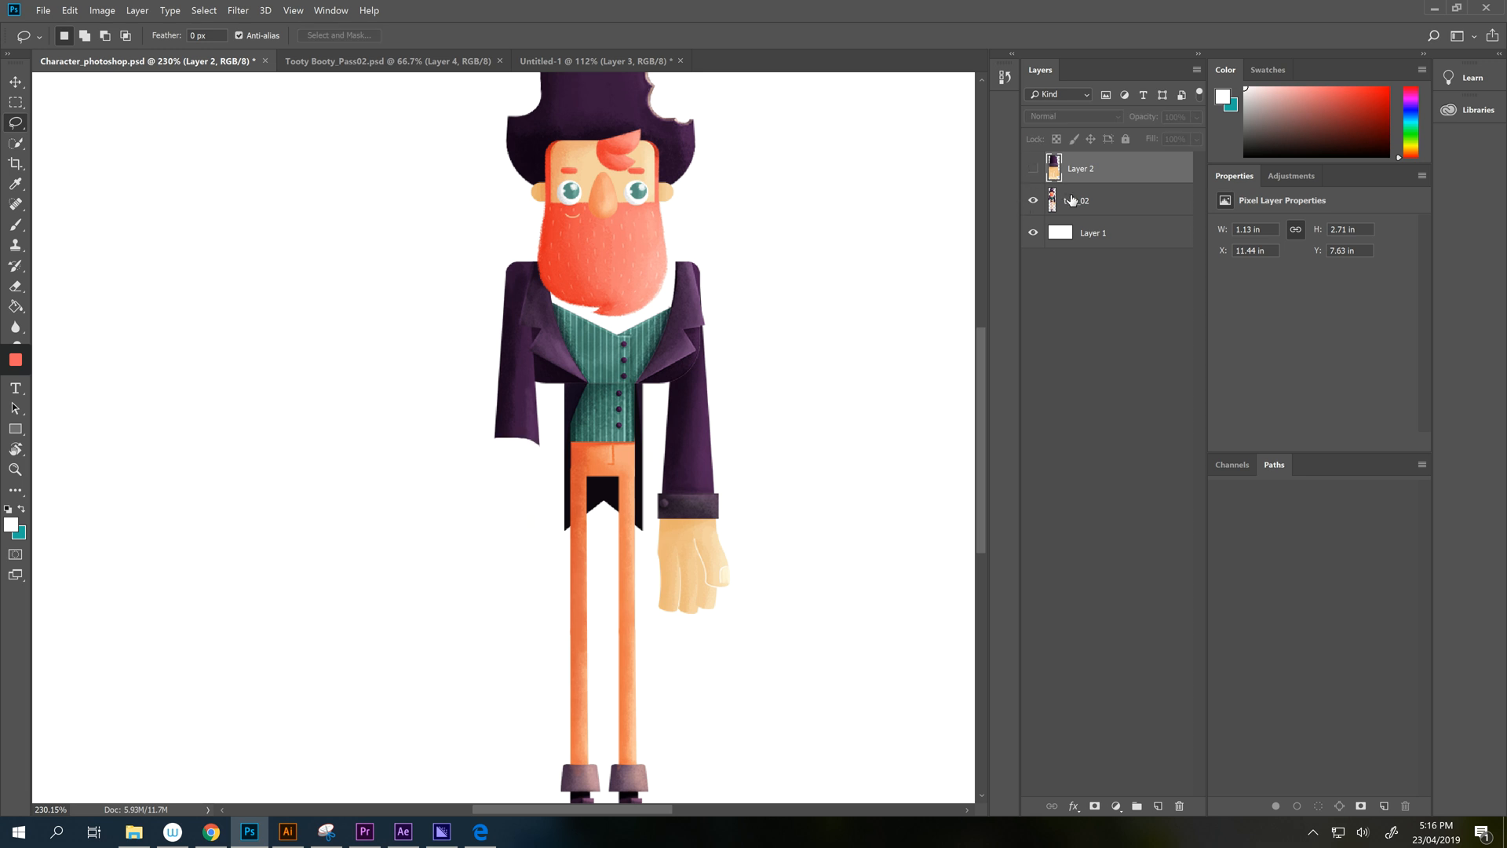
pyautogui.click(1105, 200)
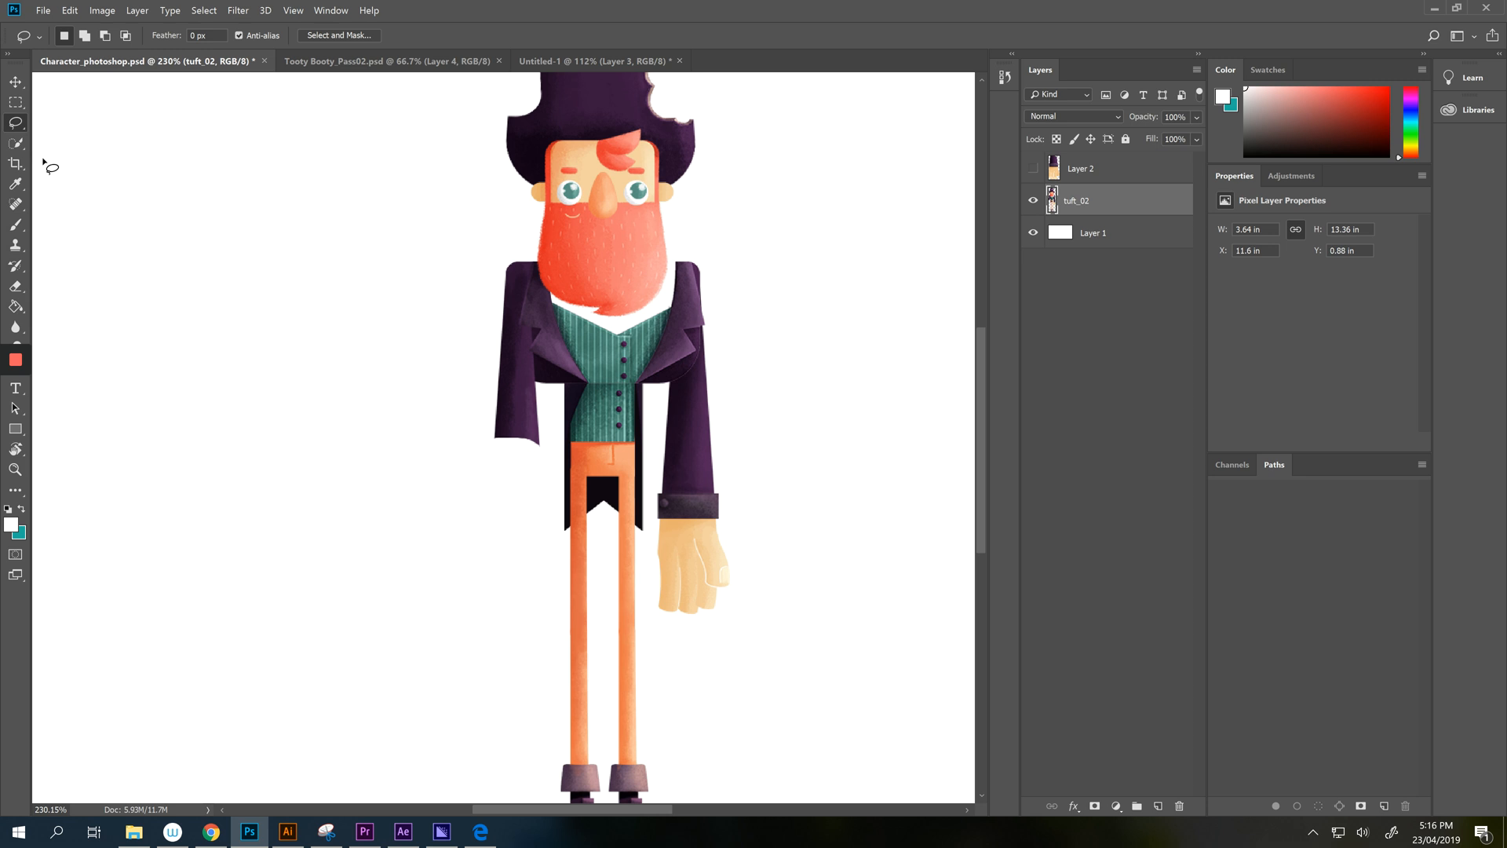
pyautogui.moveTo(507, 34)
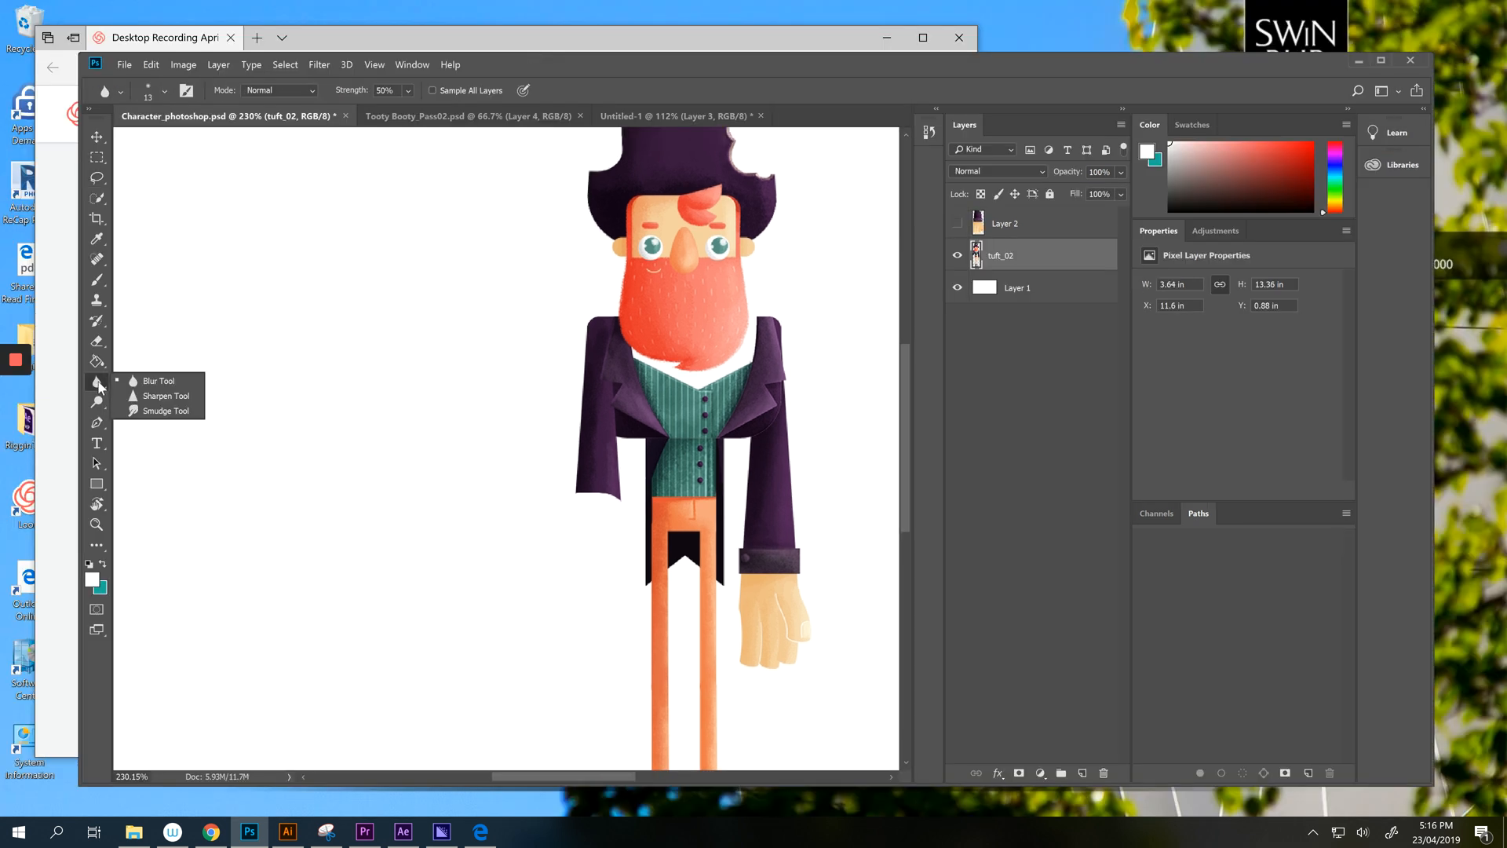
# Smudge the coat edge at the cut shoulder and discard the trial arm rotation.
pyautogui.click(166, 410)
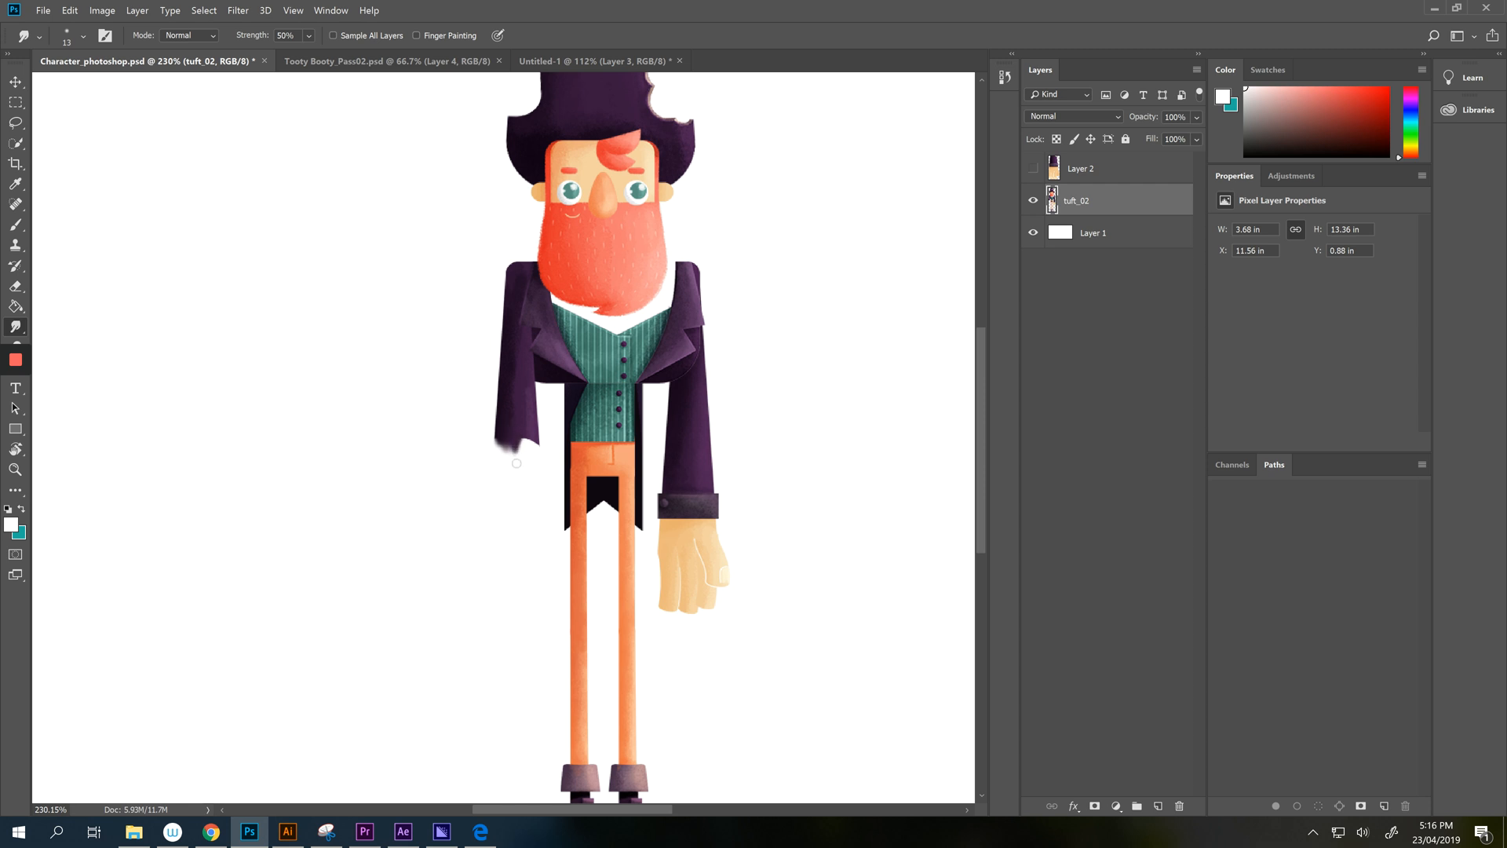
pyautogui.moveTo(516, 463); pyautogui.dragTo(535, 429)
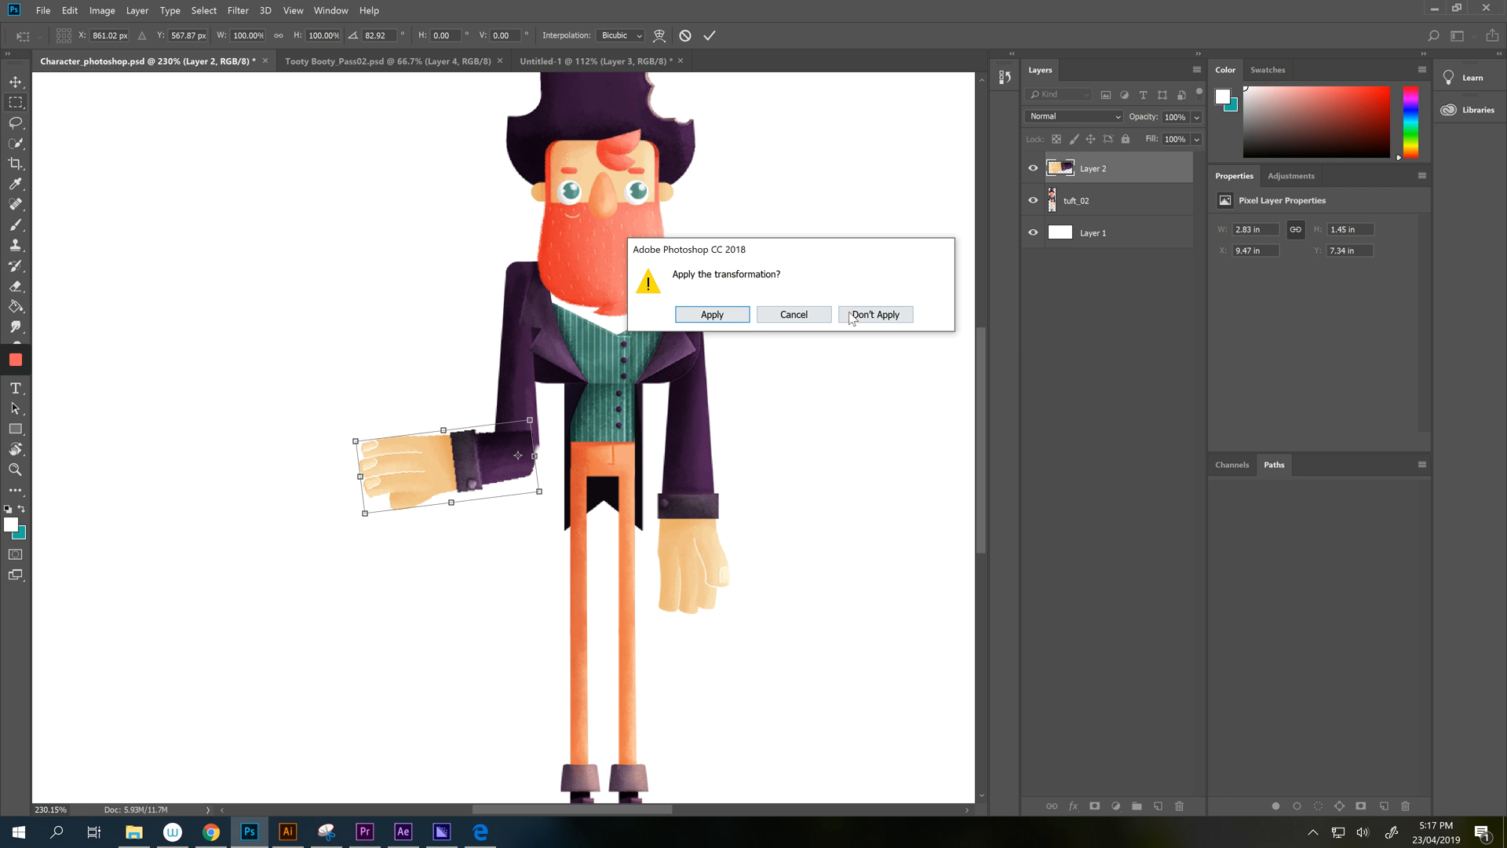
pyautogui.moveTo(833, 325)
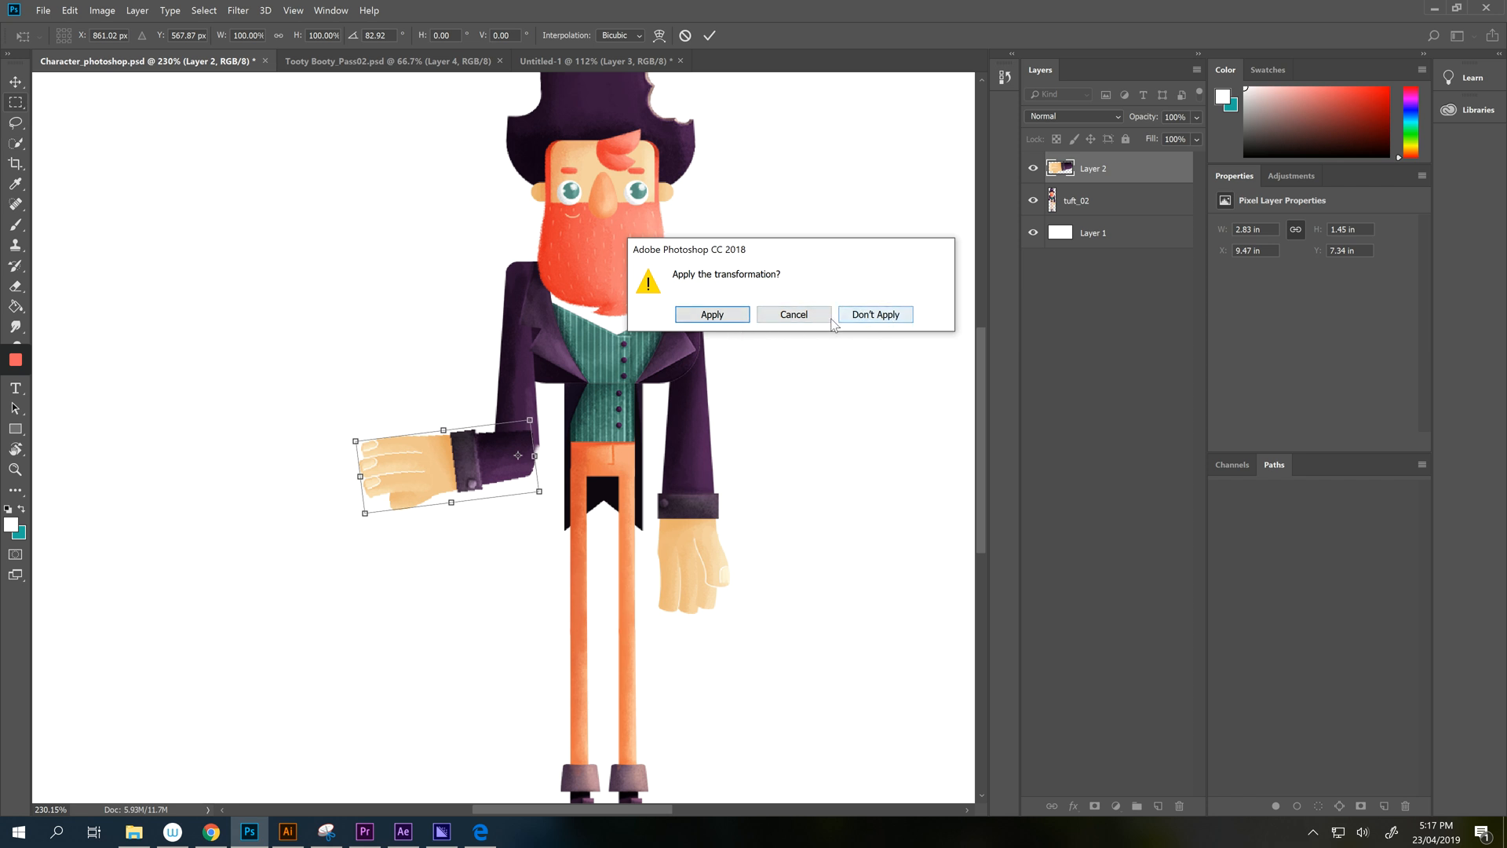
pyautogui.click(873, 314)
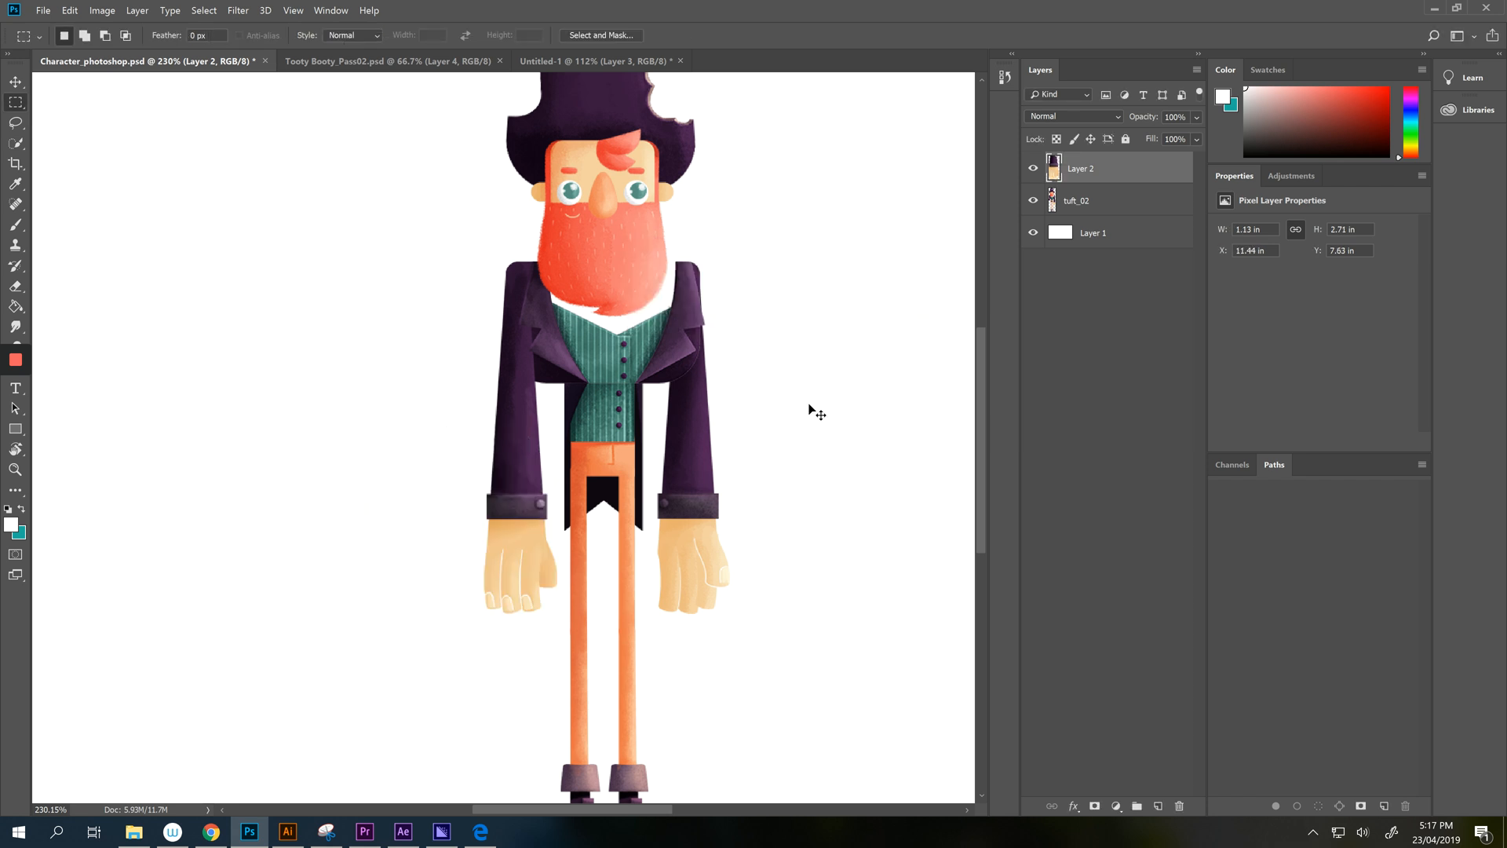
pyautogui.moveTo(812, 351)
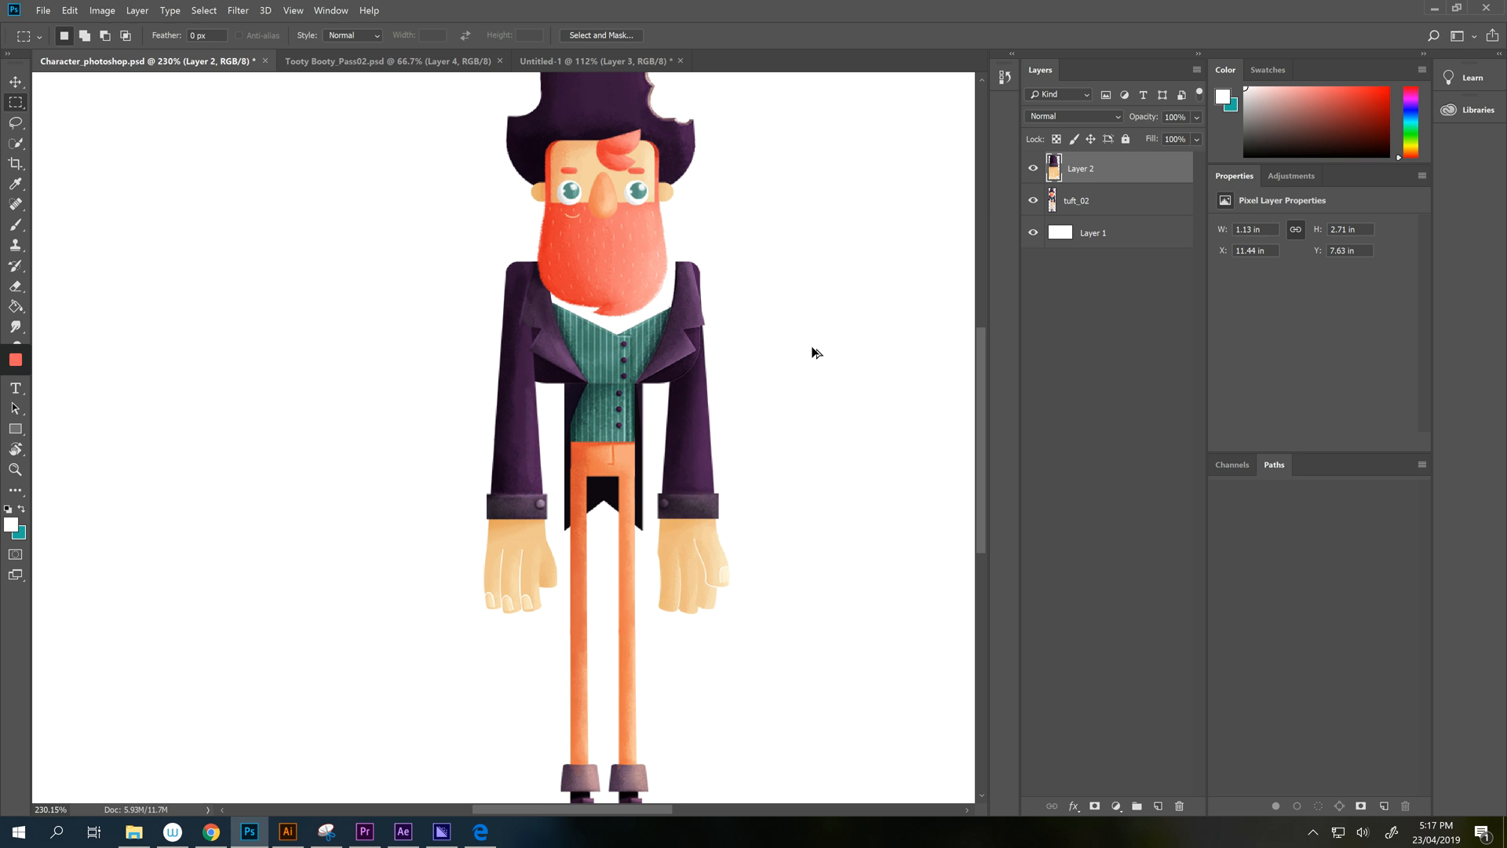
pyautogui.moveTo(541, 125)
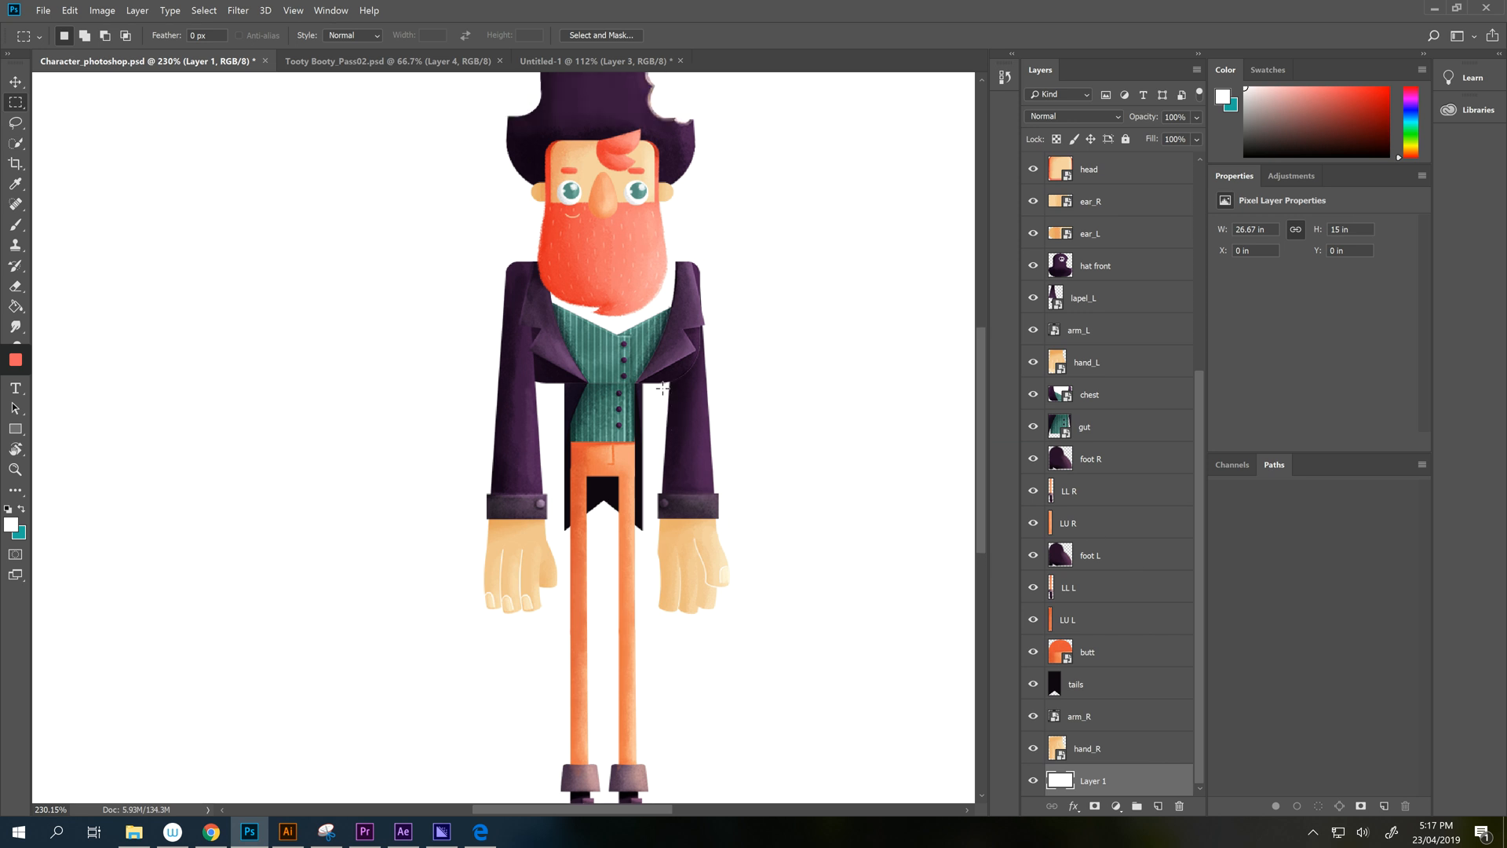
pyautogui.moveTo(480, 399)
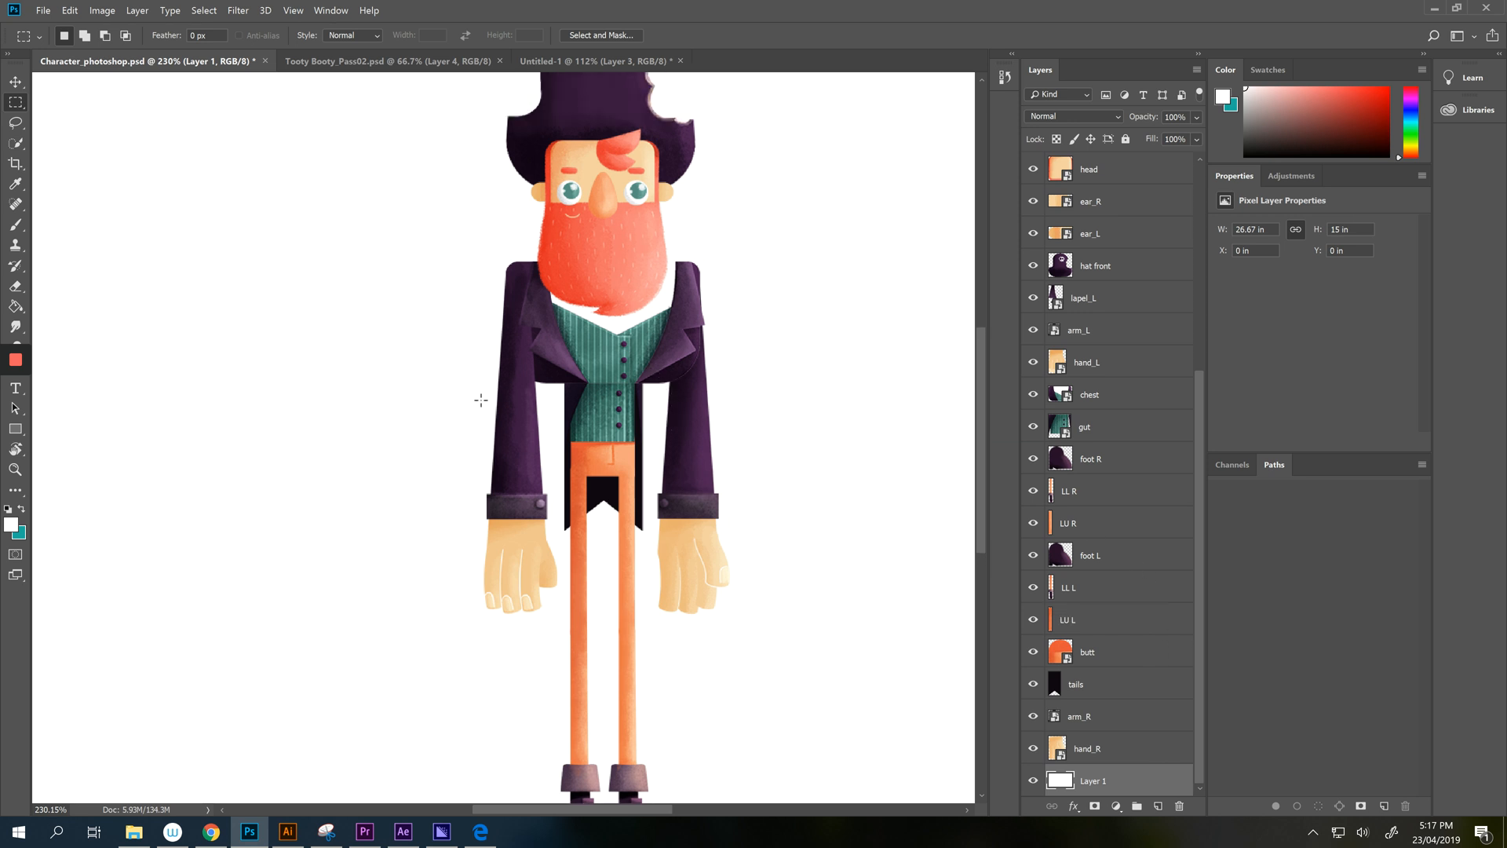
pyautogui.moveTo(389, 60)
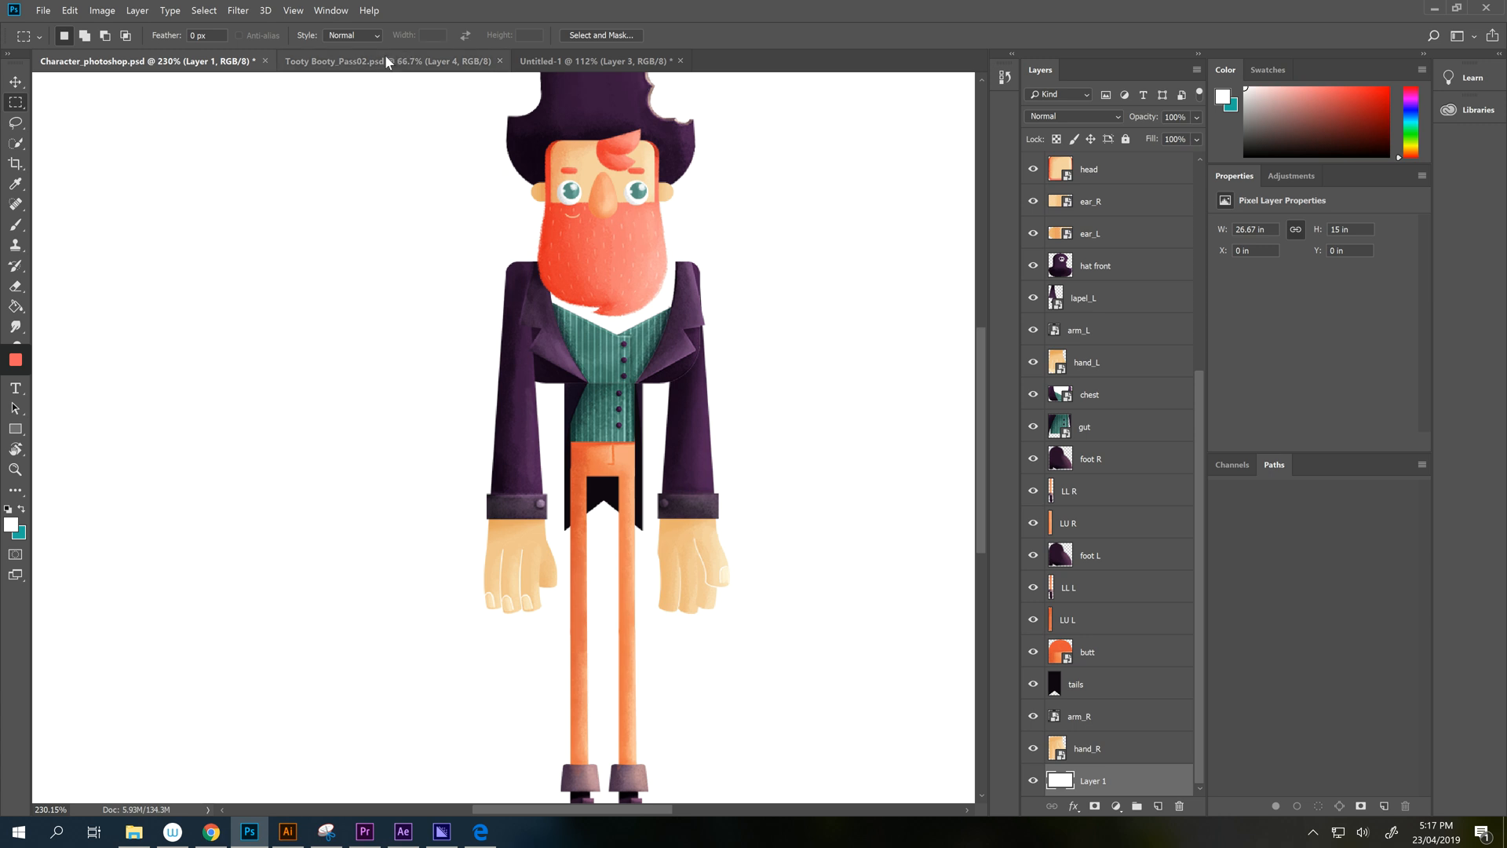
# Make the Untitled-1 horned-creature sketch the active document.
pyautogui.click(595, 60)
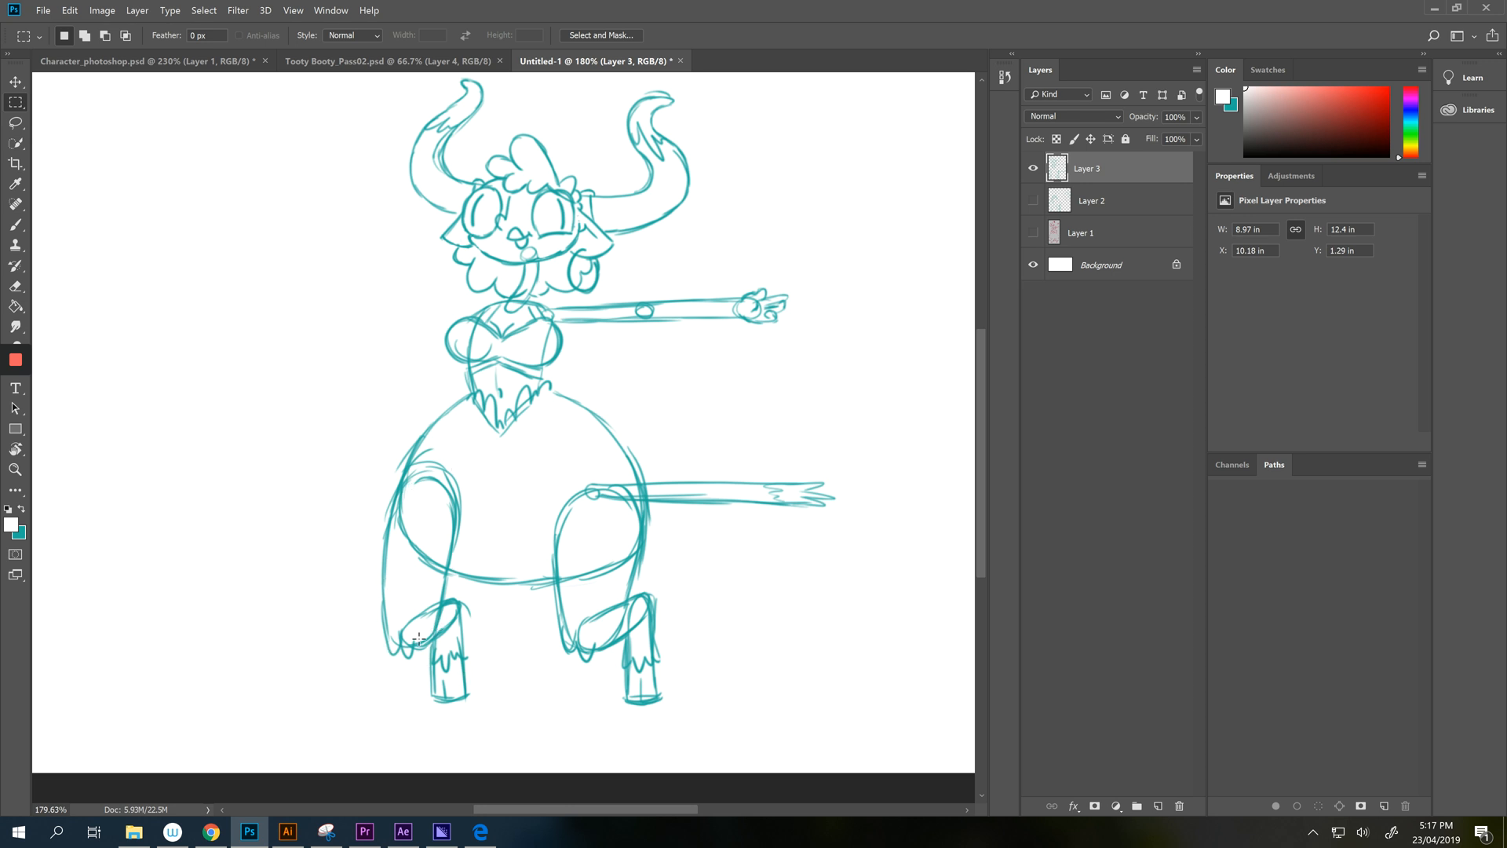
pyautogui.moveTo(463, 609)
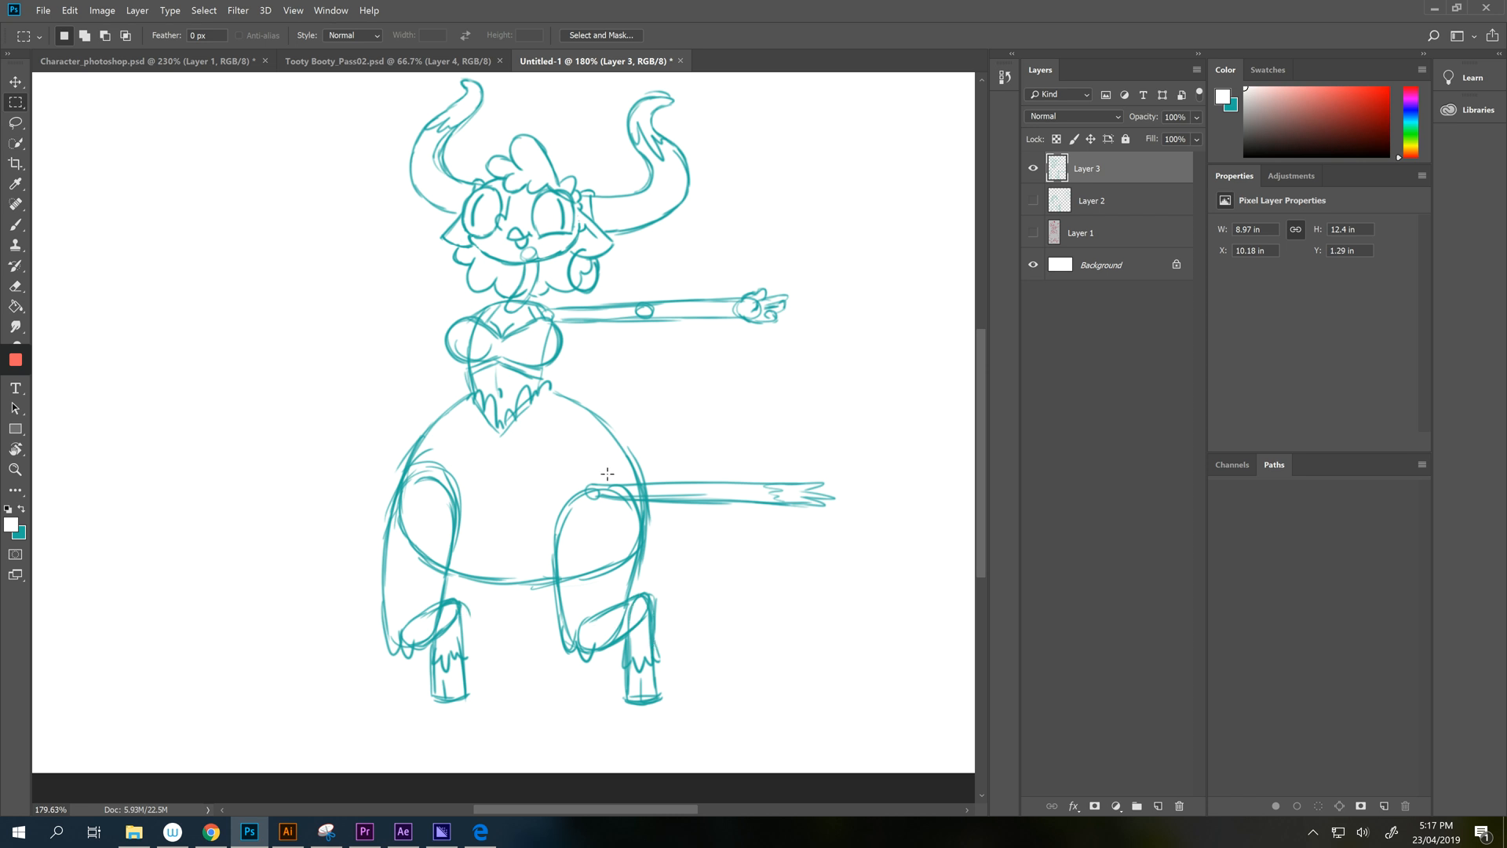
pyautogui.moveTo(658, 485)
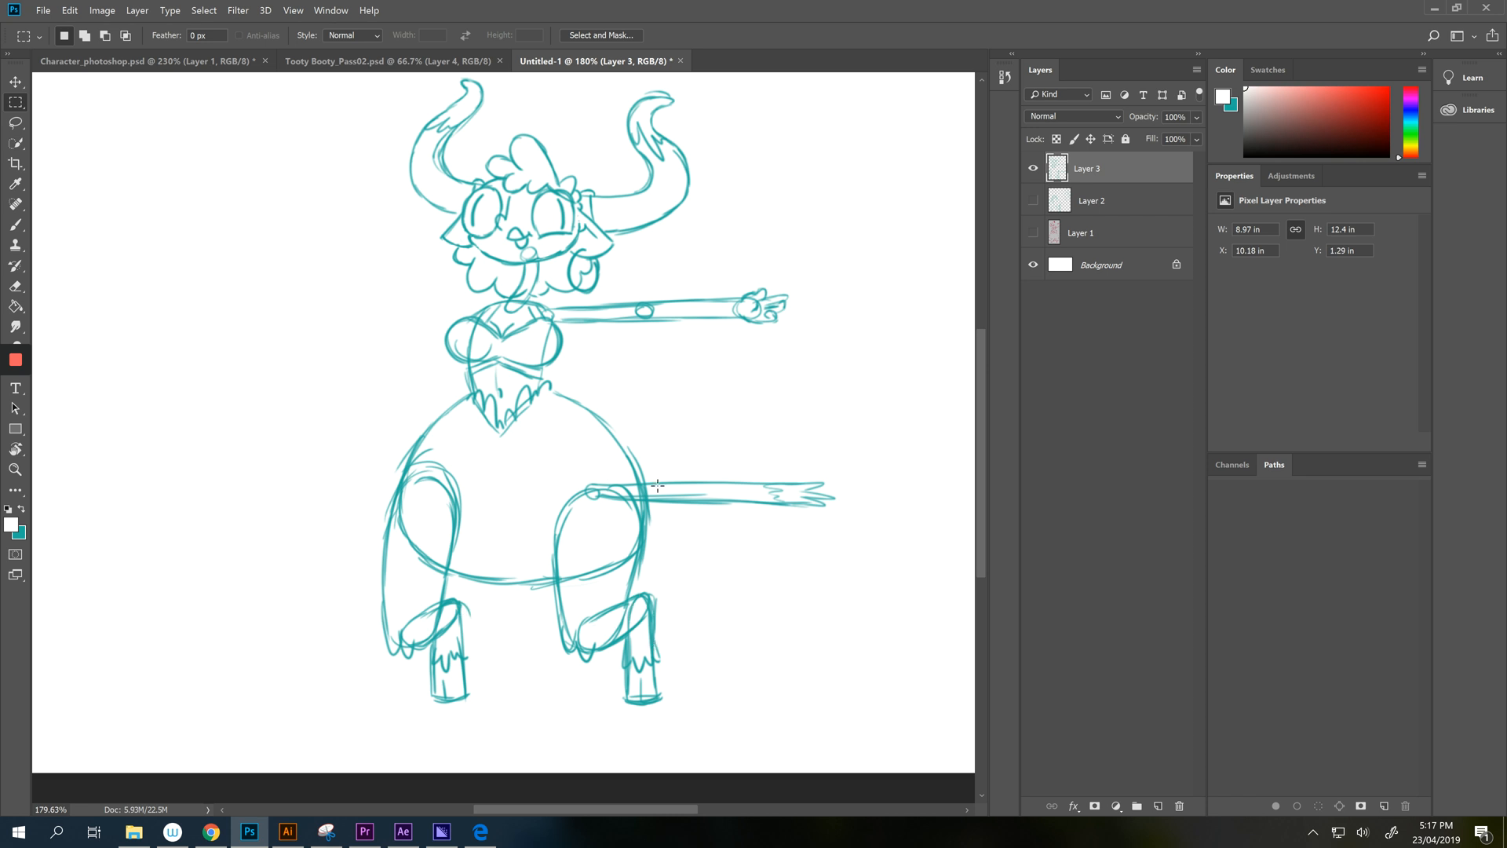
pyautogui.moveTo(570, 479)
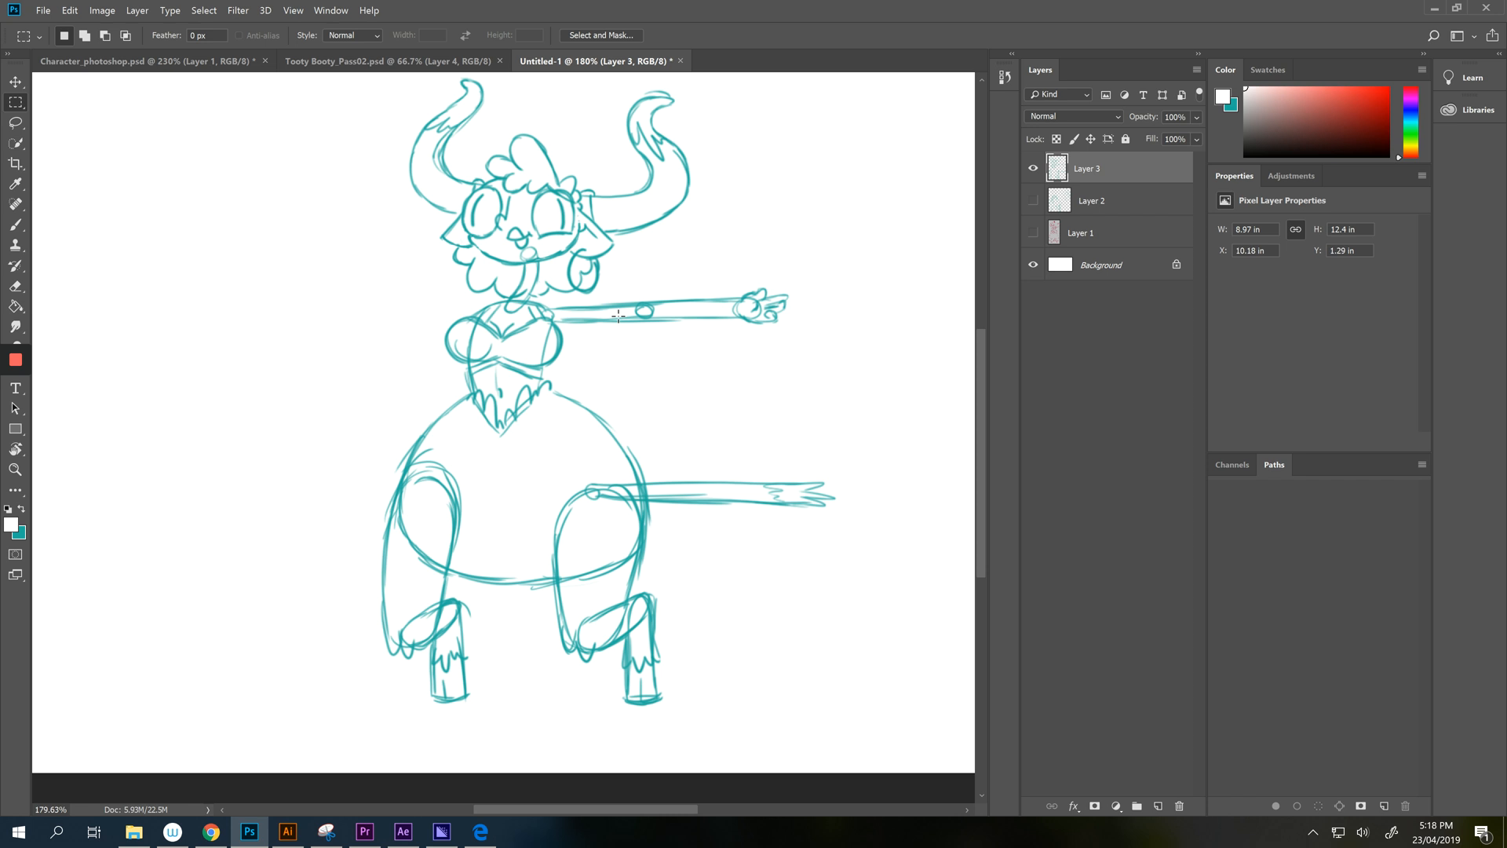
pyautogui.moveTo(487, 339)
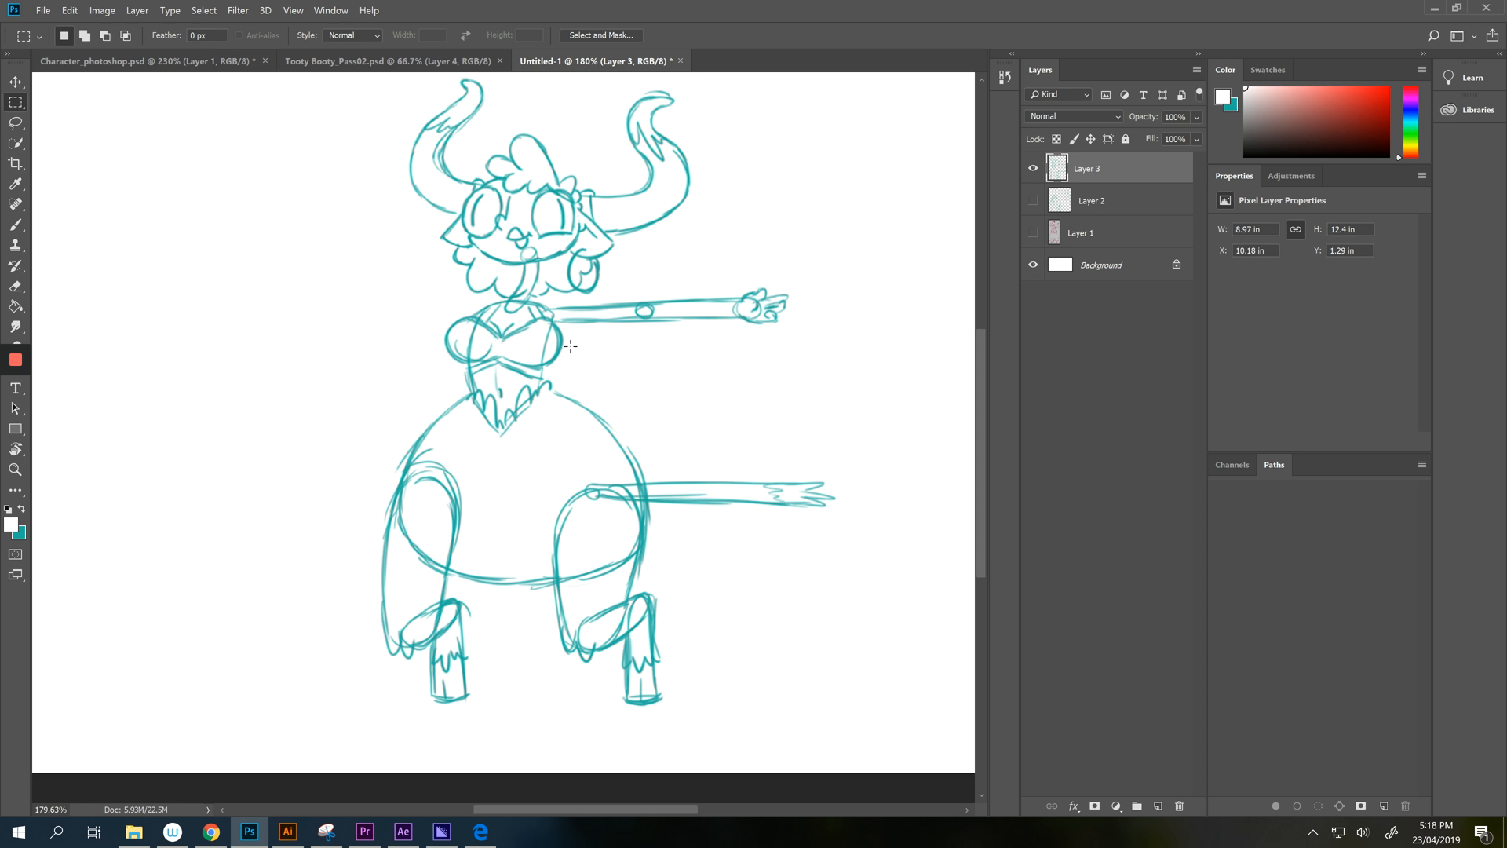
pyautogui.moveTo(735, 371)
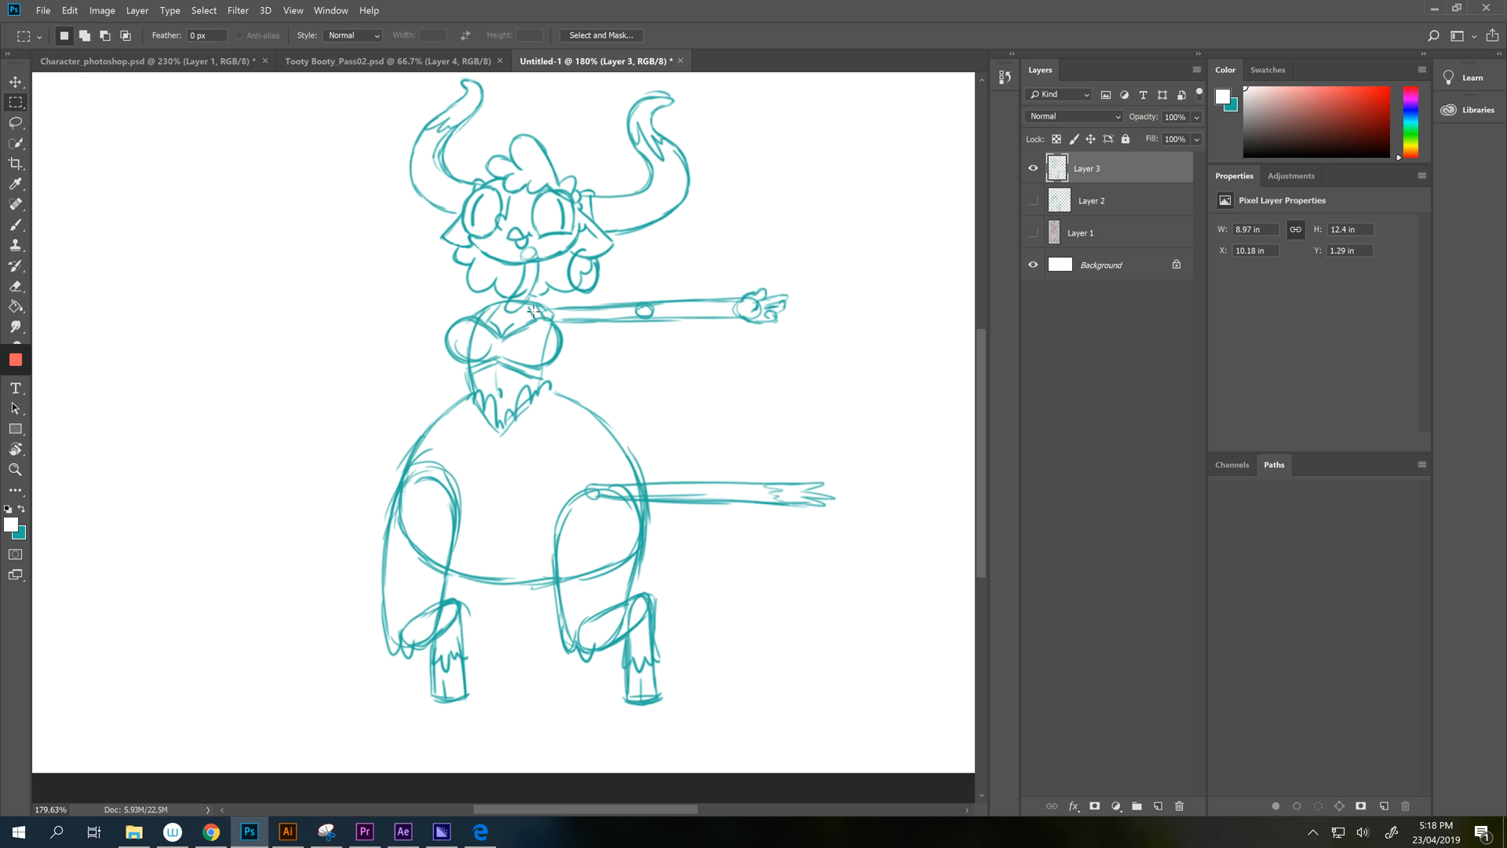
pyautogui.moveTo(365, 61)
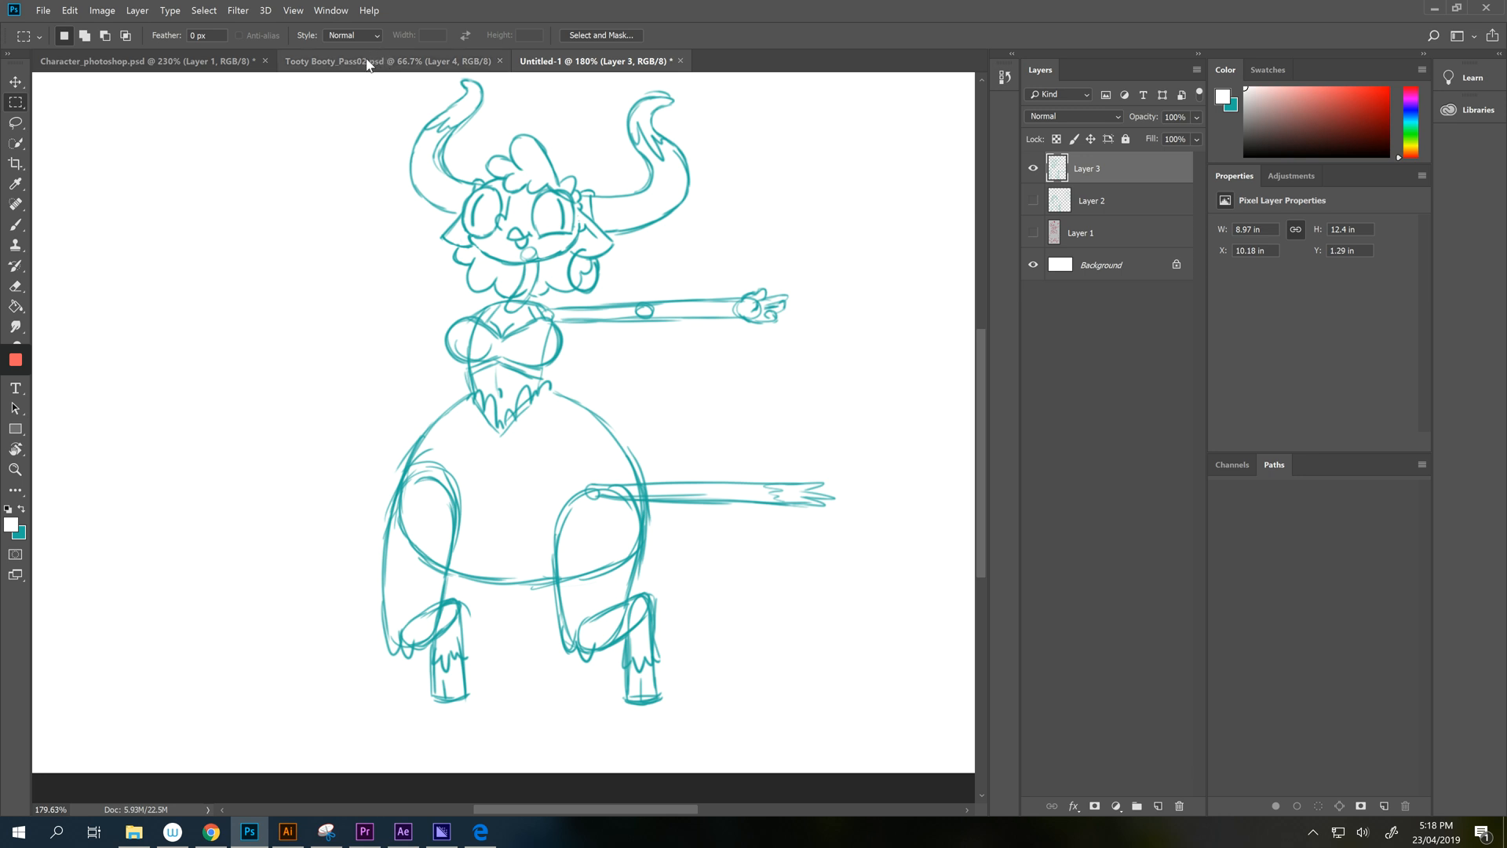
# Return to the pirate document, edit the gut smart object's contents and inspect Layers 6 and 8 inside it.
pyautogui.click(116, 60)
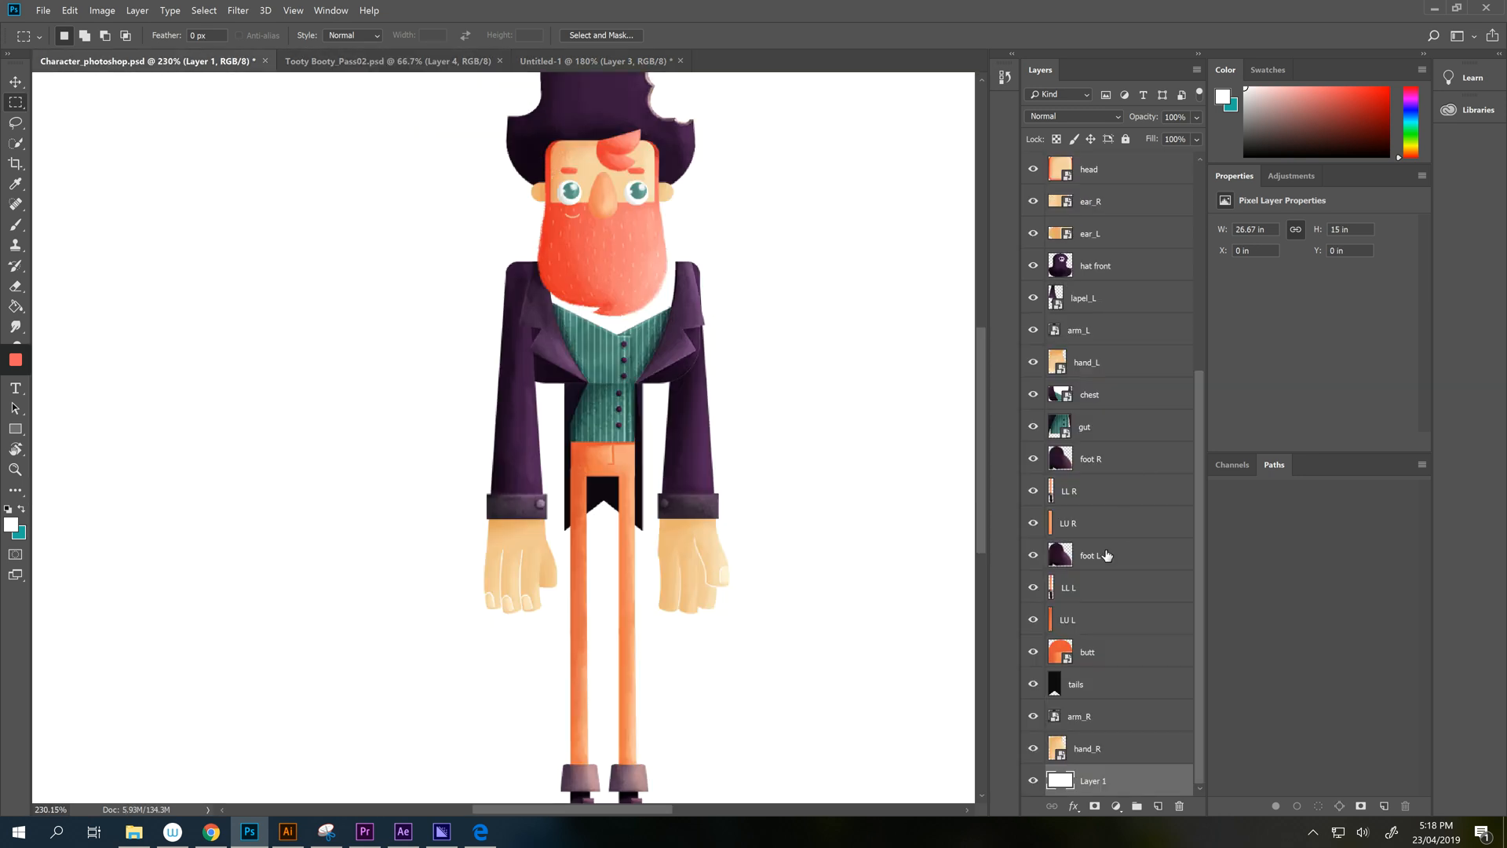
pyautogui.click(1087, 651)
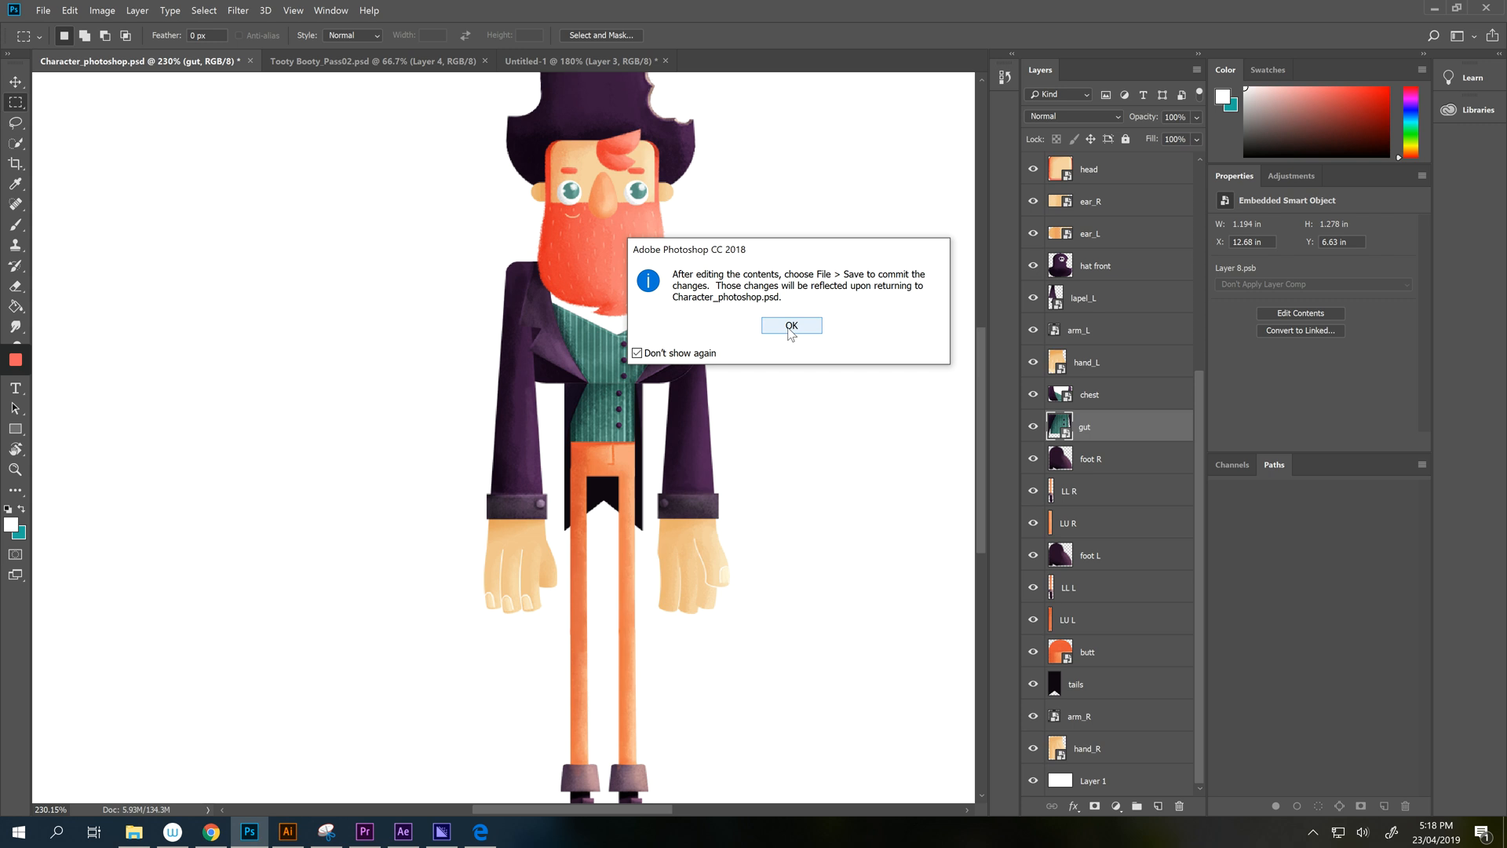
pyautogui.click(790, 324)
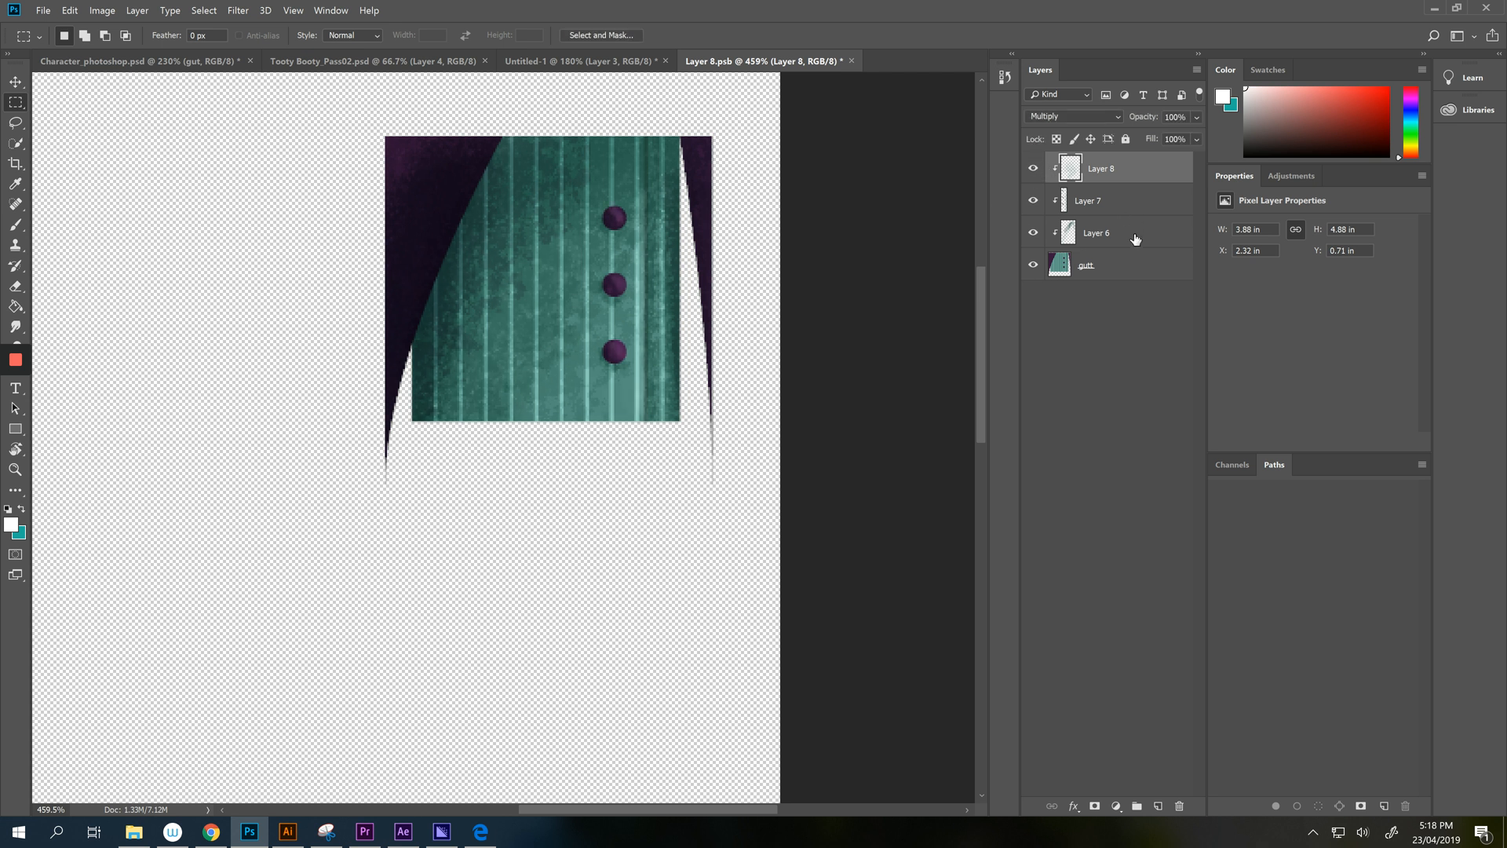
pyautogui.click(1096, 232)
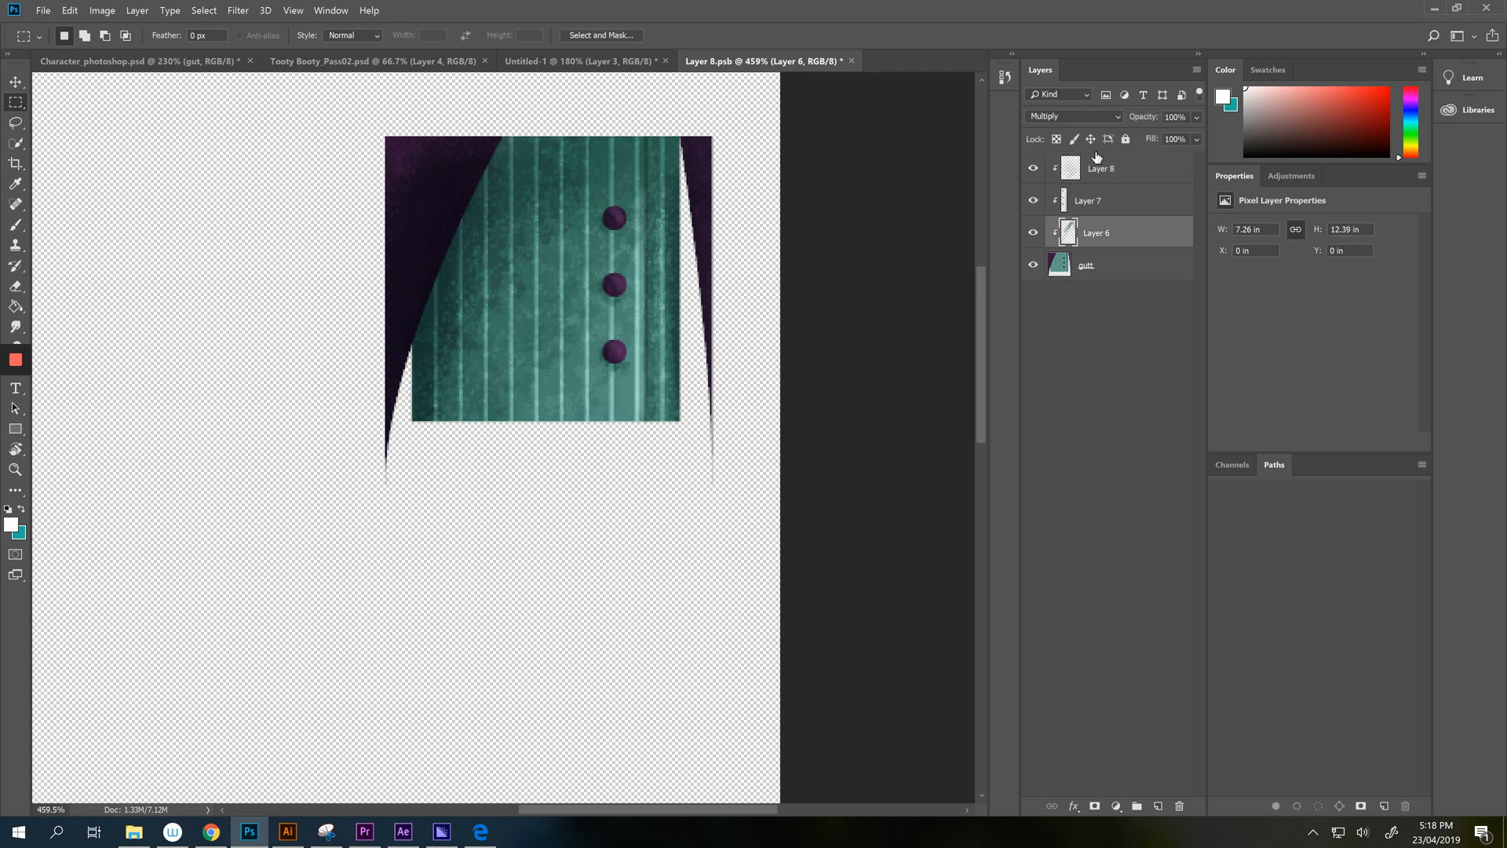
pyautogui.click(1100, 168)
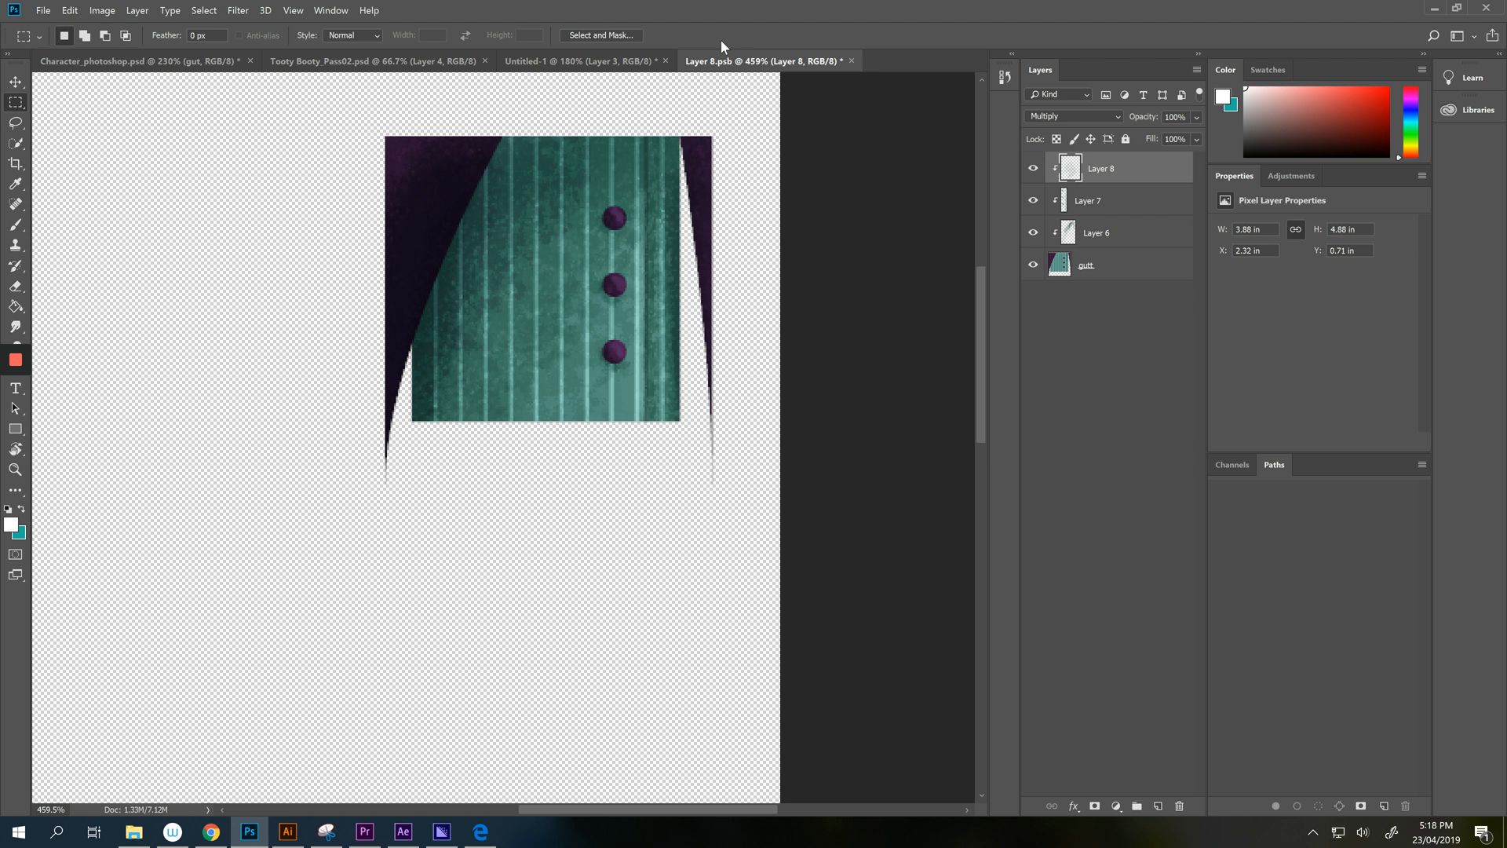
pyautogui.moveTo(780, 305)
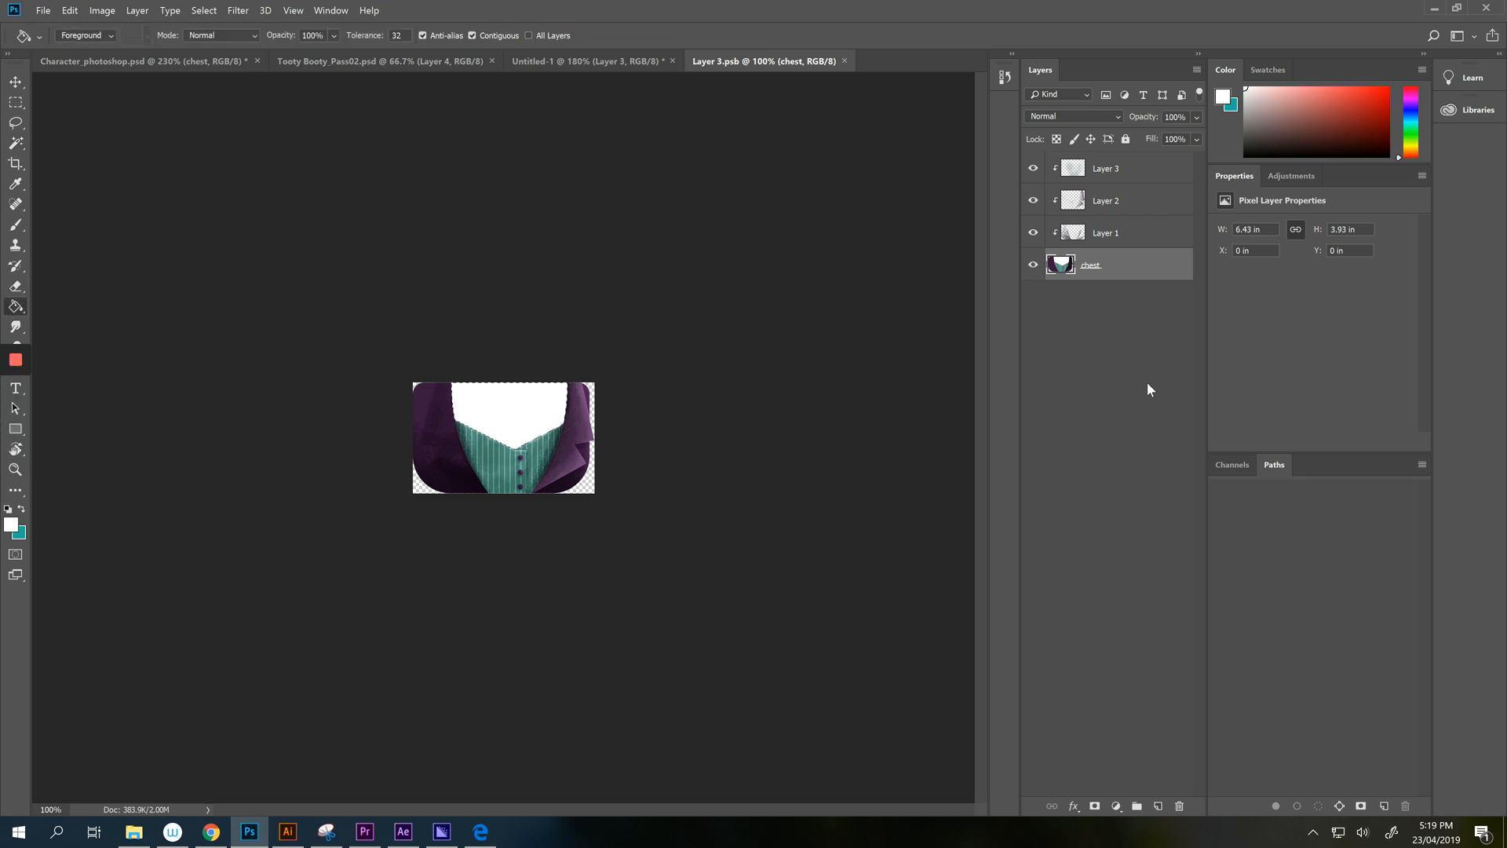
# Close the chest contents document and move down to the pirate's leg layers.
pyautogui.click(509, 403)
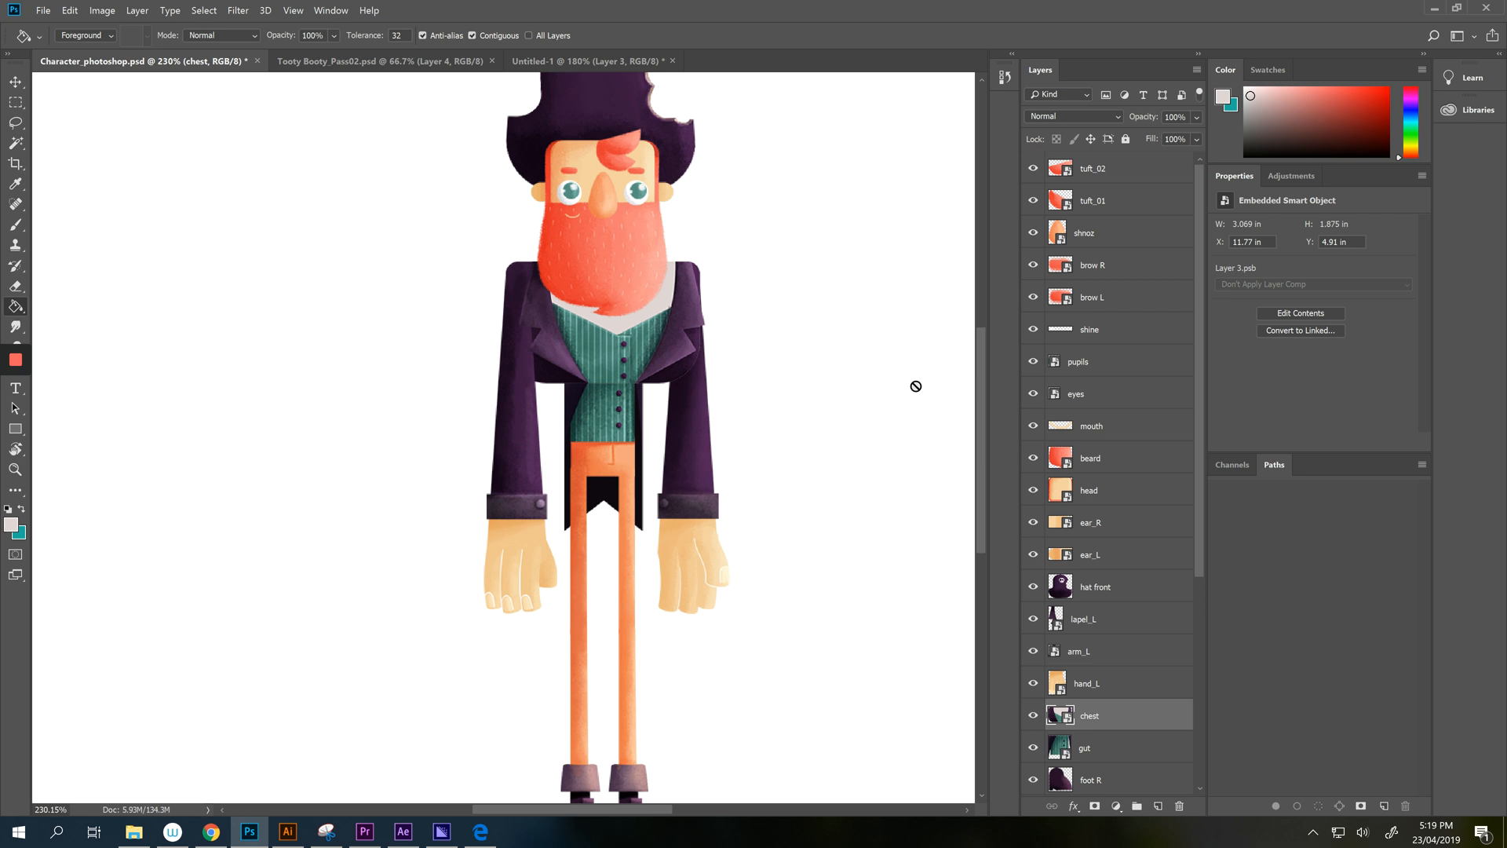
pyautogui.moveTo(804, 7)
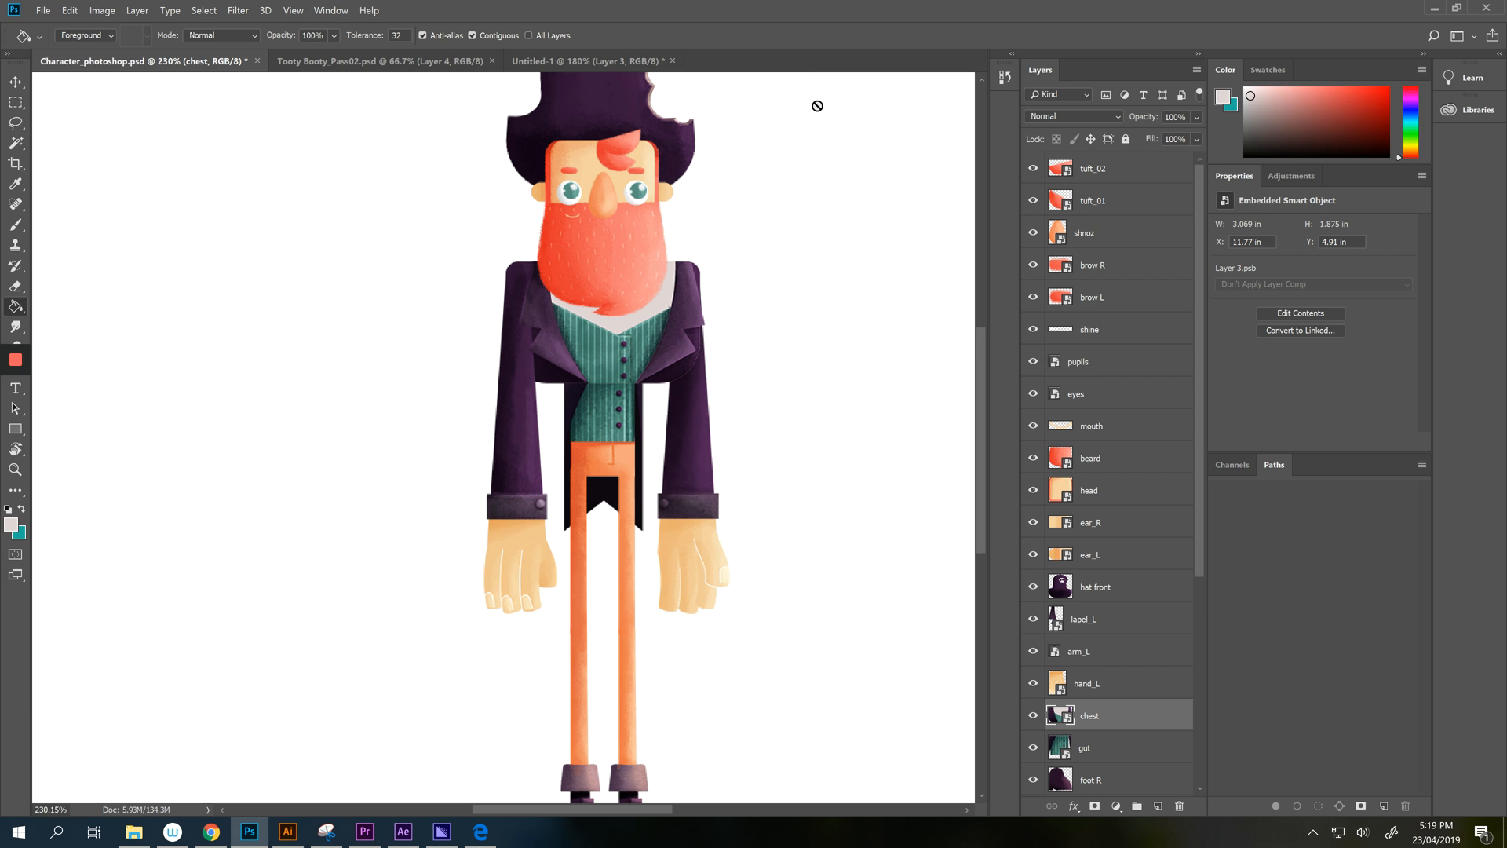
pyautogui.scroll(-3)
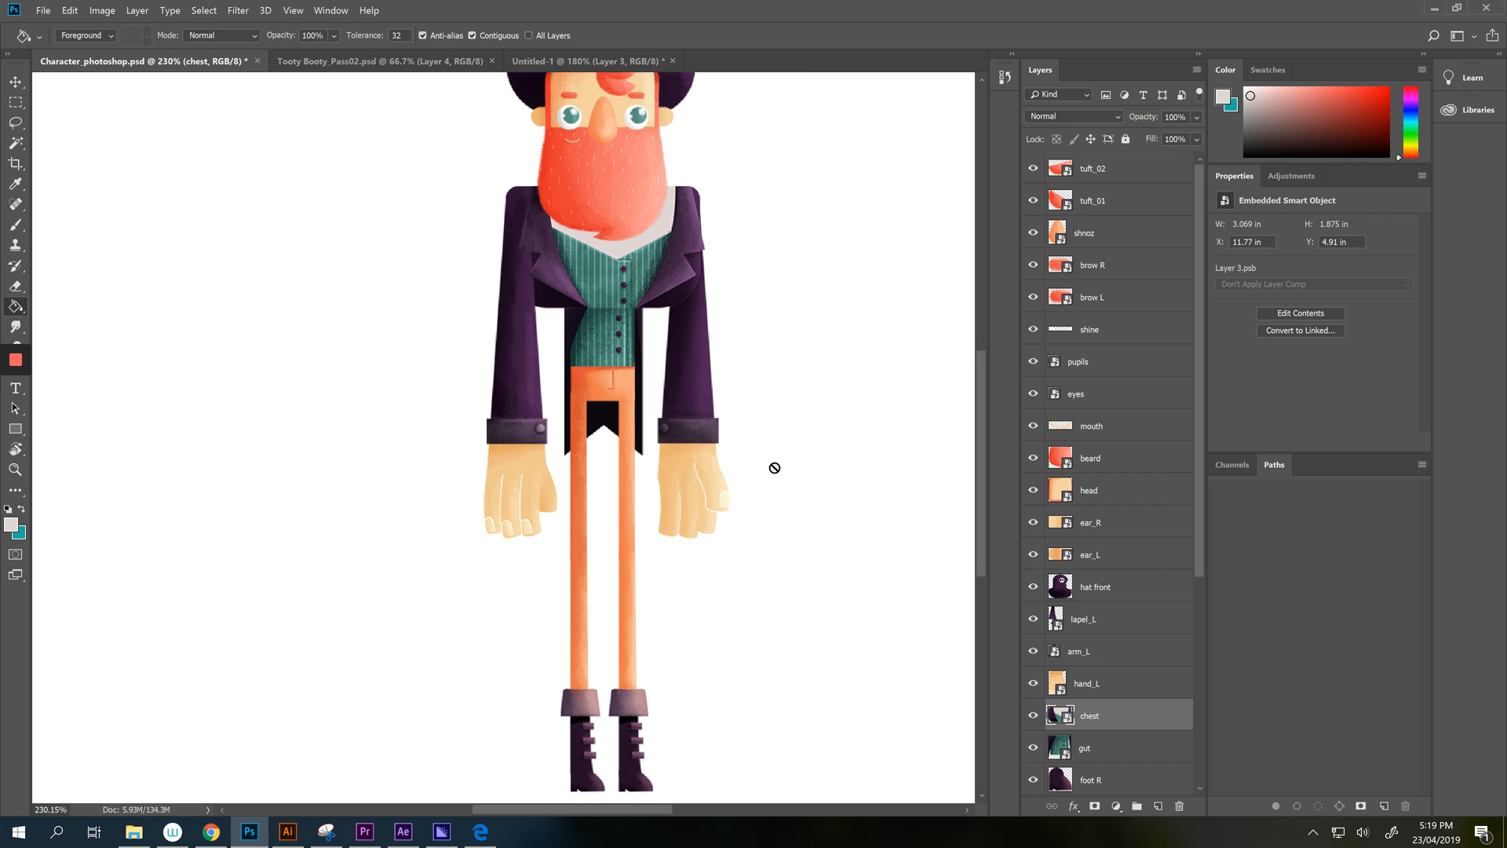
pyautogui.scroll(-3)
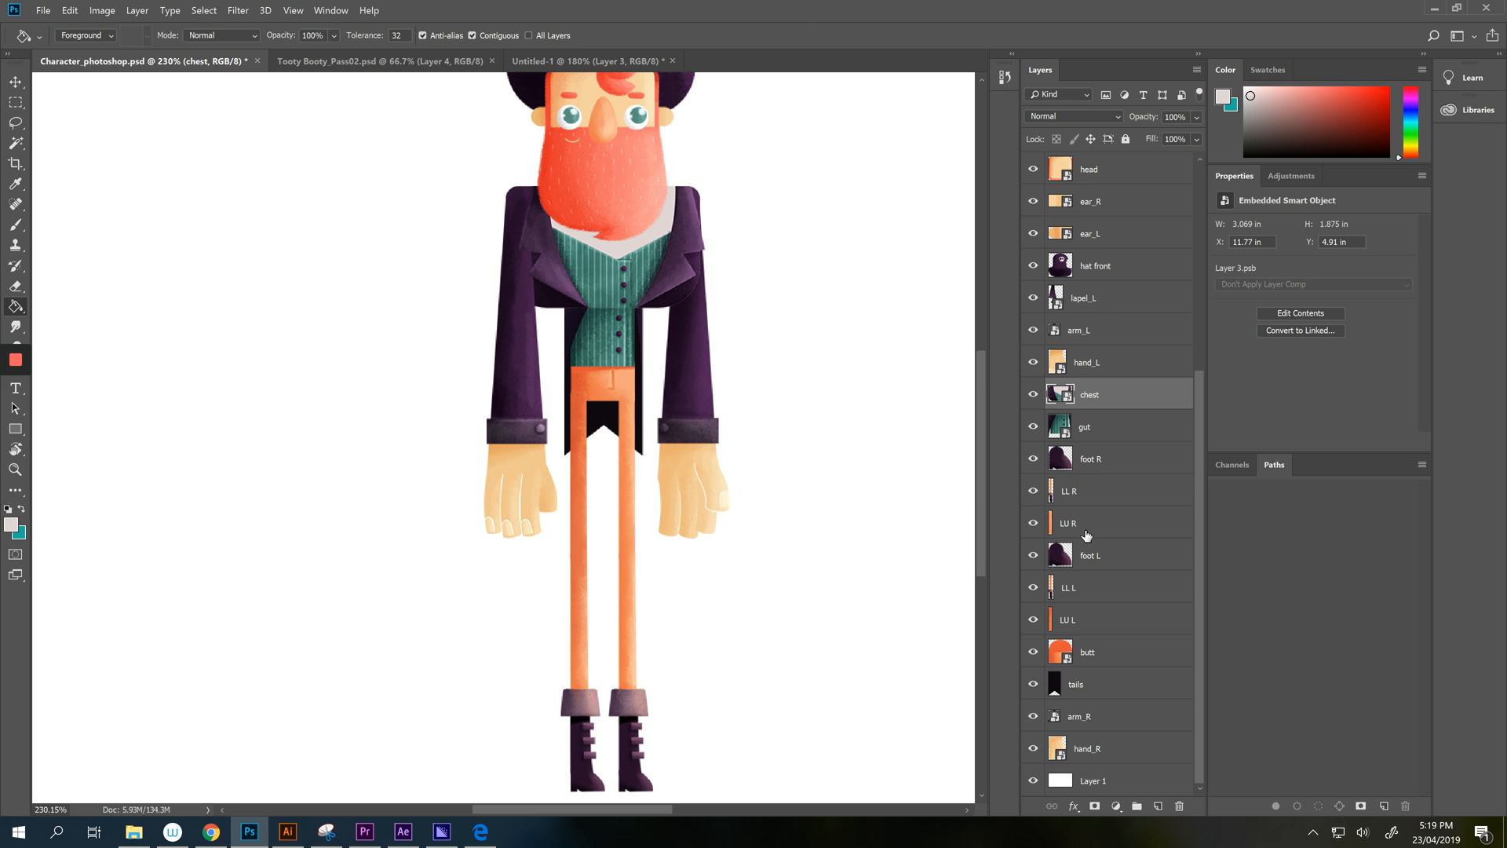
pyautogui.click(1033, 587)
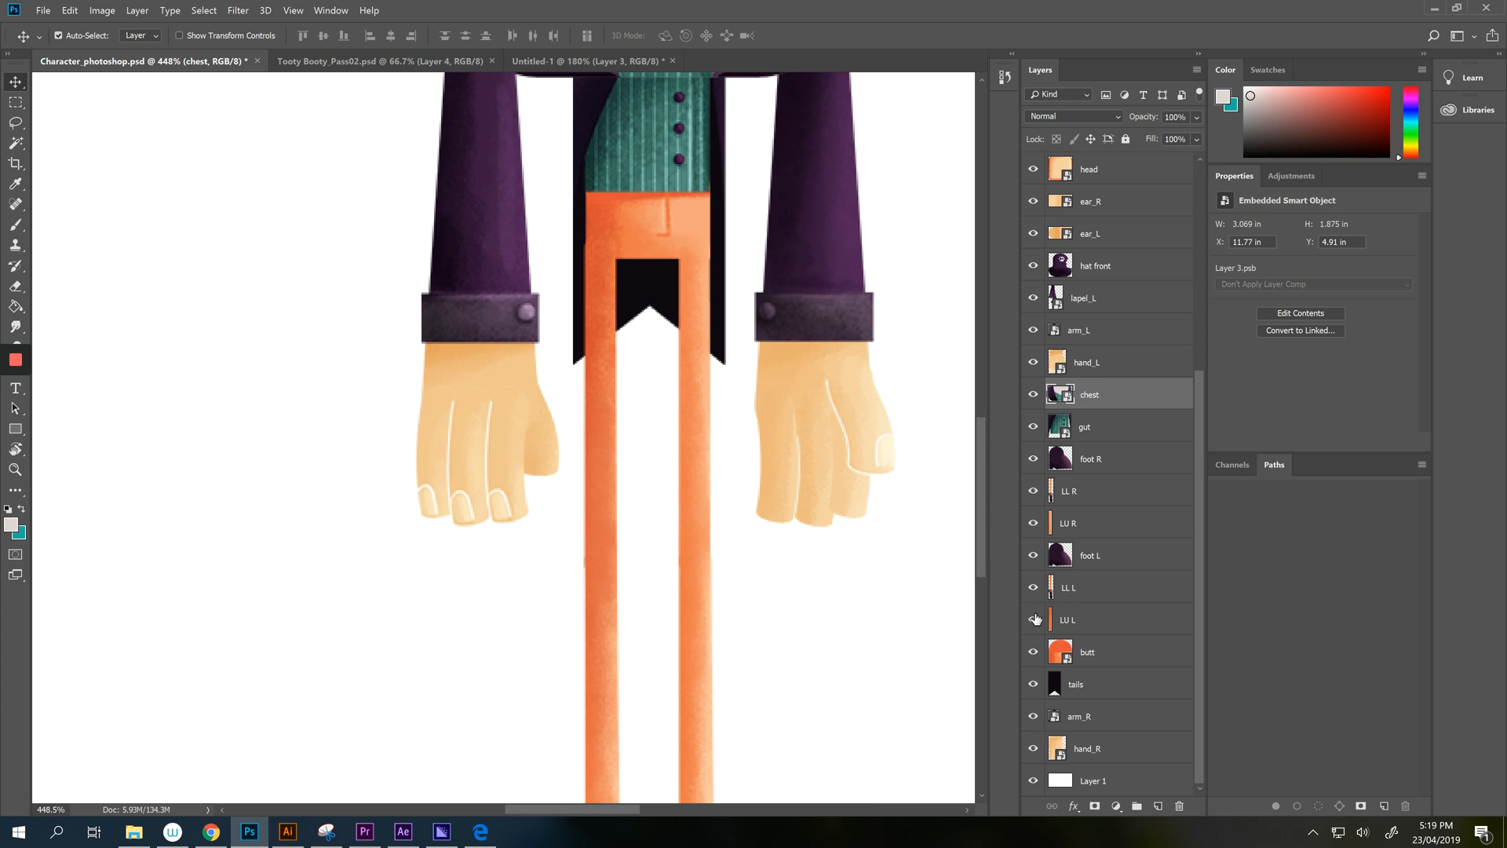
# Select the LL L leg layer at 46% opacity and discard its trial rotation.
pyautogui.click(1066, 619)
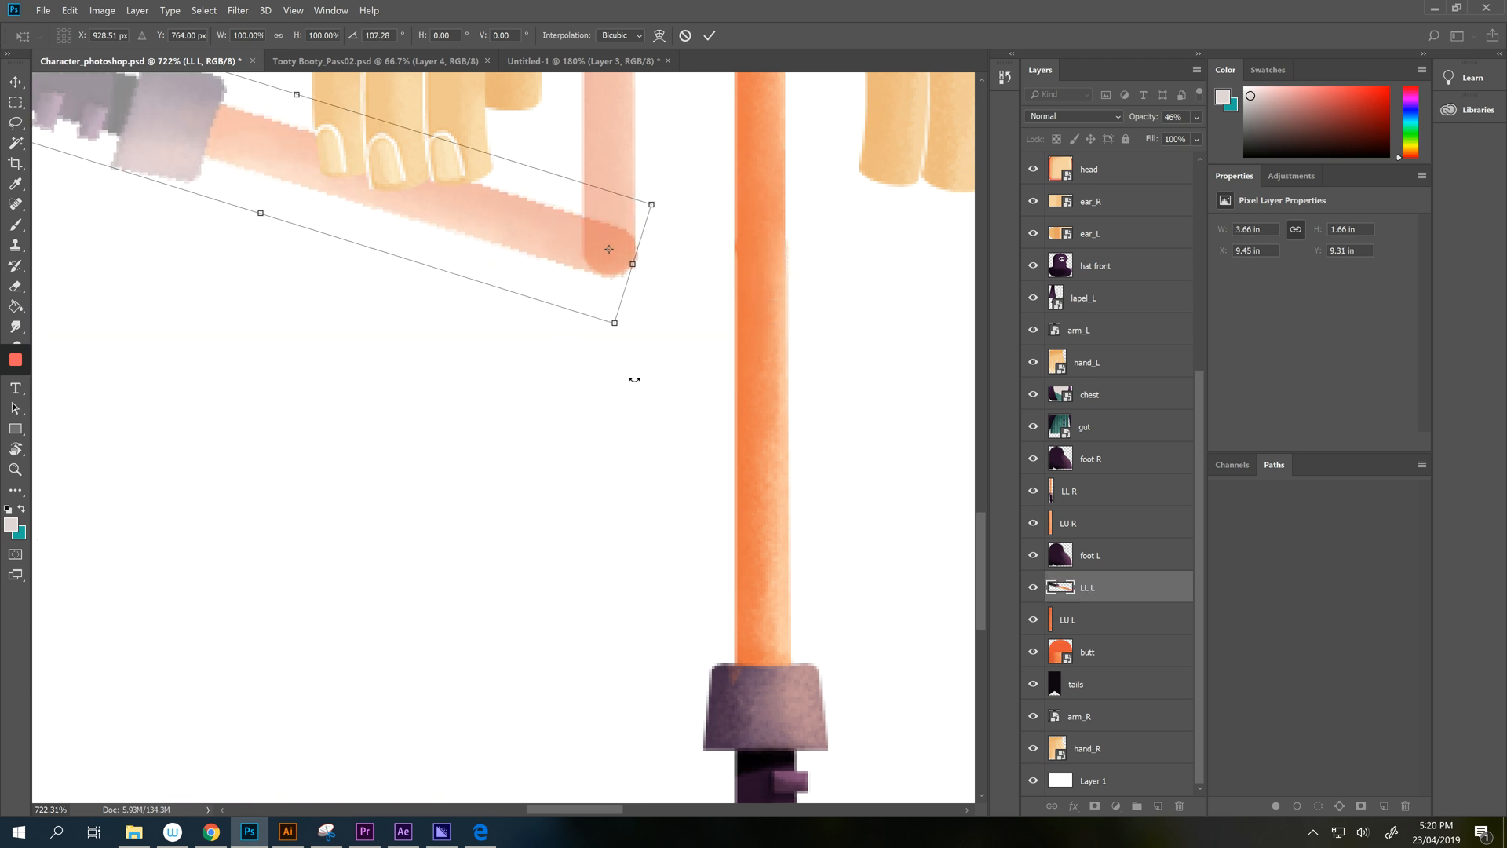
pyautogui.moveTo(833, 151)
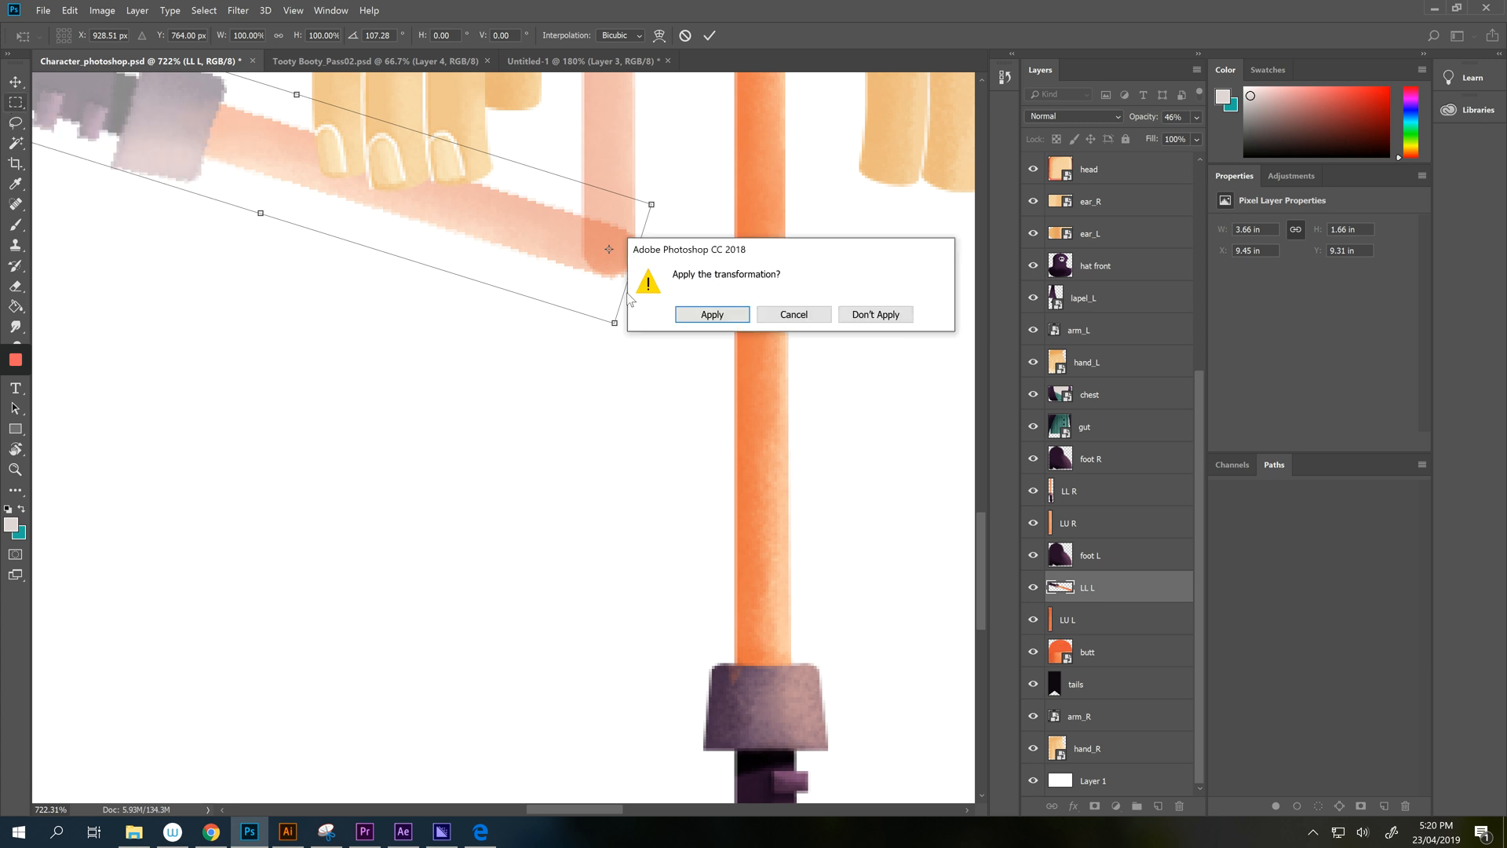
pyautogui.click(711, 314)
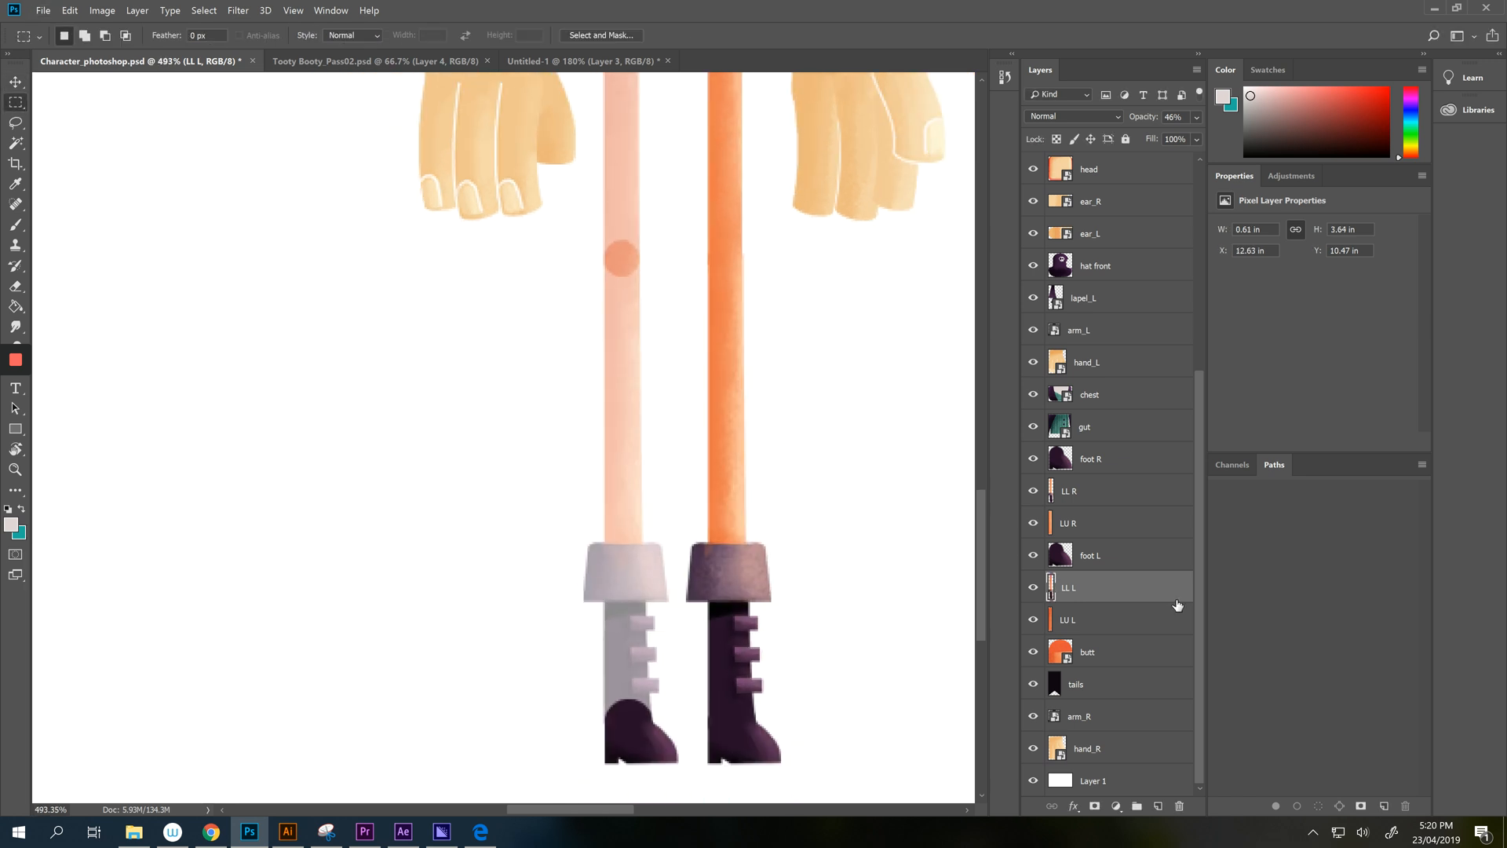
# Restore the leg's full opacity, then review the mouth and tuft_02 layers before heading to the File menu.
pyautogui.click(1067, 619)
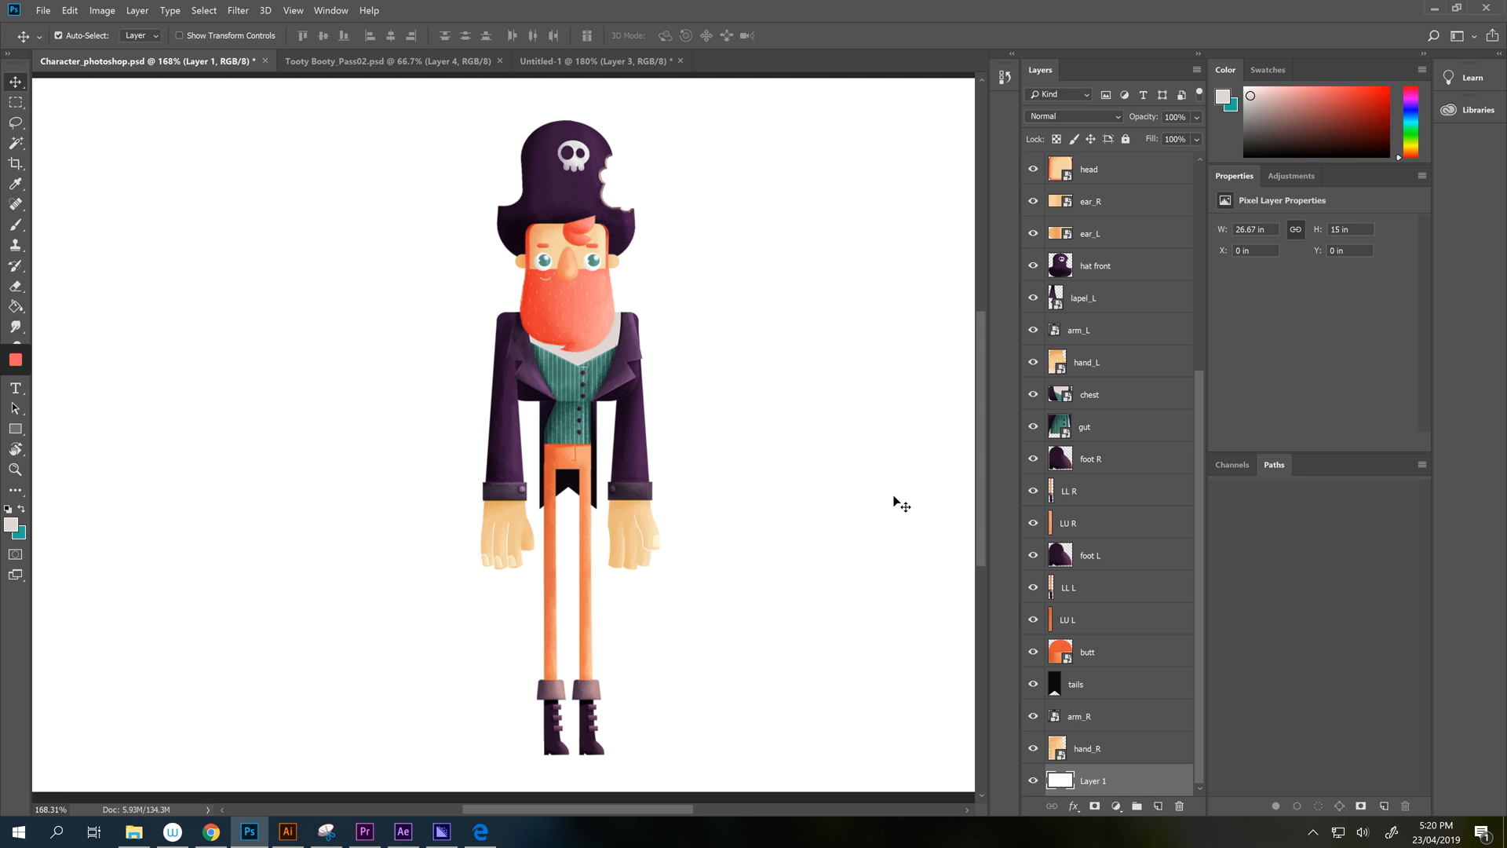
pyautogui.moveTo(890, 484)
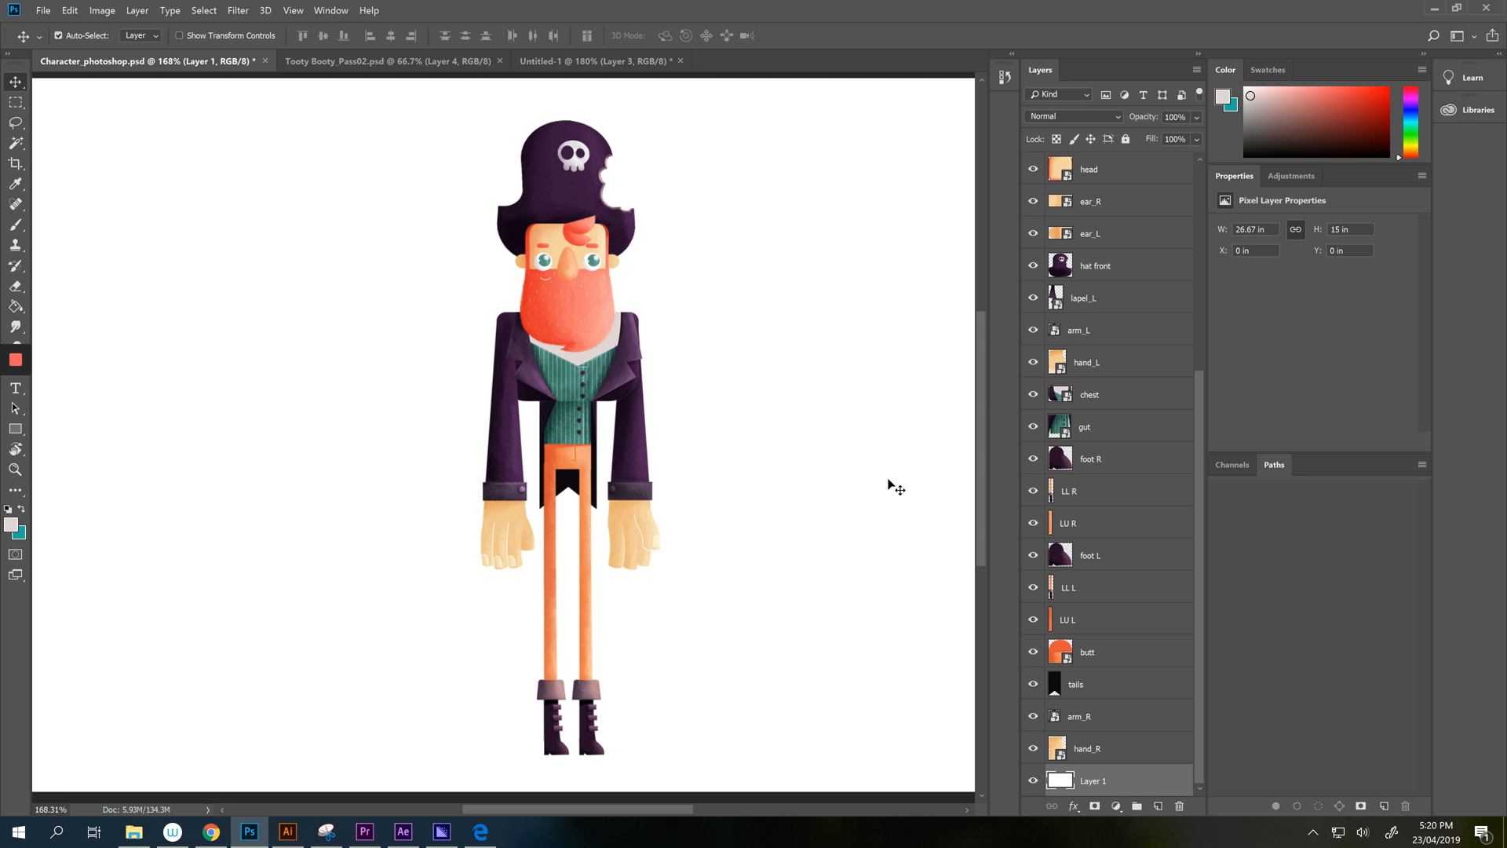
pyautogui.moveTo(871, 467)
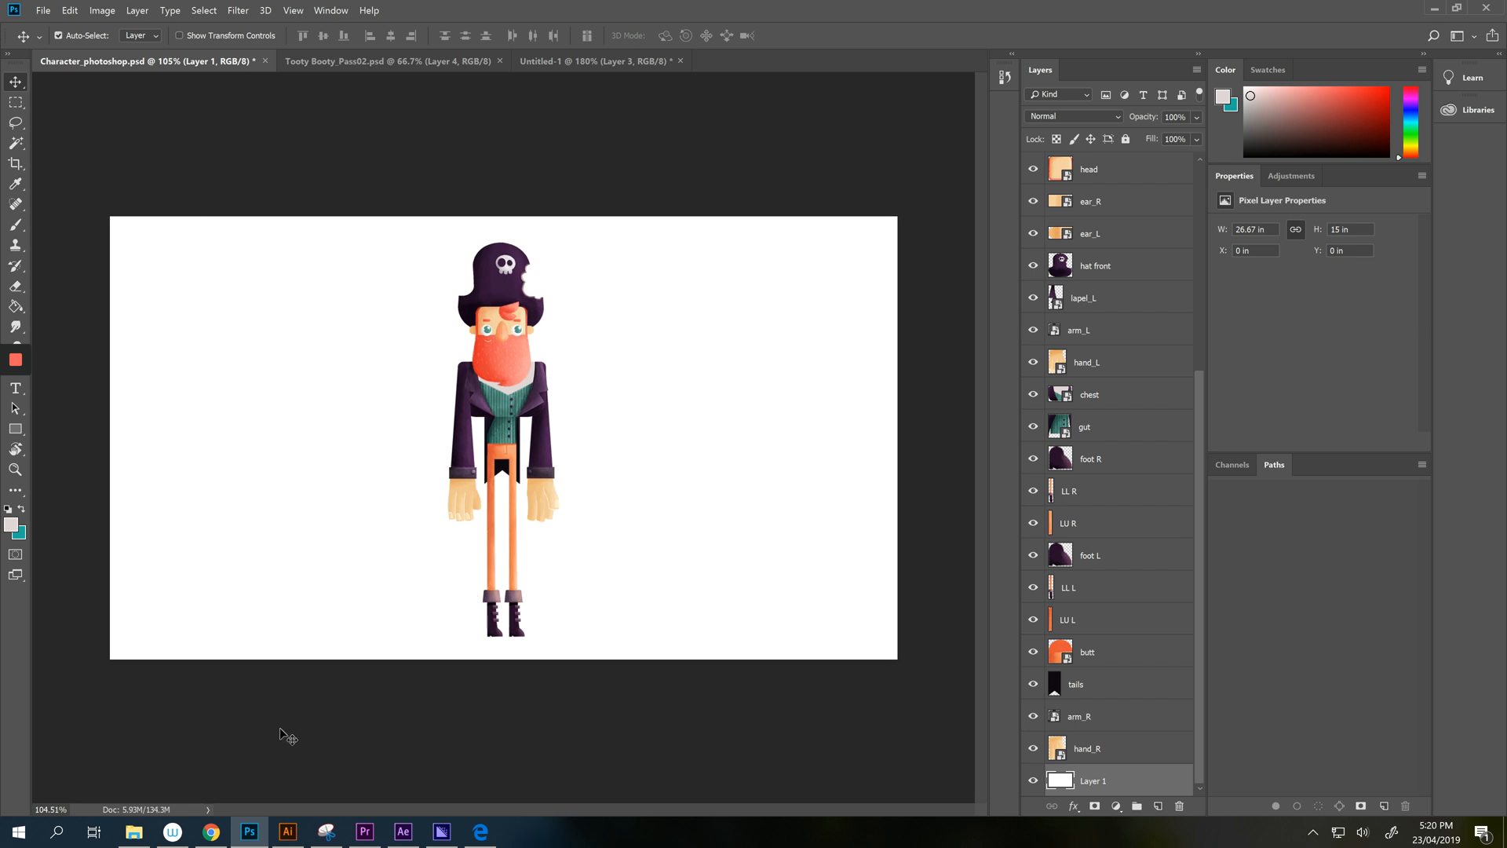
pyautogui.moveTo(521, 312)
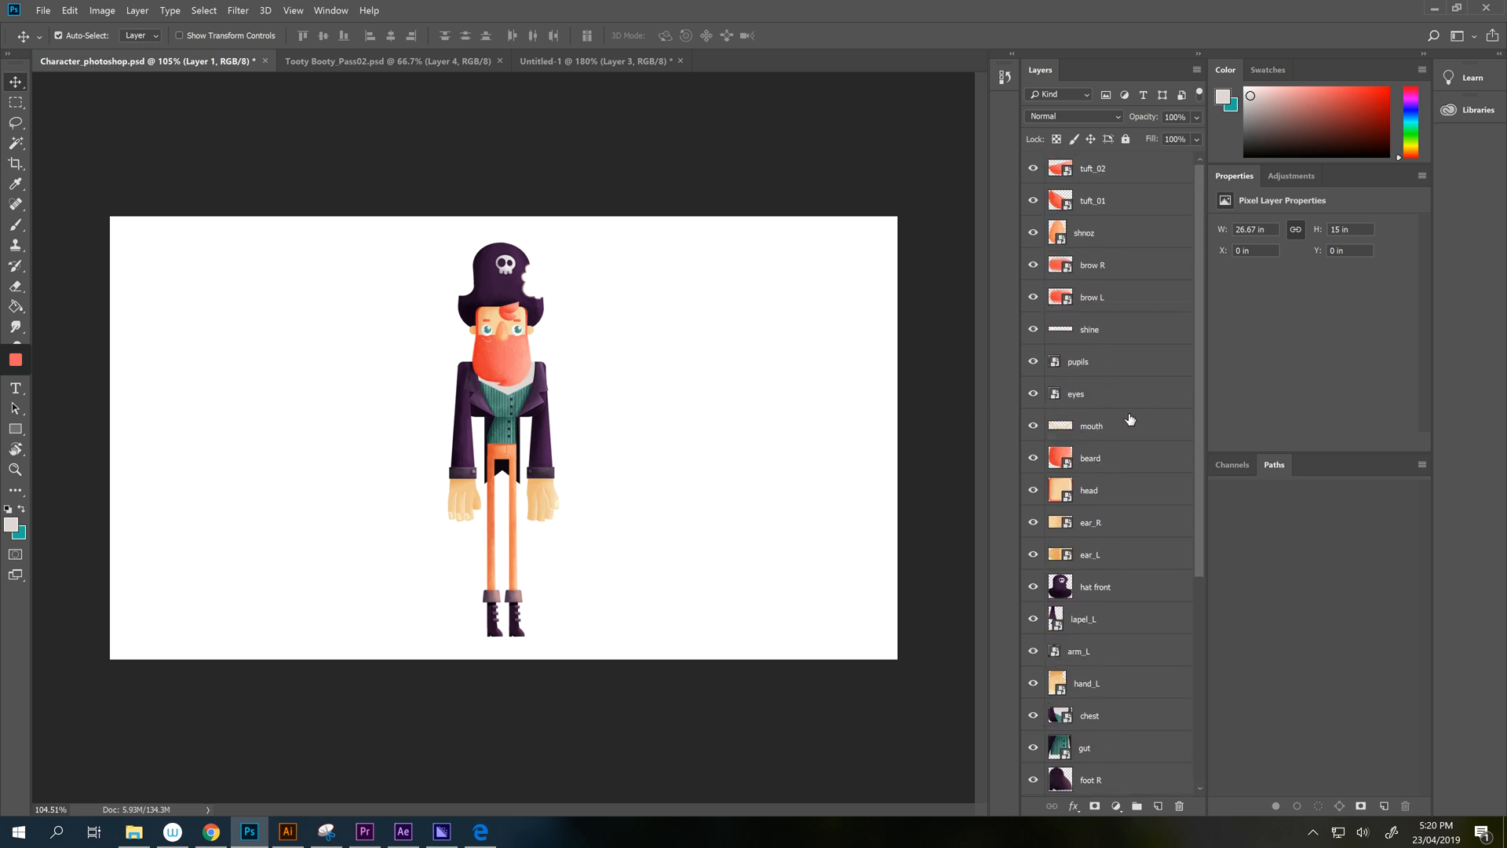
pyautogui.click(1091, 425)
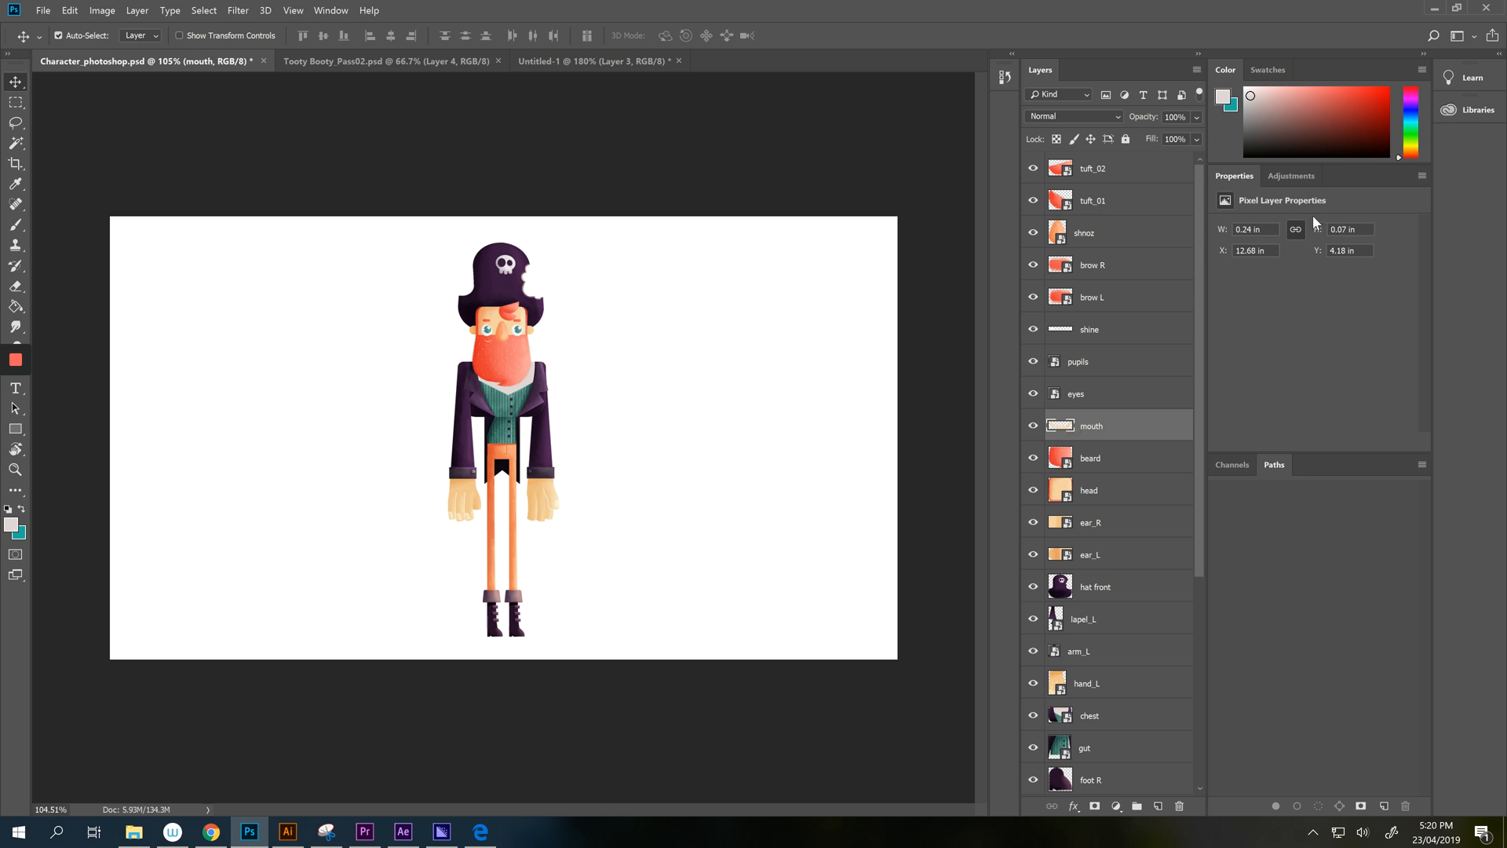
pyautogui.moveTo(910, 266)
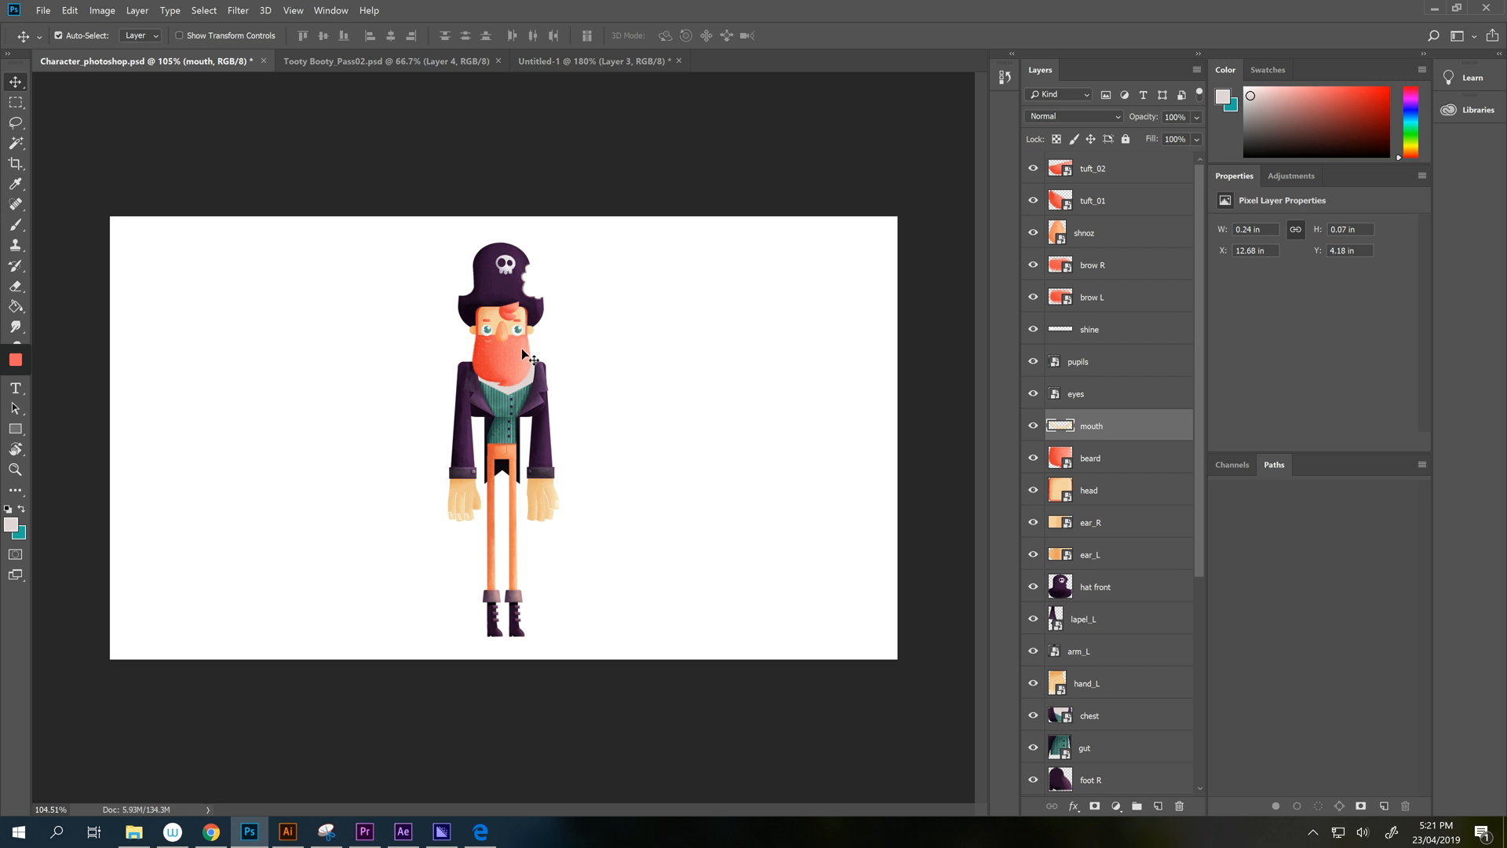
pyautogui.moveTo(719, 180)
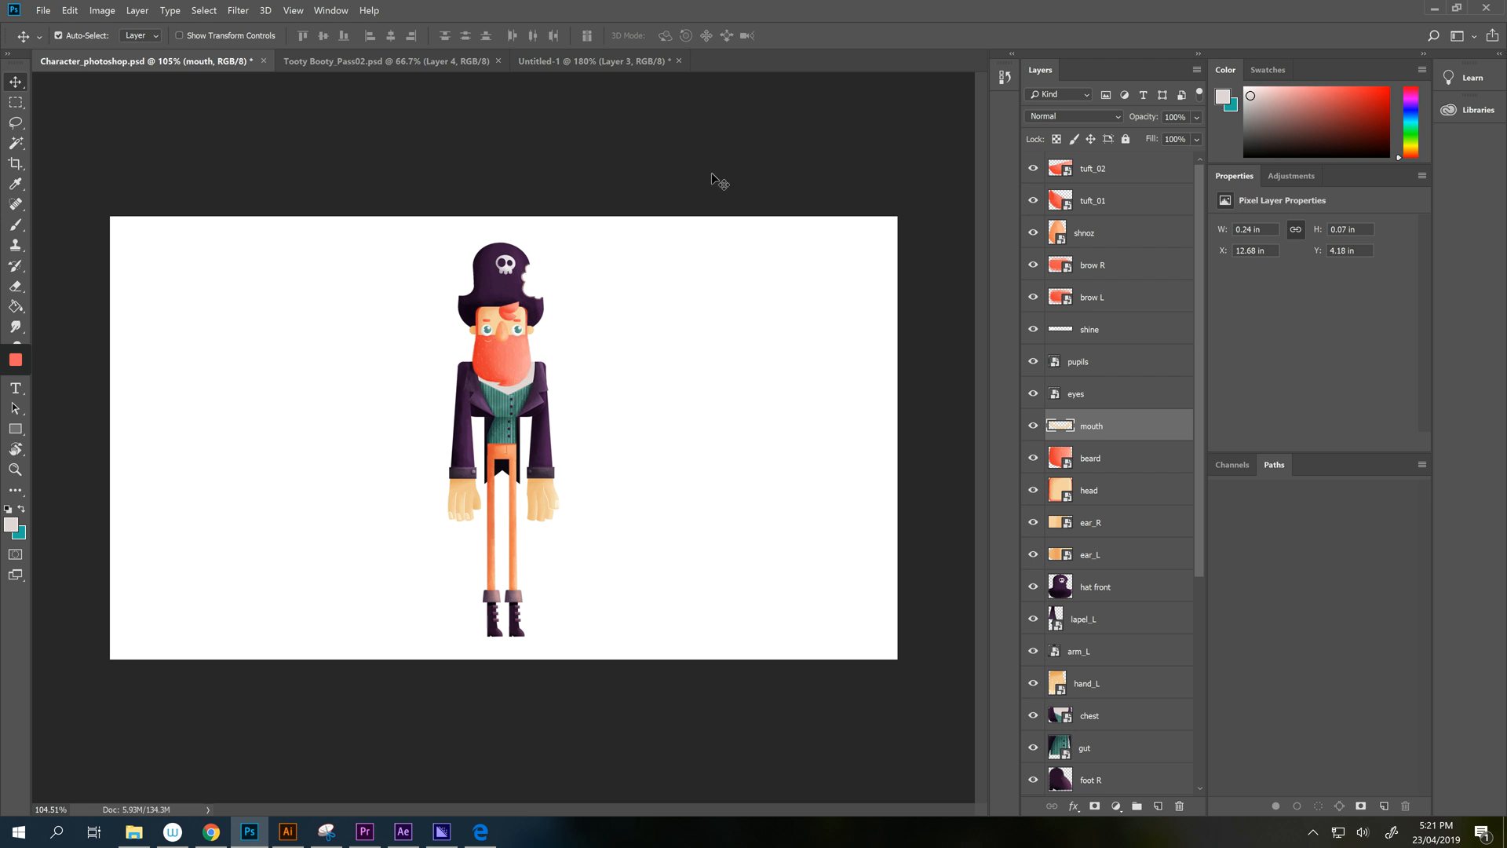
pyautogui.moveTo(624, 464)
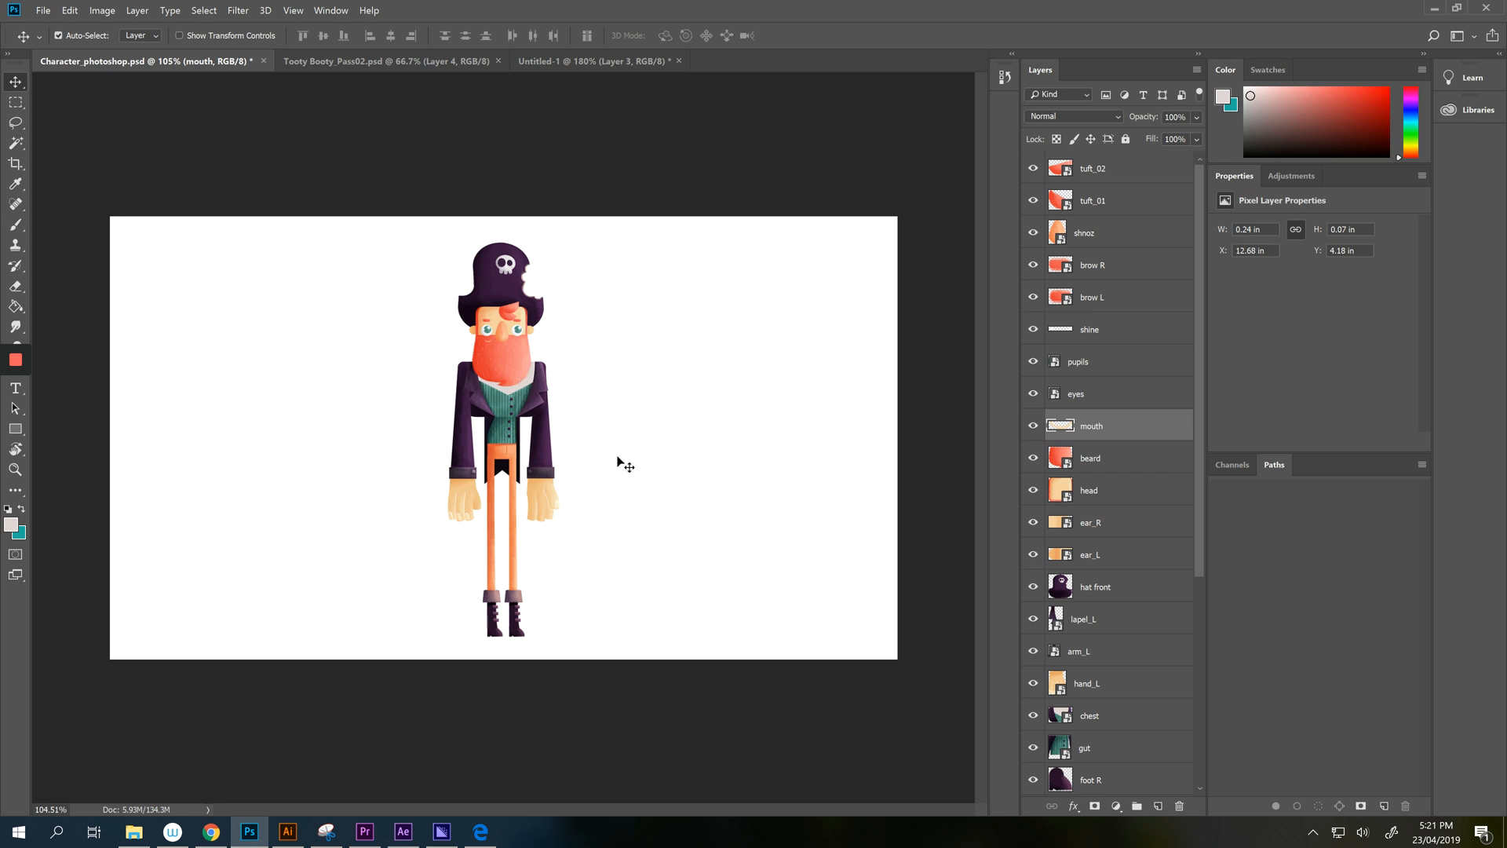
pyautogui.moveTo(492, 569)
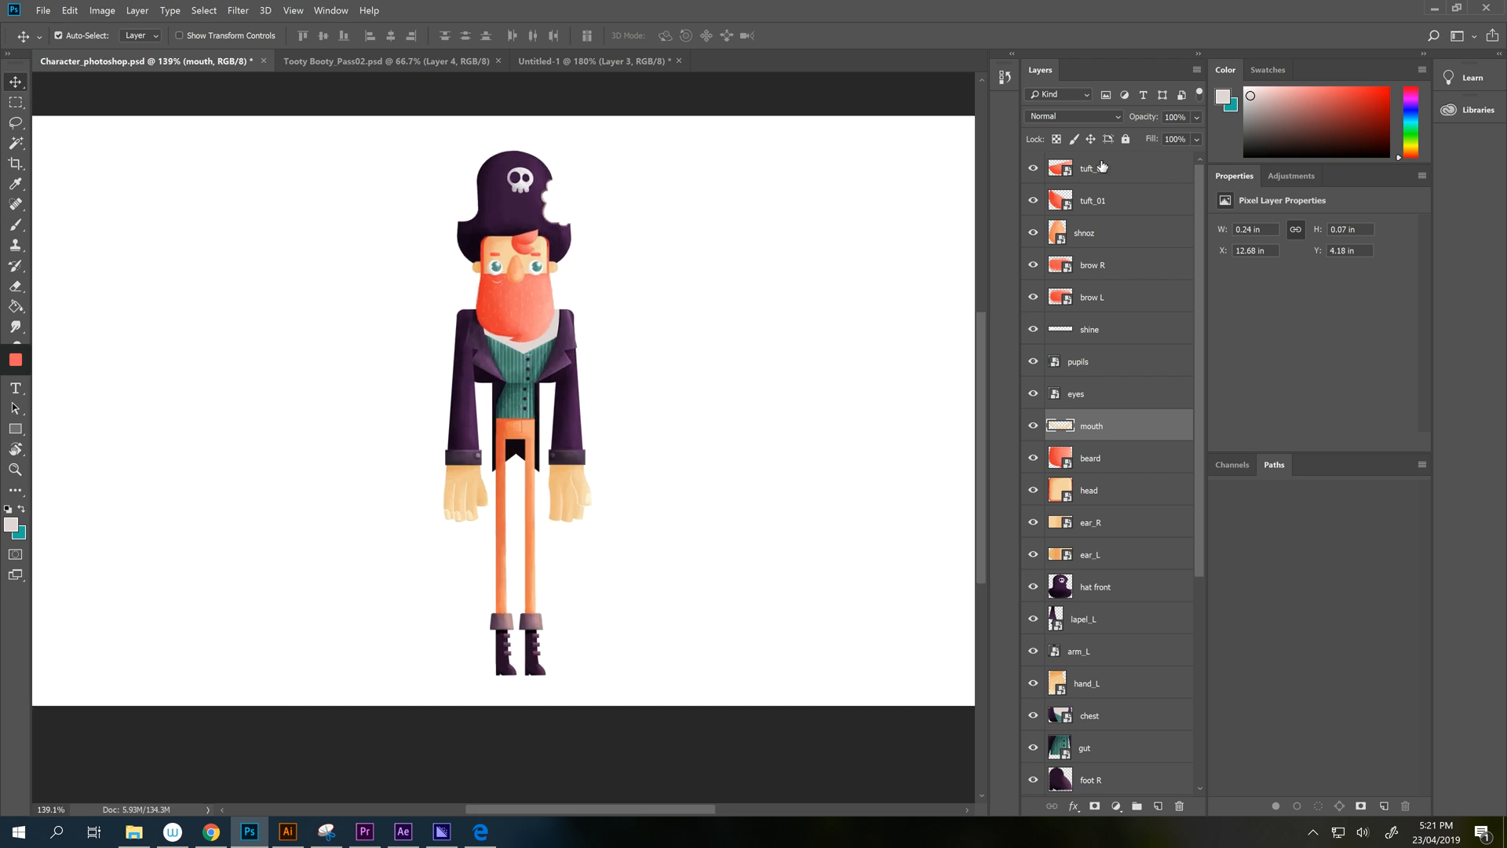
pyautogui.click(1091, 167)
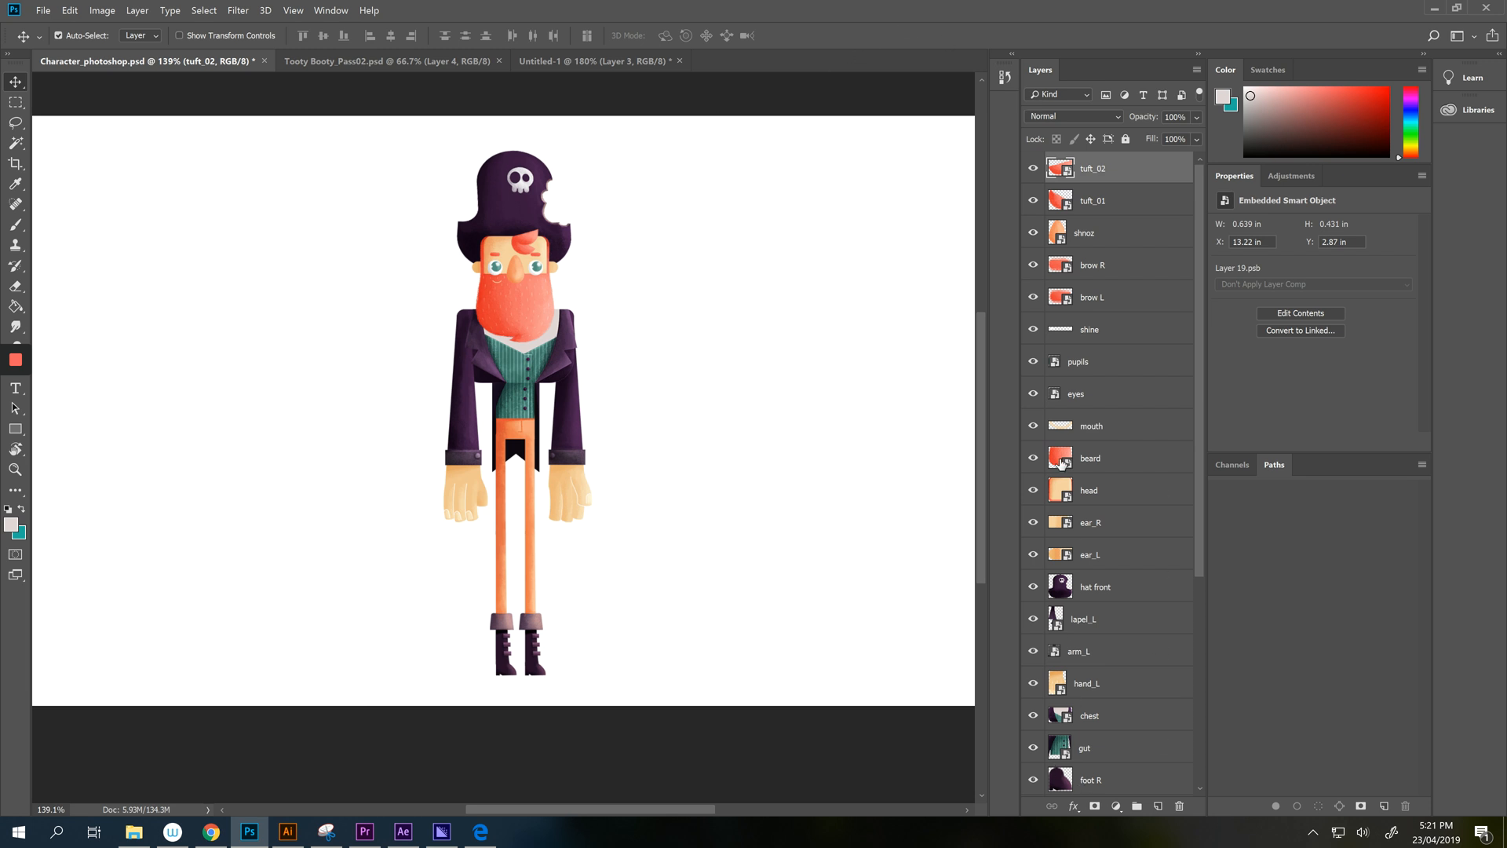
pyautogui.click(43, 10)
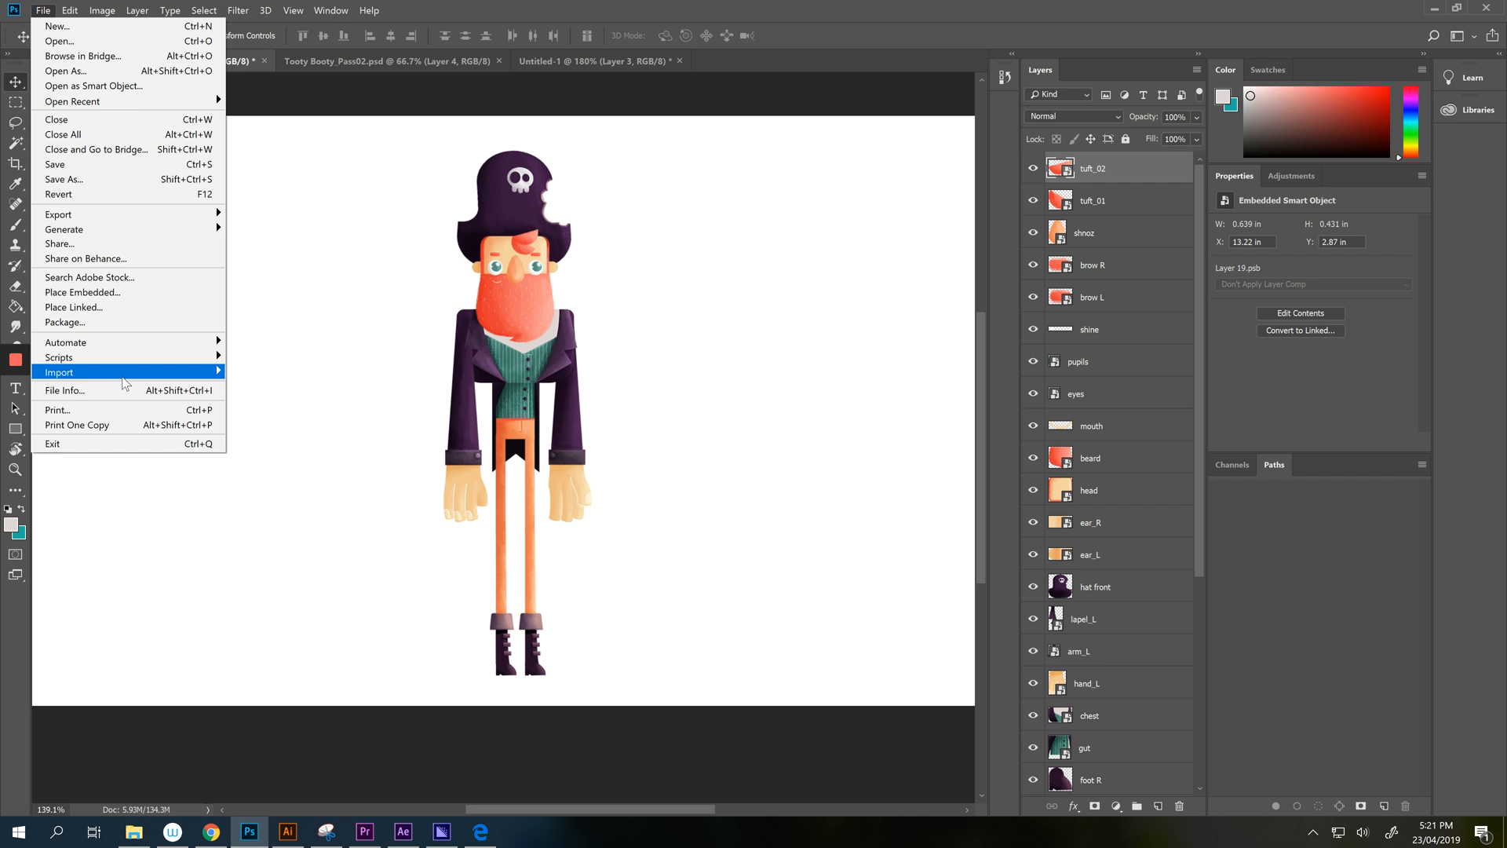
pyautogui.moveTo(65, 341)
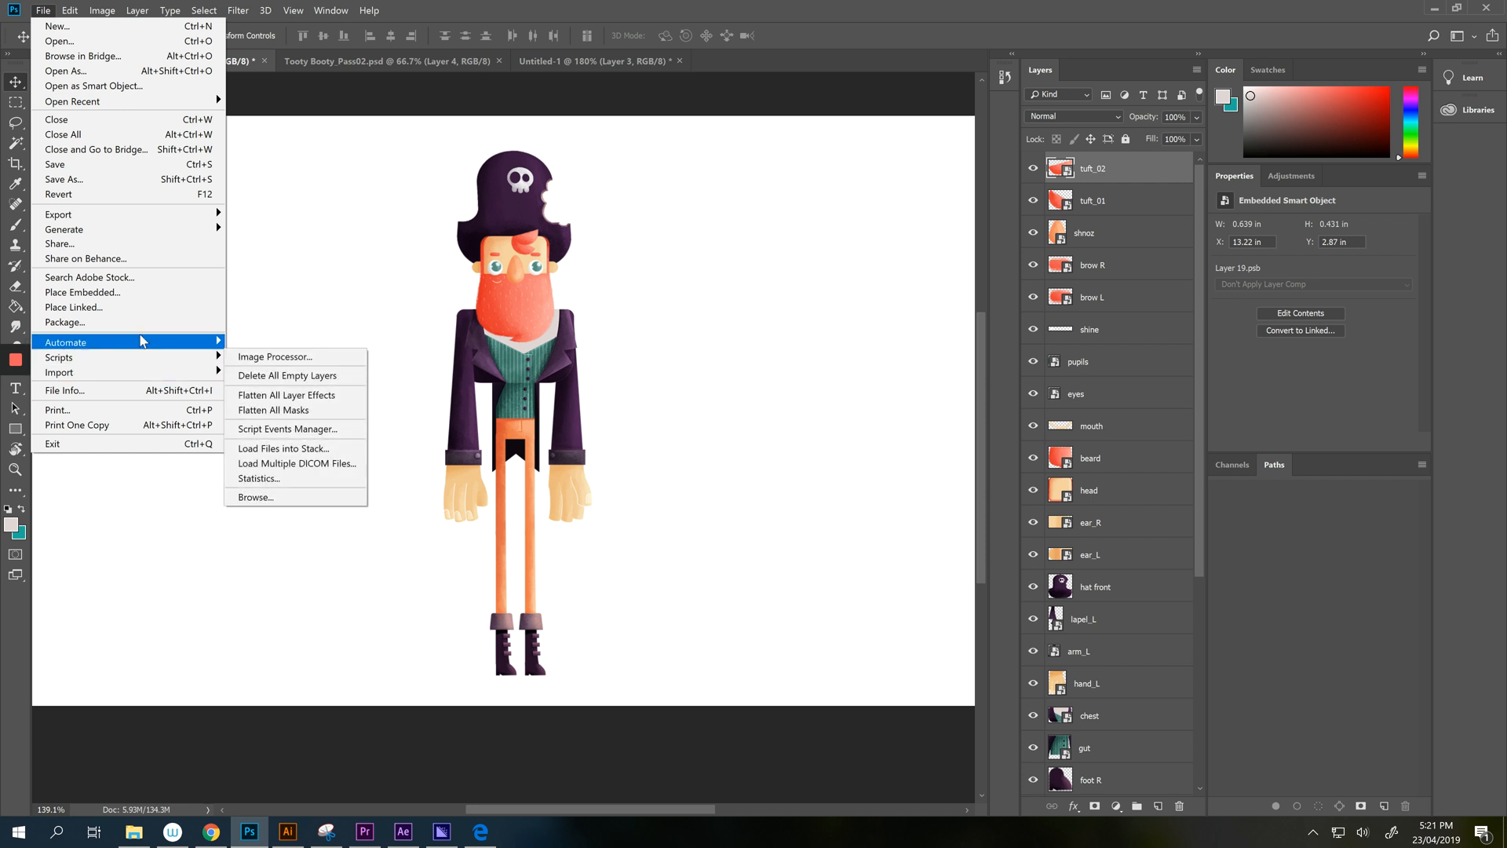
pyautogui.moveTo(95, 361)
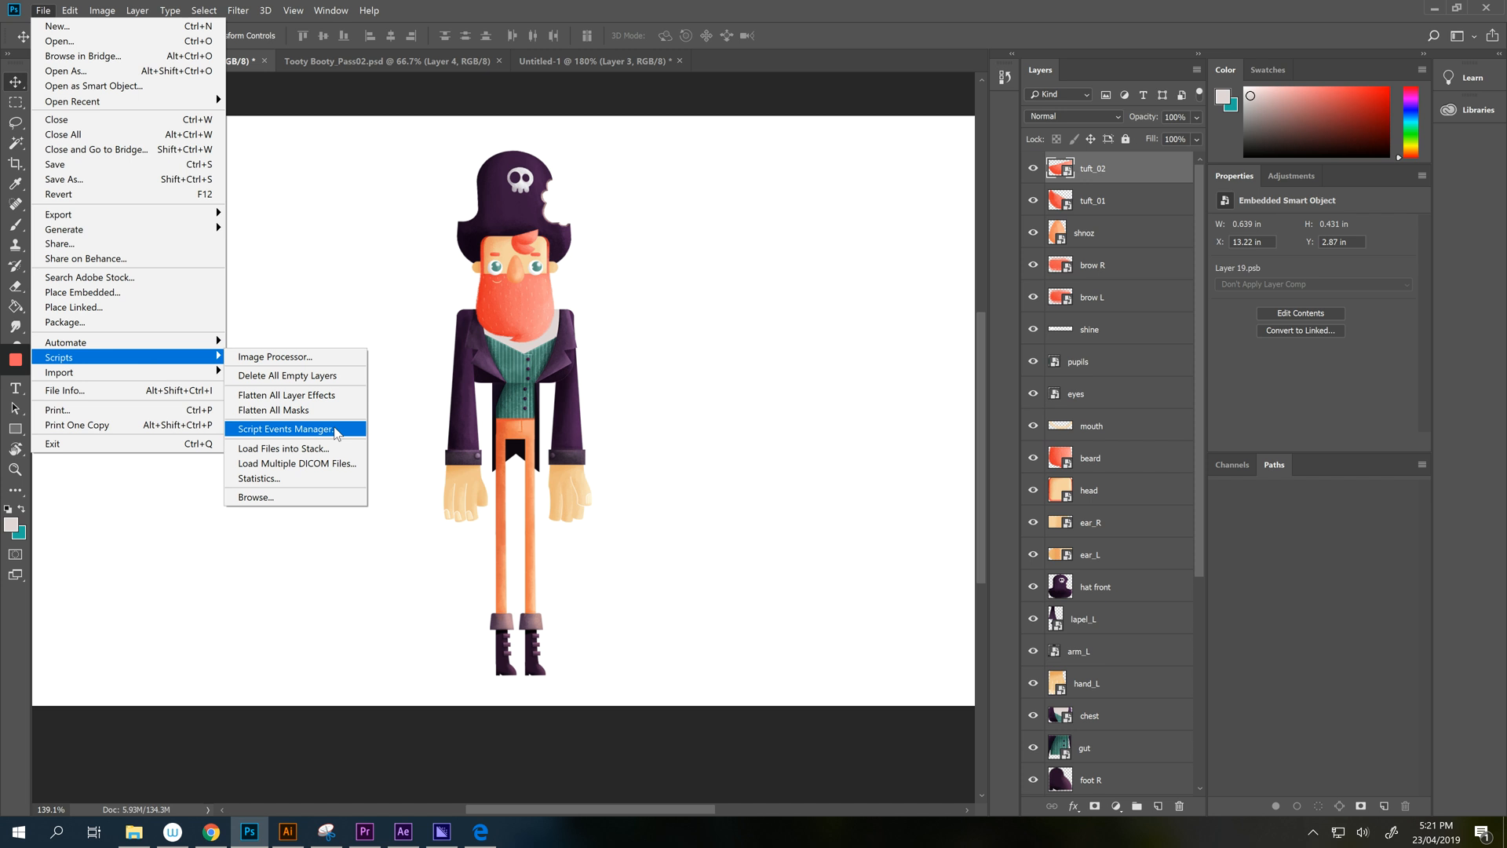
pyautogui.moveTo(327, 471)
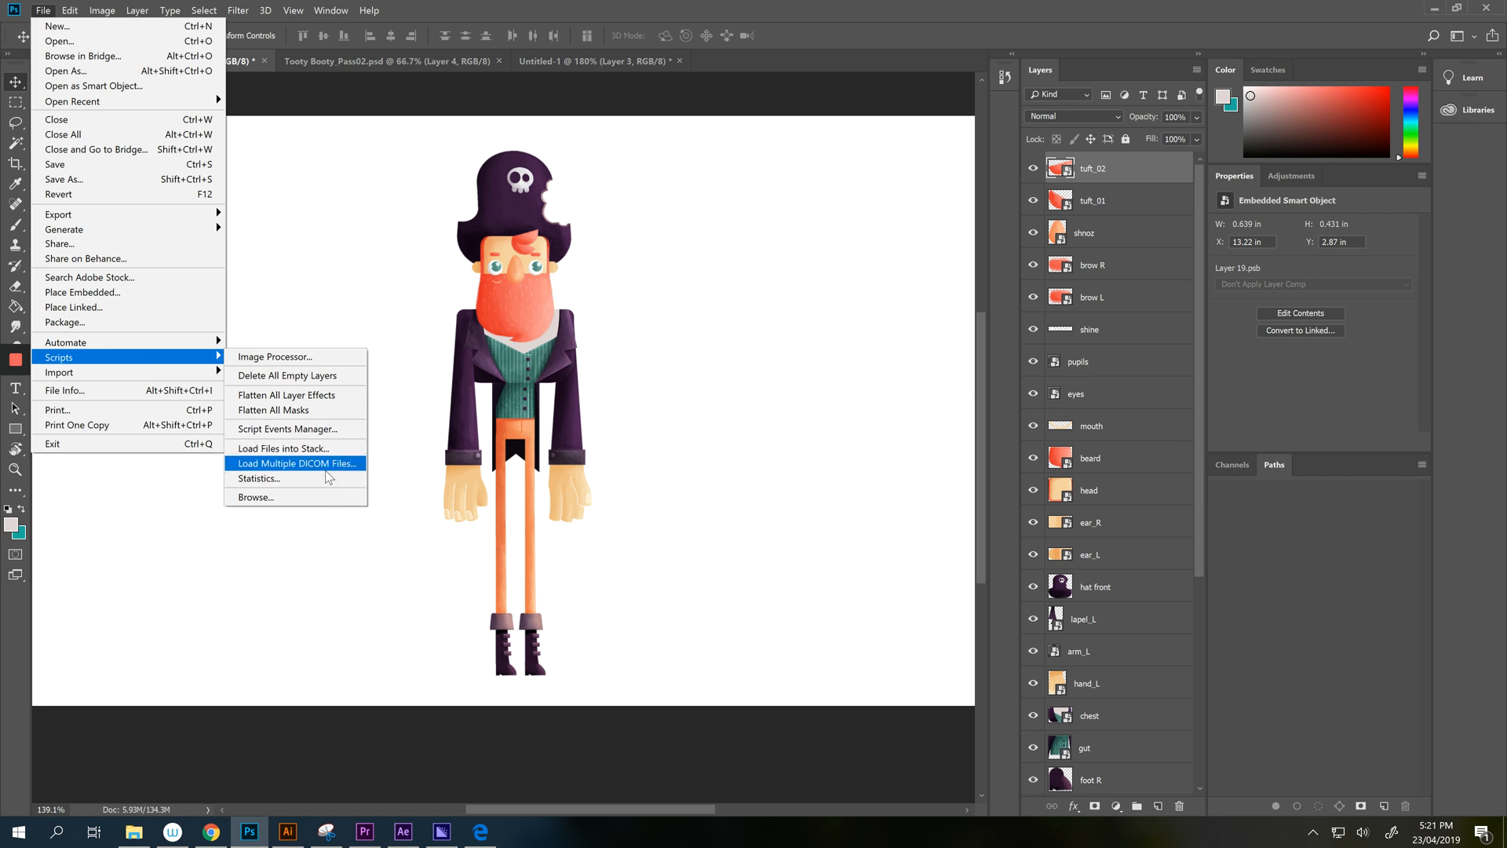
pyautogui.moveTo(57, 214)
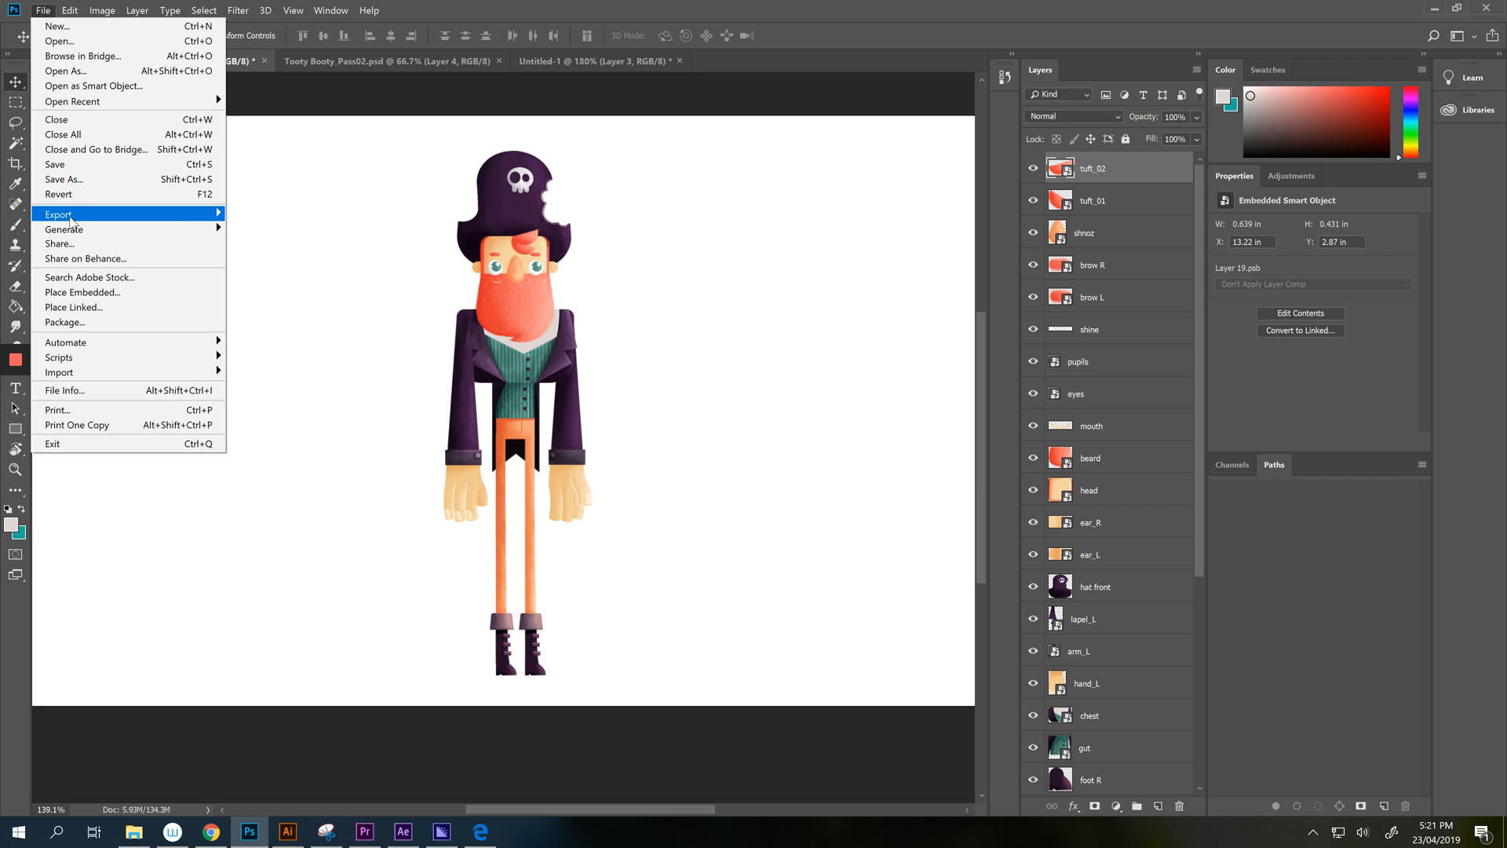
pyautogui.moveTo(58, 213)
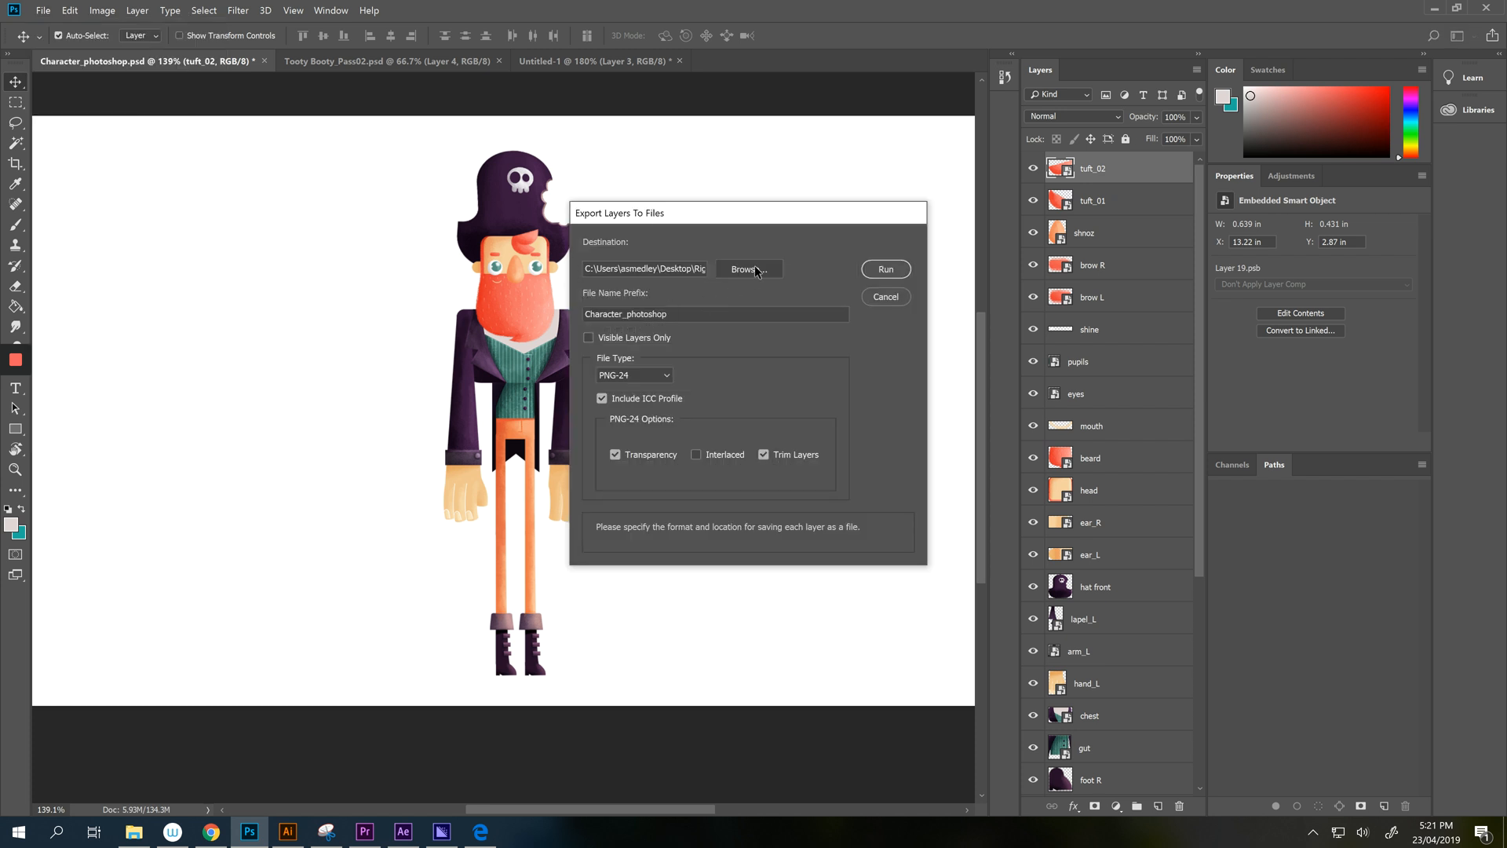
# In Layers to Files, choose the destination folder, set prefix P and run the trimmed transparent PNG-24 export.
pyautogui.click(748, 269)
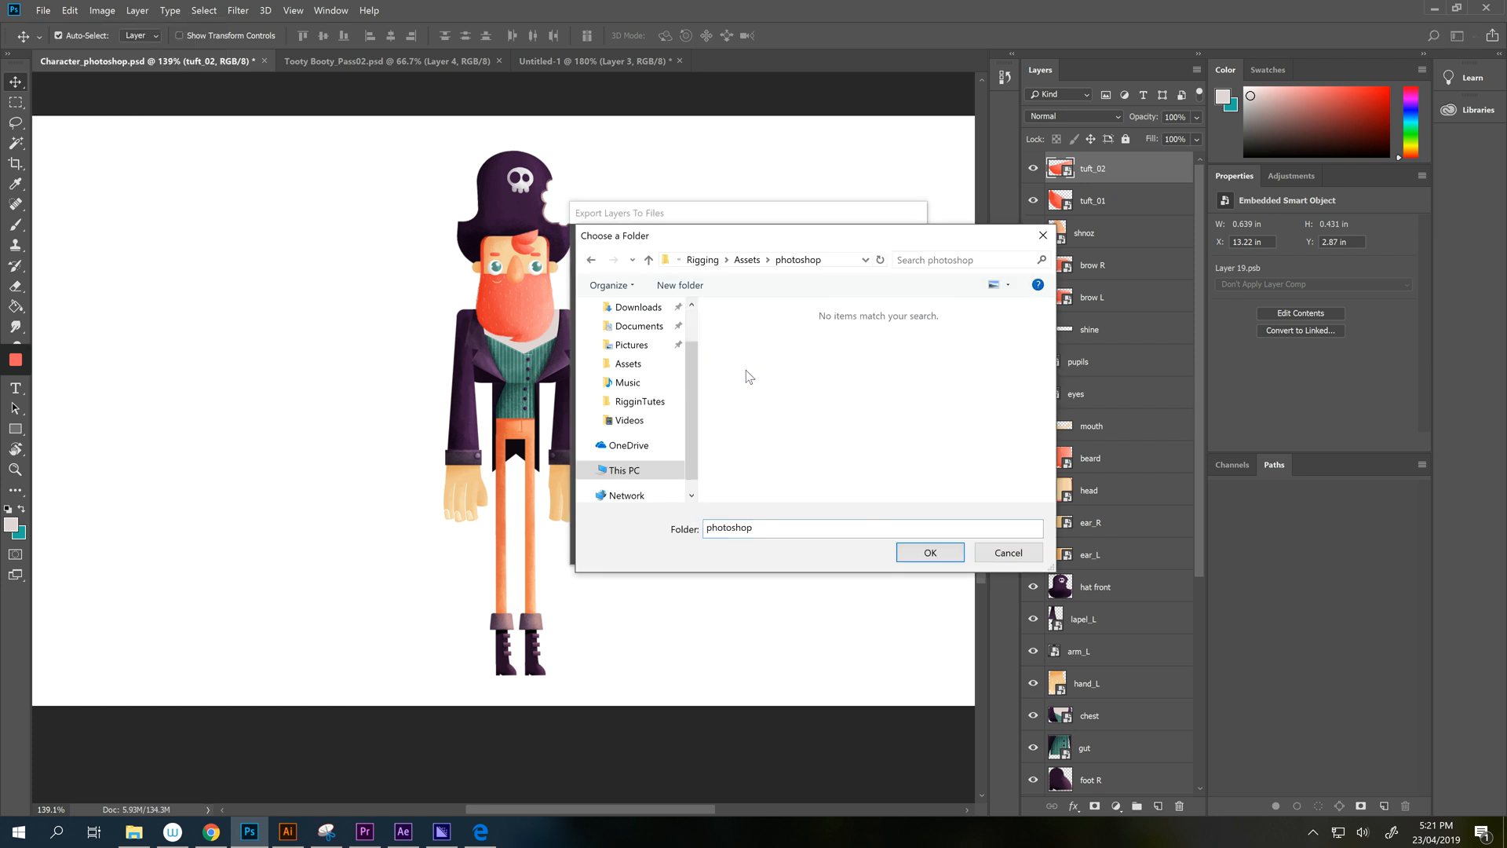
pyautogui.click(928, 552)
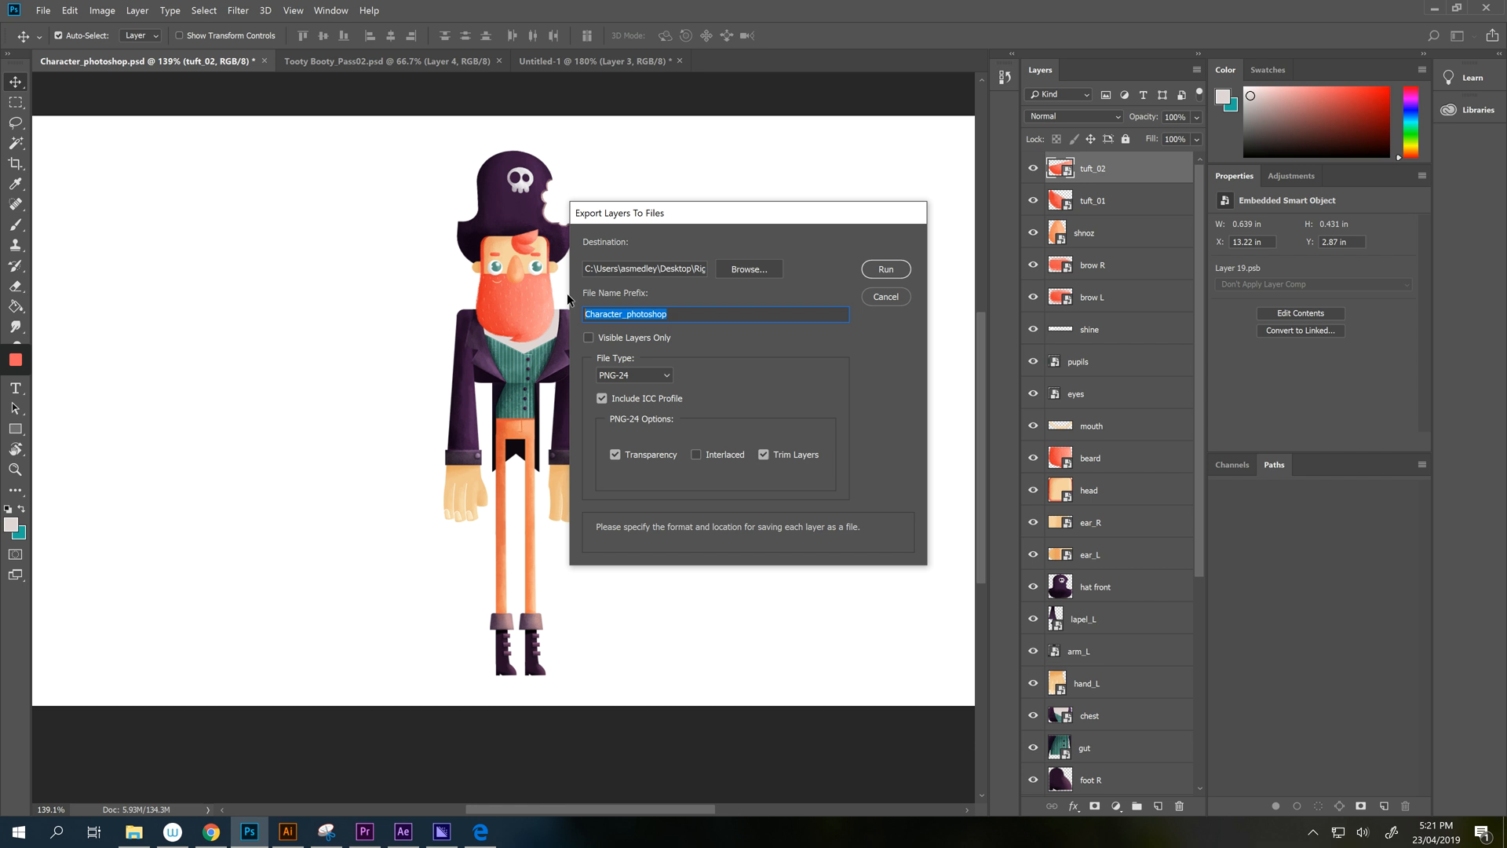
pyautogui.press('Delete')
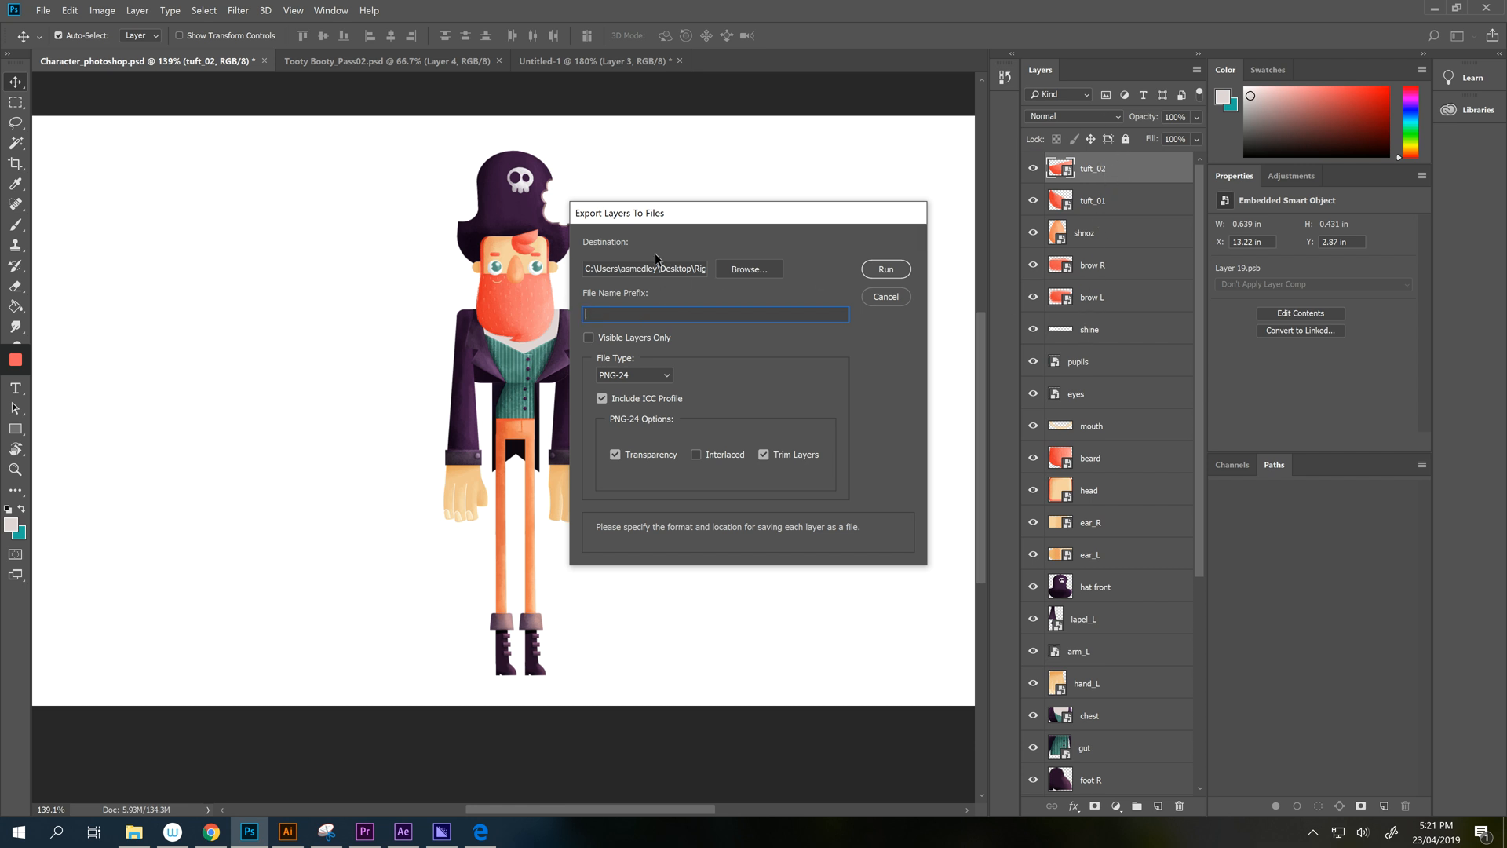
pyautogui.write('P')
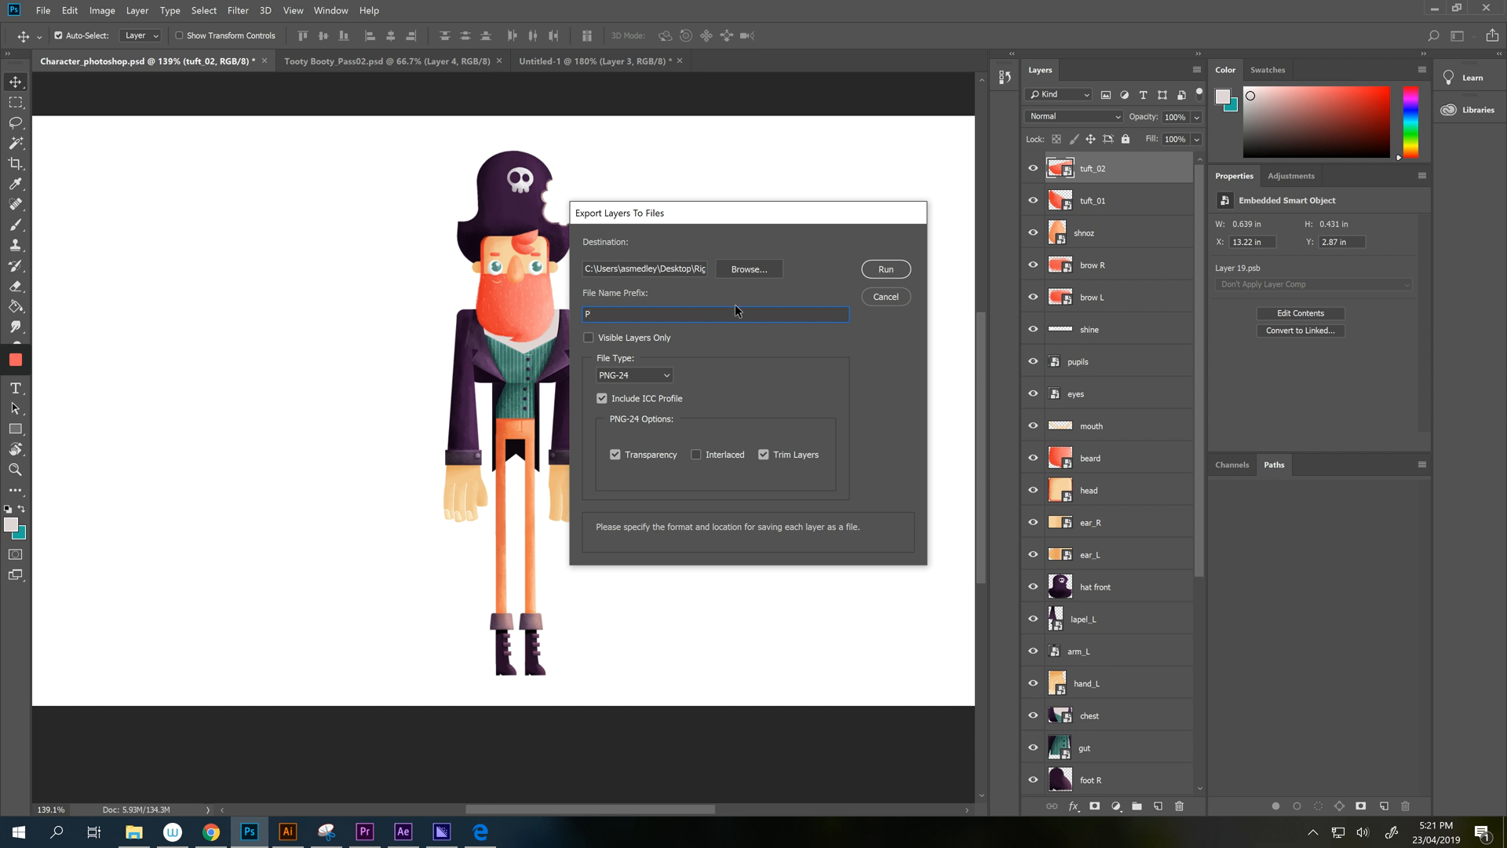
pyautogui.moveTo(711, 358)
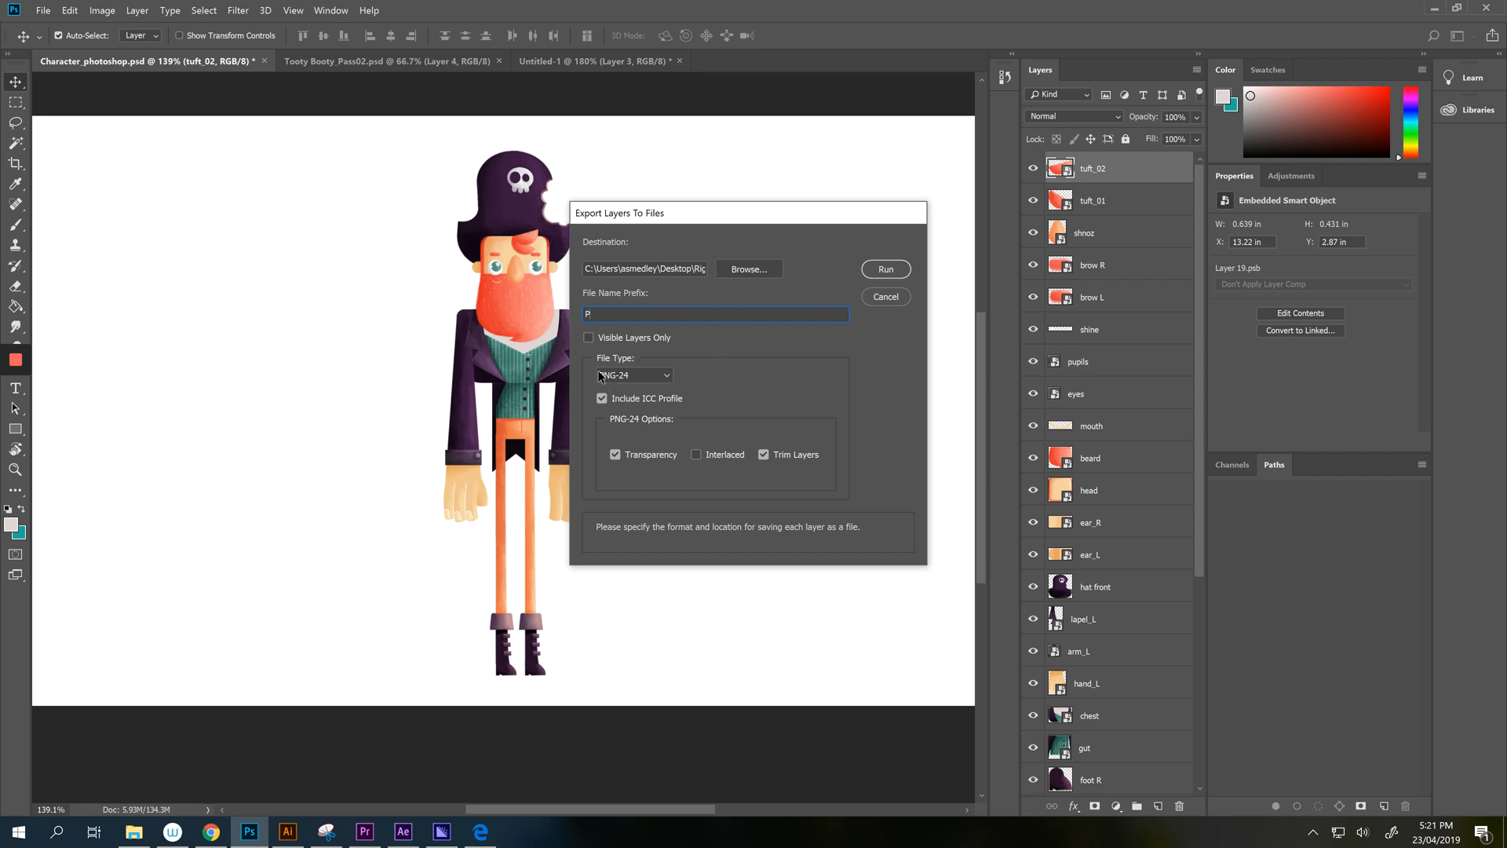
pyautogui.moveTo(855, 535)
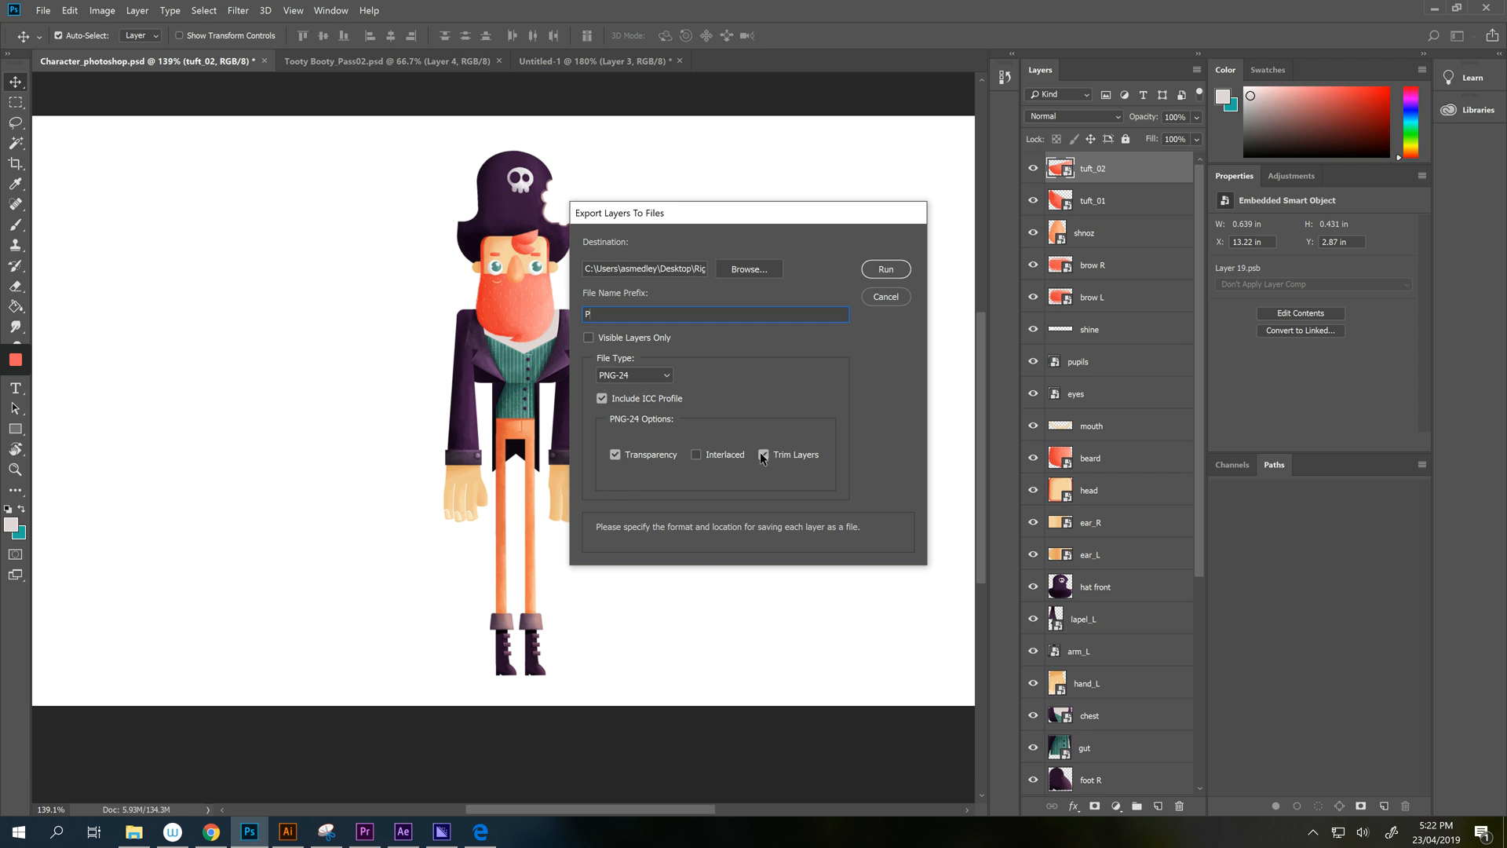
pyautogui.moveTo(804, 461)
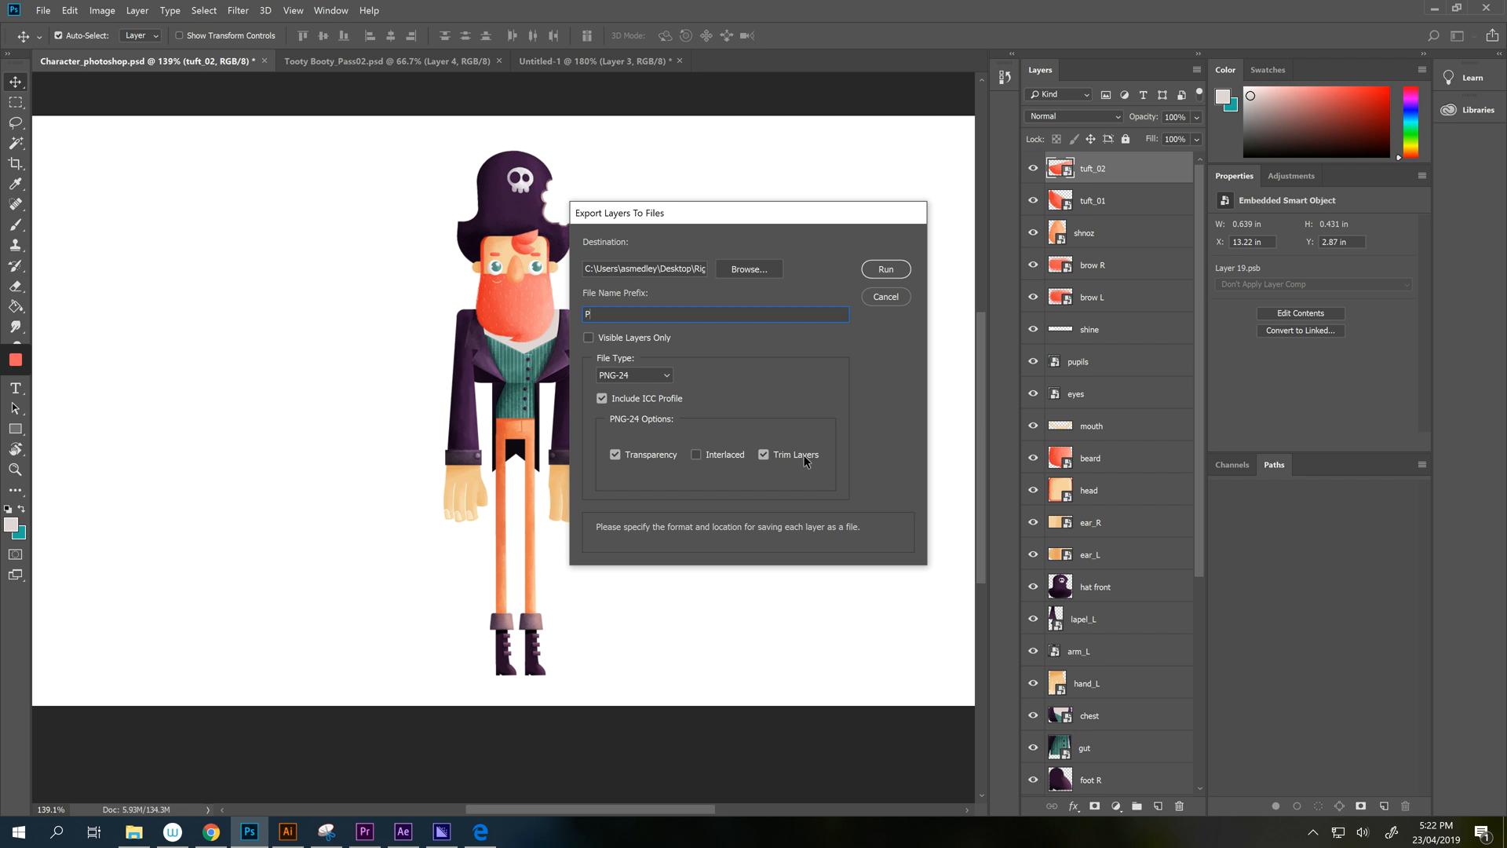
pyautogui.moveTo(749, 433)
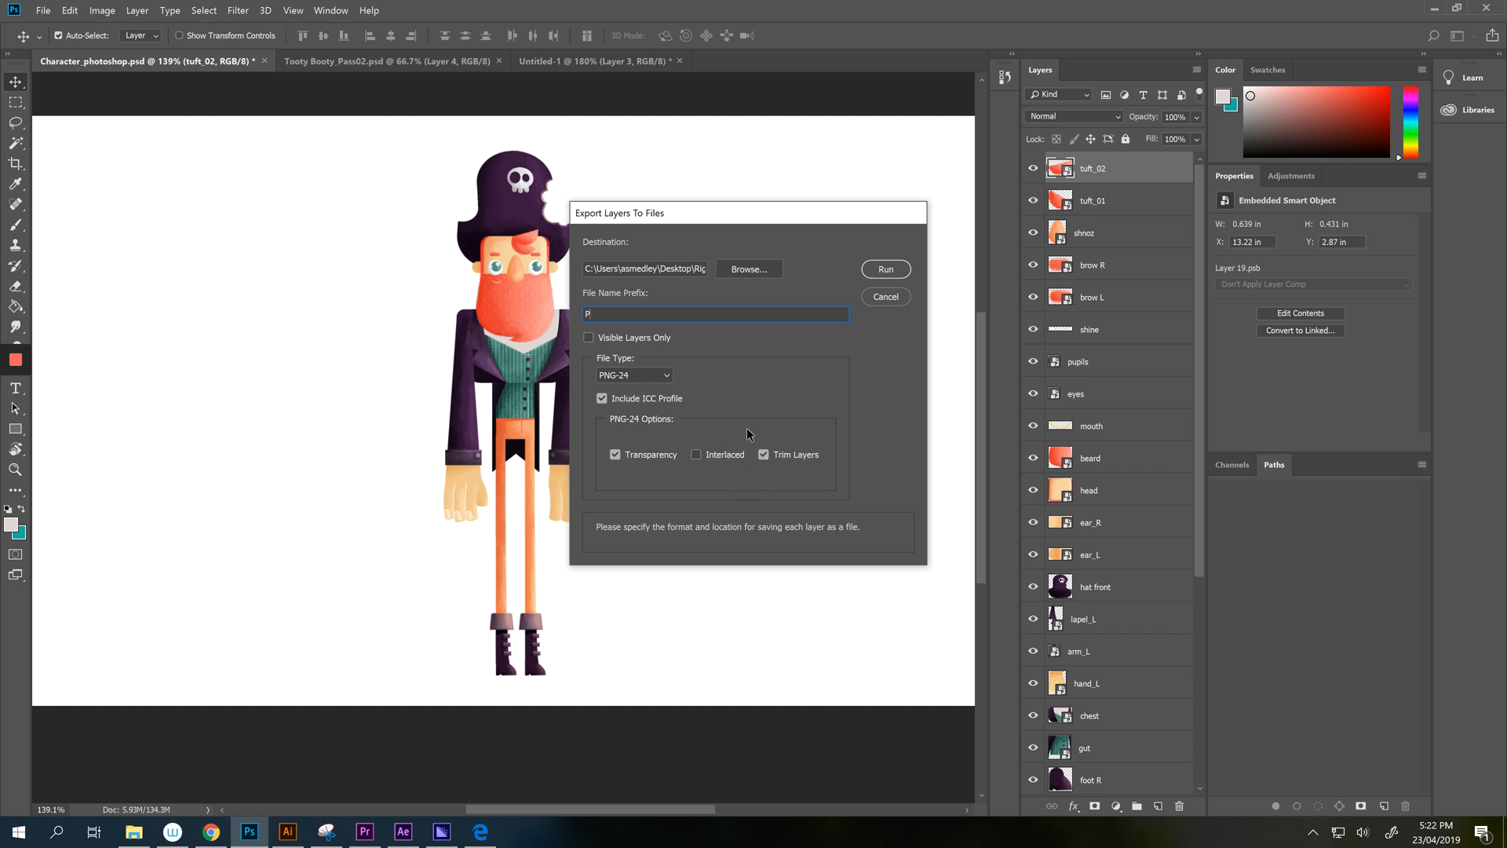
pyautogui.click(883, 268)
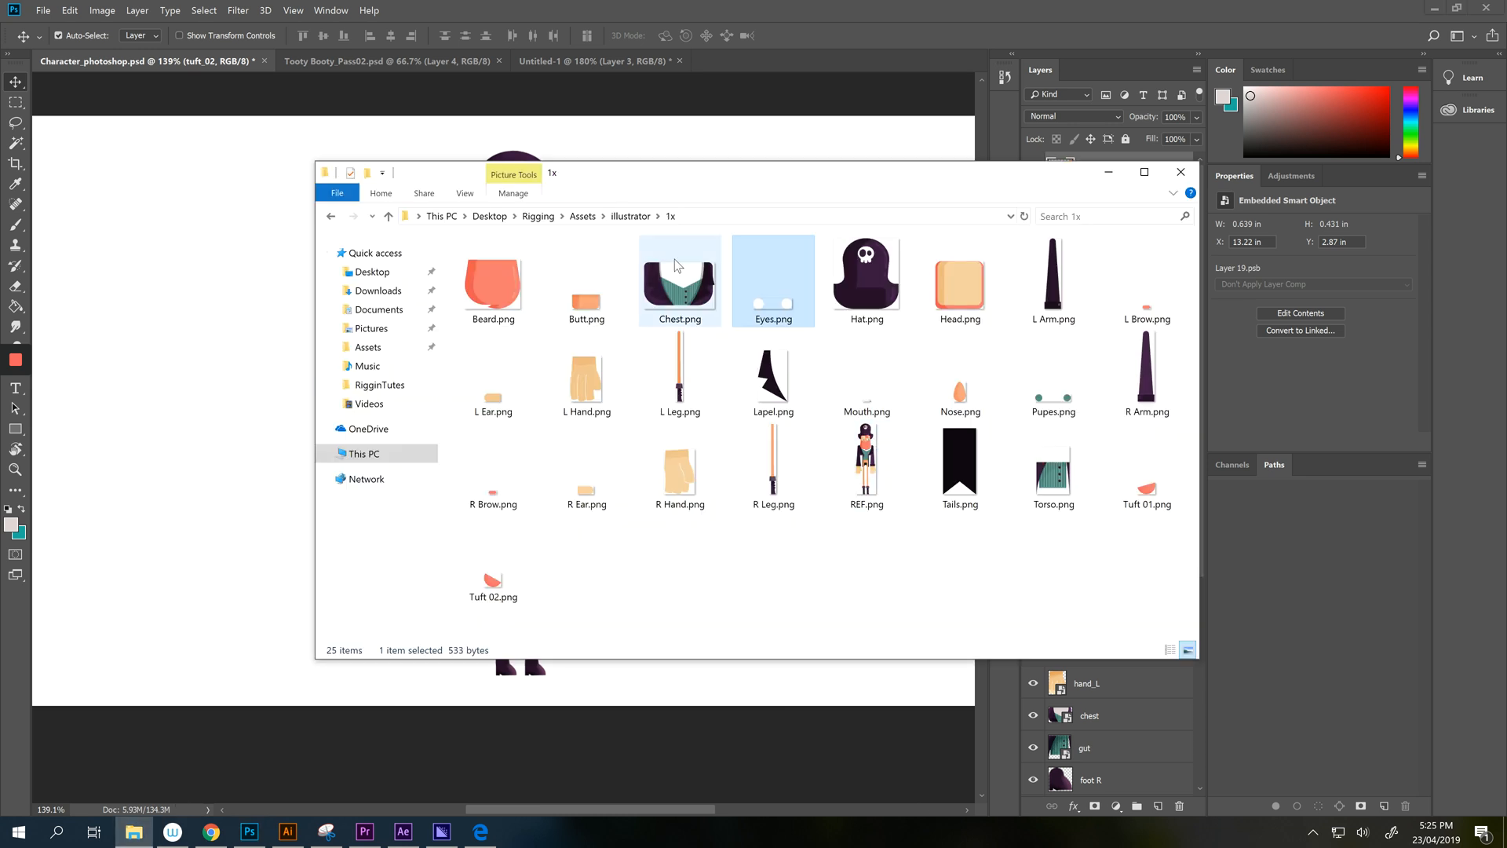
# In the Assets/photoshop folder, delete the older Character_photoshop_ exports, leaving the 30 P_ PNGs.
pyautogui.click(389, 215)
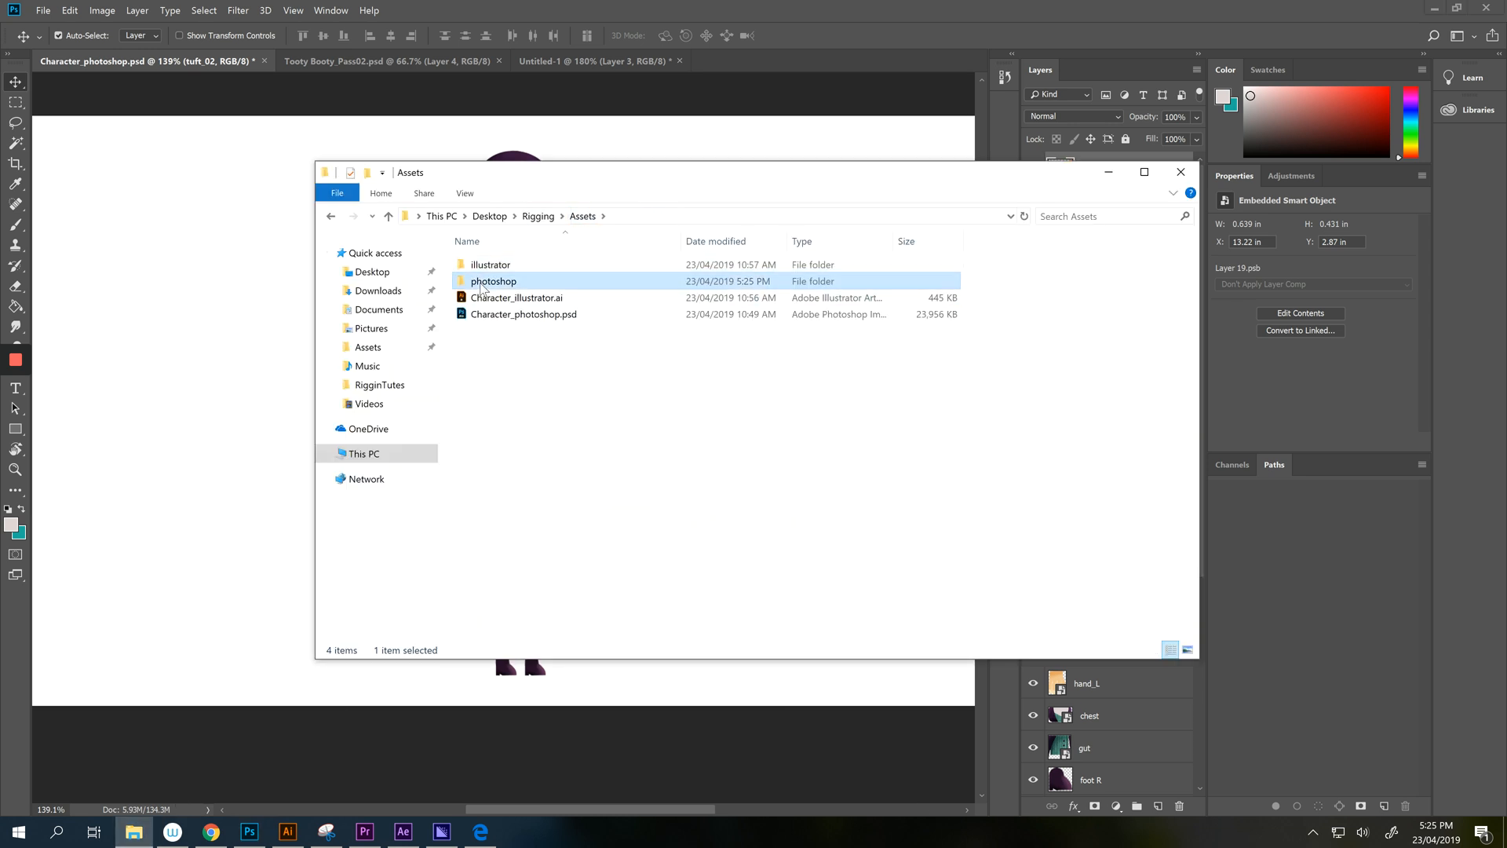
pyautogui.doubleClick(494, 281)
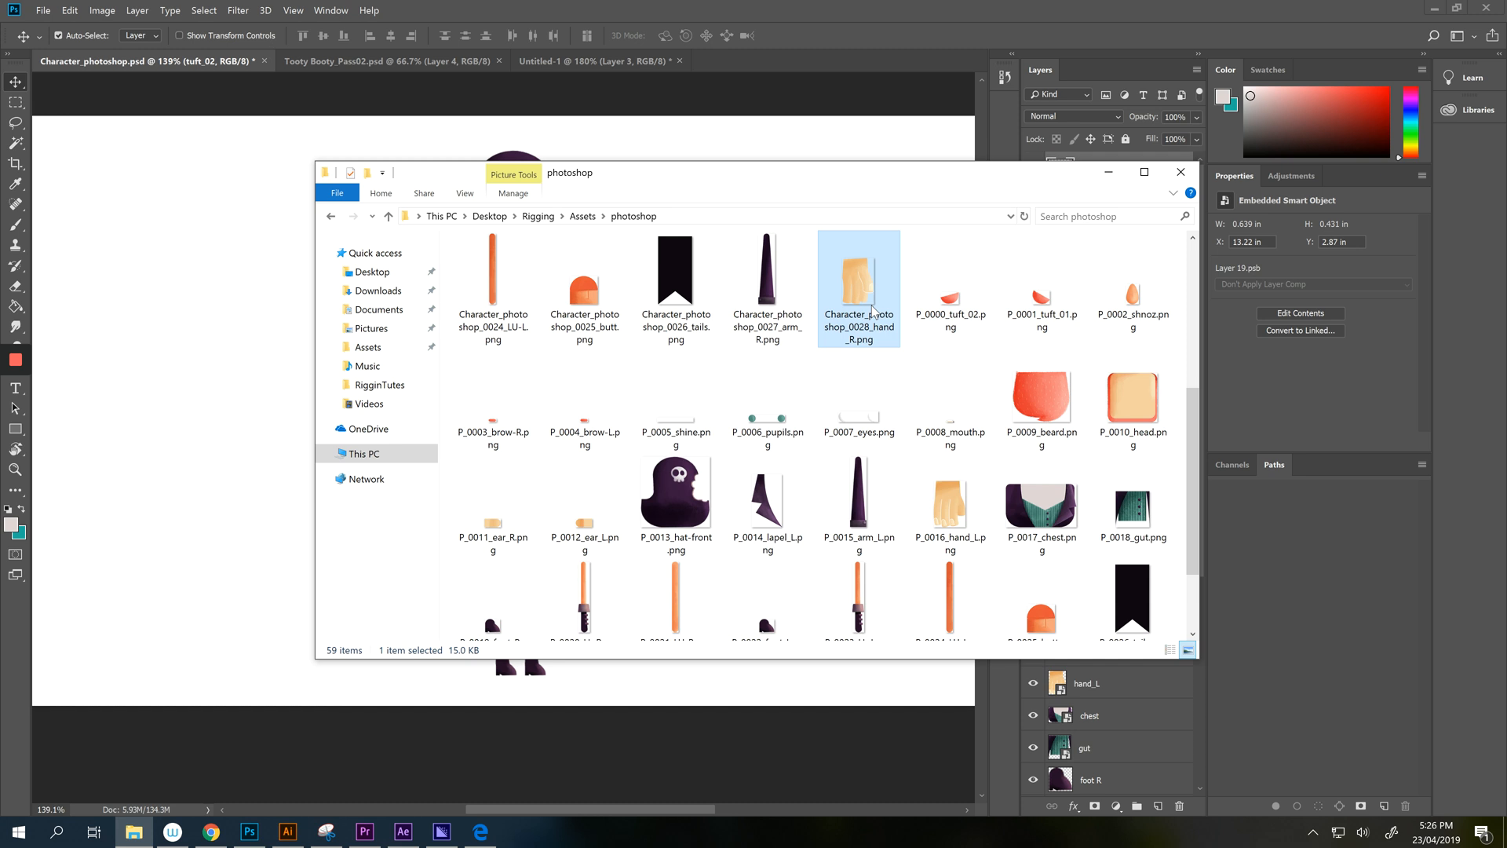
pyautogui.moveTo(862, 338)
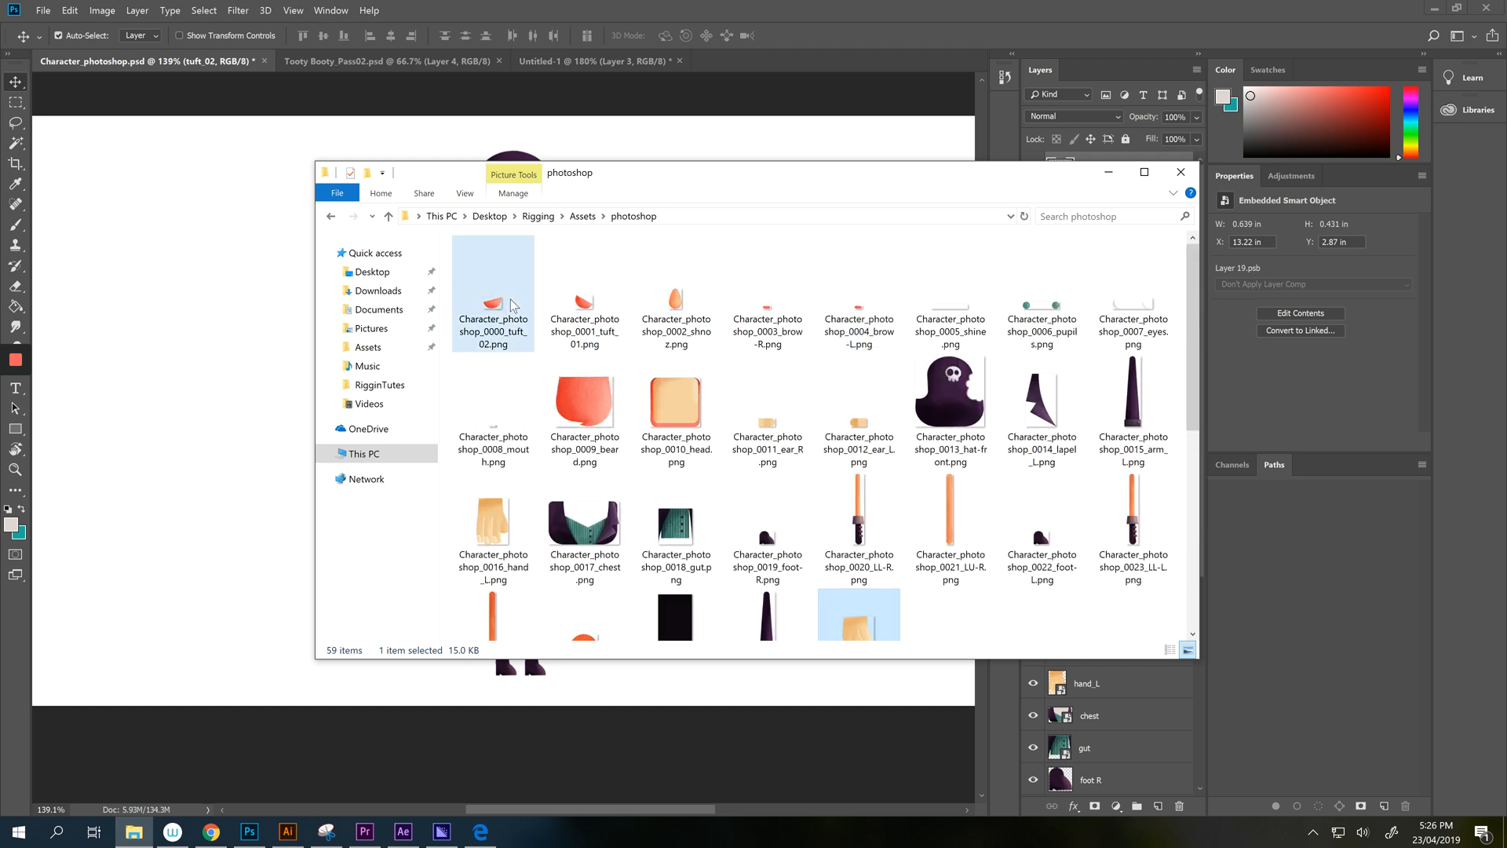
pyautogui.rightClick(492, 303)
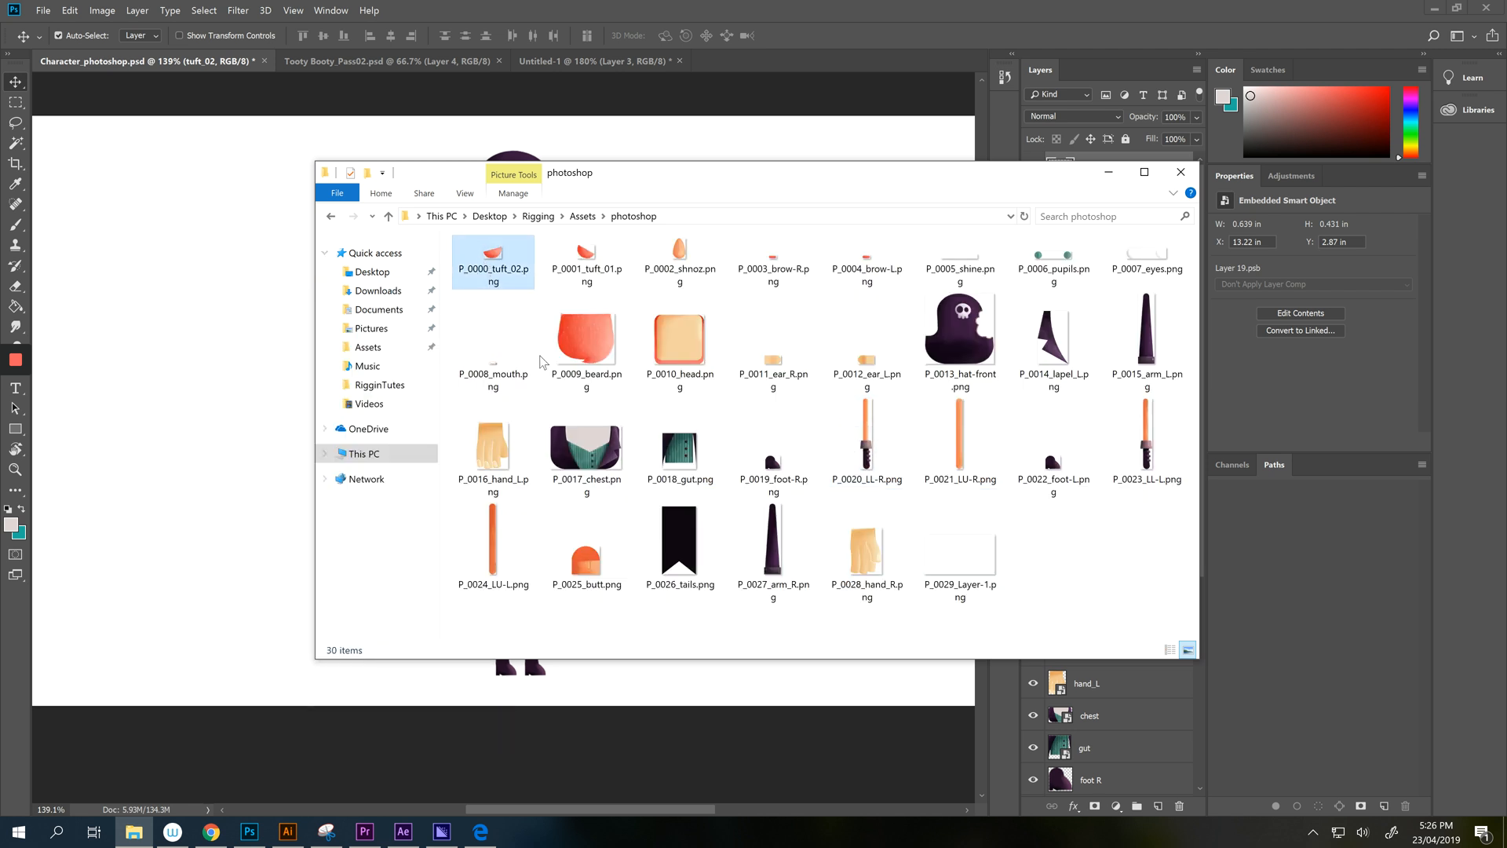
pyautogui.click(678, 253)
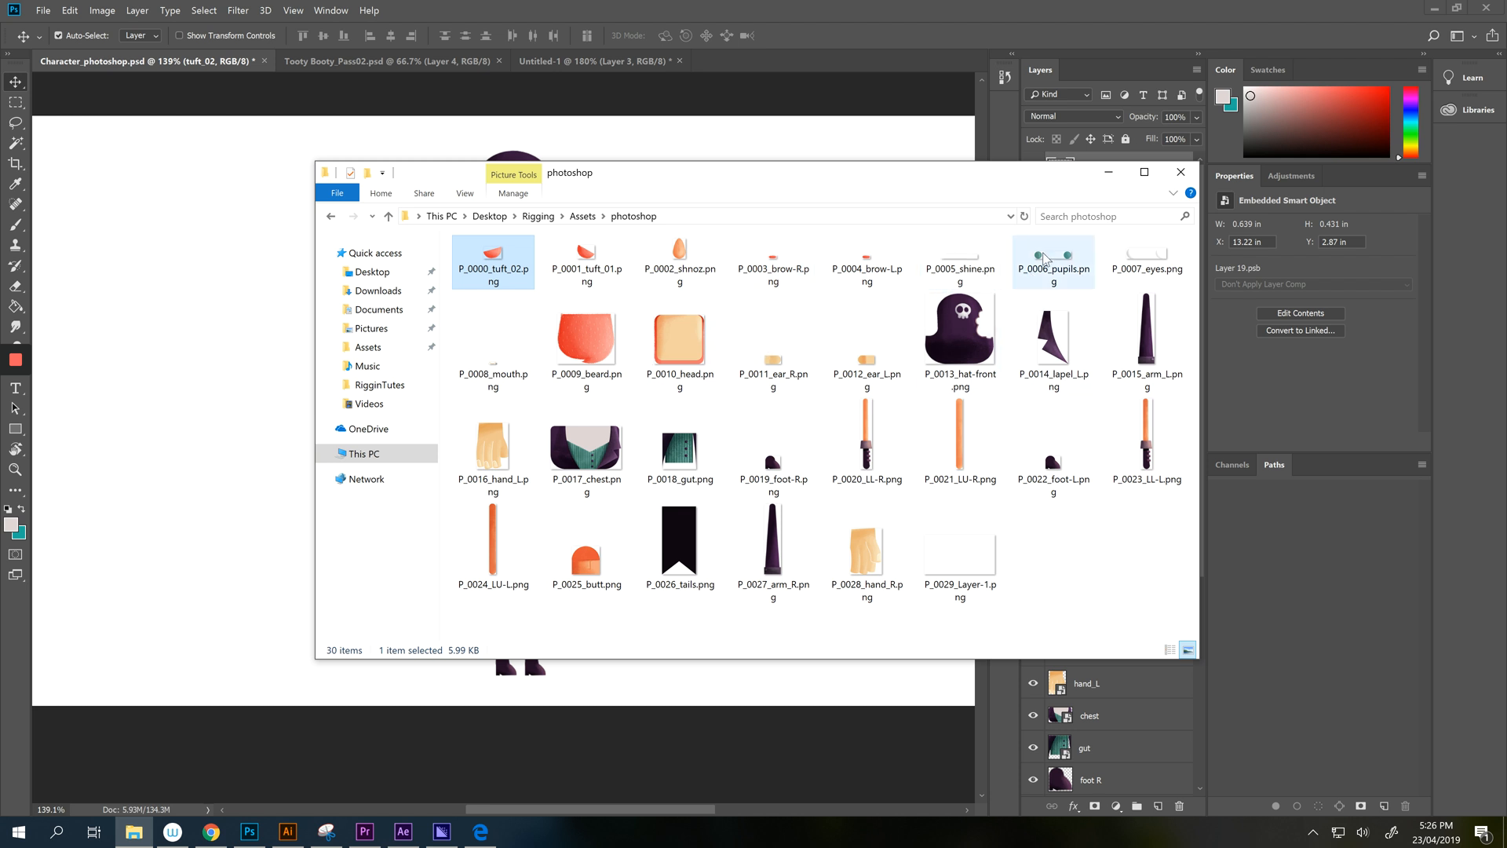
pyautogui.moveTo(1052, 260)
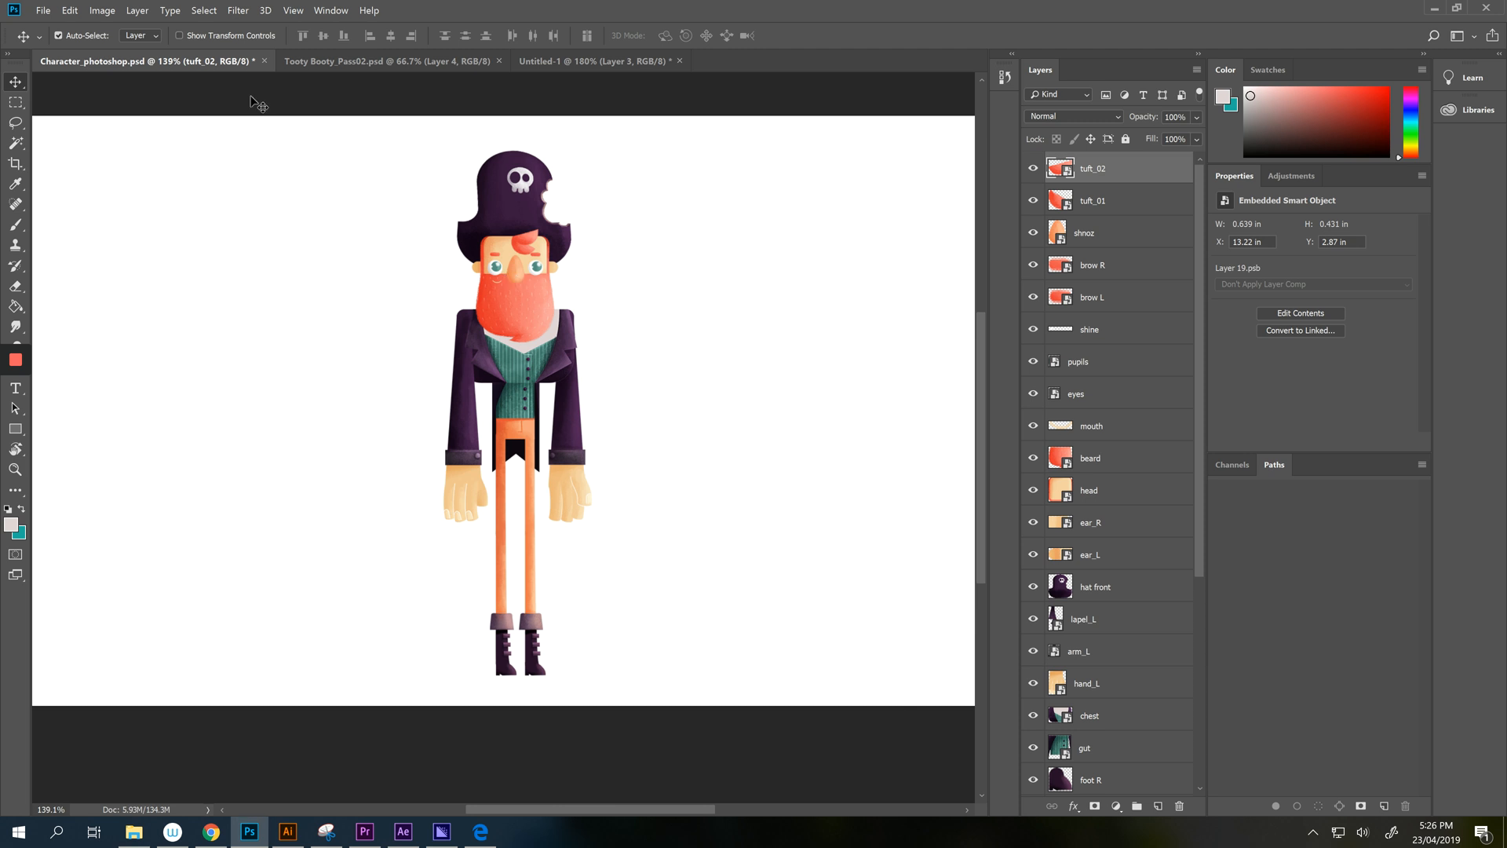
pyautogui.click(43, 9)
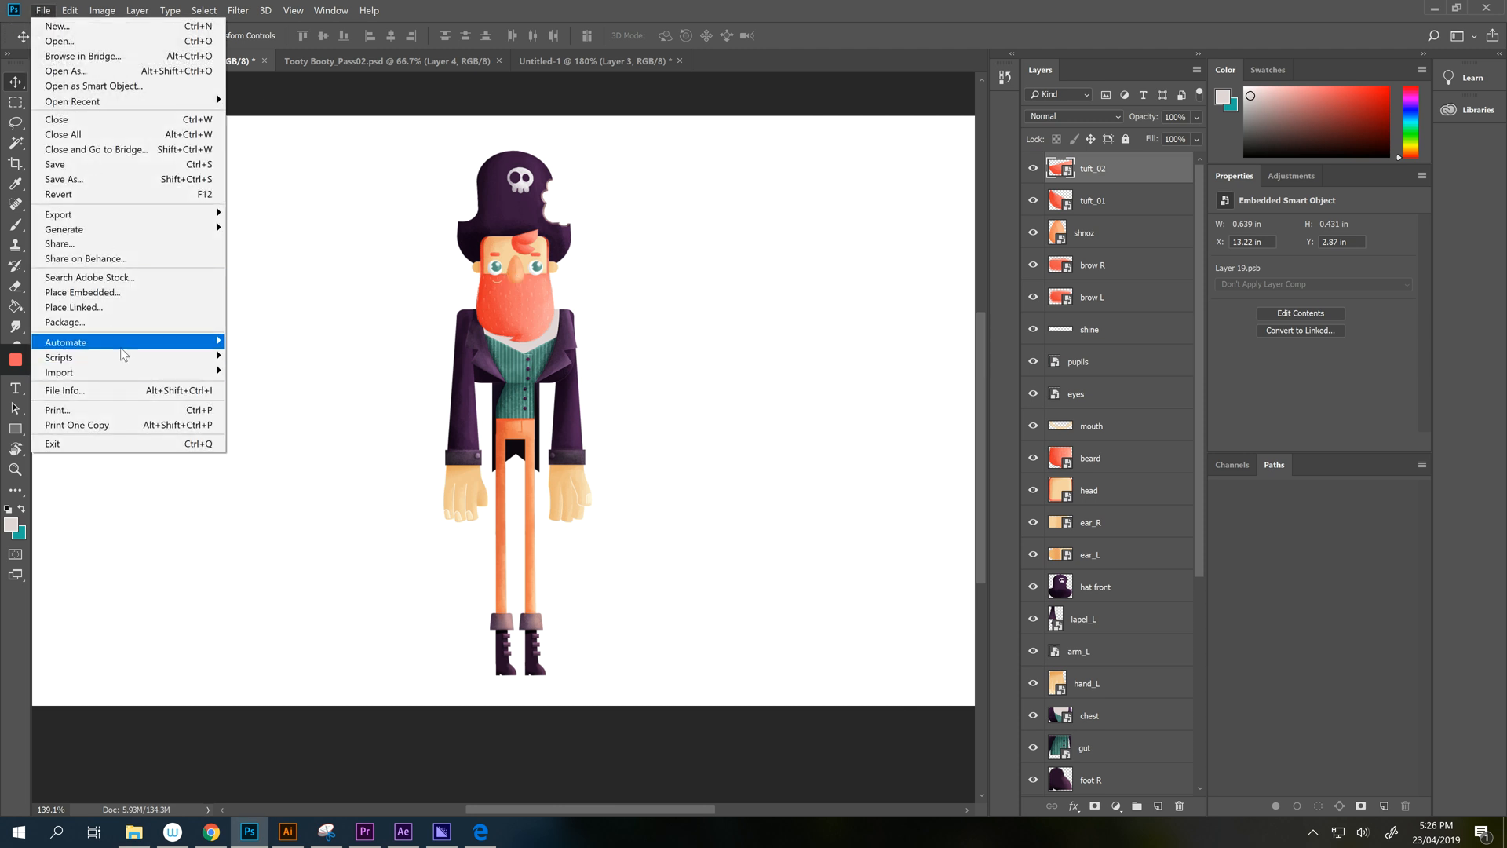
pyautogui.moveTo(57, 213)
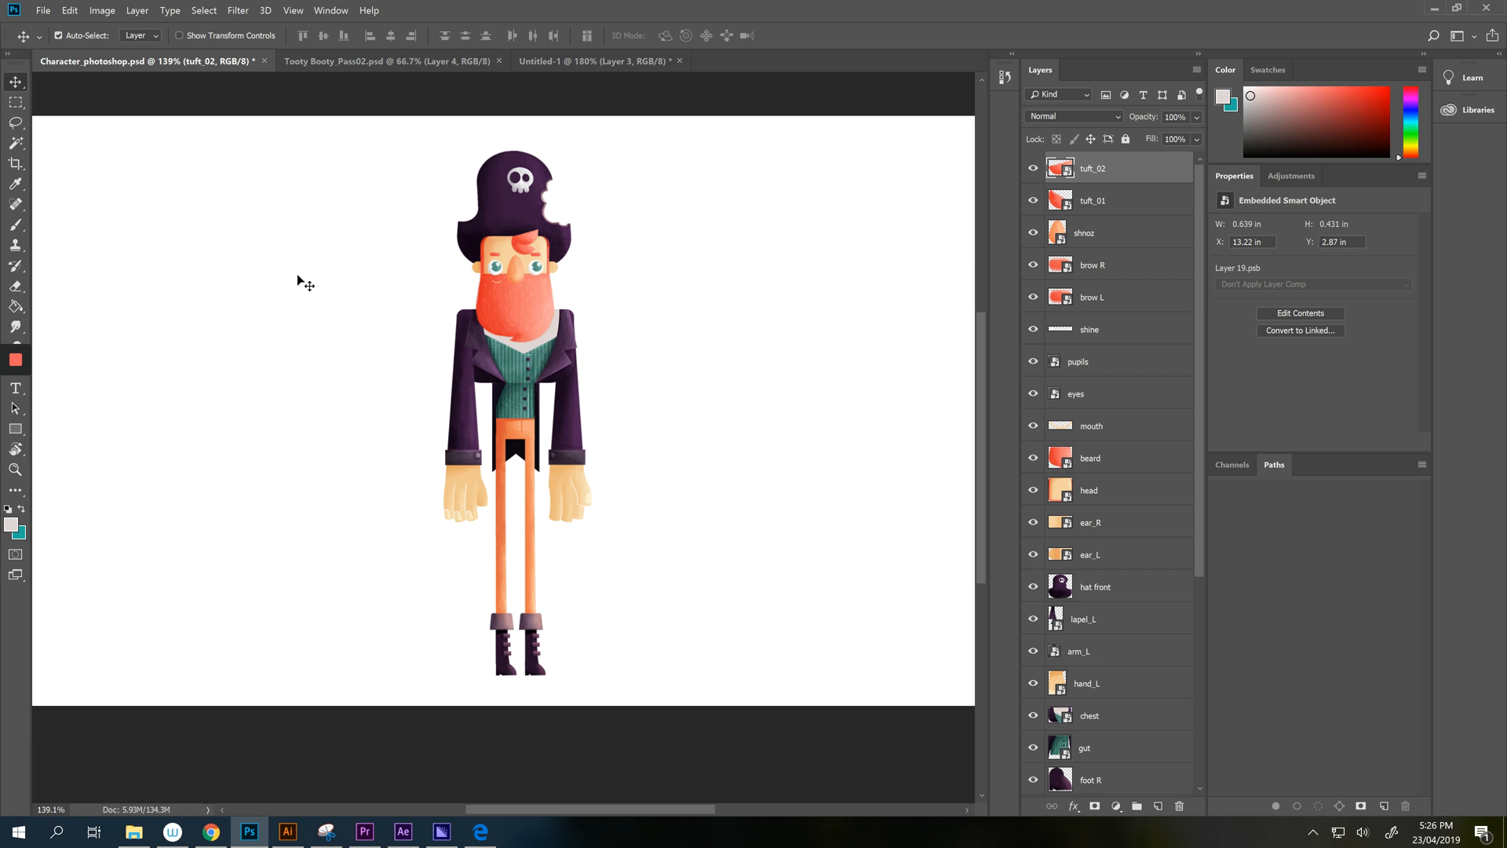
pyautogui.moveTo(603, 165)
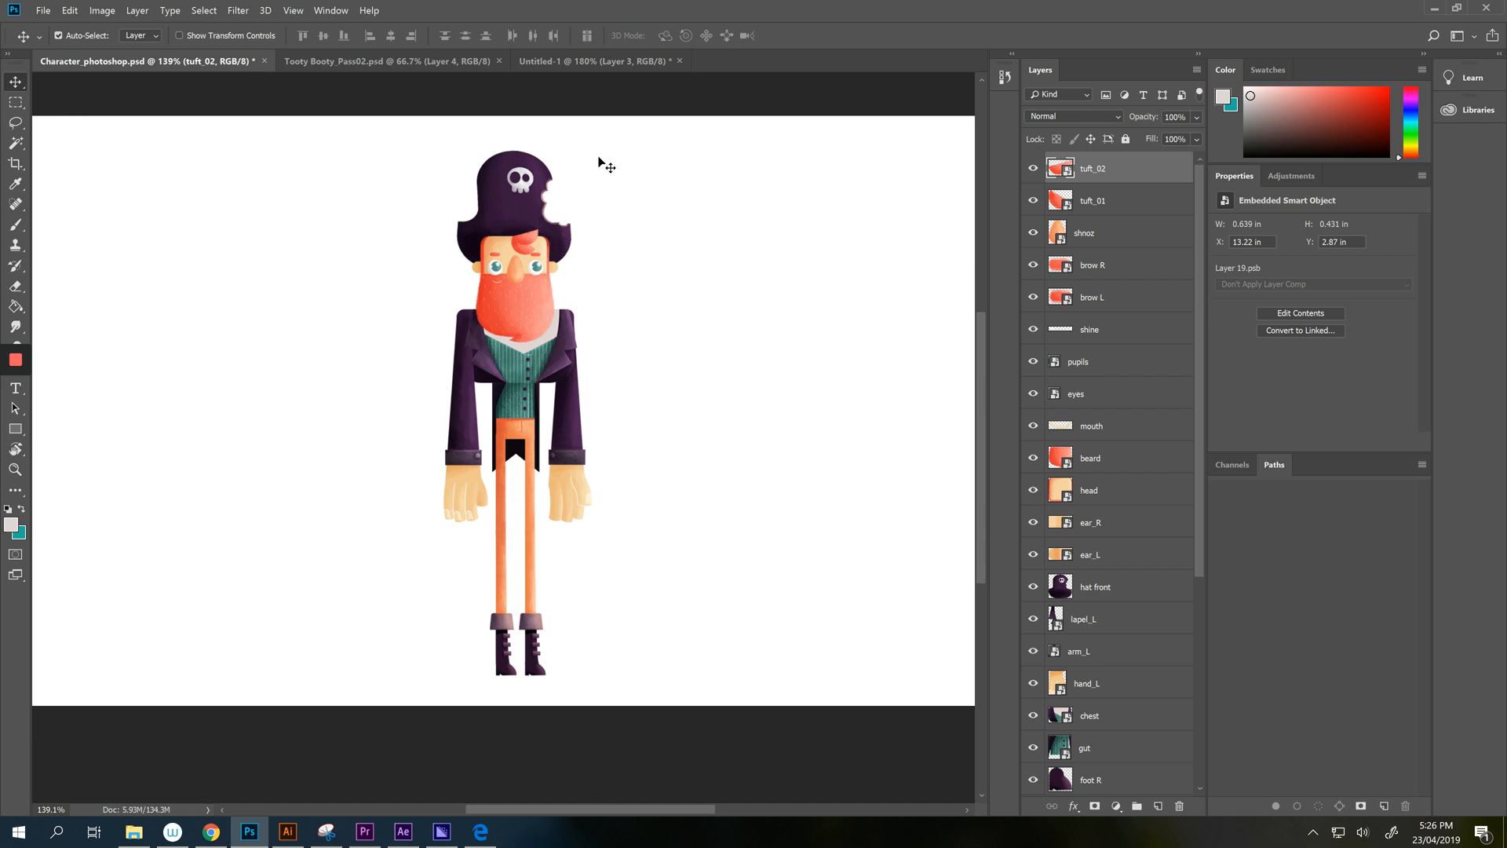
pyautogui.moveTo(627, 210)
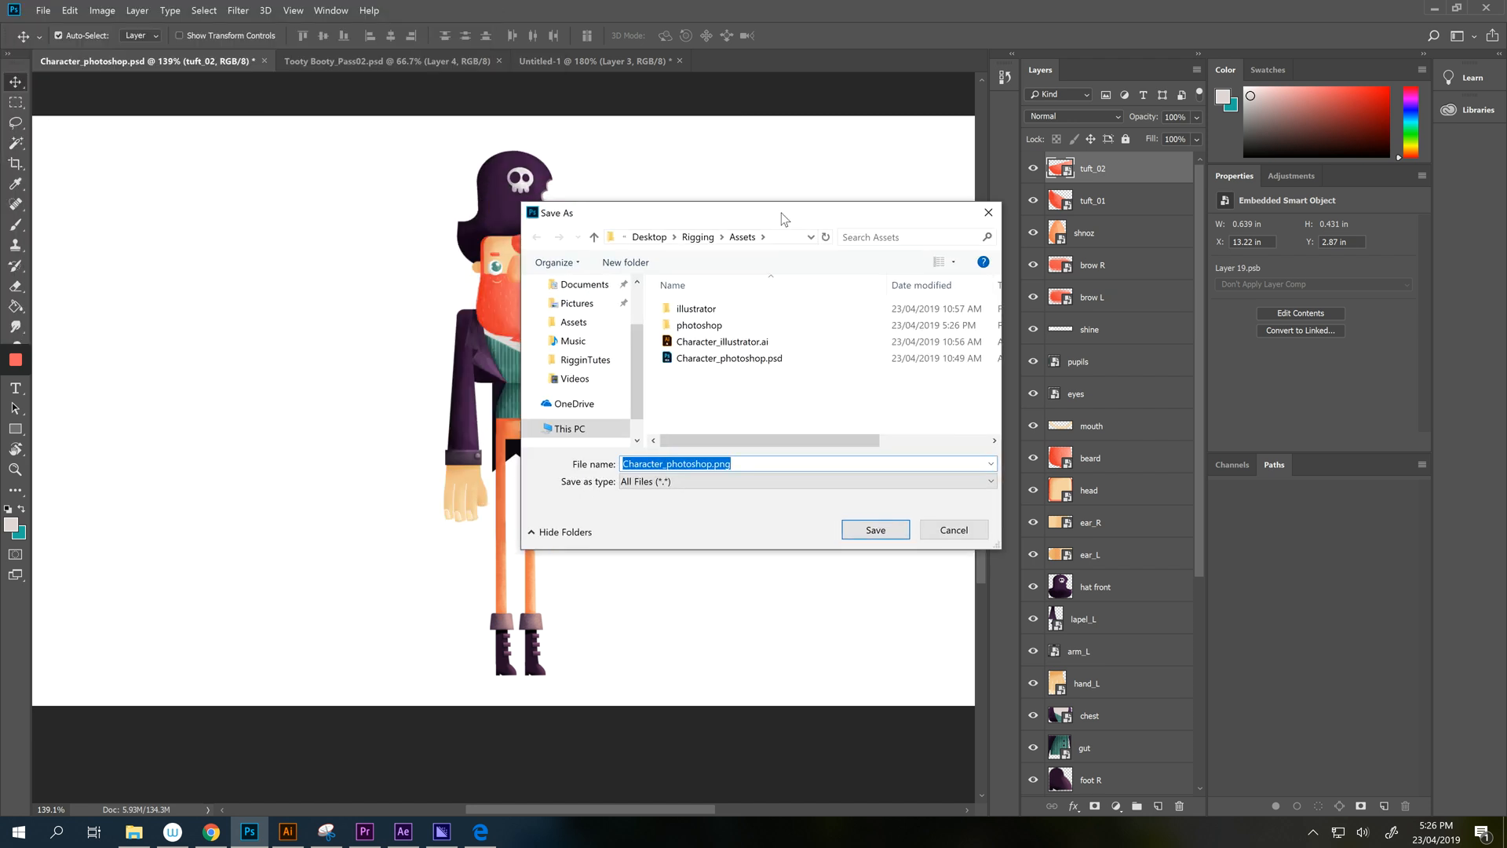
pyautogui.doubleClick(699, 324)
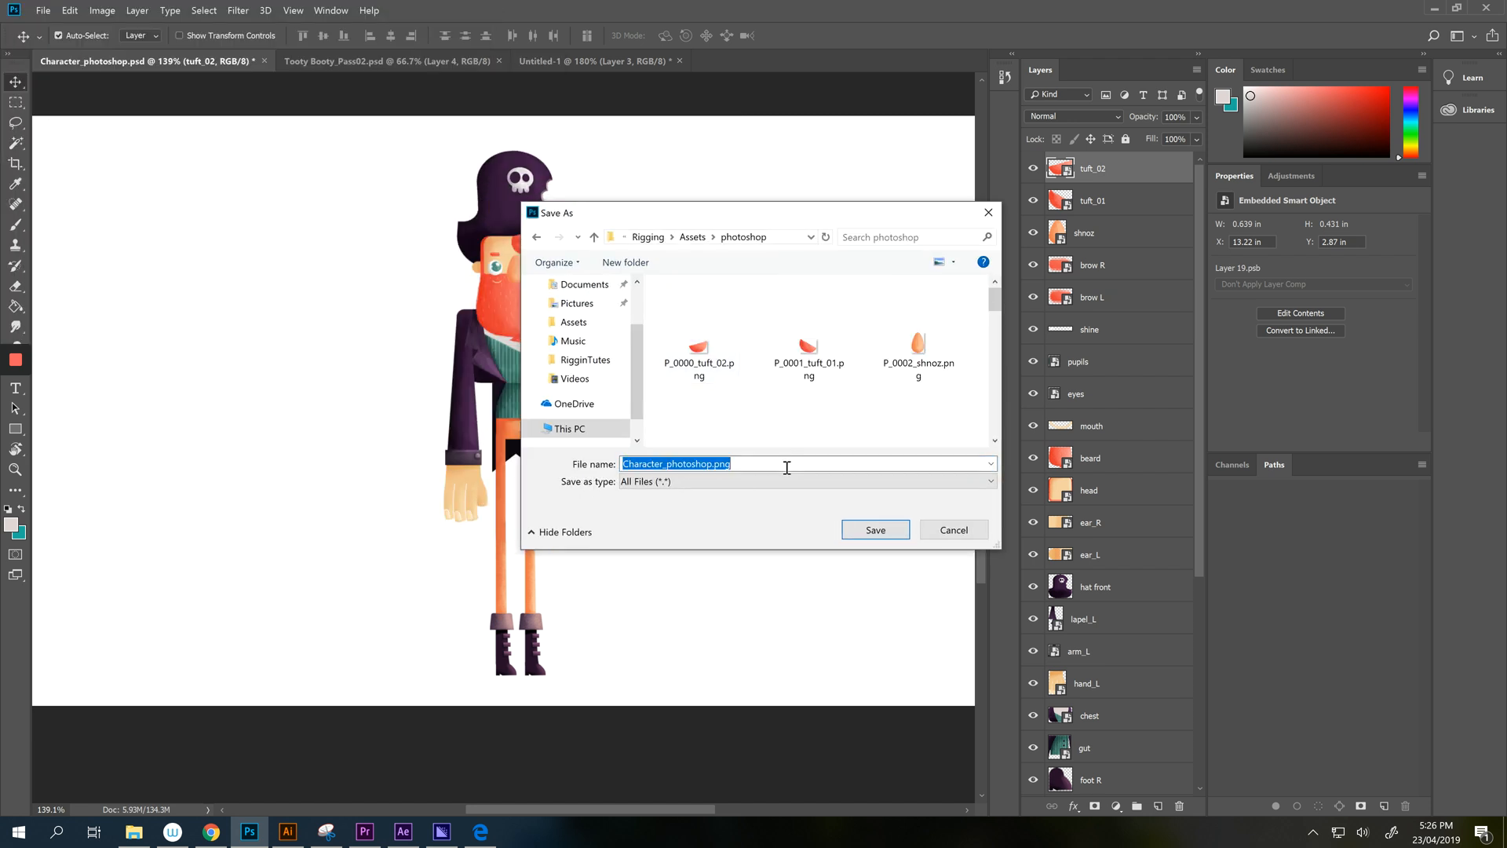
pyautogui.click(952, 529)
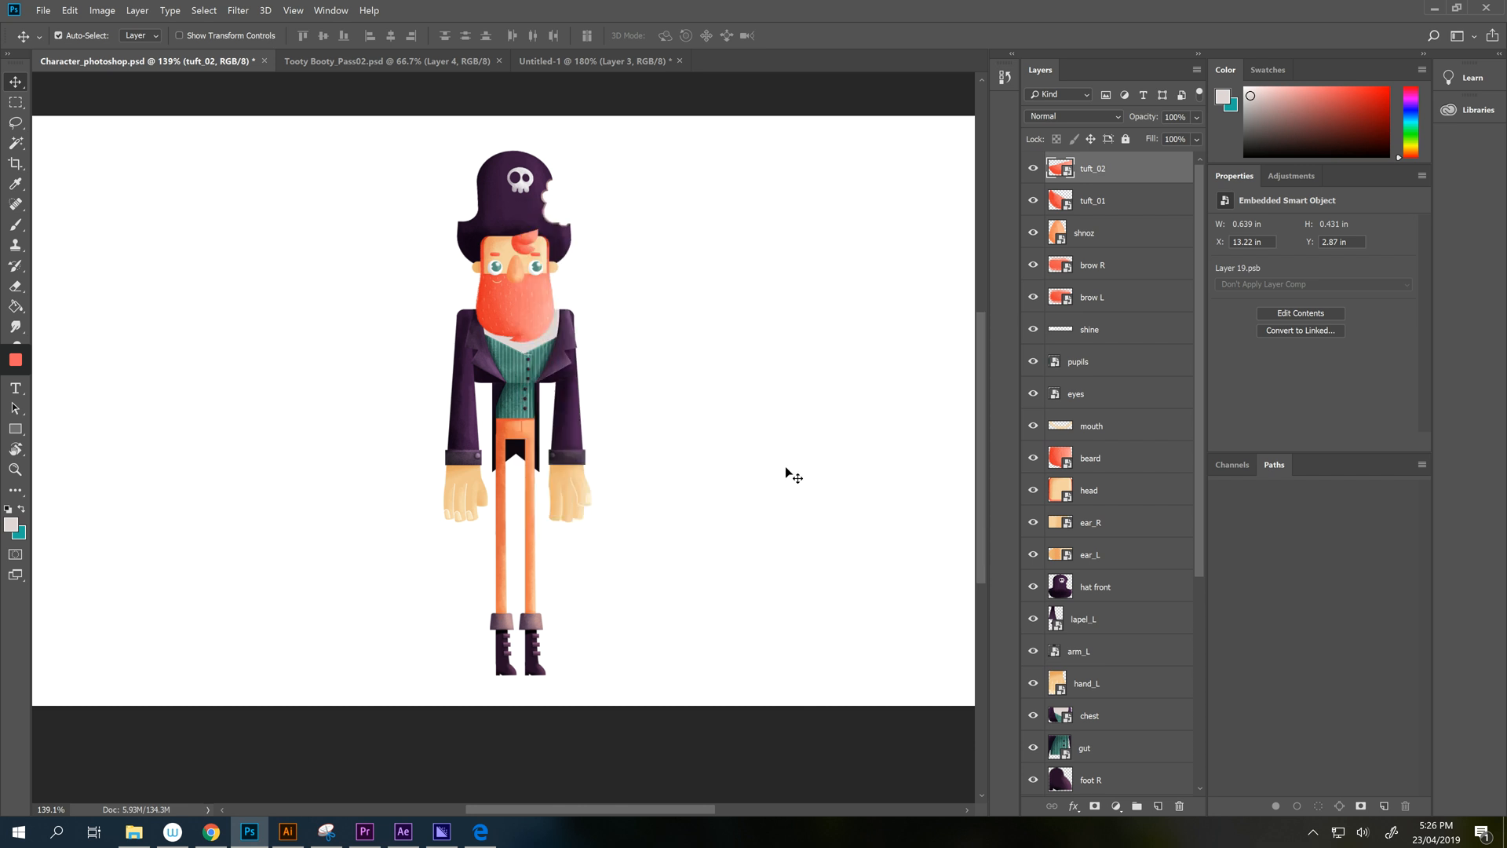
pyautogui.moveTo(163, 814)
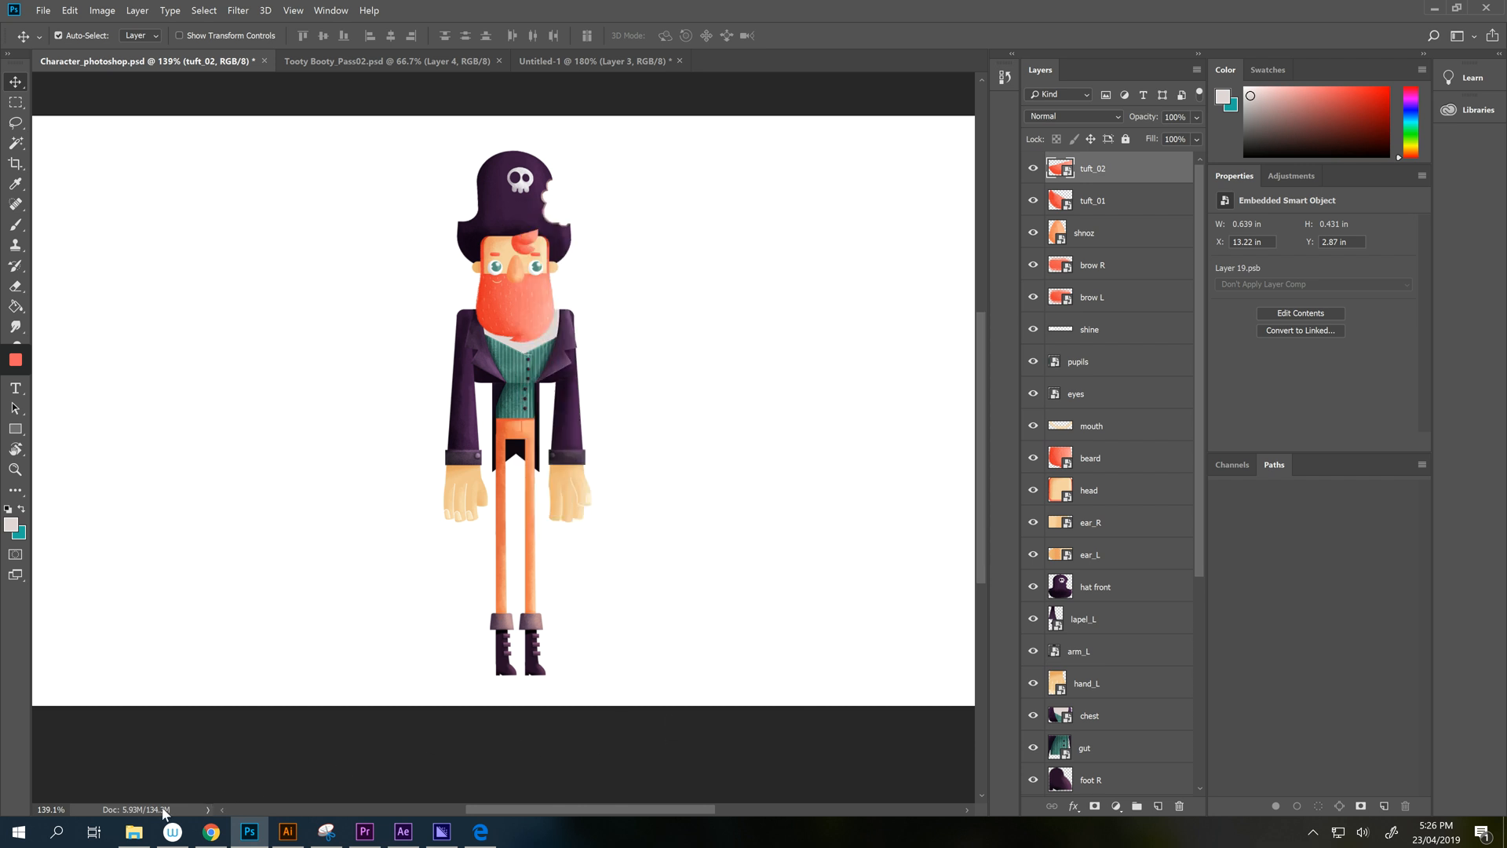
pyautogui.moveTo(108, 813)
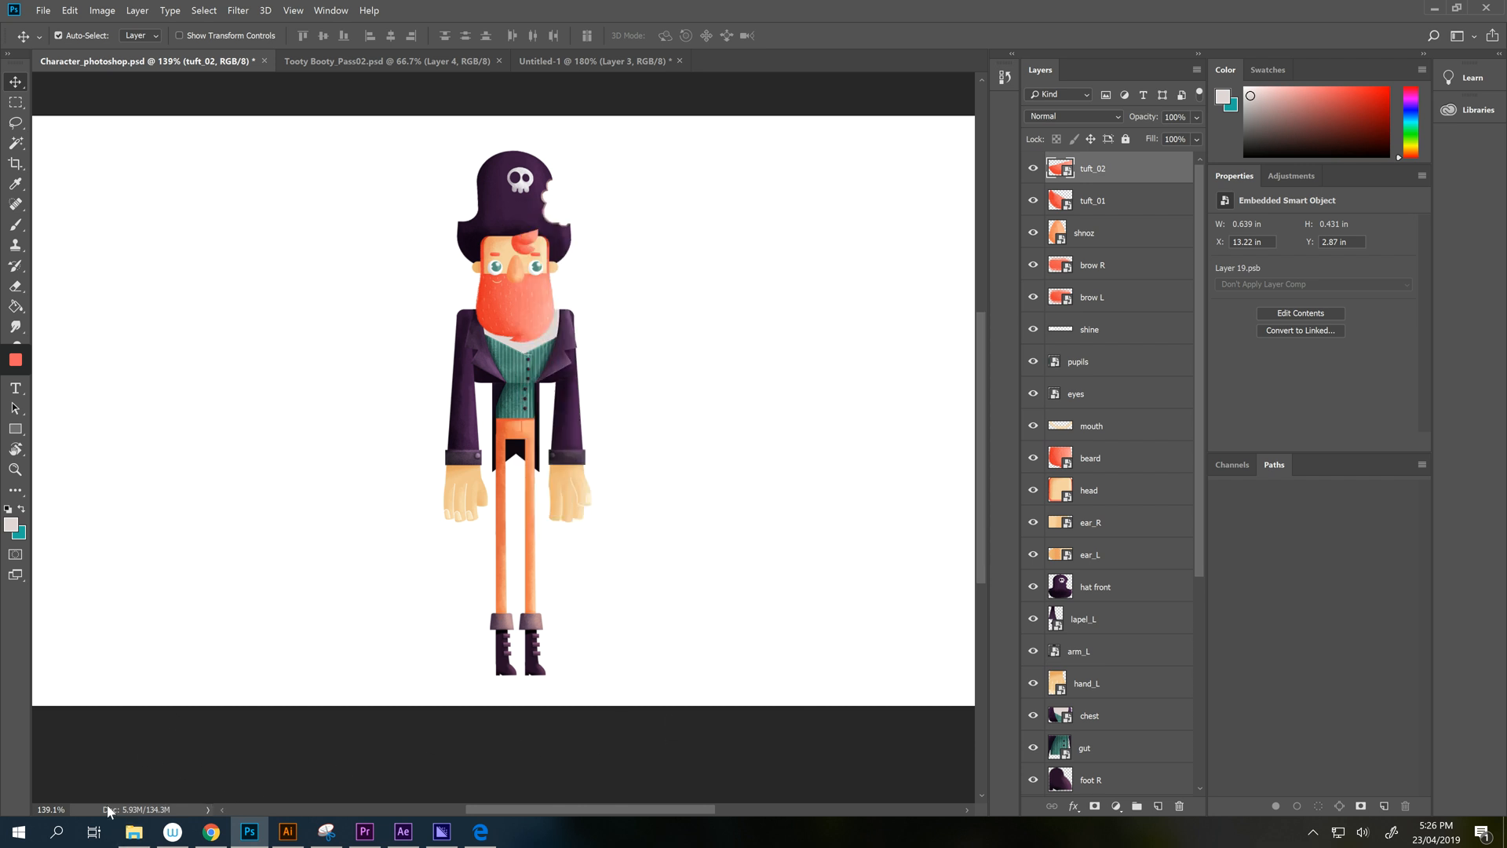
pyautogui.click(56, 831)
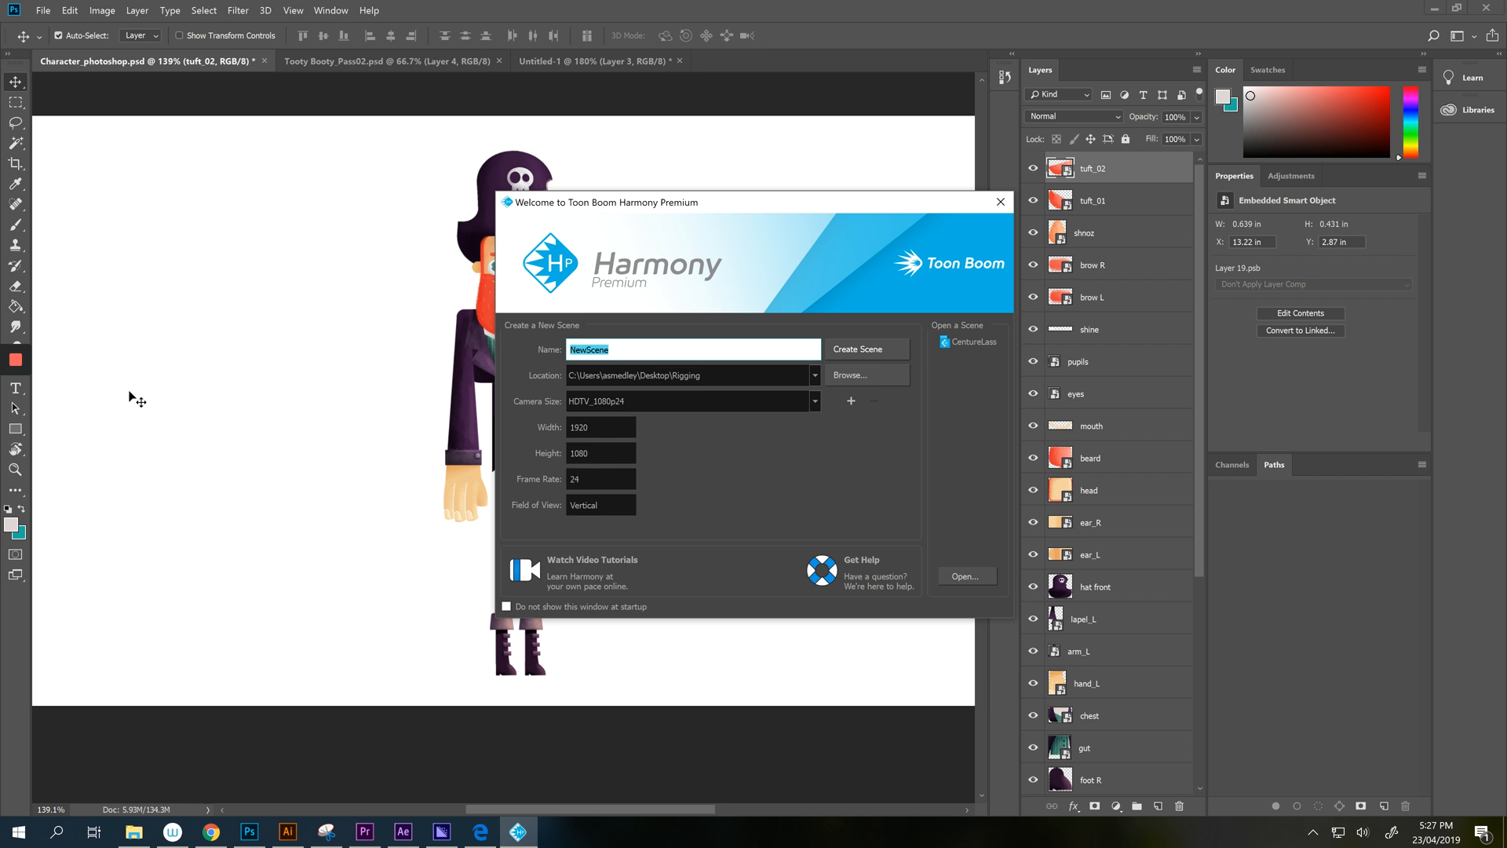
pyautogui.moveTo(625, 546)
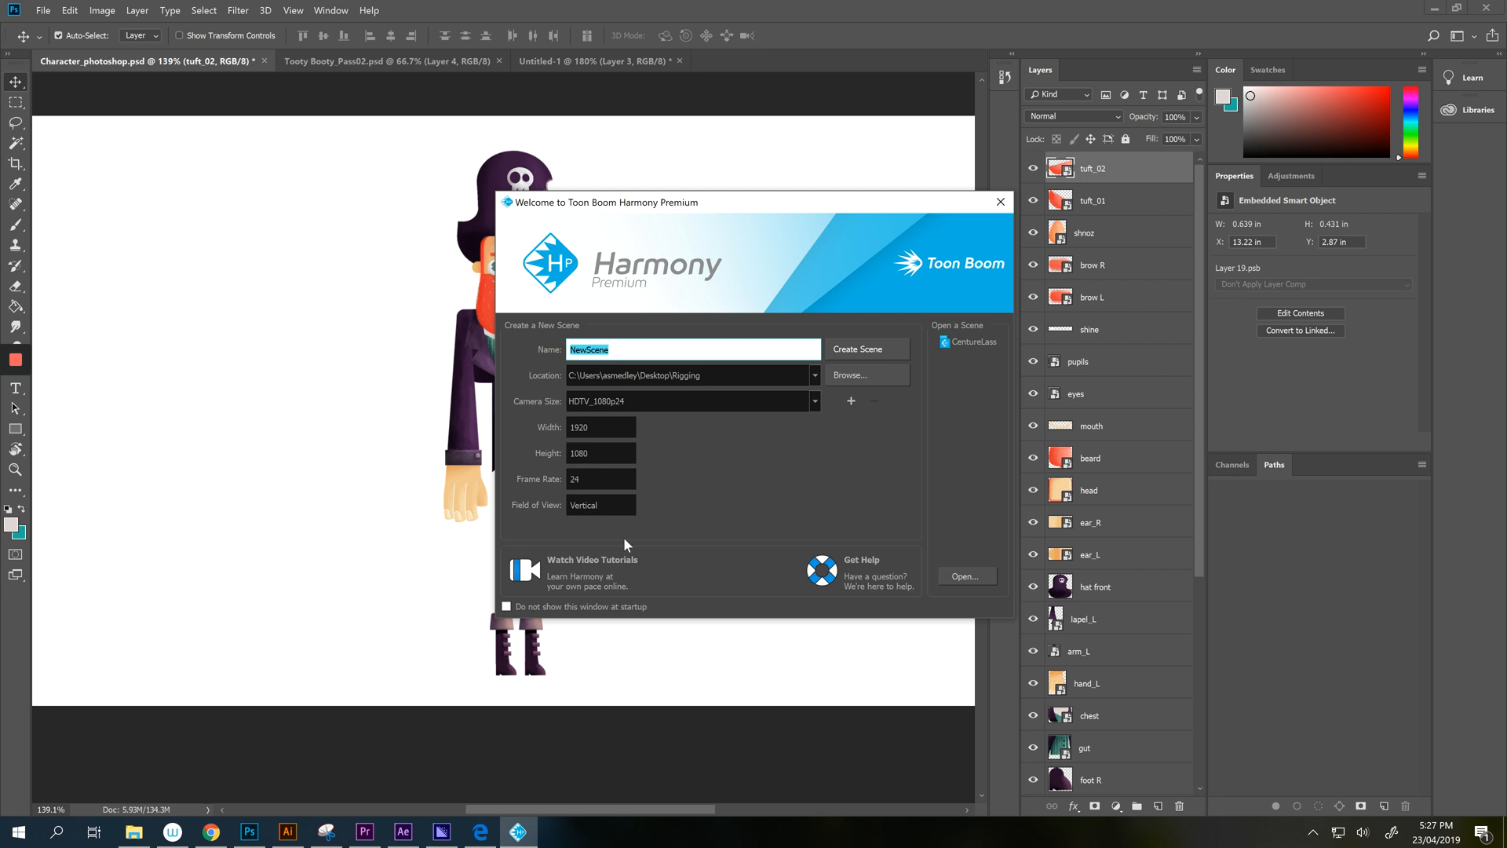
pyautogui.moveTo(631, 350)
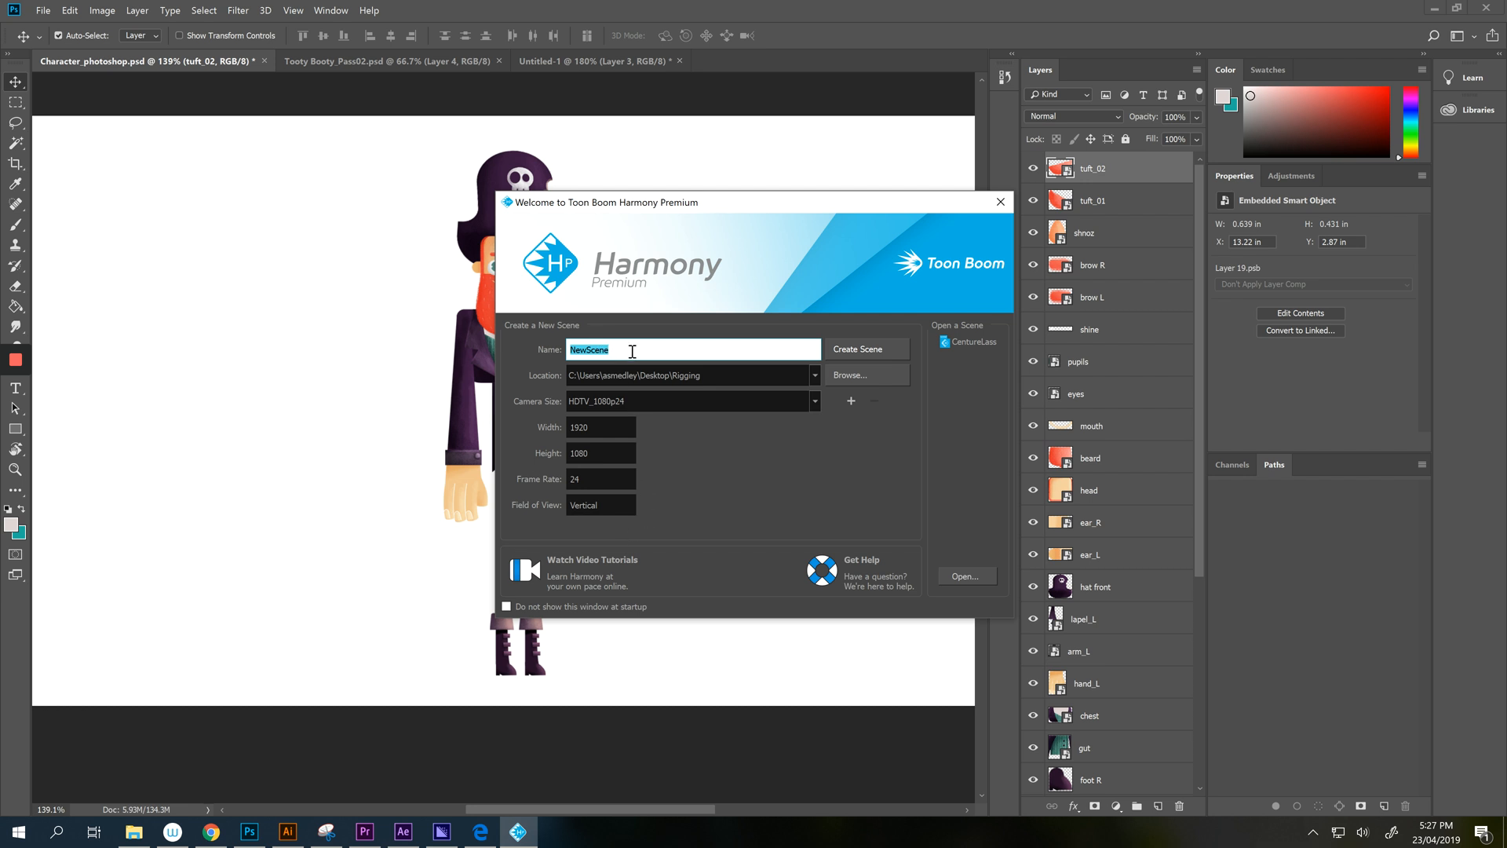
# Create the new PhotoshopImport scene and bring the Harmony window to the front.
pyautogui.write('PhotoshopImport')
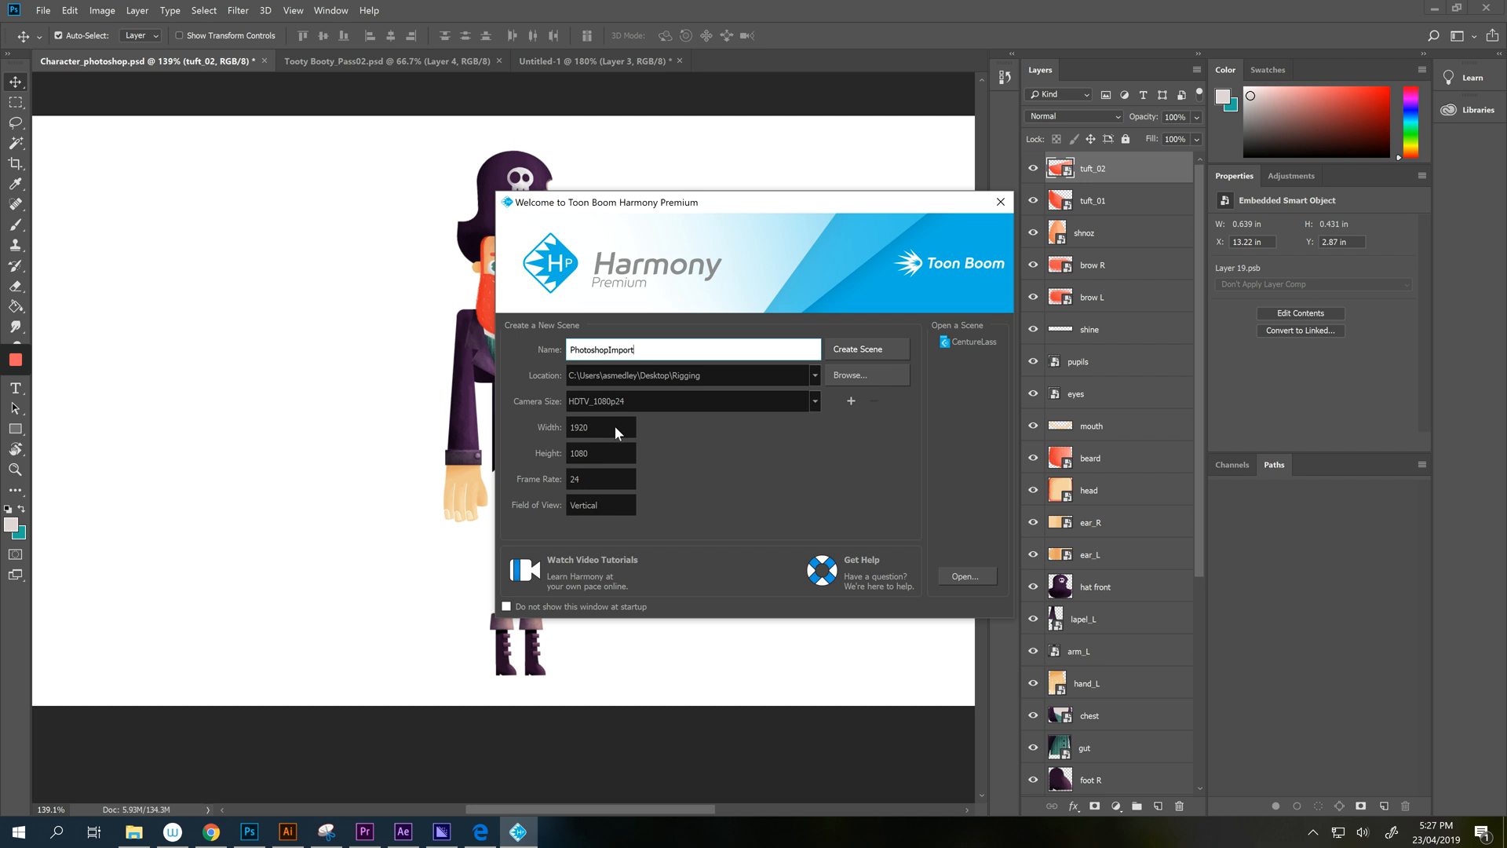
pyautogui.moveTo(607, 482)
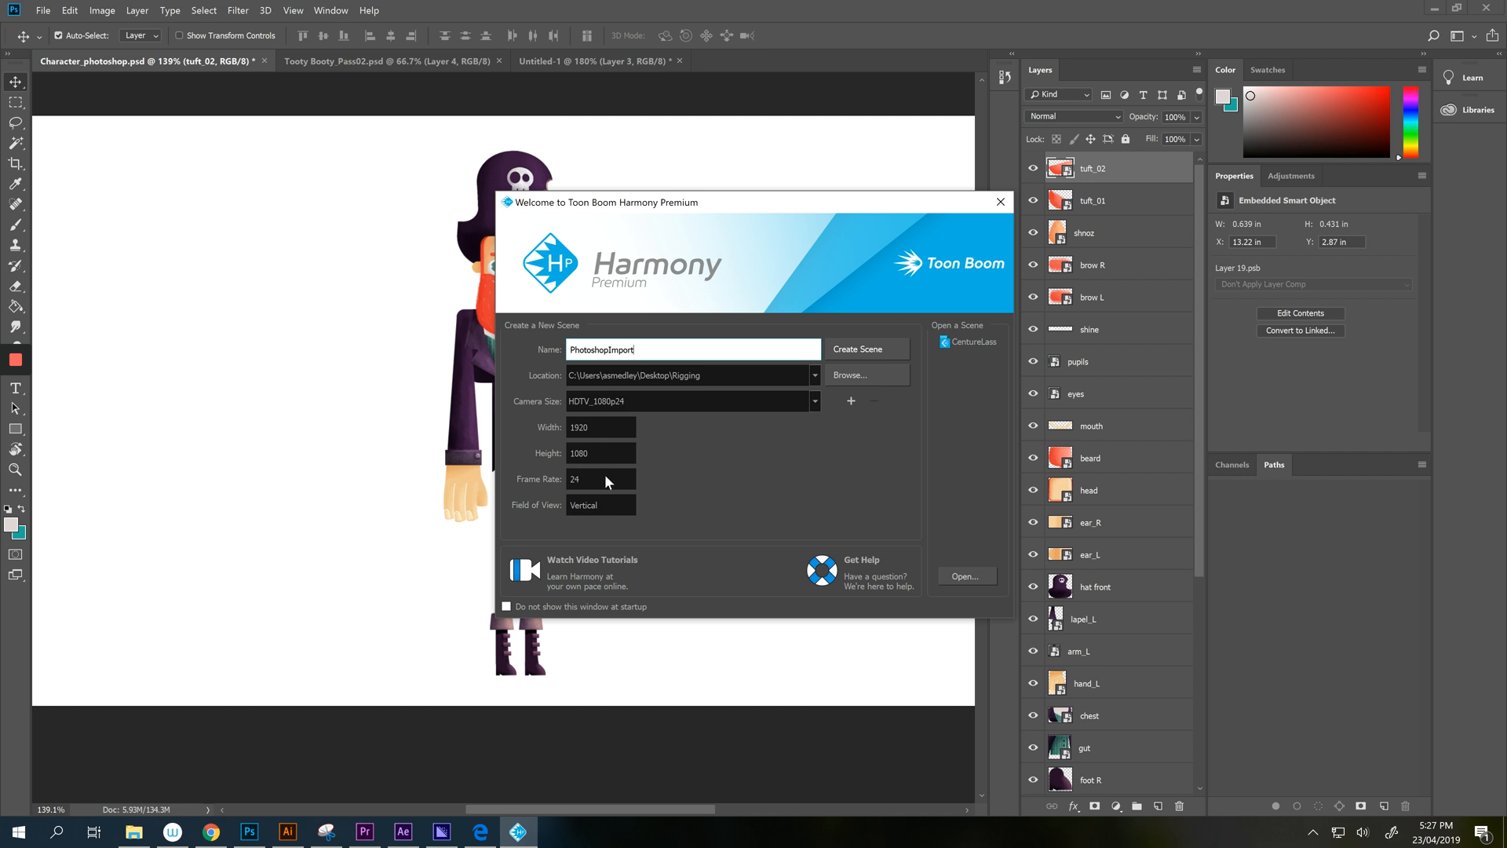
pyautogui.moveTo(855, 334)
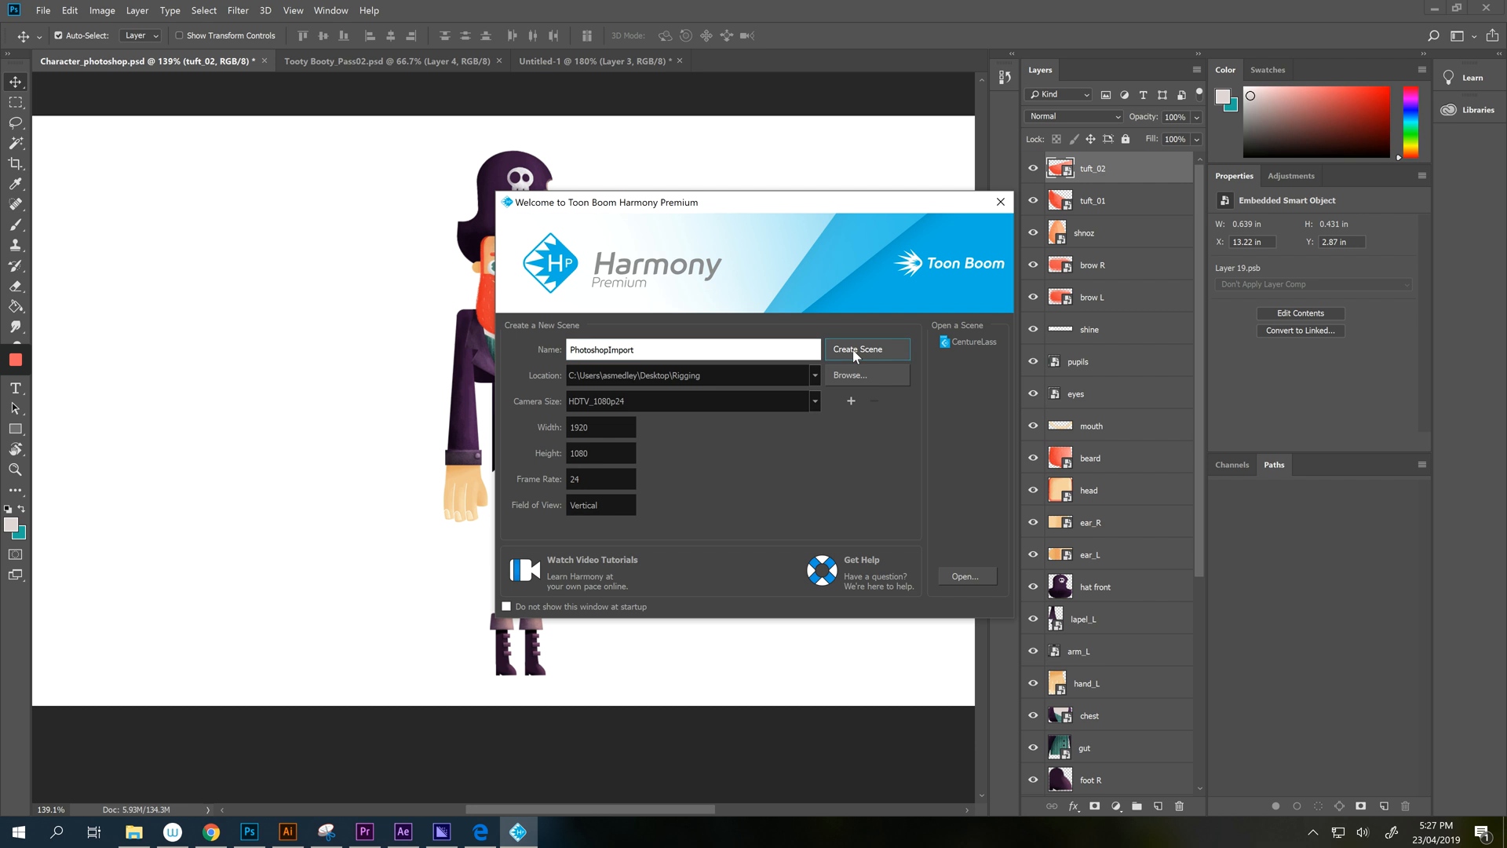
pyautogui.click(856, 349)
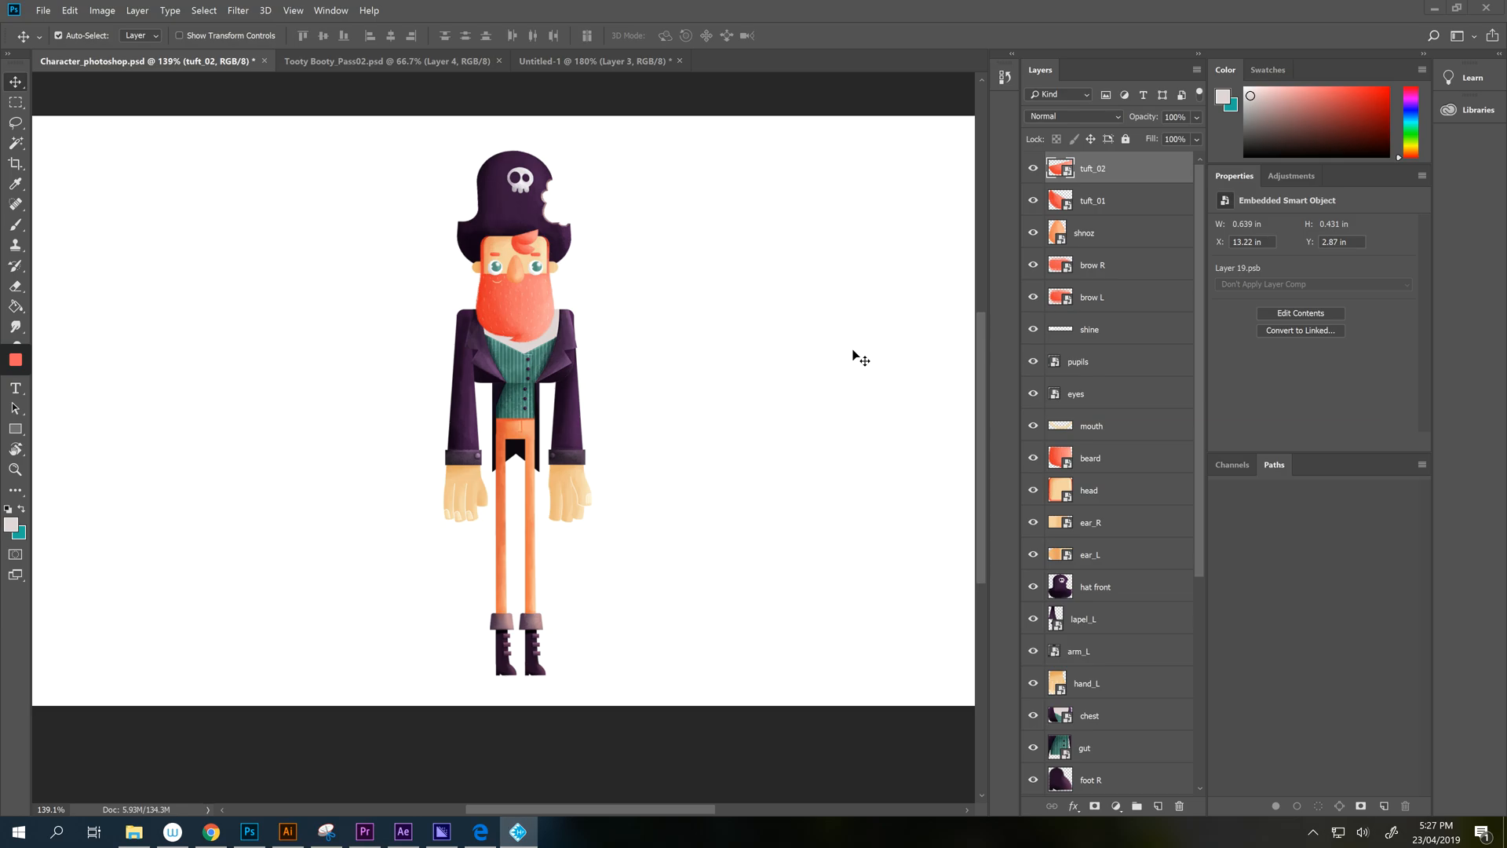
pyautogui.moveTo(551, 838)
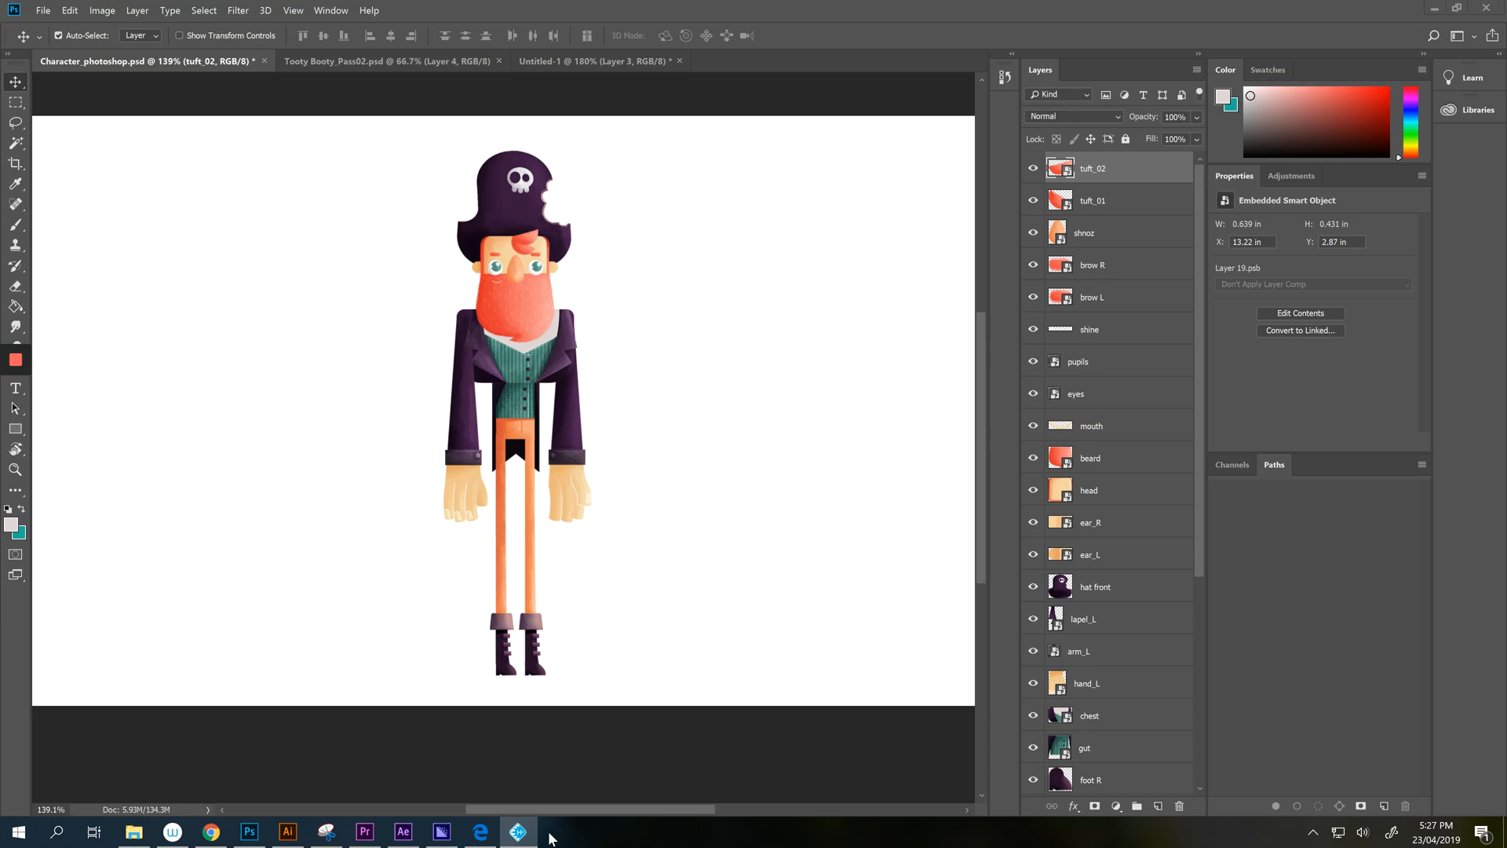
pyautogui.moveTo(518, 831)
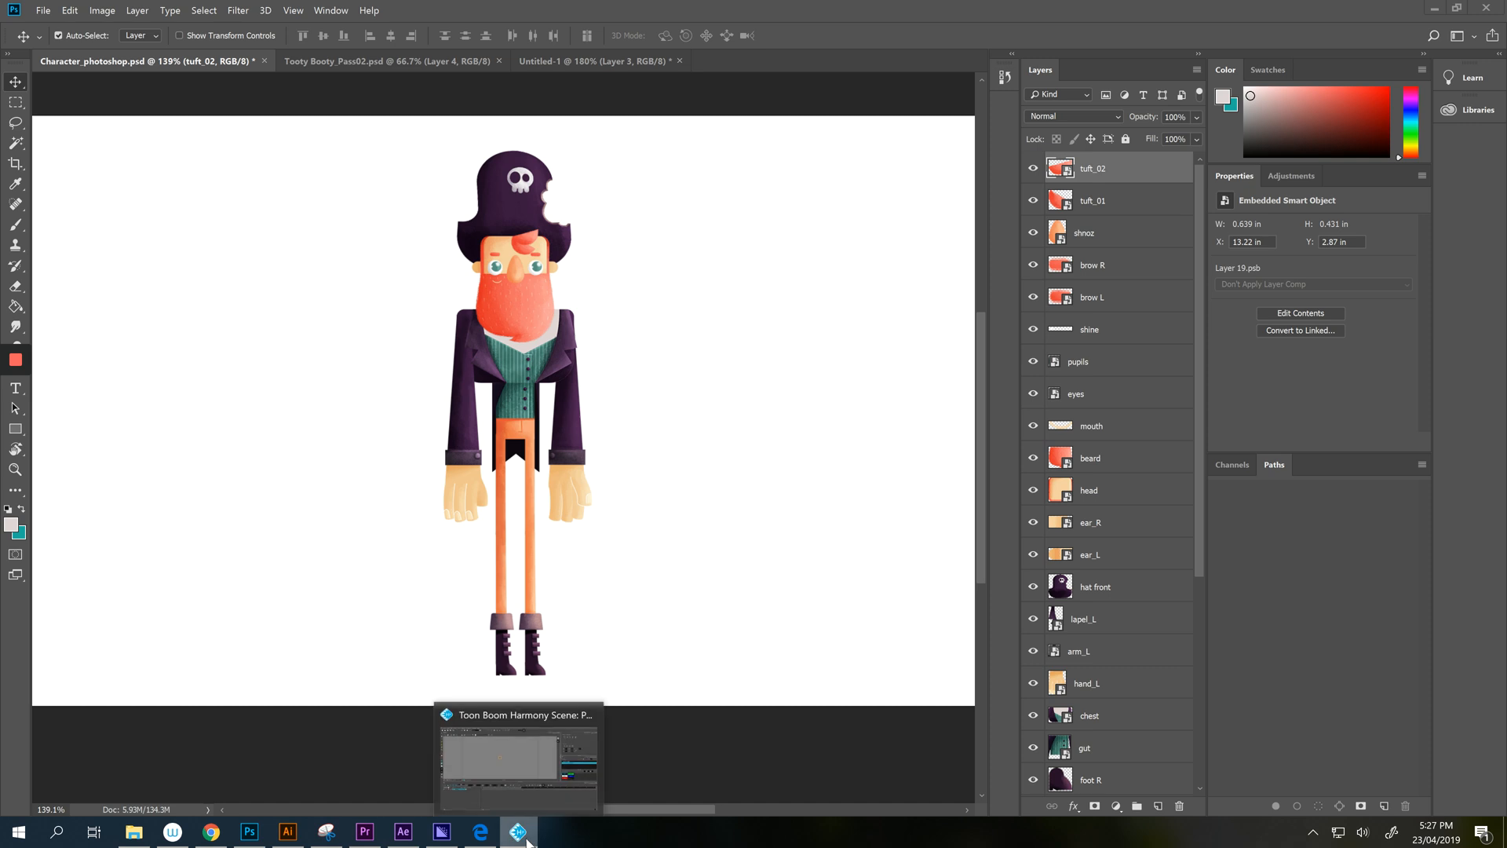
pyautogui.click(517, 831)
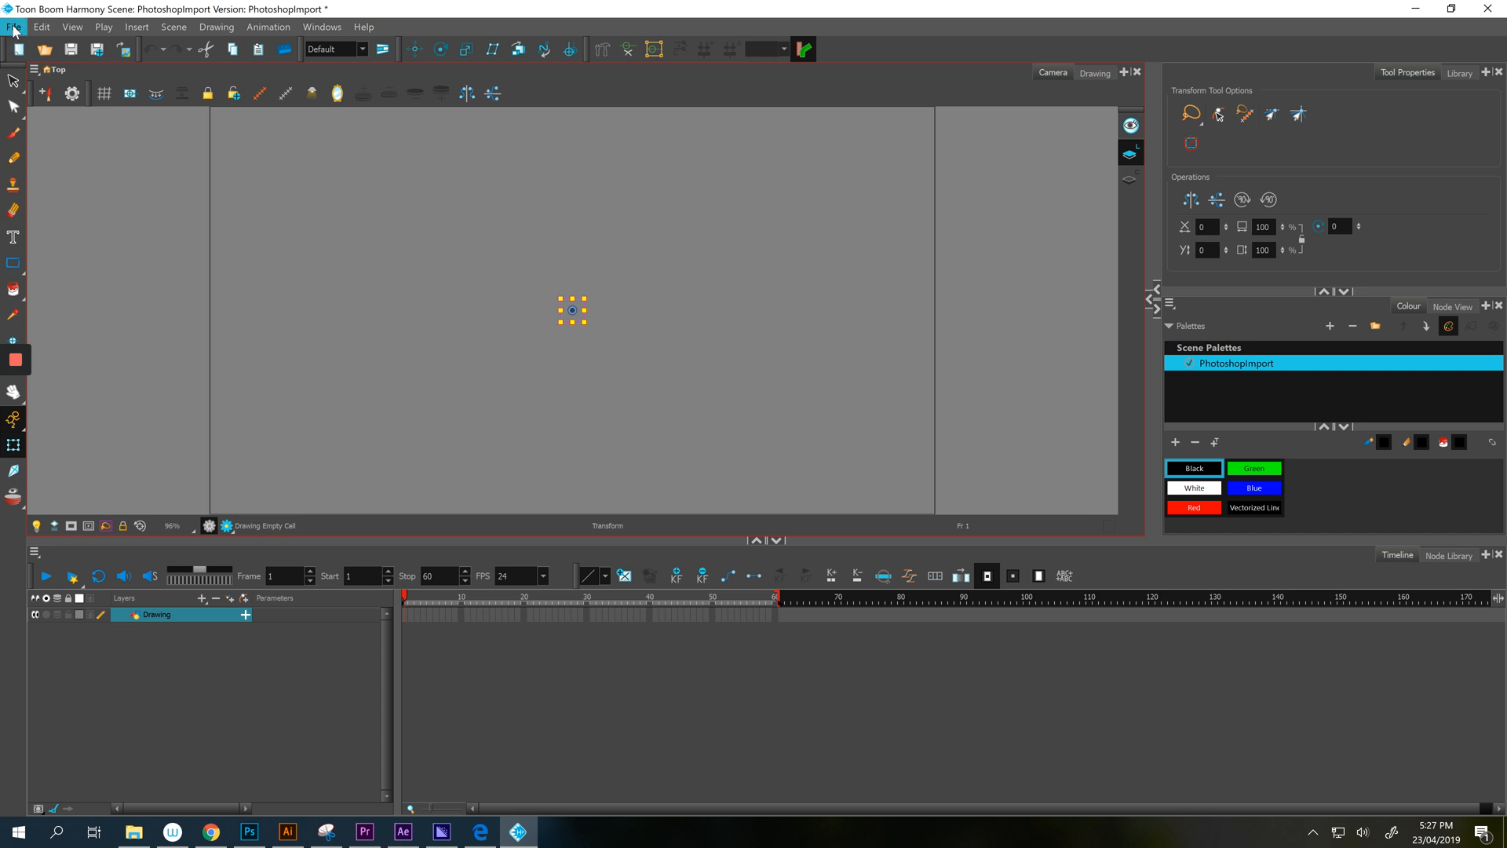
# Start an image import and select every pirate part PNG from the photoshop assets folder.
pyautogui.click(13, 26)
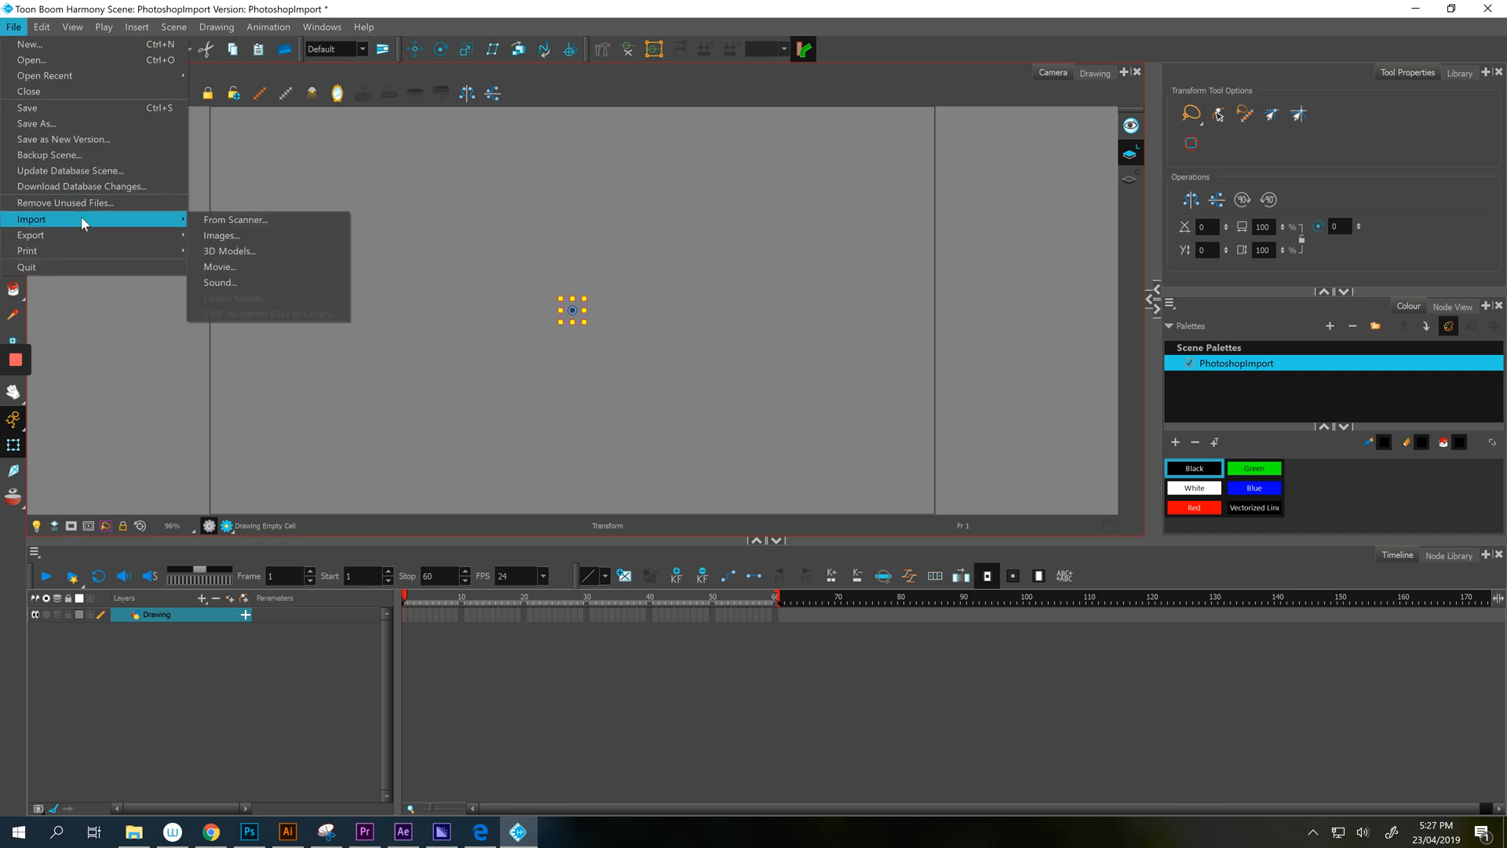
pyautogui.click(221, 236)
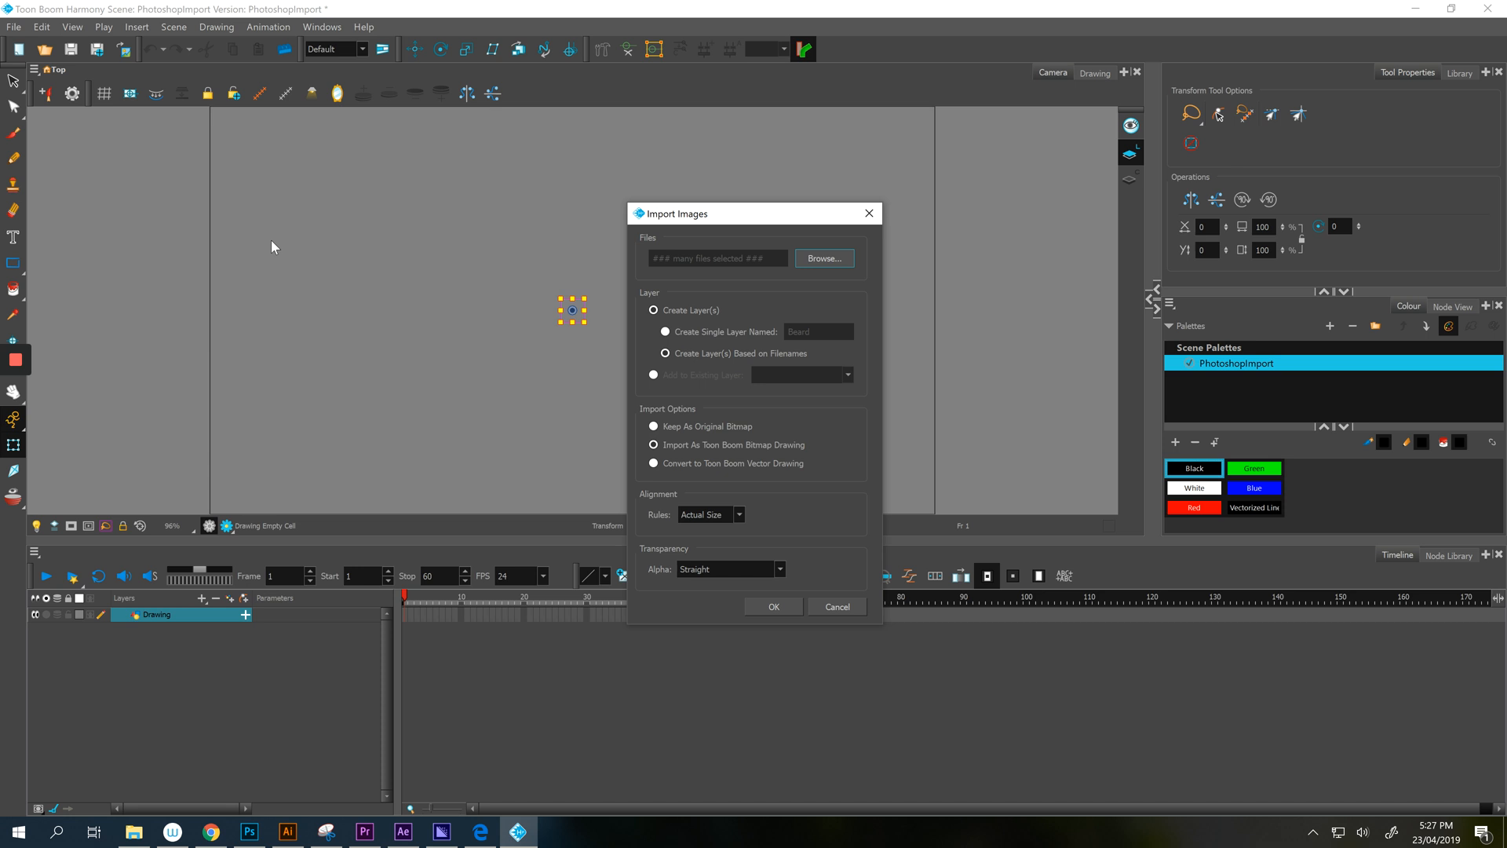
pyautogui.click(822, 258)
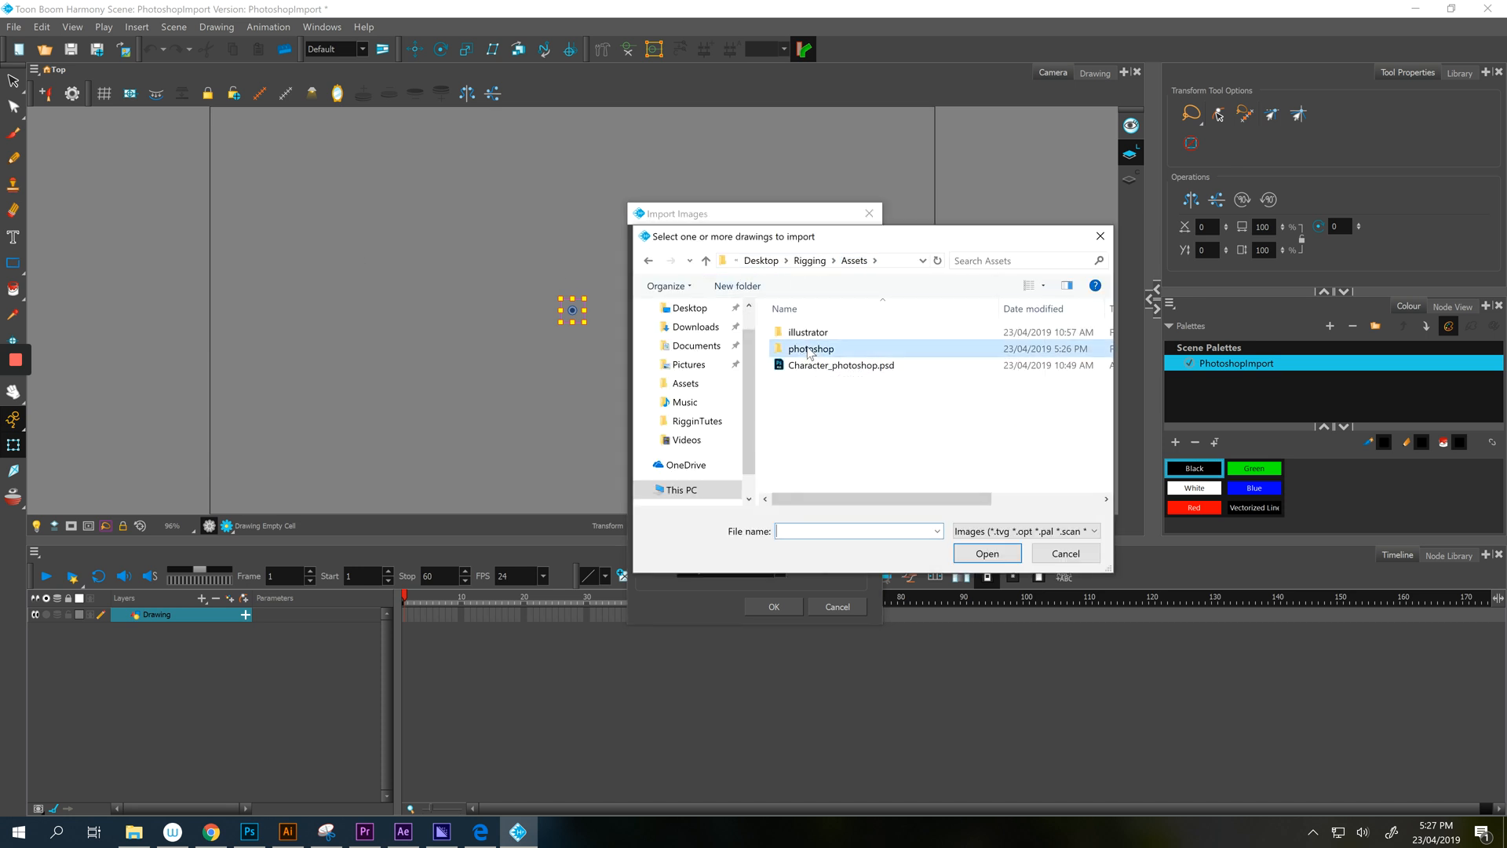
pyautogui.doubleClick(810, 348)
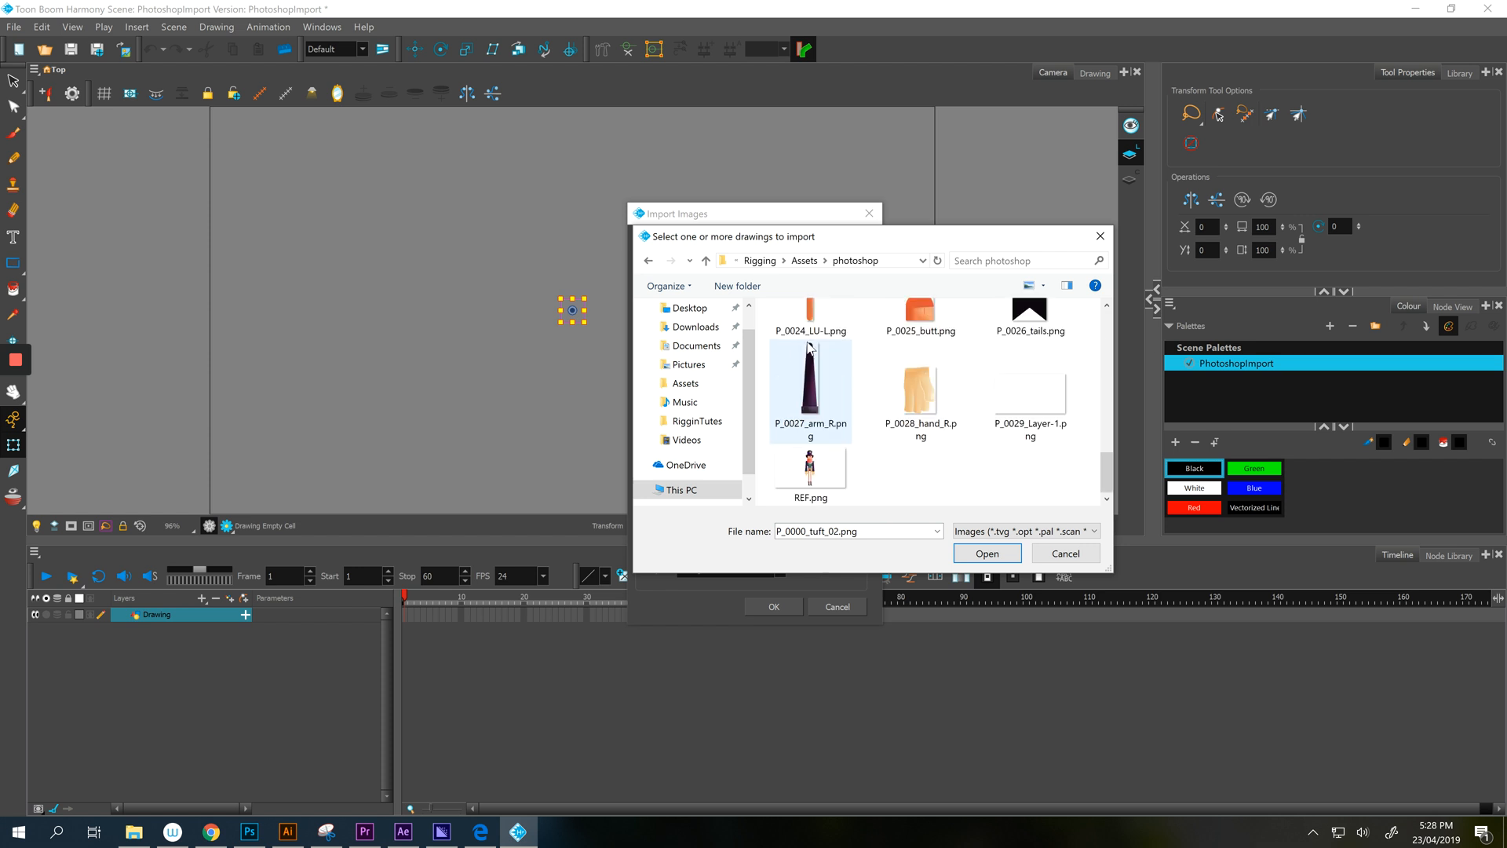
pyautogui.moveTo(864, 443)
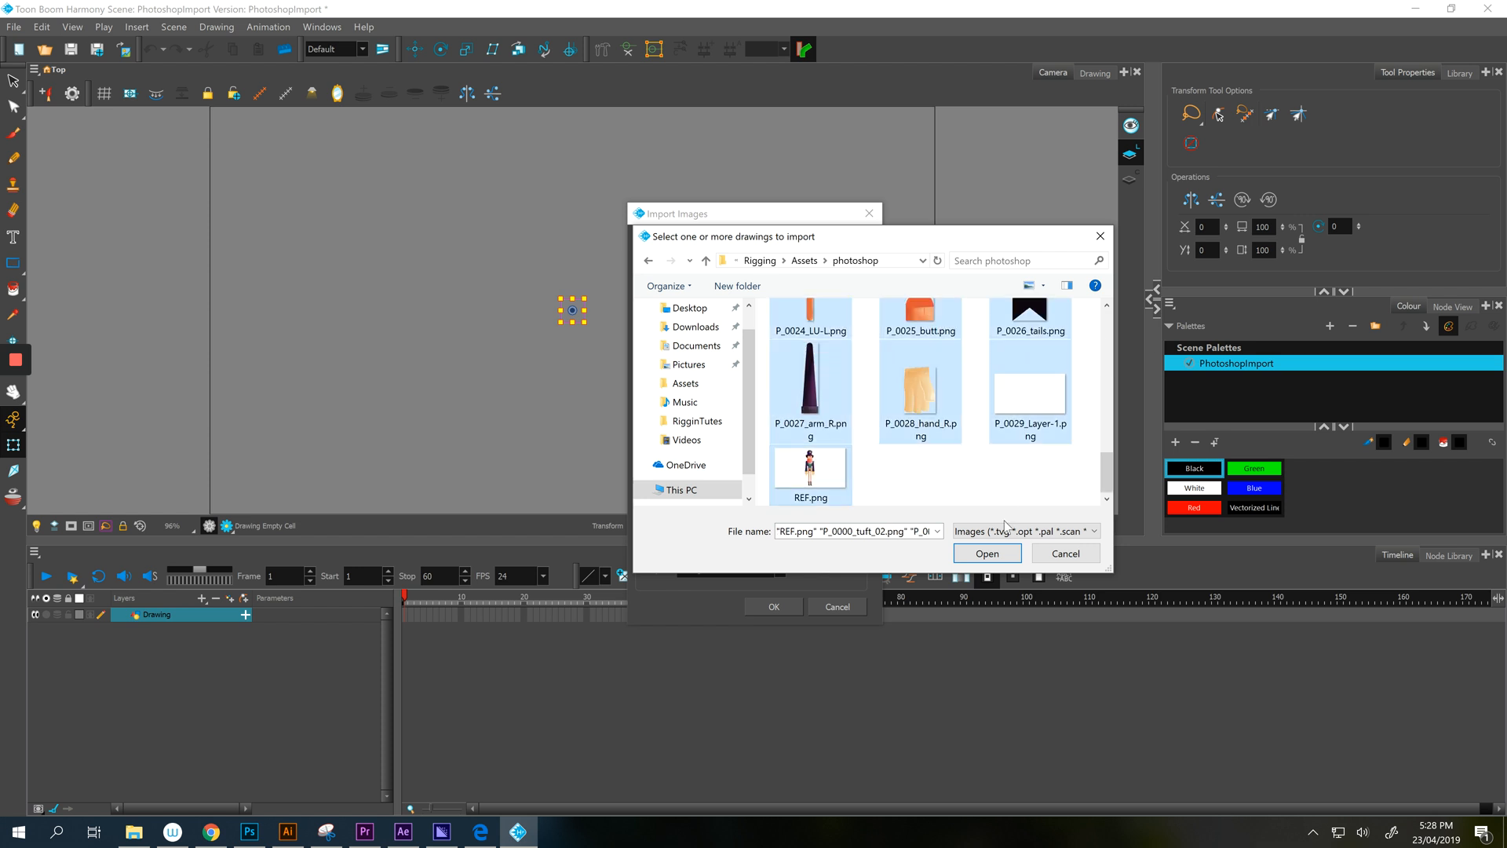
pyautogui.click(985, 552)
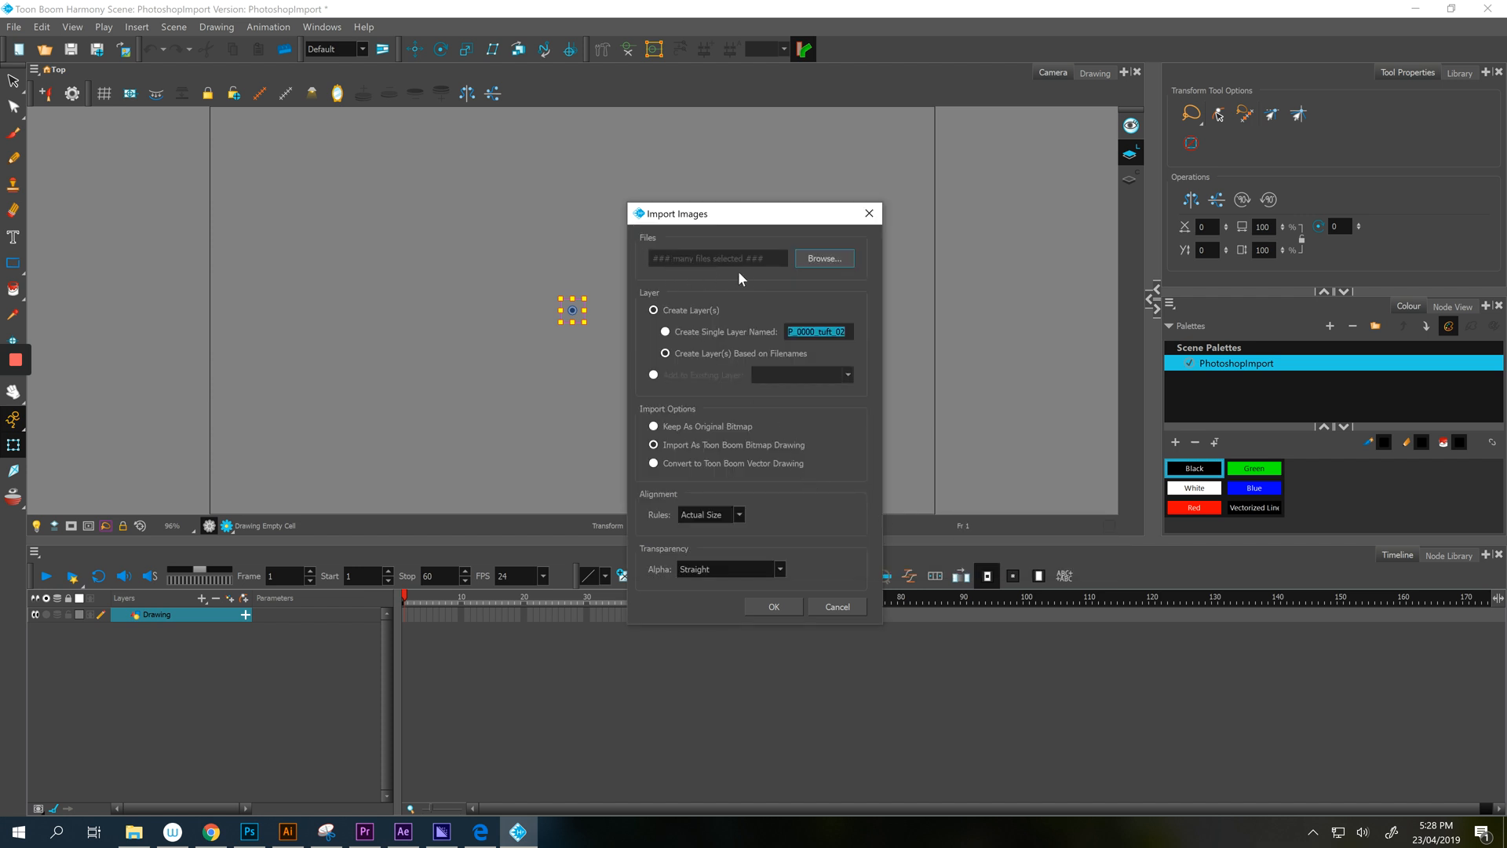
pyautogui.moveTo(754, 372)
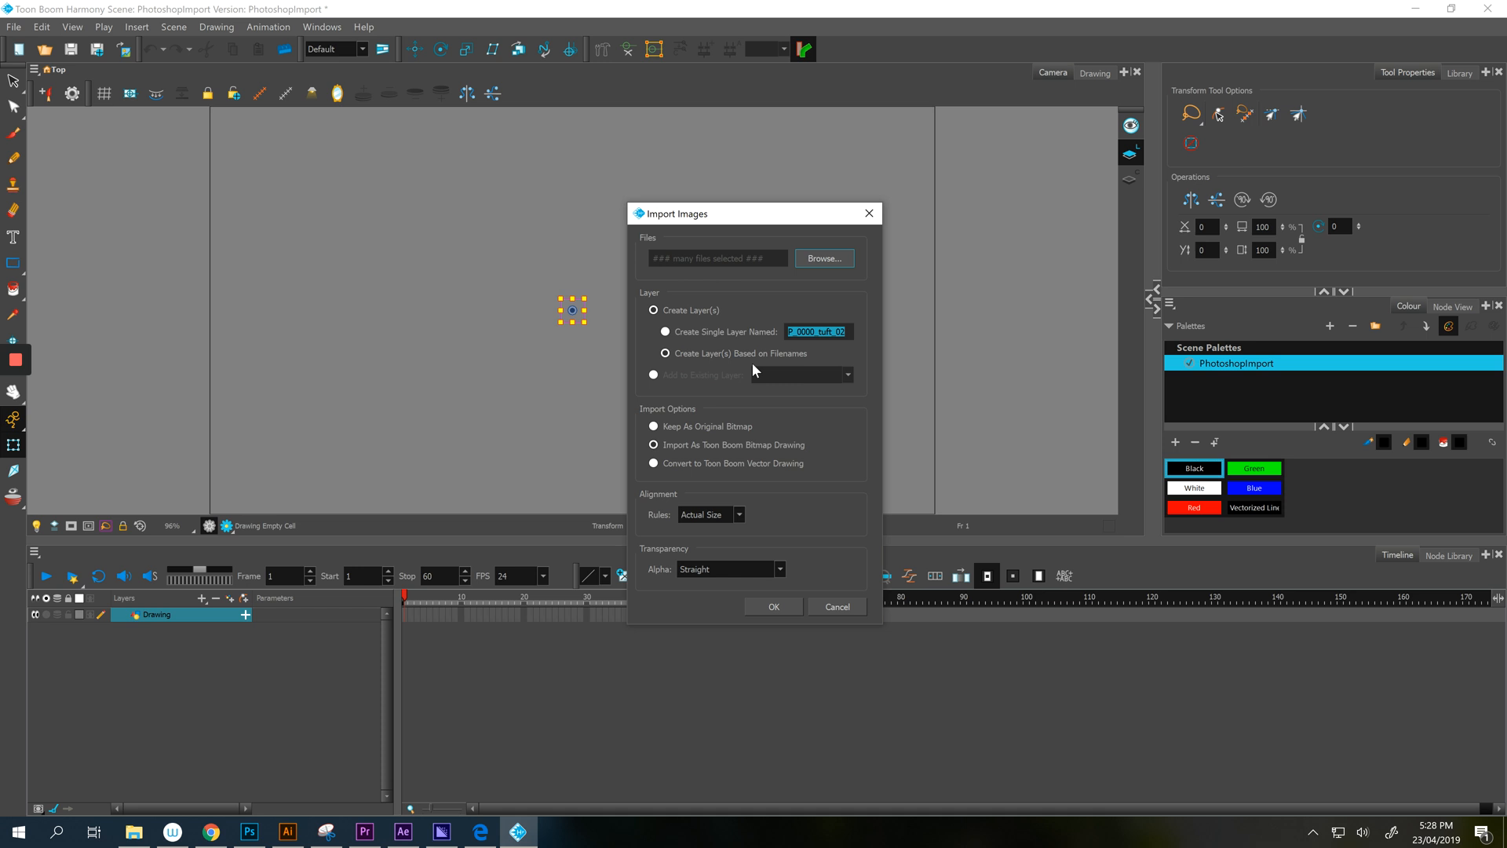
# Create a layer per file, named after its filename, imported as Toon Boom bitmap drawings.
pyautogui.click(655, 309)
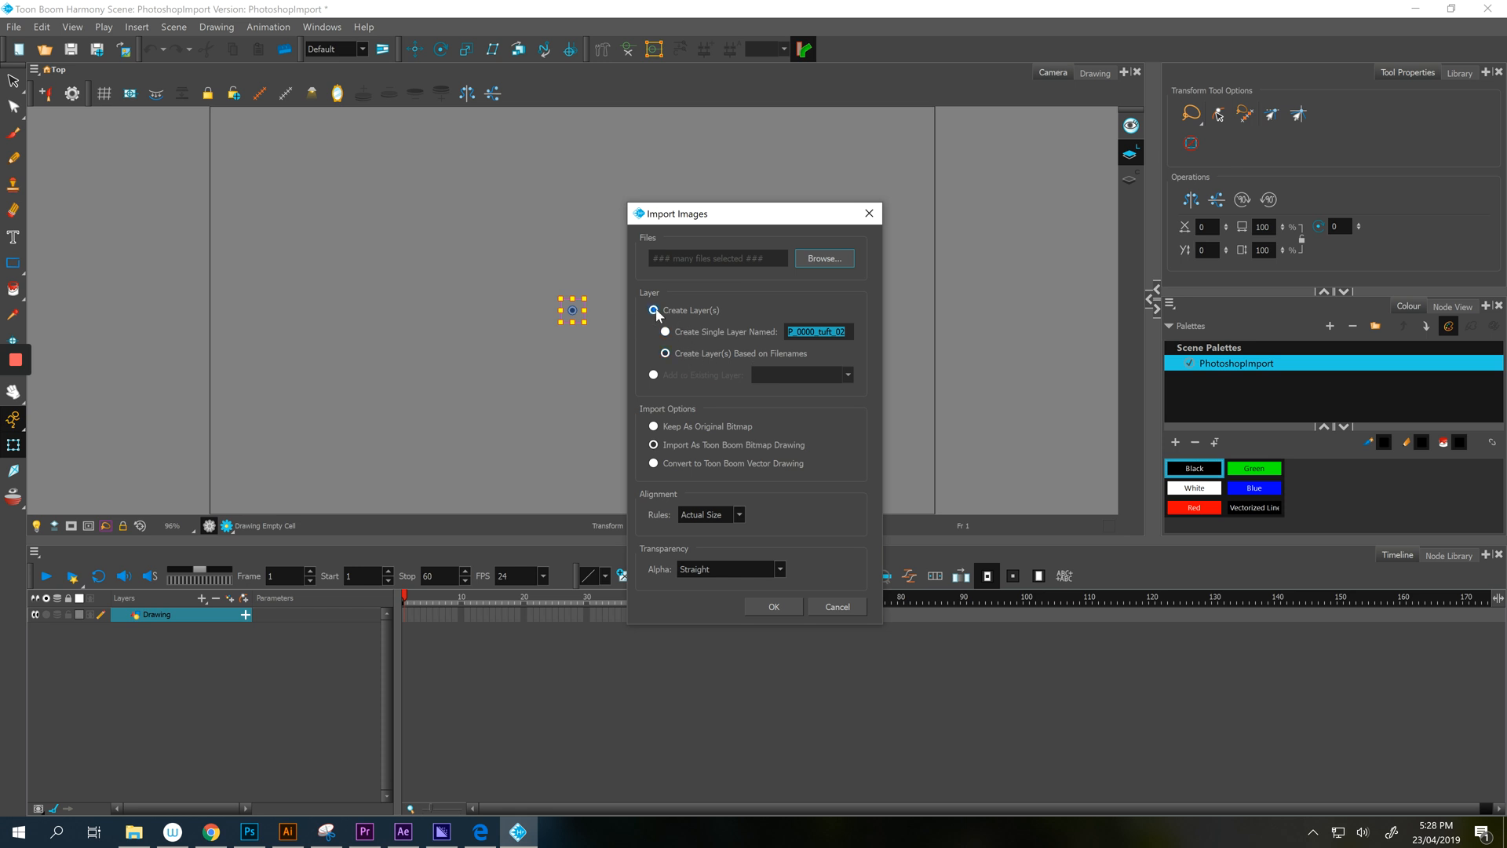
pyautogui.moveTo(715, 316)
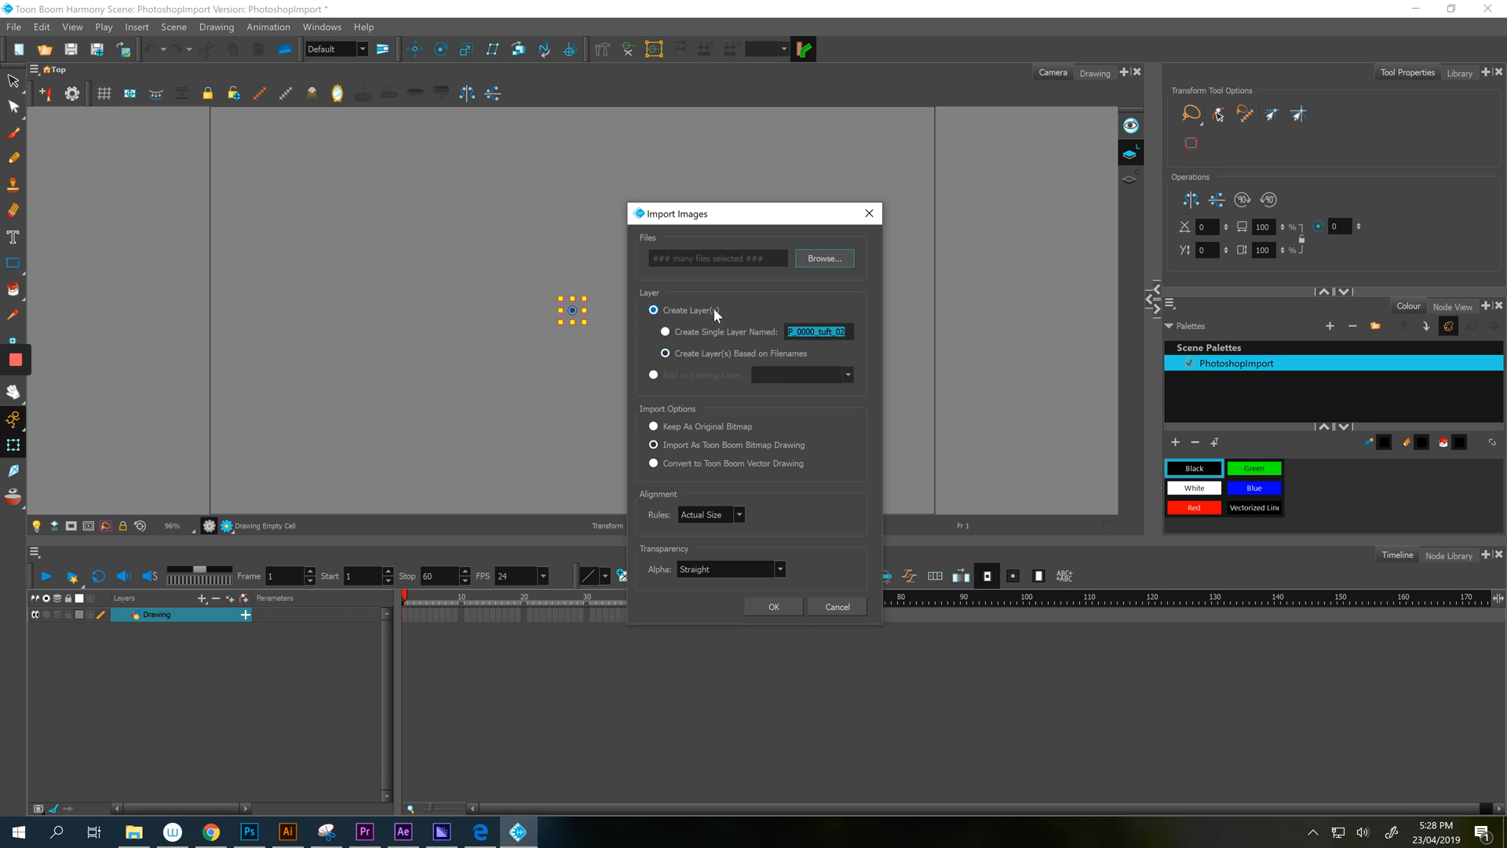
pyautogui.click(664, 353)
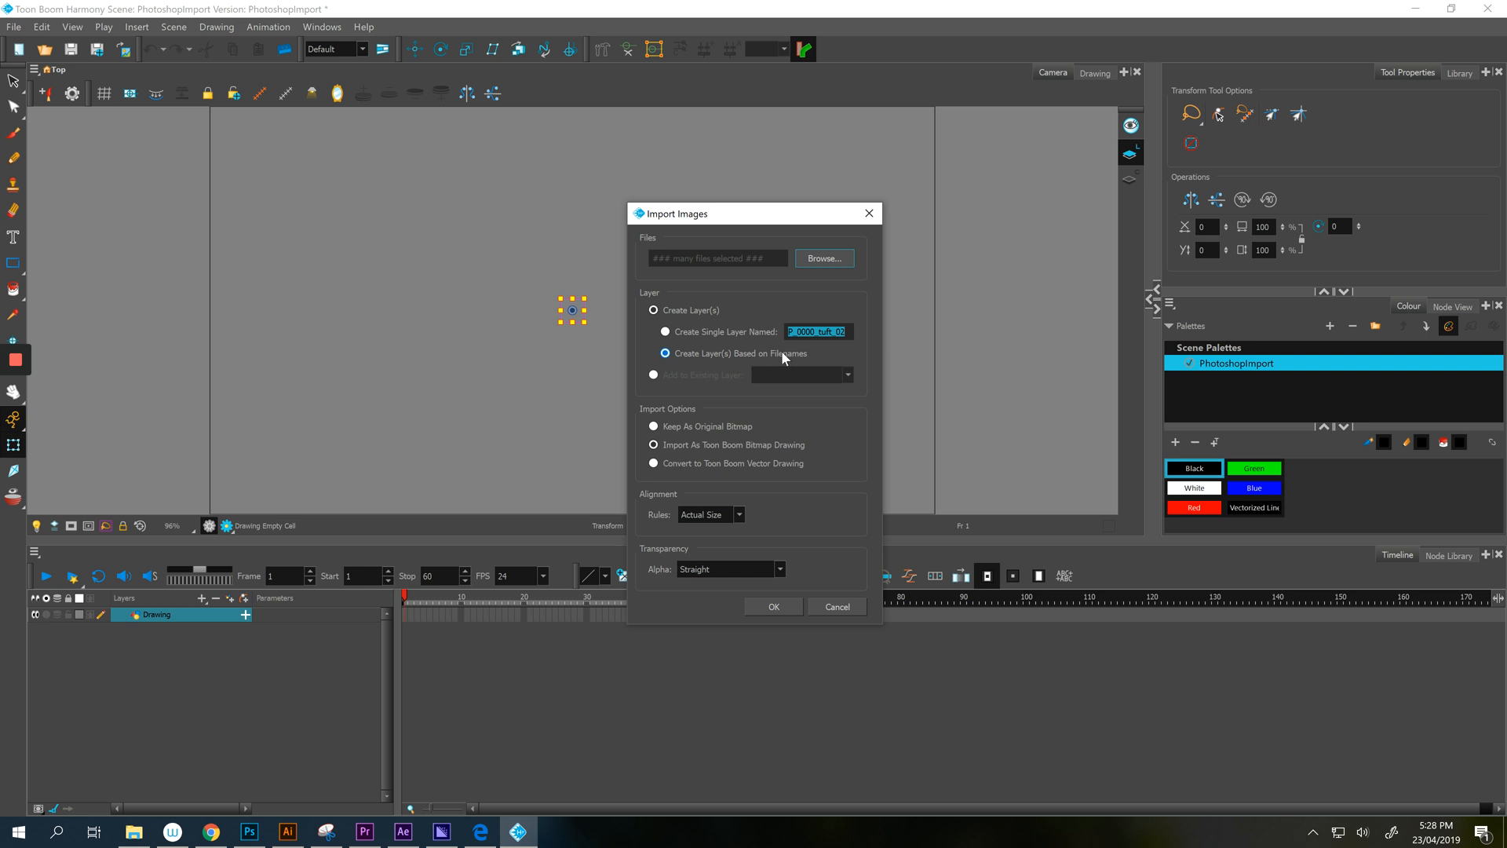
pyautogui.moveTo(771, 353)
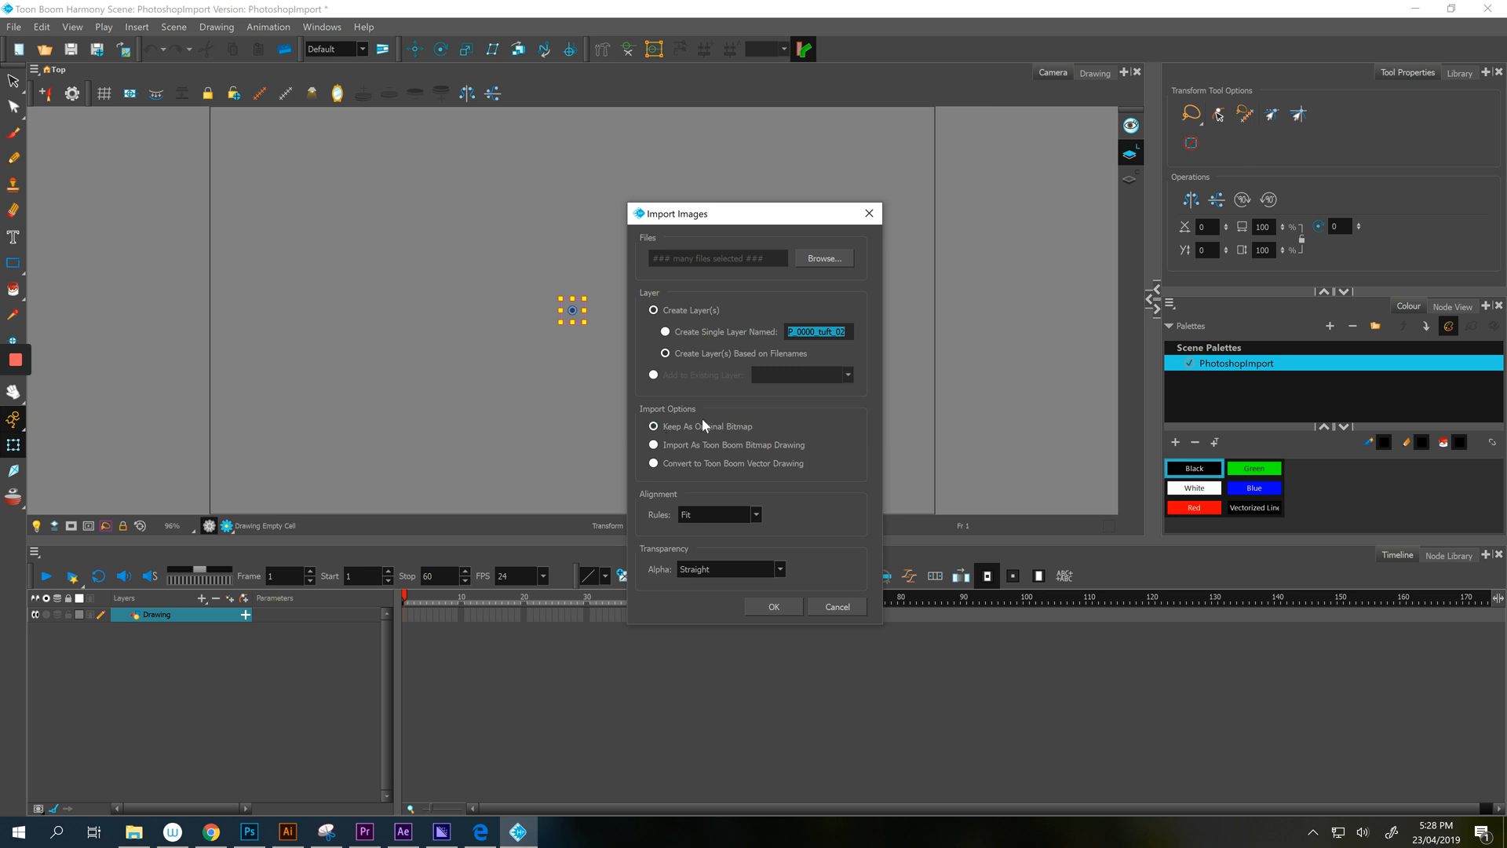
pyautogui.click(755, 514)
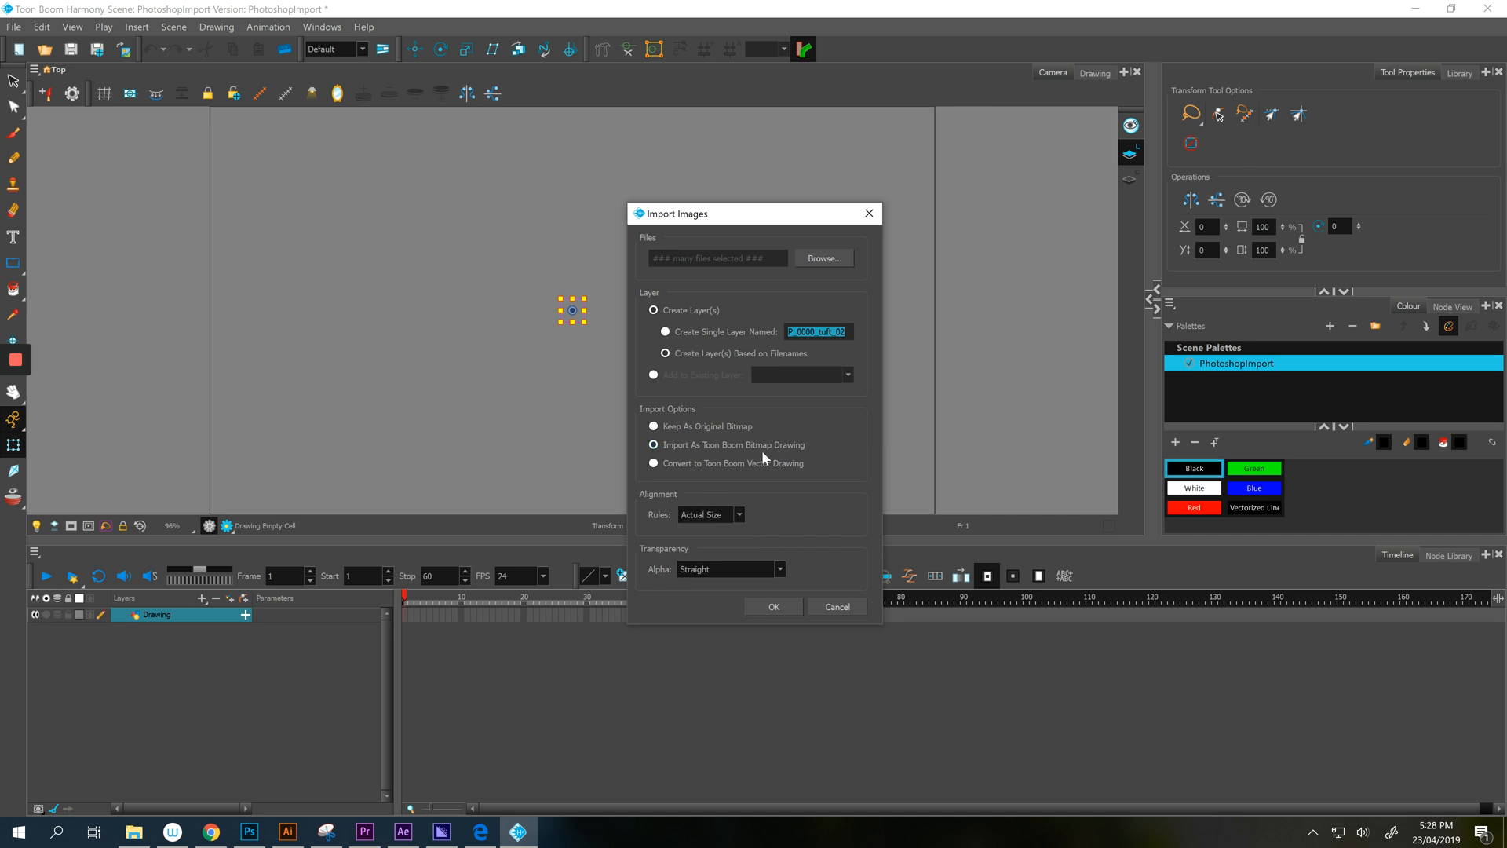
pyautogui.moveTo(633, 474)
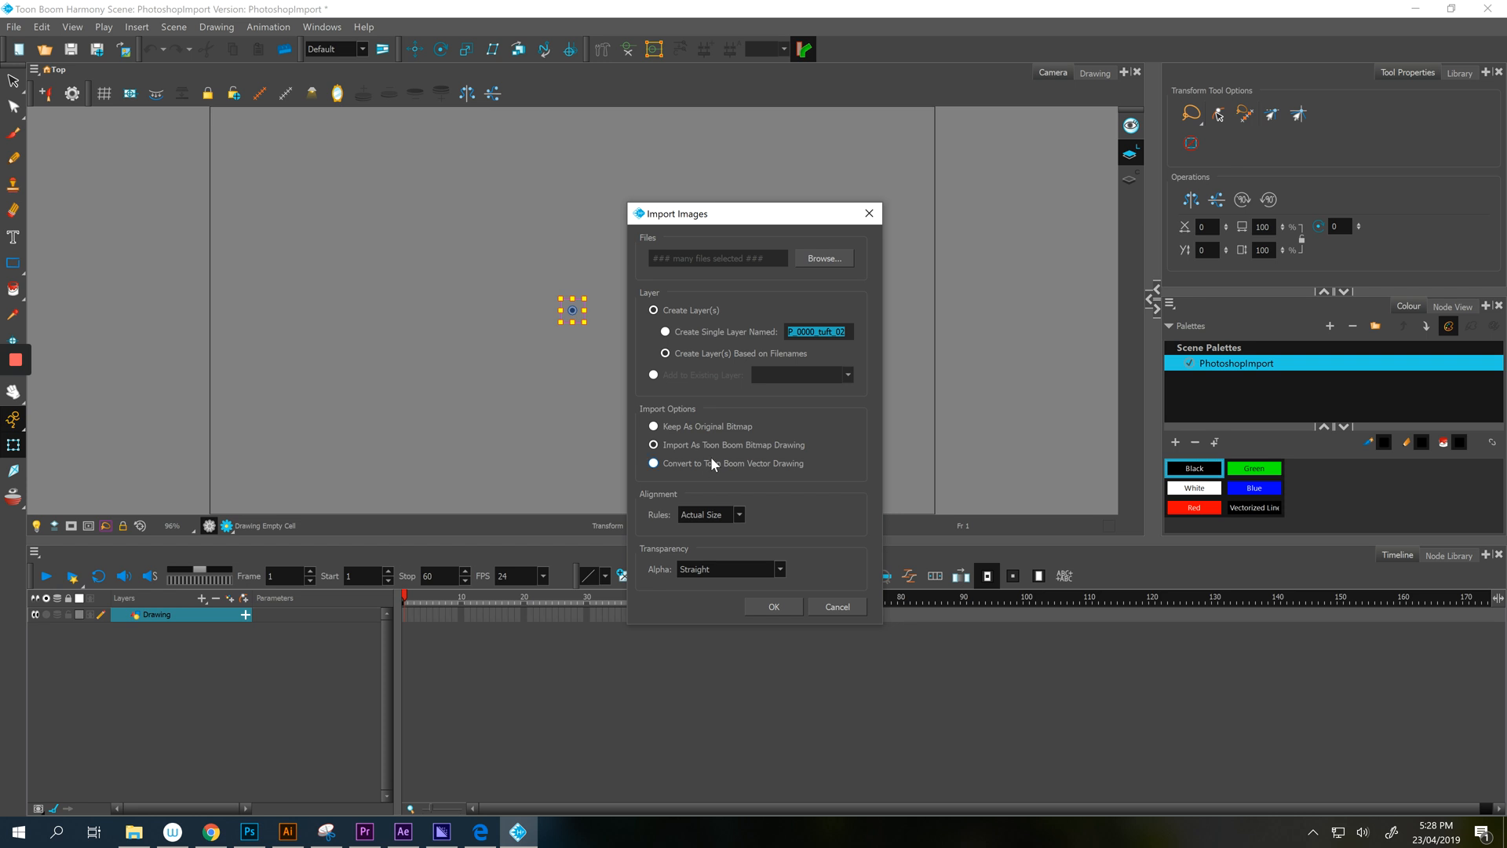
pyautogui.moveTo(757, 486)
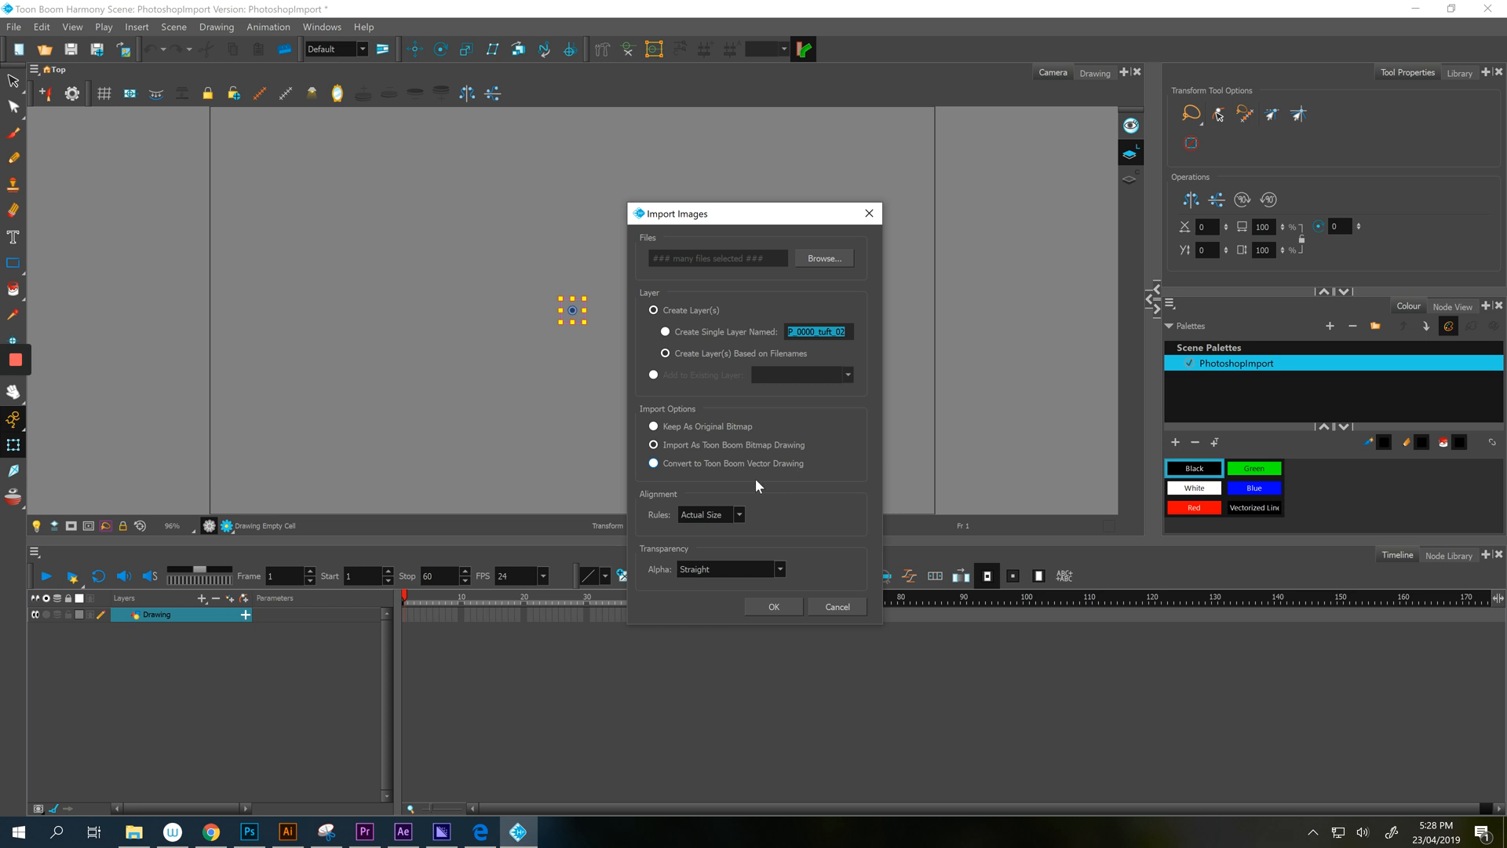
pyautogui.moveTo(765, 509)
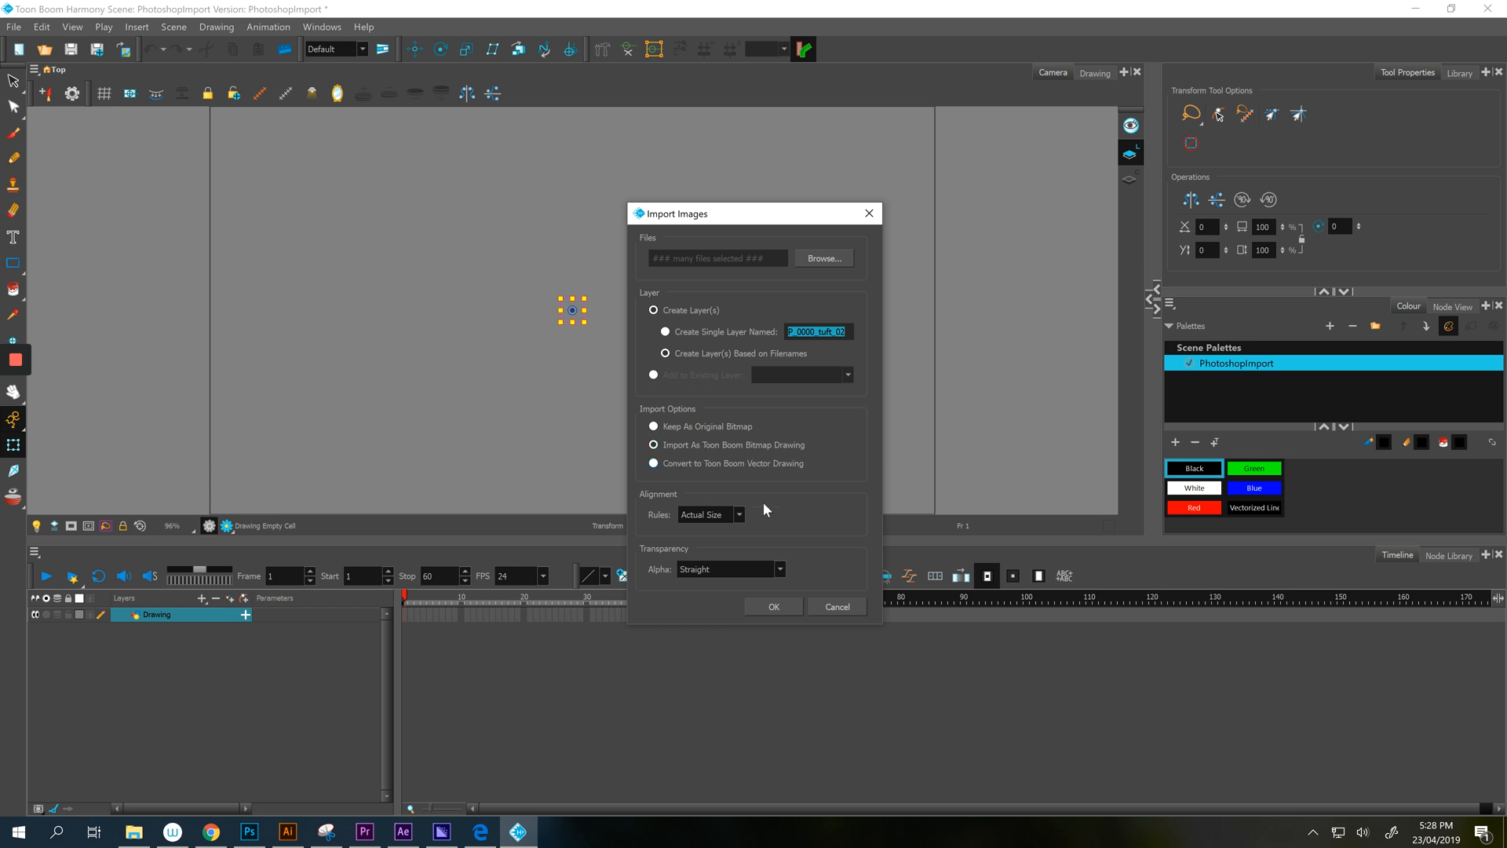
# Set alignment rules to Actual Size and run the import of all the part PNGs.
pyautogui.click(739, 514)
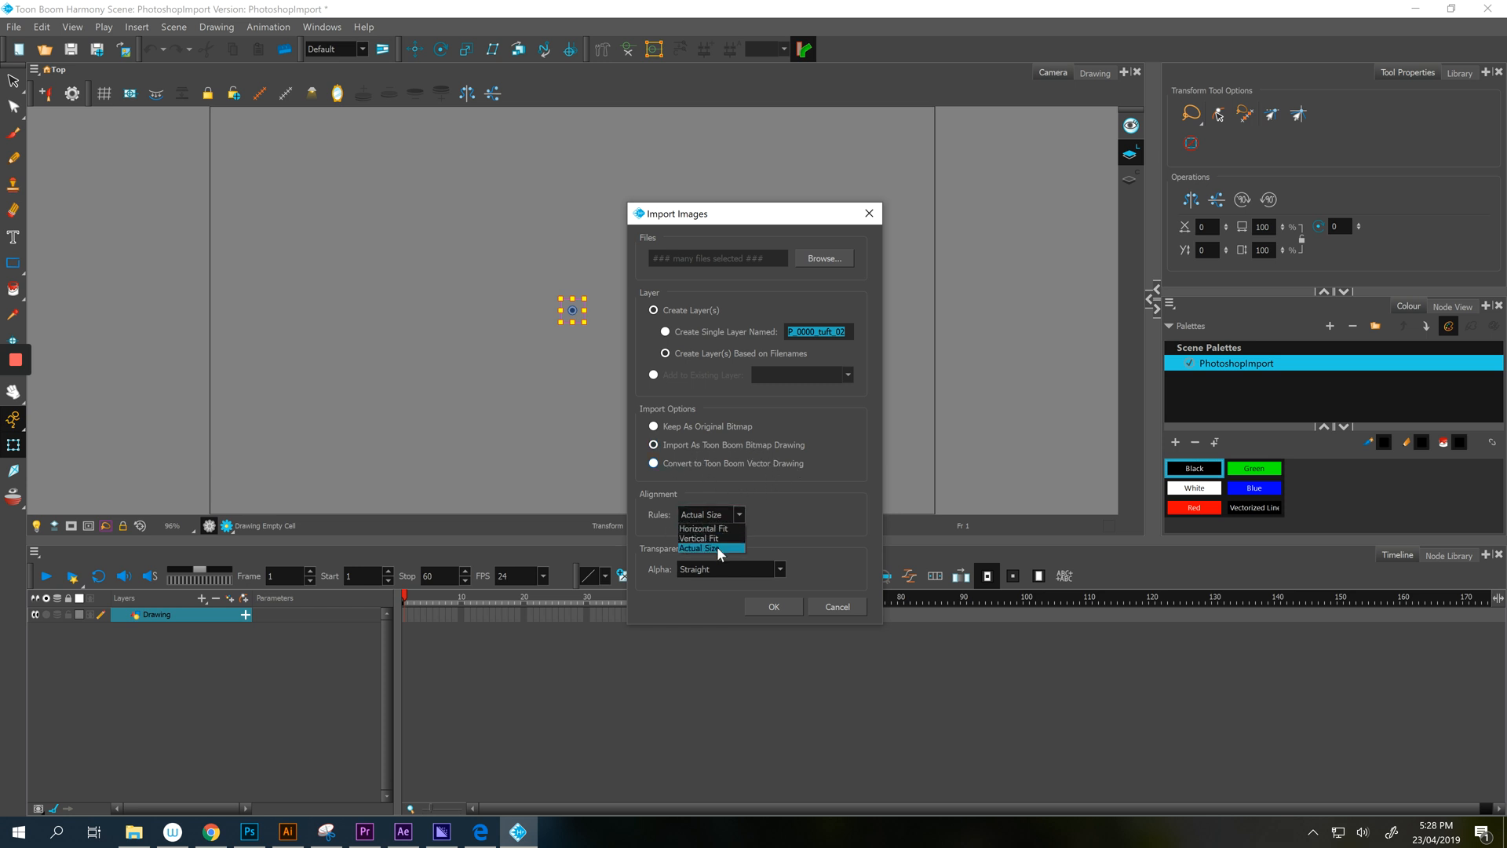
pyautogui.click(708, 547)
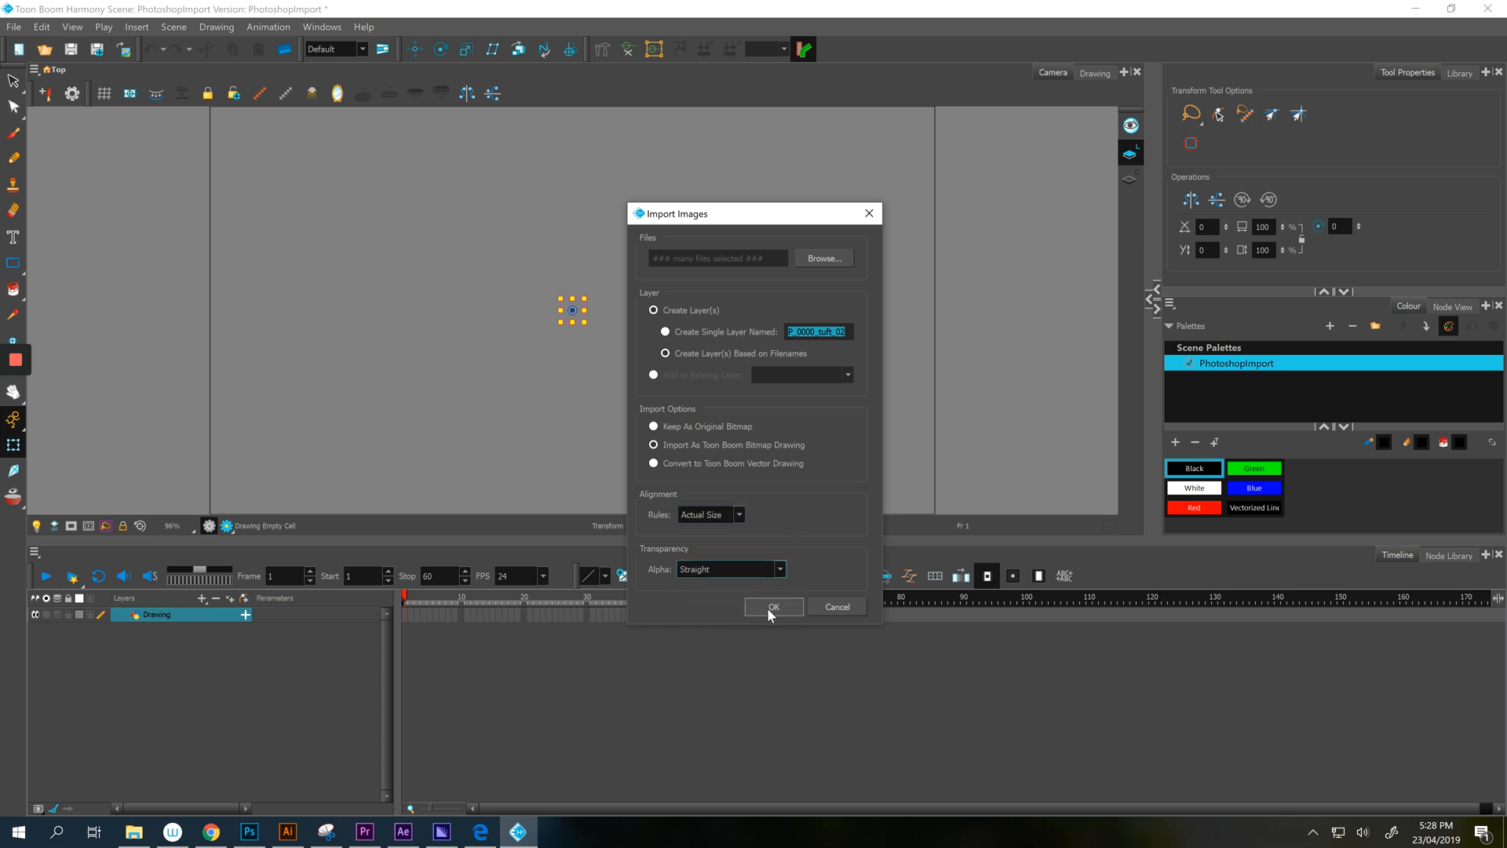
pyautogui.click(772, 607)
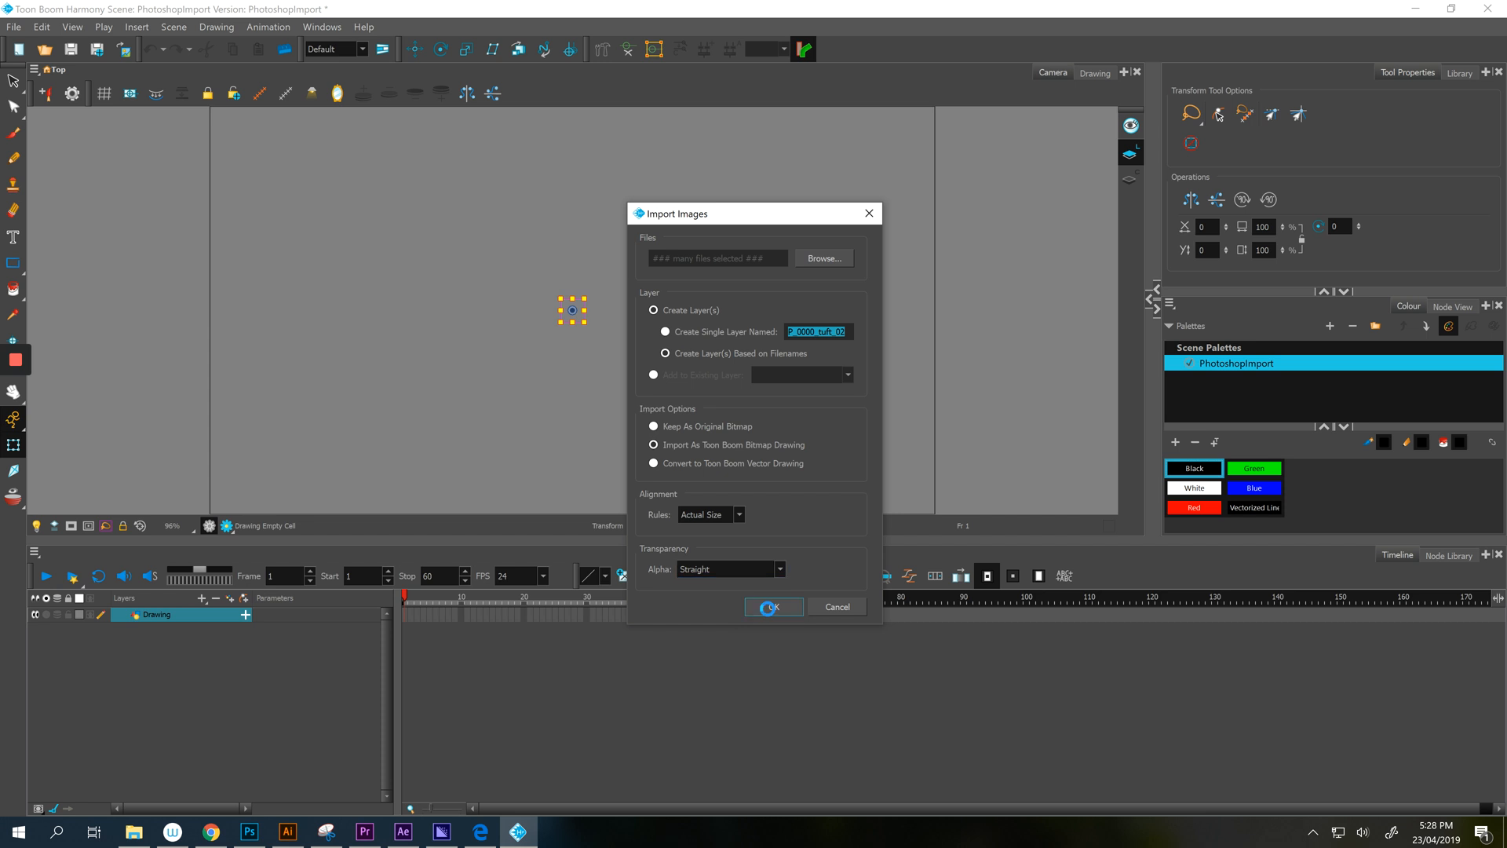
pyautogui.click(772, 606)
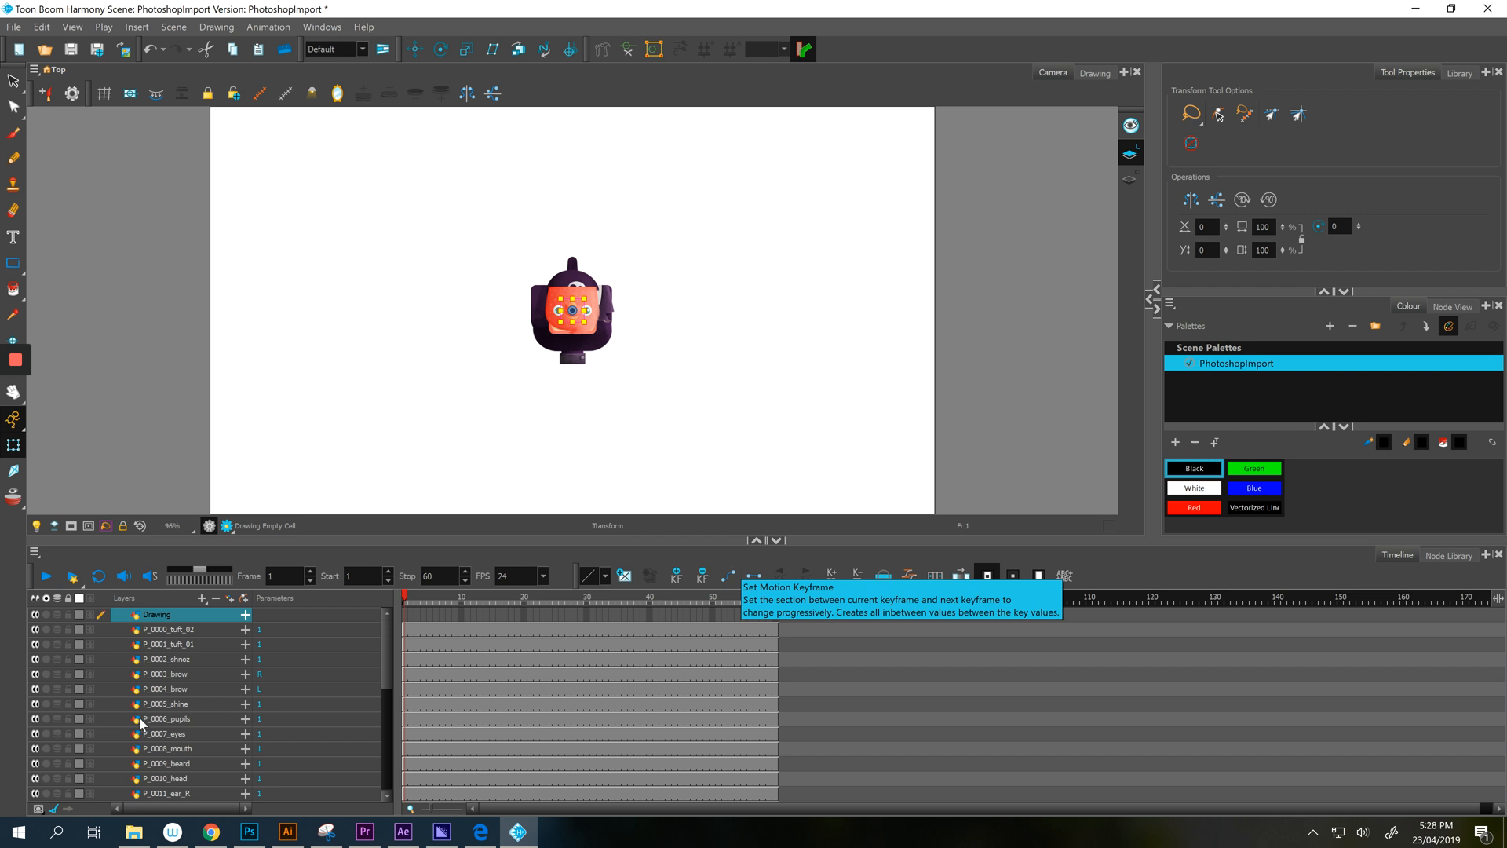
# Select part layers including P_0028_hand_R in the Timeline and lock the REF layer.
pyautogui.scroll(-3)
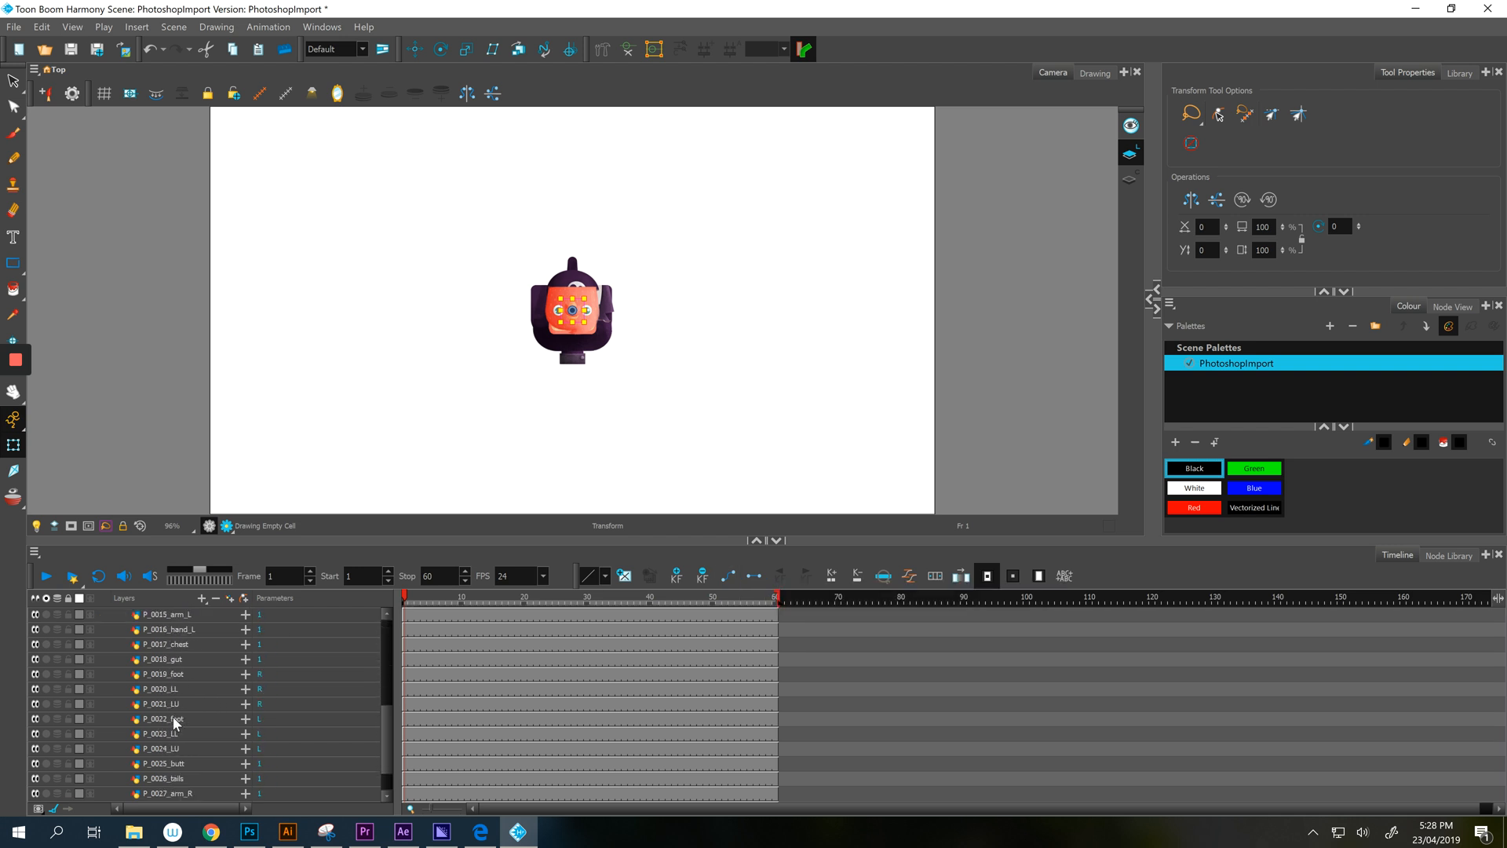
pyautogui.click(168, 780)
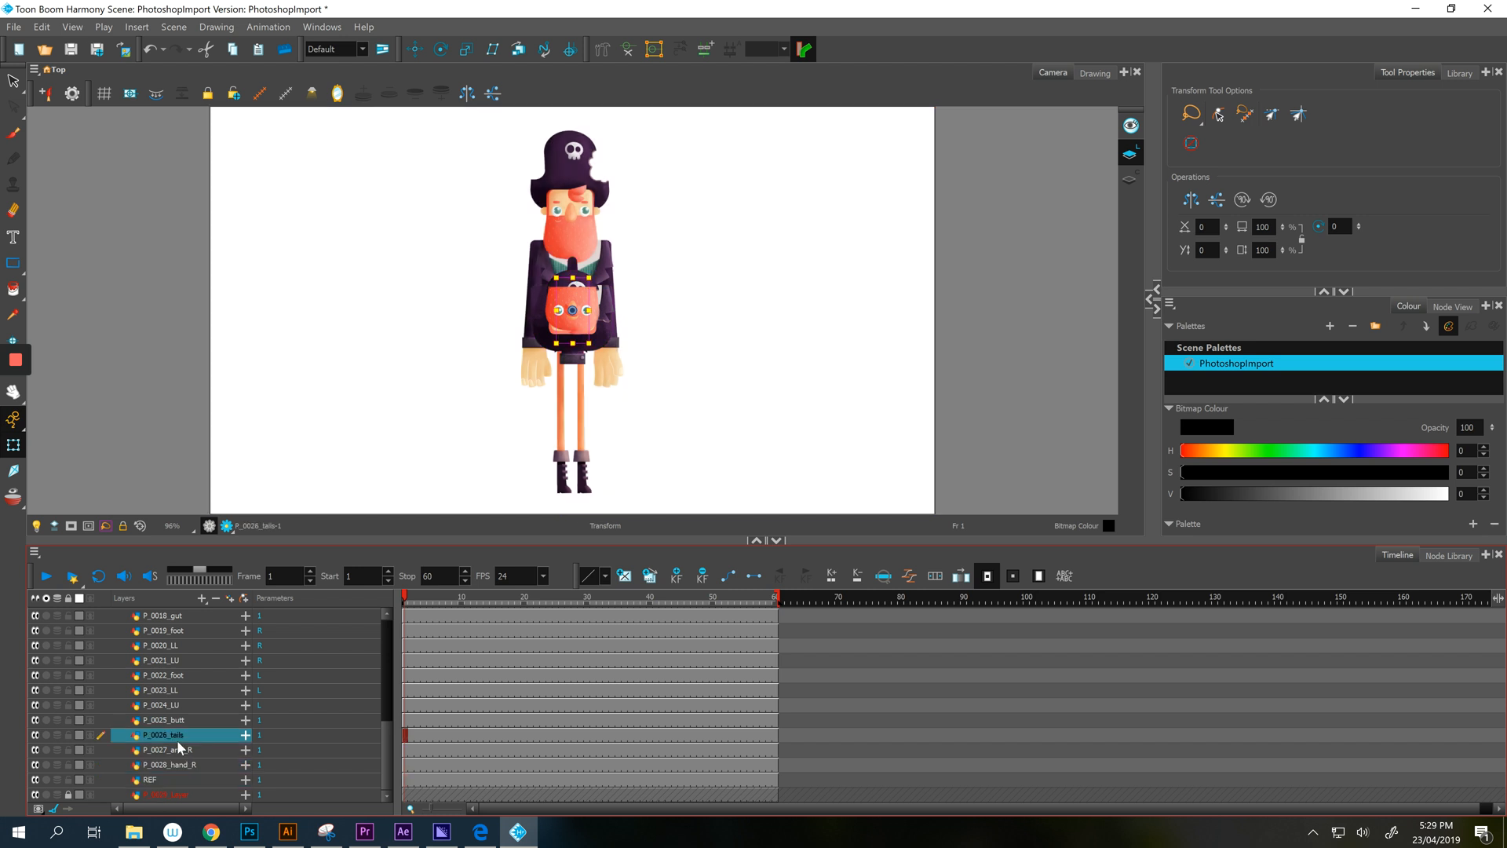
pyautogui.click(169, 764)
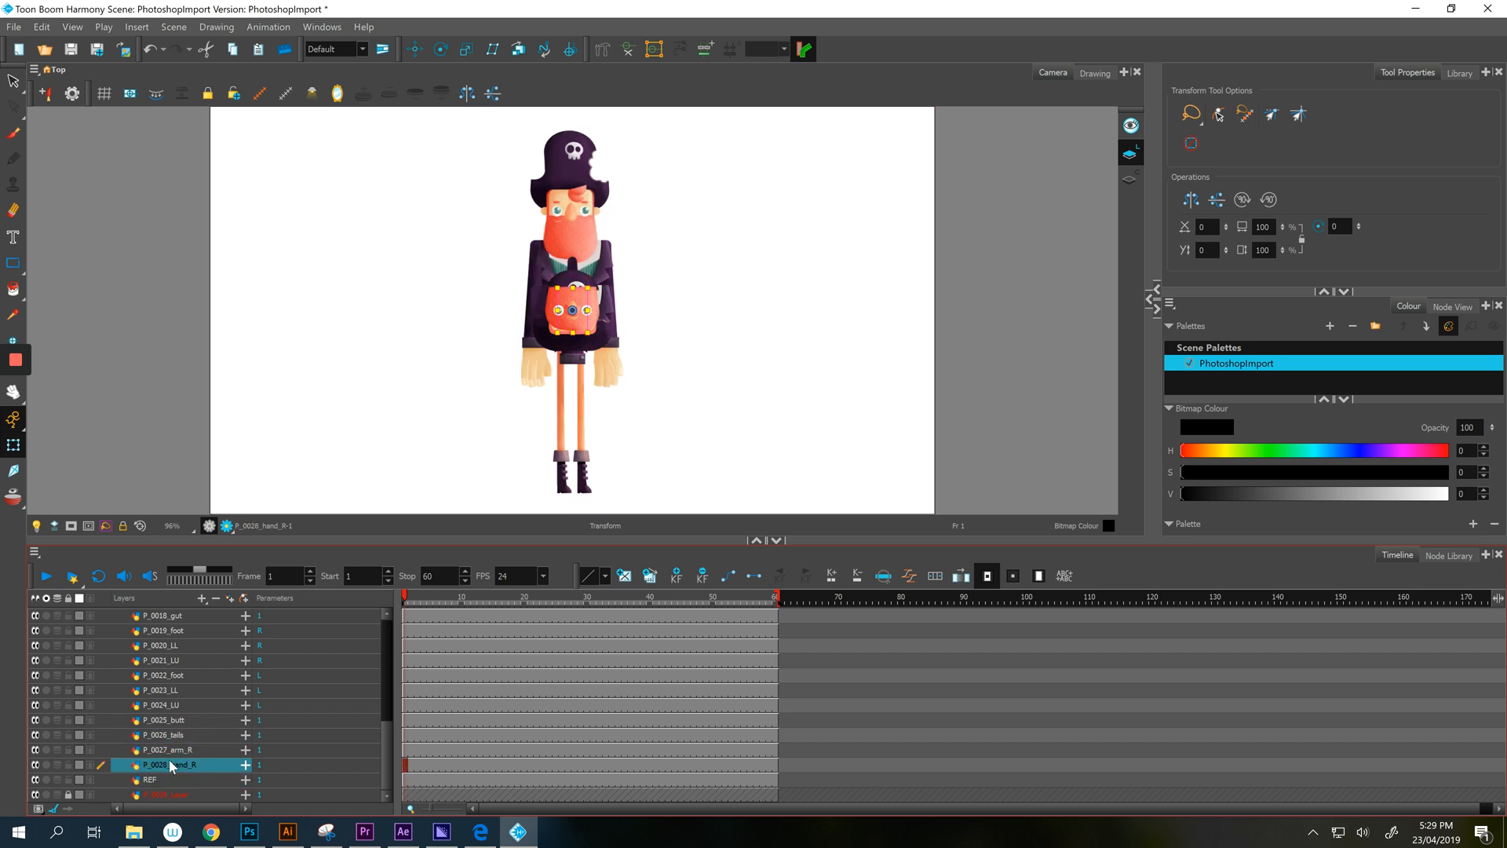
pyautogui.click(150, 779)
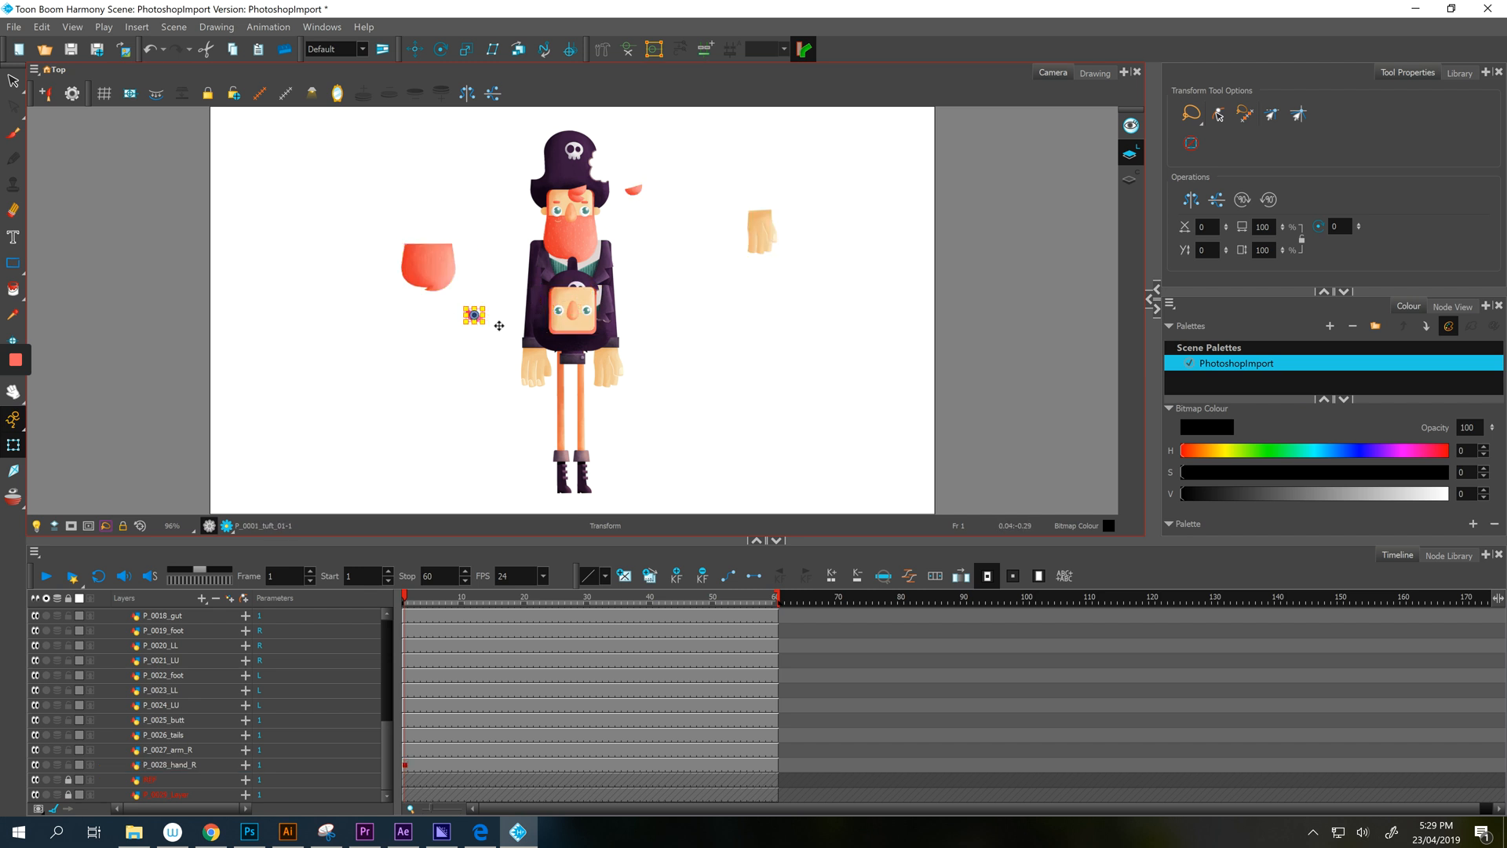
# Move the tuft onto the head, the beard onto the face and the nose between the eyes.
pyautogui.click(759, 231)
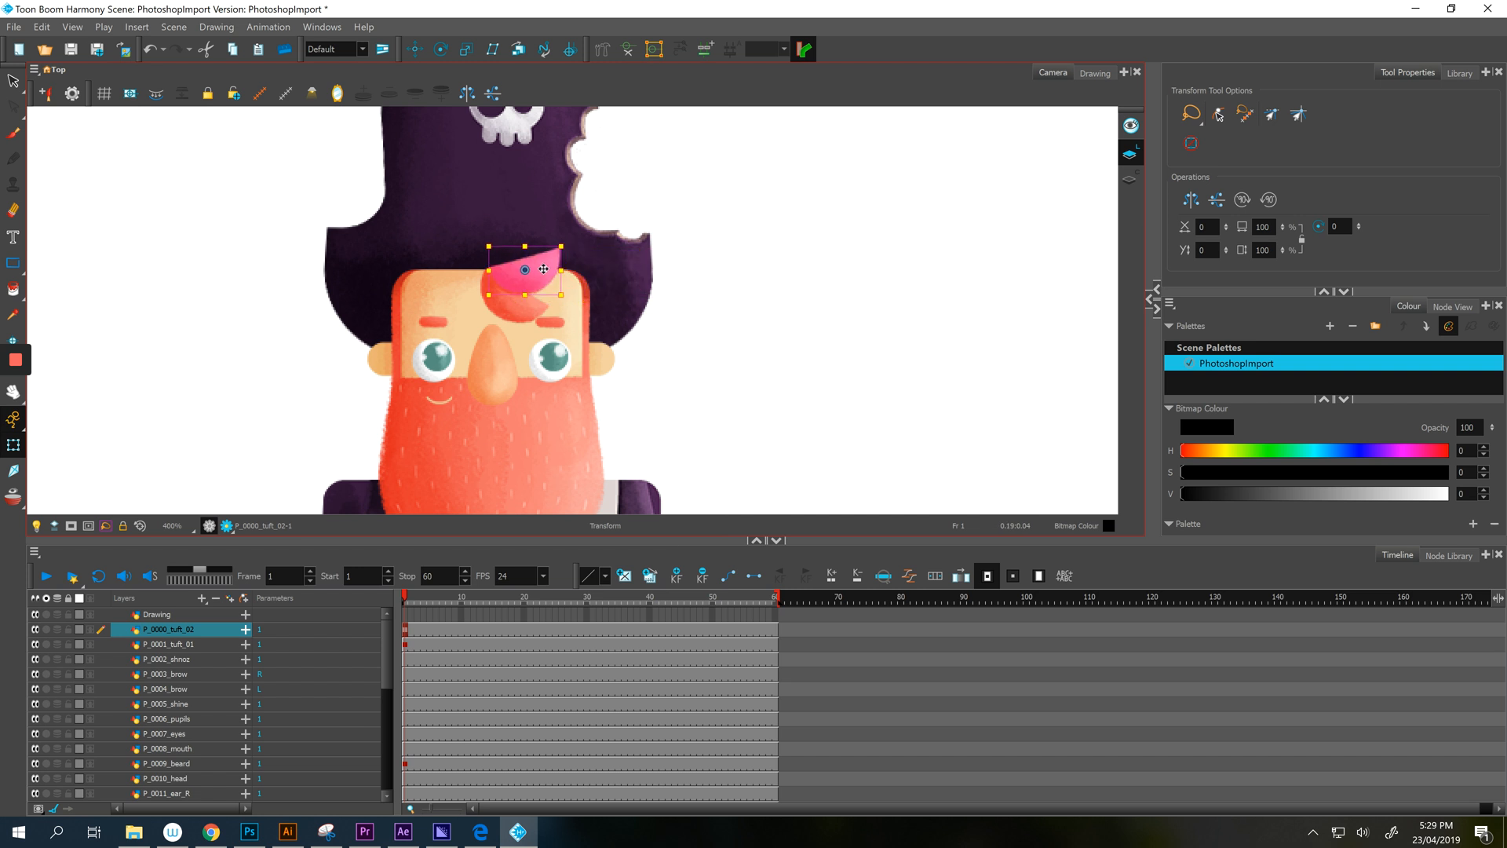
pyautogui.moveTo(533, 266); pyautogui.dragTo(534, 274)
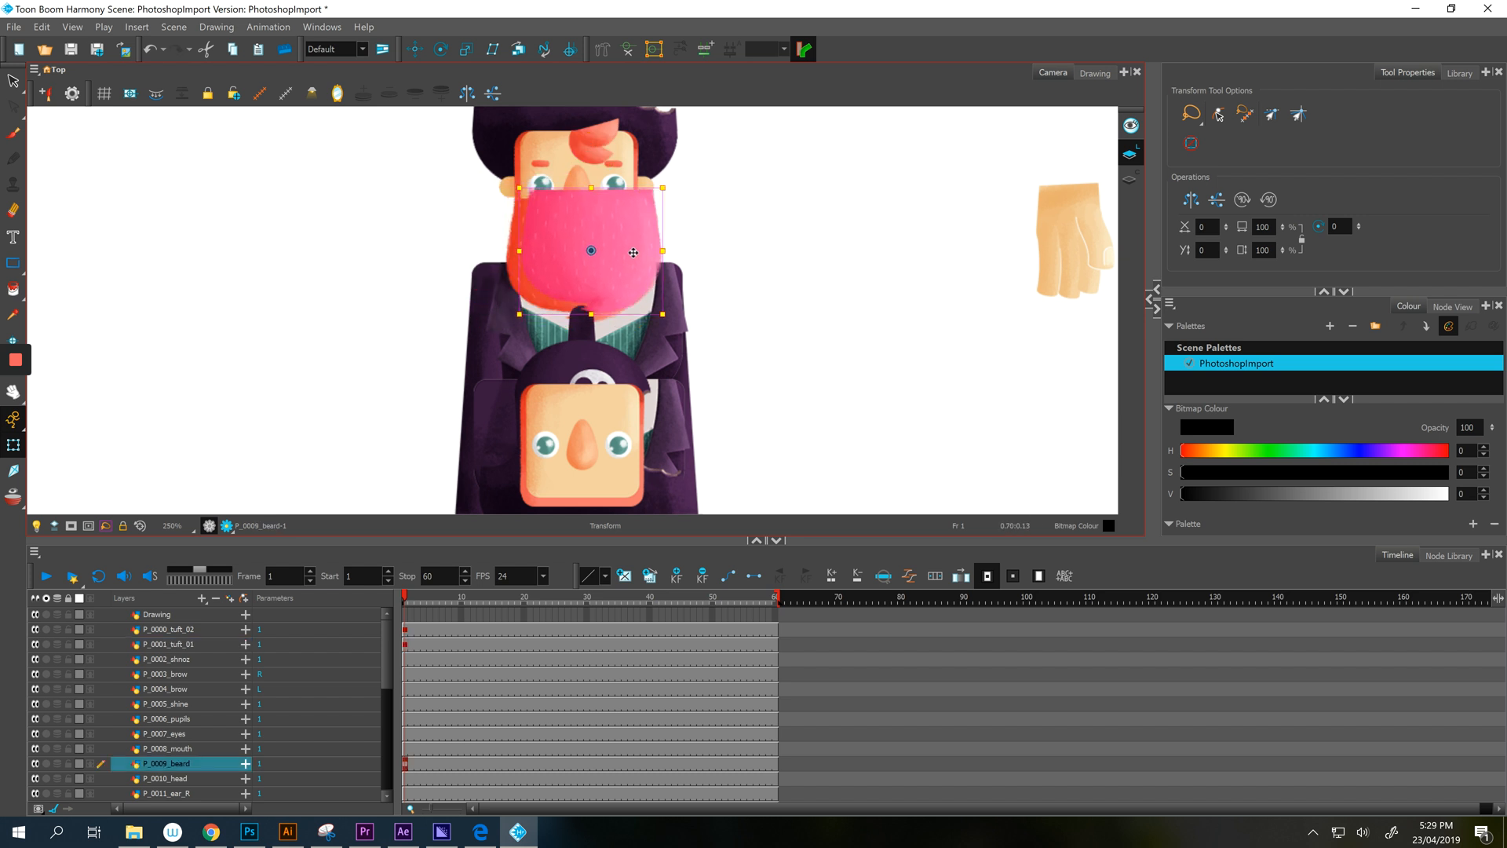
pyautogui.moveTo(633, 252); pyautogui.dragTo(616, 270)
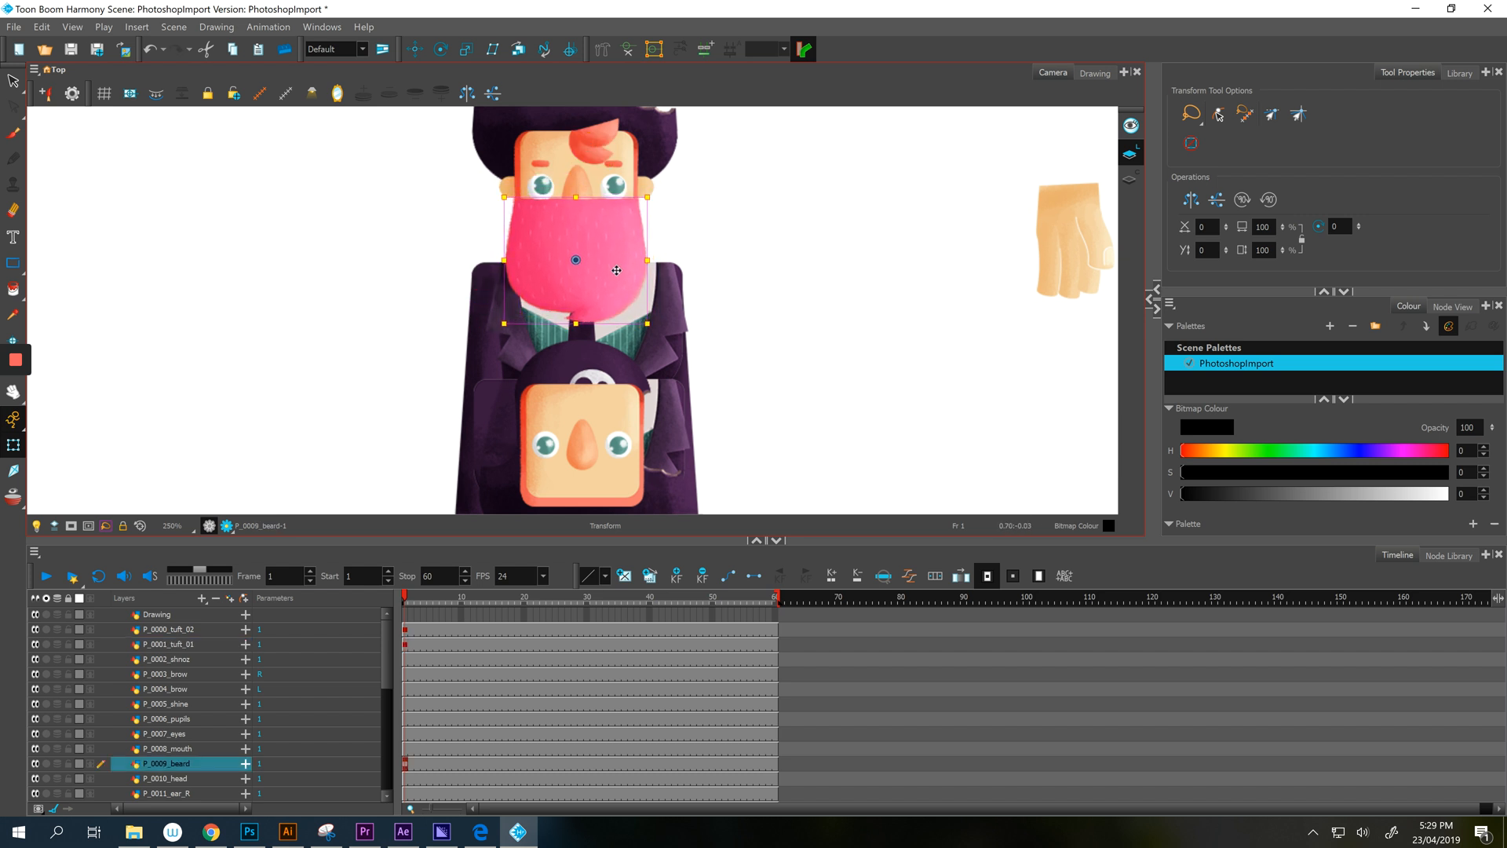
pyautogui.click(168, 658)
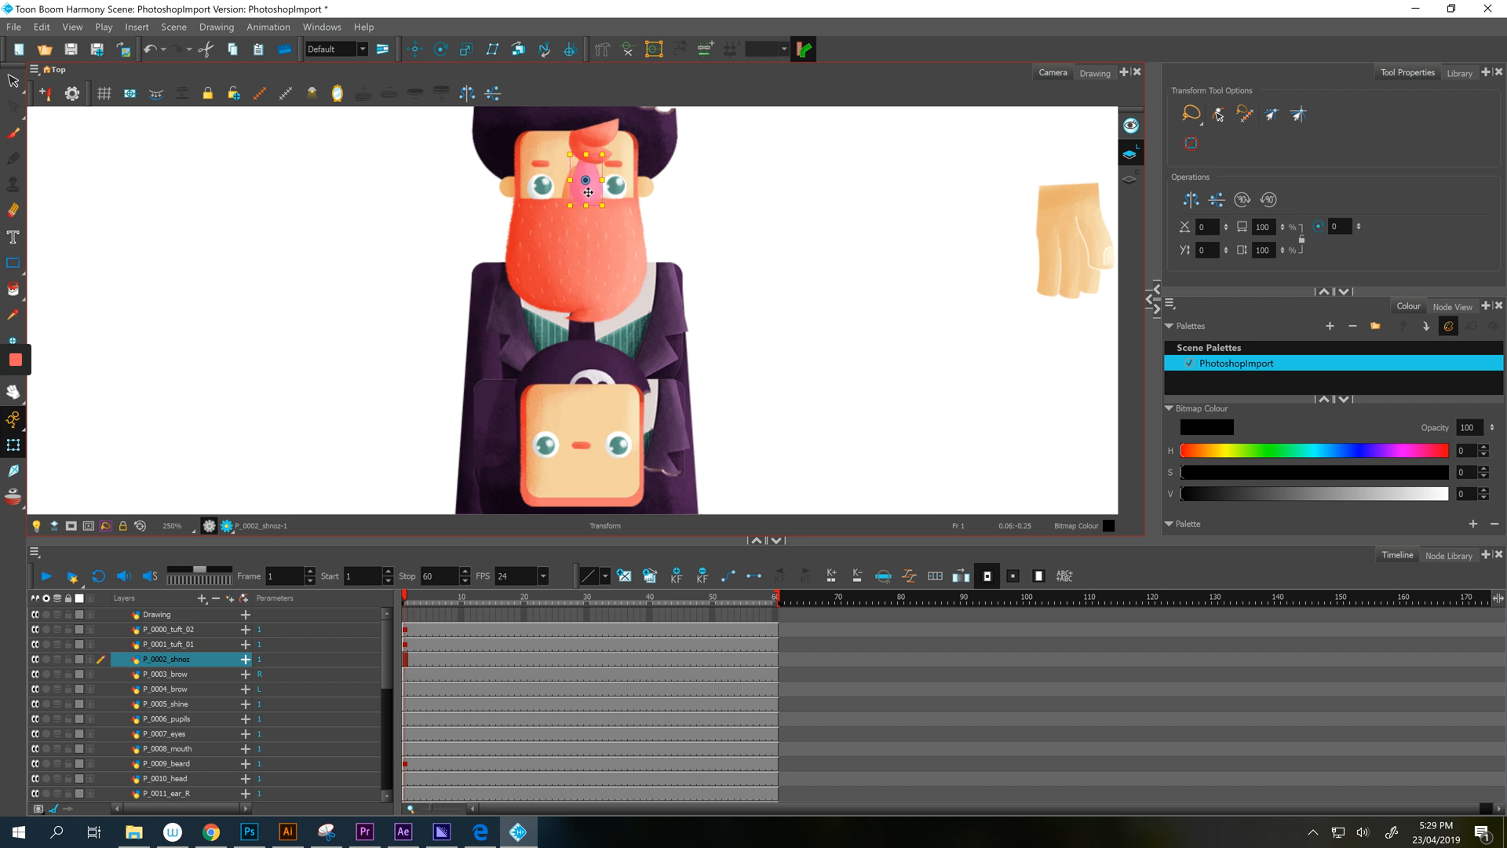
pyautogui.moveTo(587, 197); pyautogui.dragTo(582, 182)
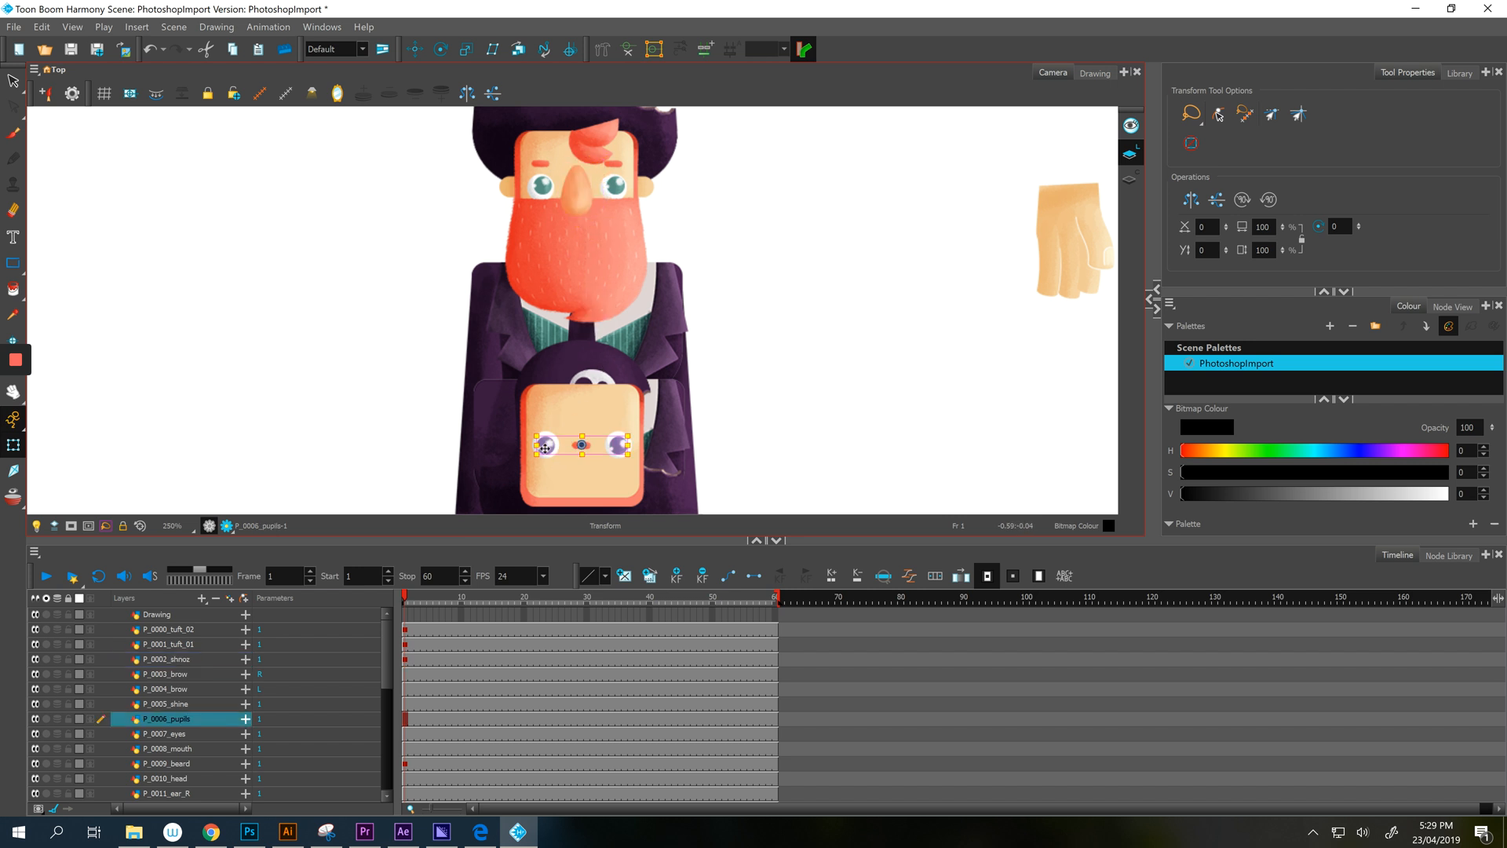
# Bring the pupils and eye whites up onto the face and line them up, then select the head.
pyautogui.moveTo(581, 443); pyautogui.dragTo(580, 183)
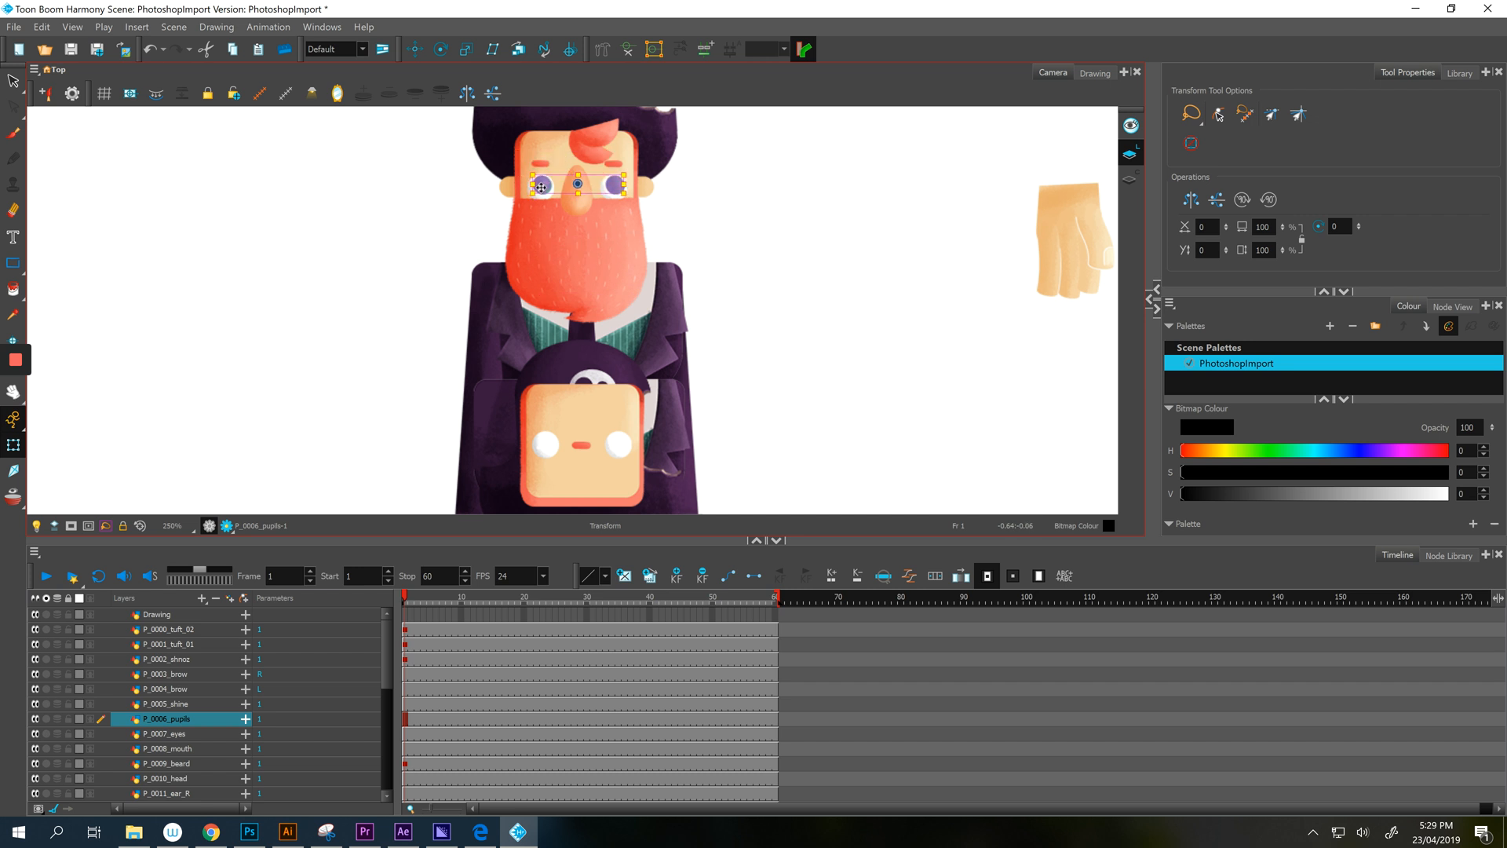
pyautogui.click(167, 733)
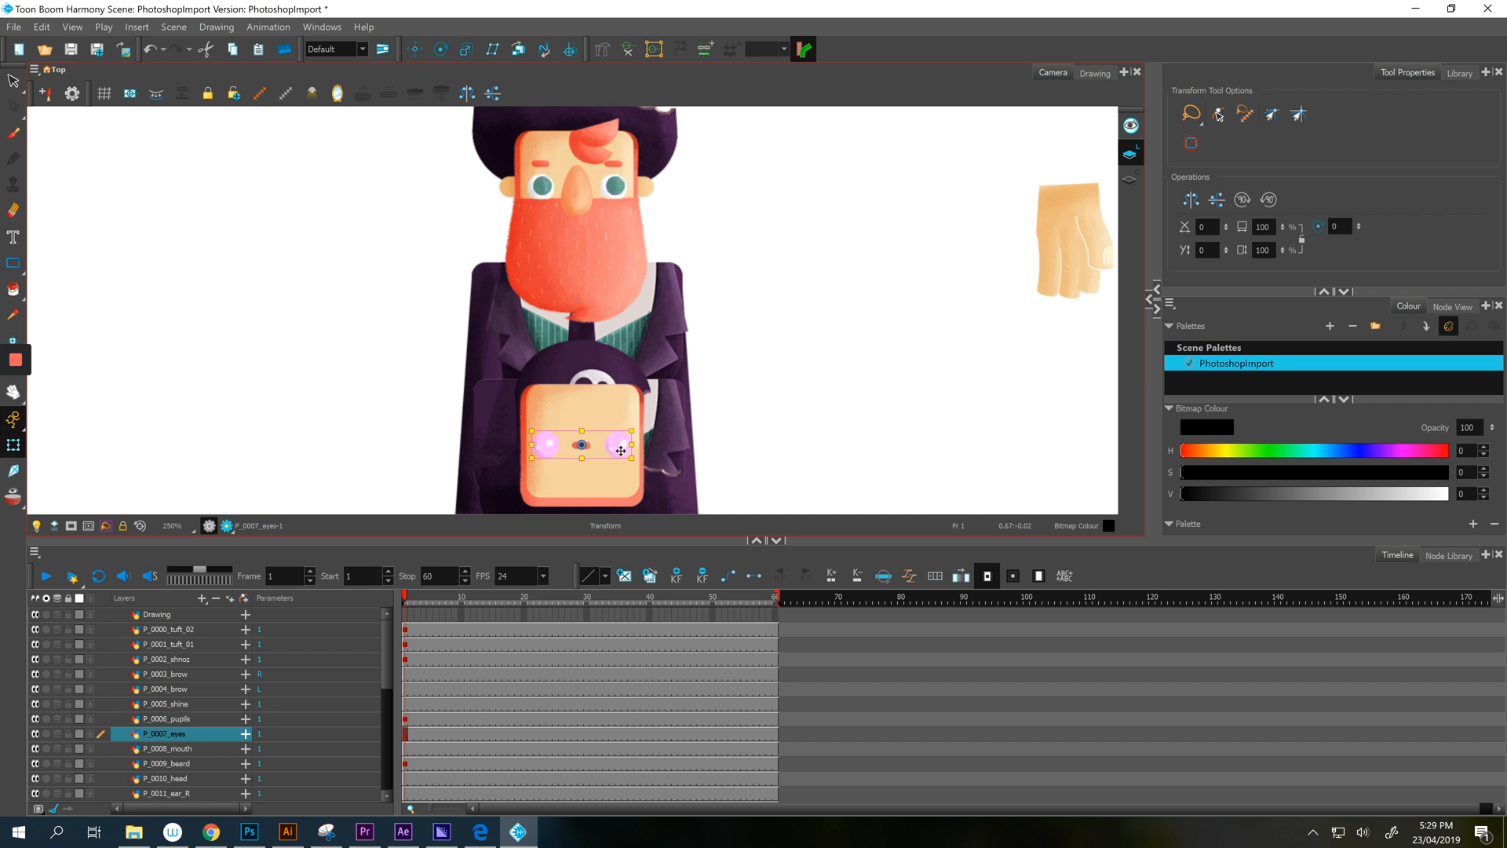
pyautogui.moveTo(581, 445); pyautogui.dragTo(581, 189)
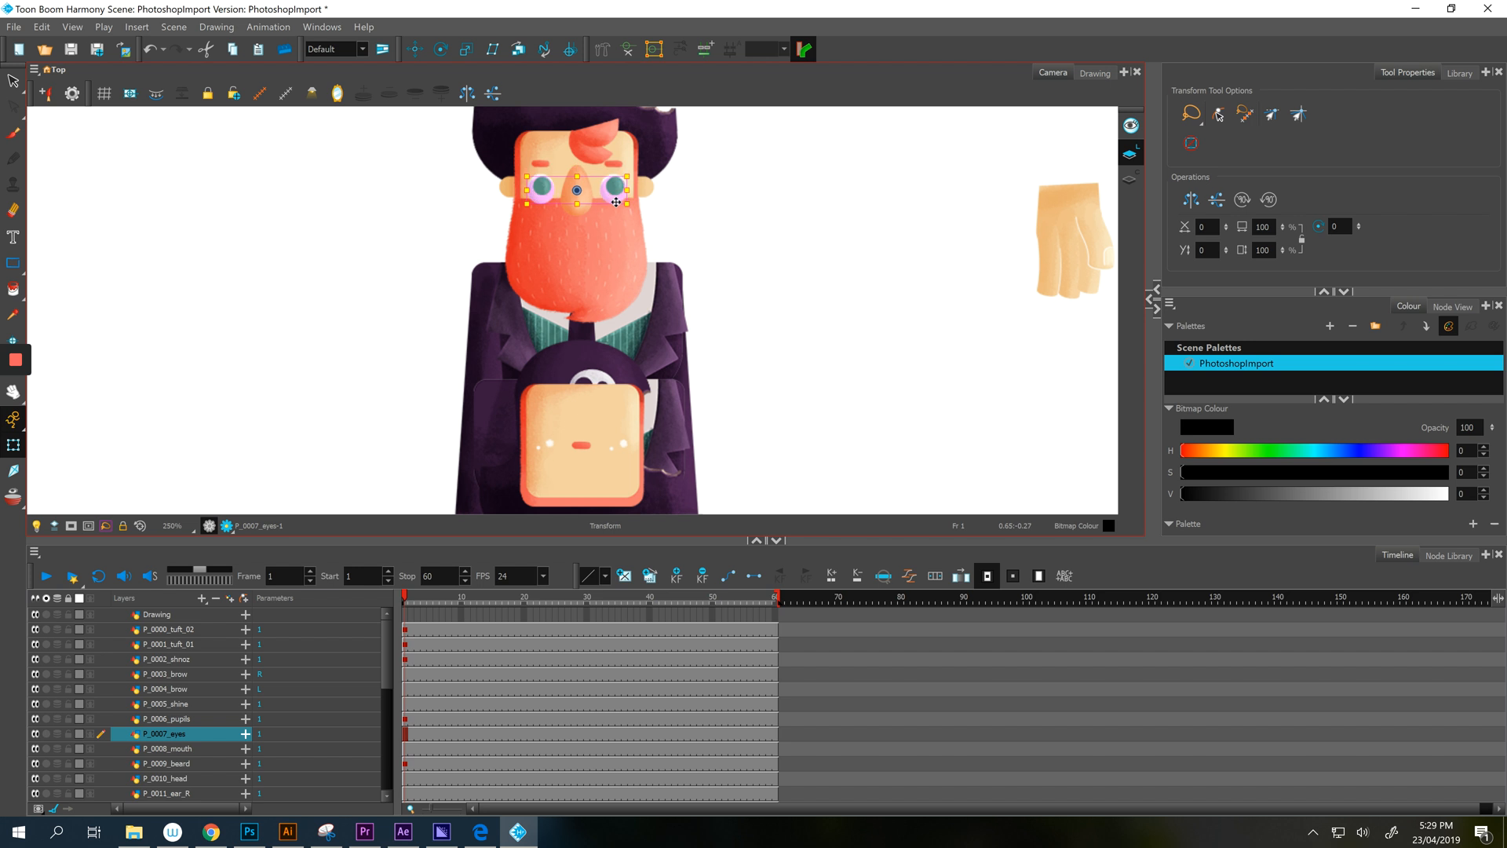
pyautogui.moveTo(615, 201); pyautogui.dragTo(612, 187)
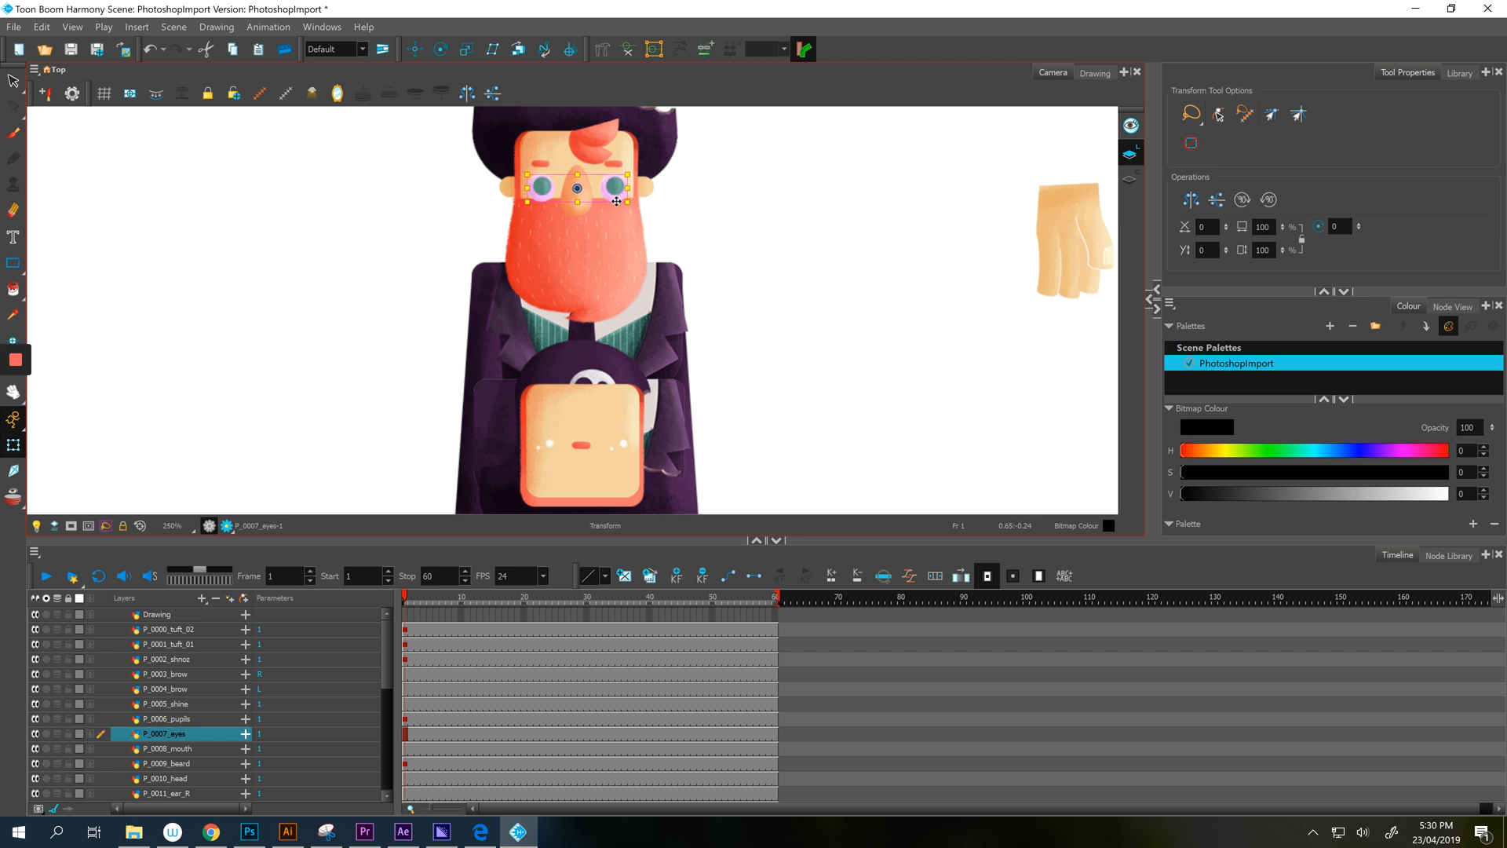
pyautogui.click(167, 673)
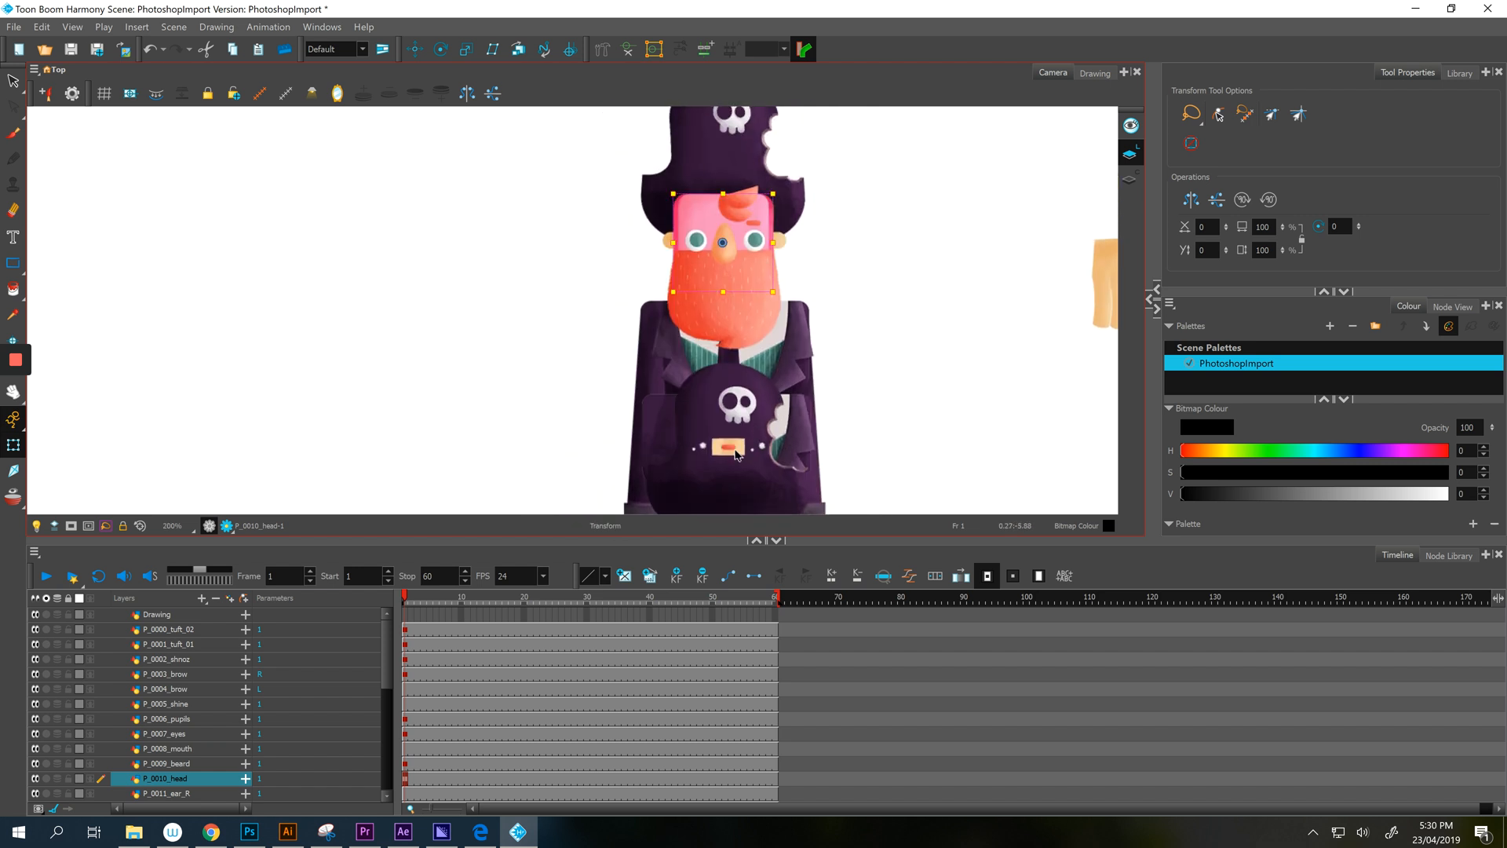
# Fit the left ear against the side of the head and the eyebrow above the left eye.
pyautogui.click(166, 793)
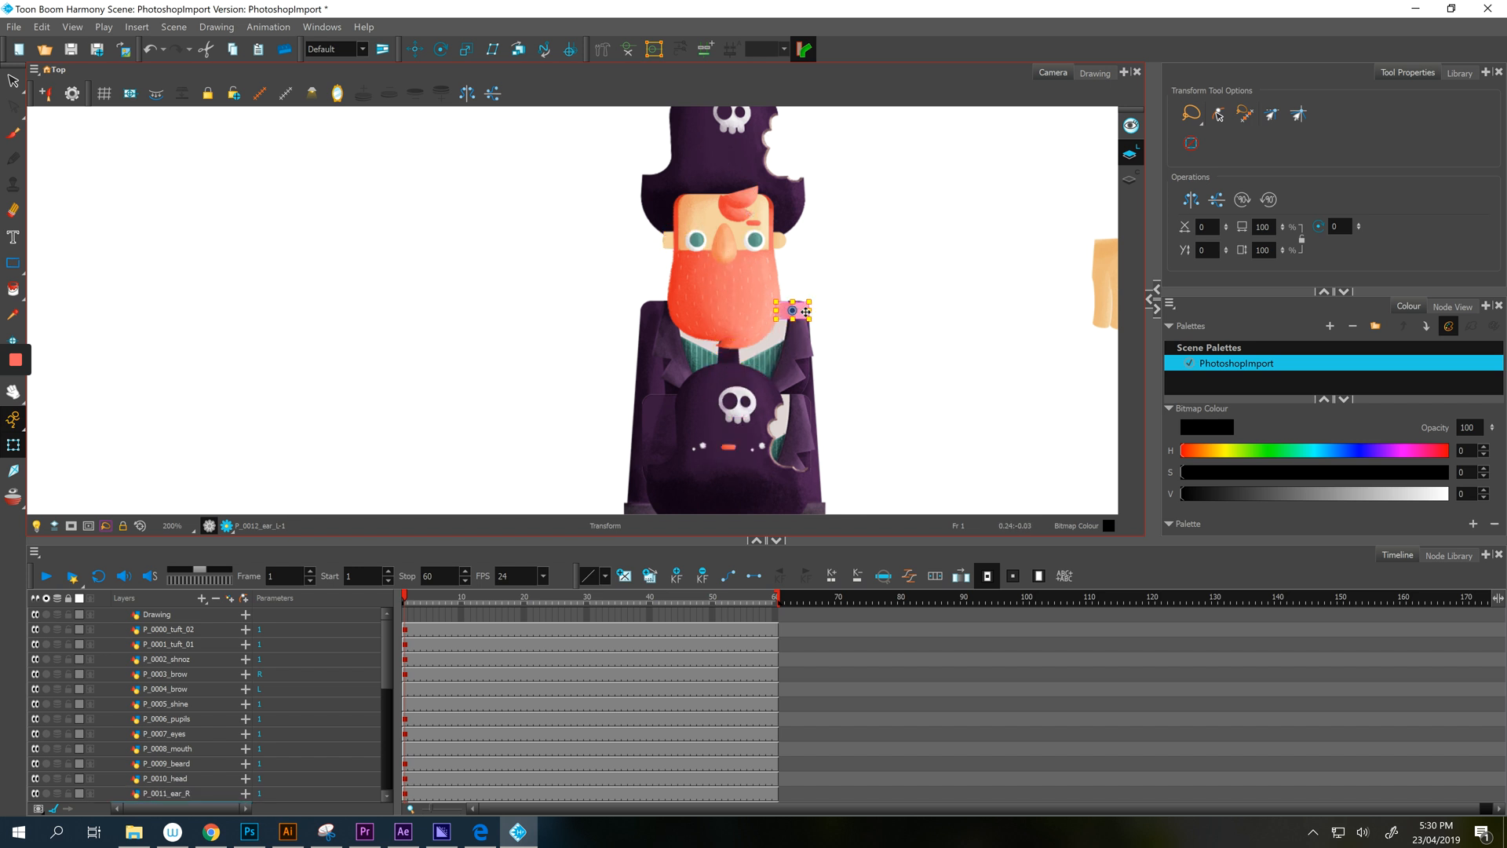
pyautogui.moveTo(791, 310); pyautogui.dragTo(526, 223)
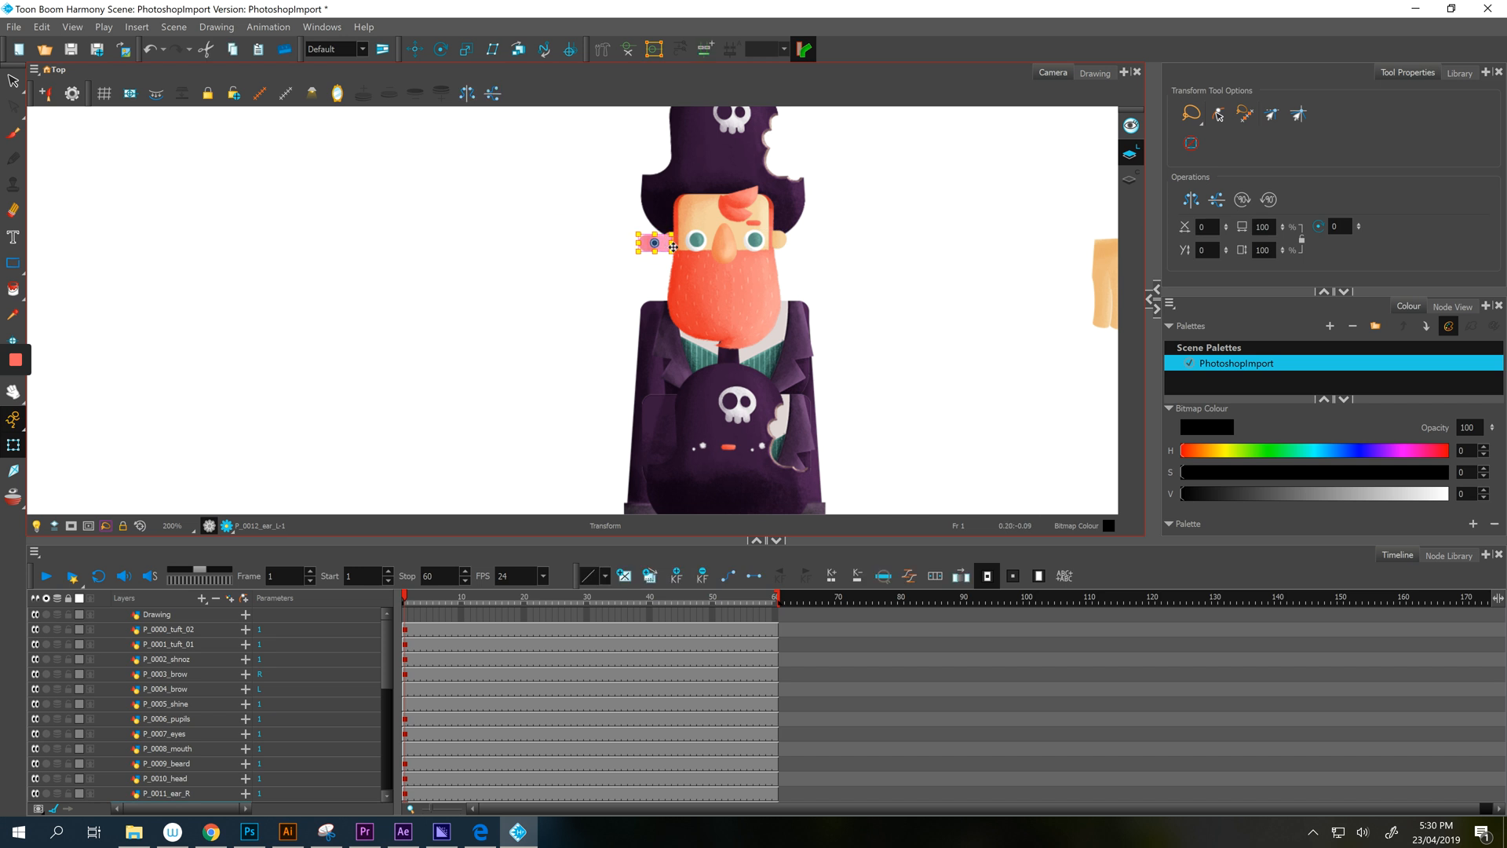
pyautogui.moveTo(653, 243); pyautogui.dragTo(677, 240)
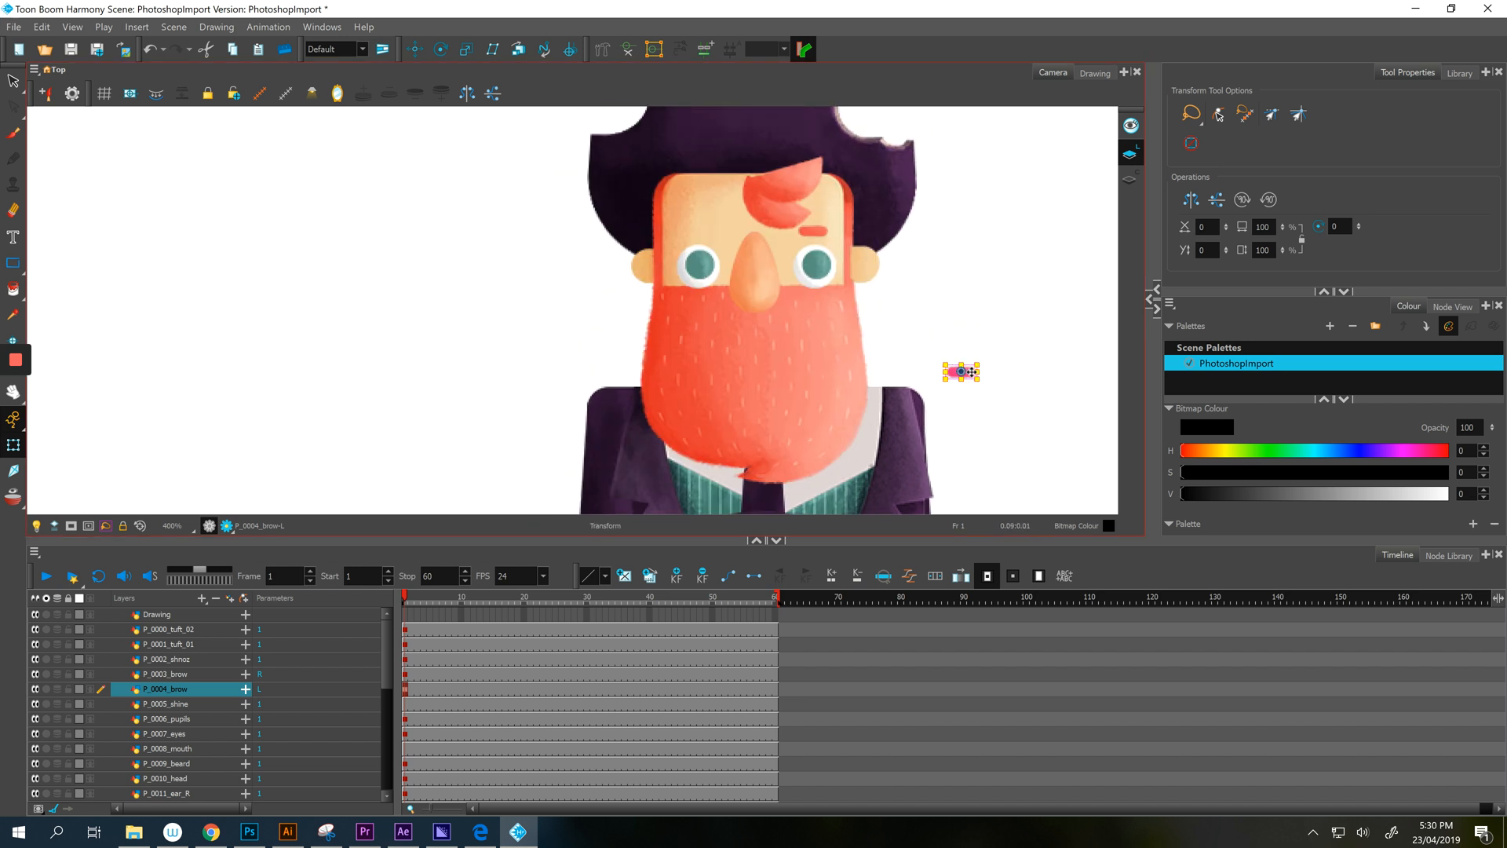
pyautogui.moveTo(960, 372); pyautogui.dragTo(707, 230)
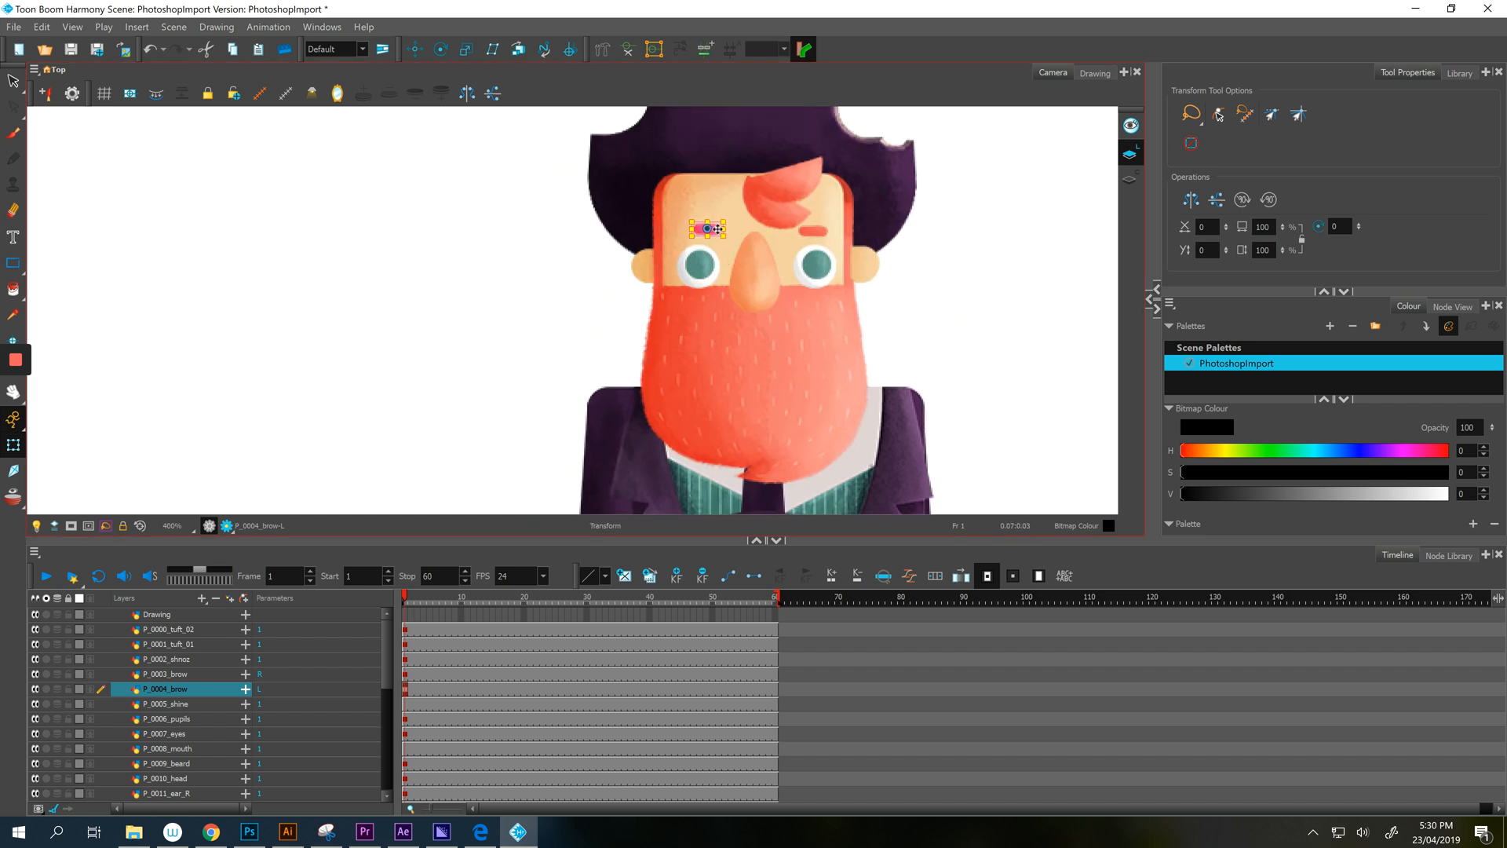
pyautogui.moveTo(707, 228); pyautogui.dragTo(694, 228)
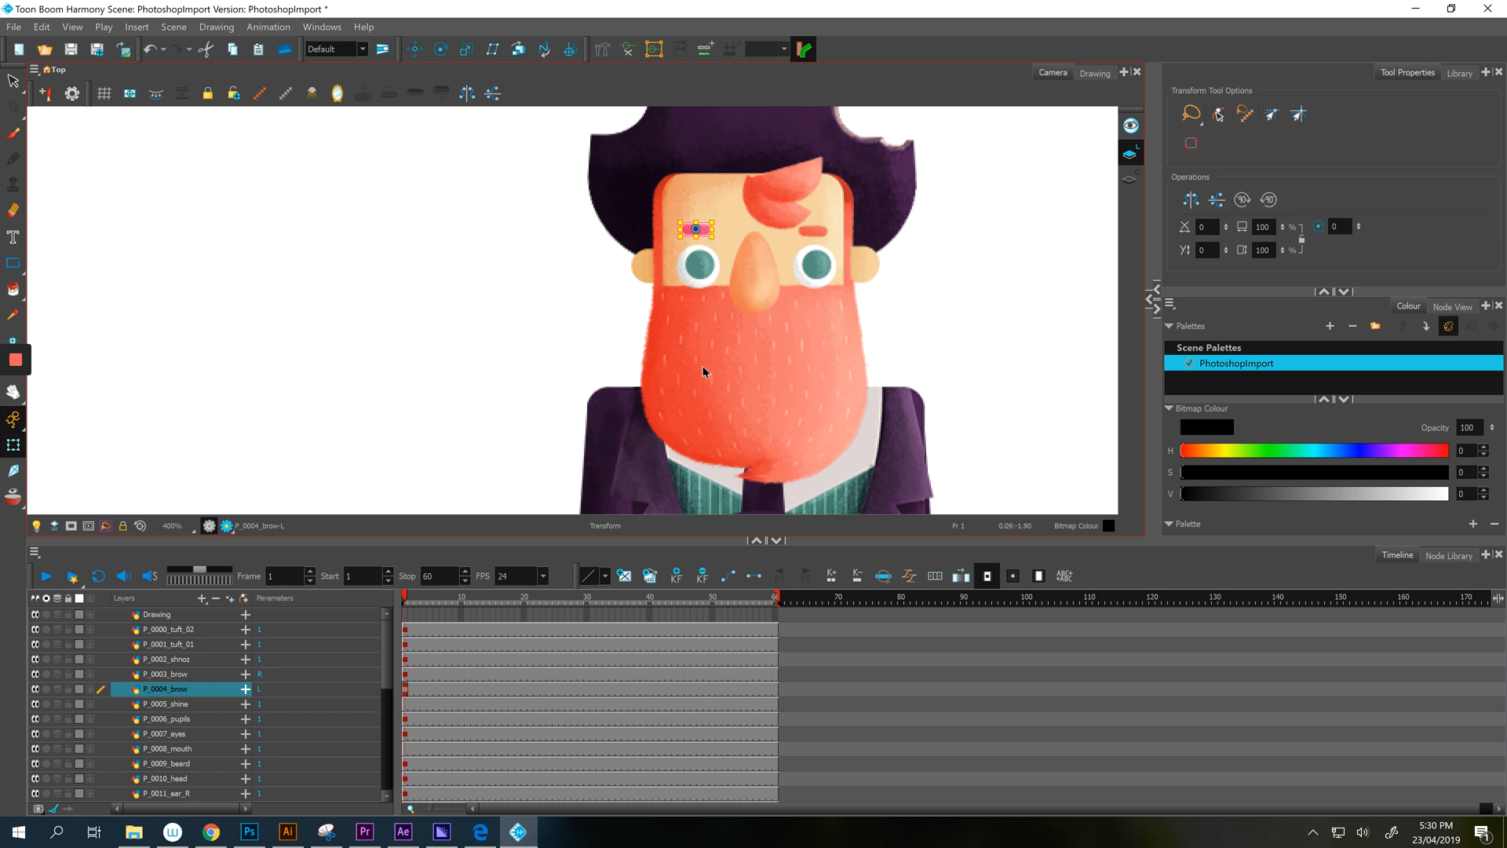
pyautogui.moveTo(278, 708)
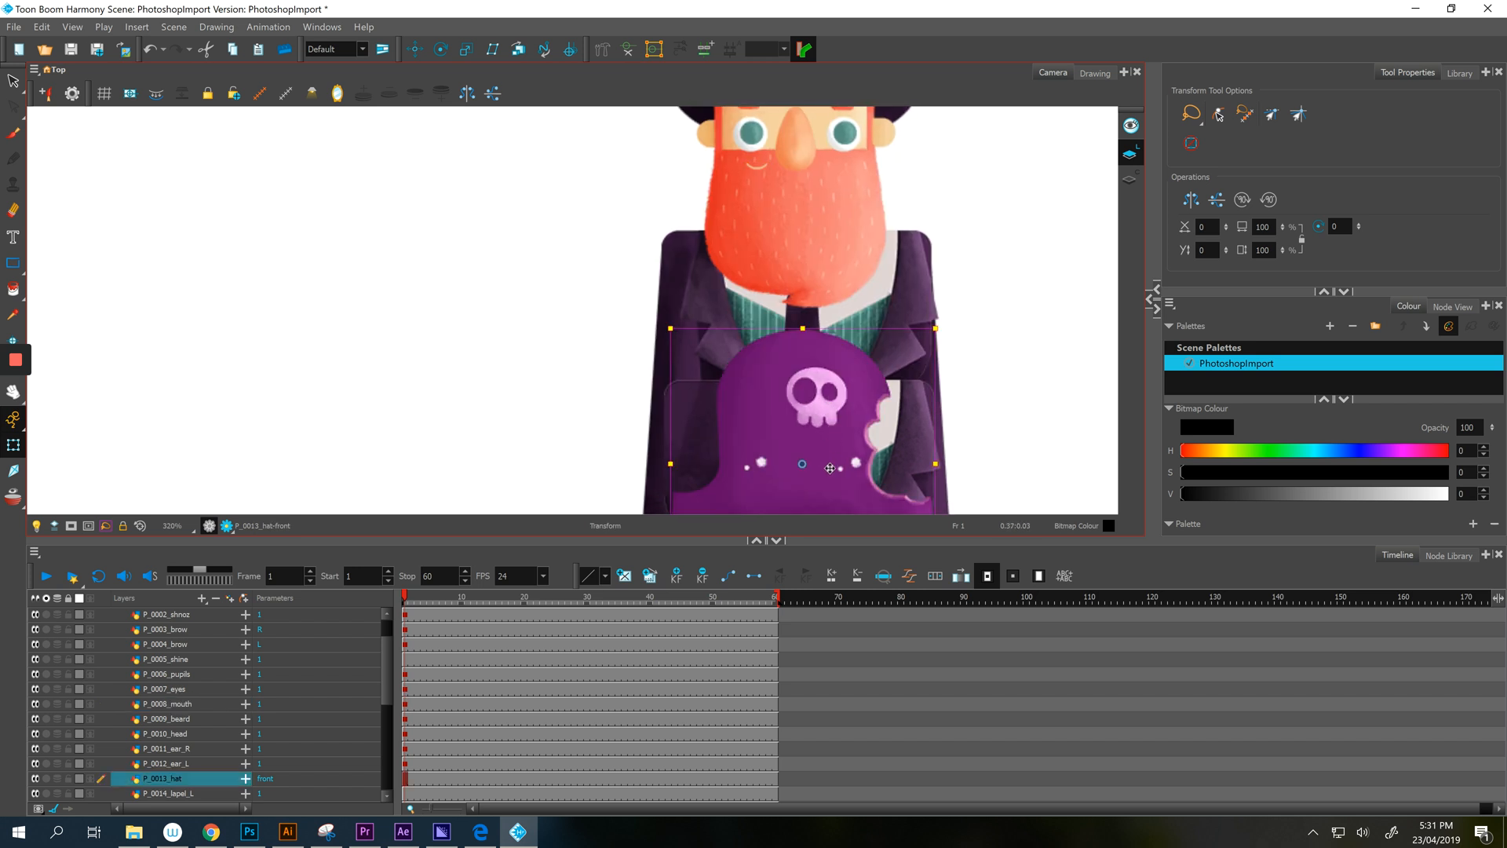
# Move the hat front onto the hat, the hand onto the sleeve cuff and the gut under the vest.
pyautogui.moveTo(802, 463); pyautogui.dragTo(861, 215)
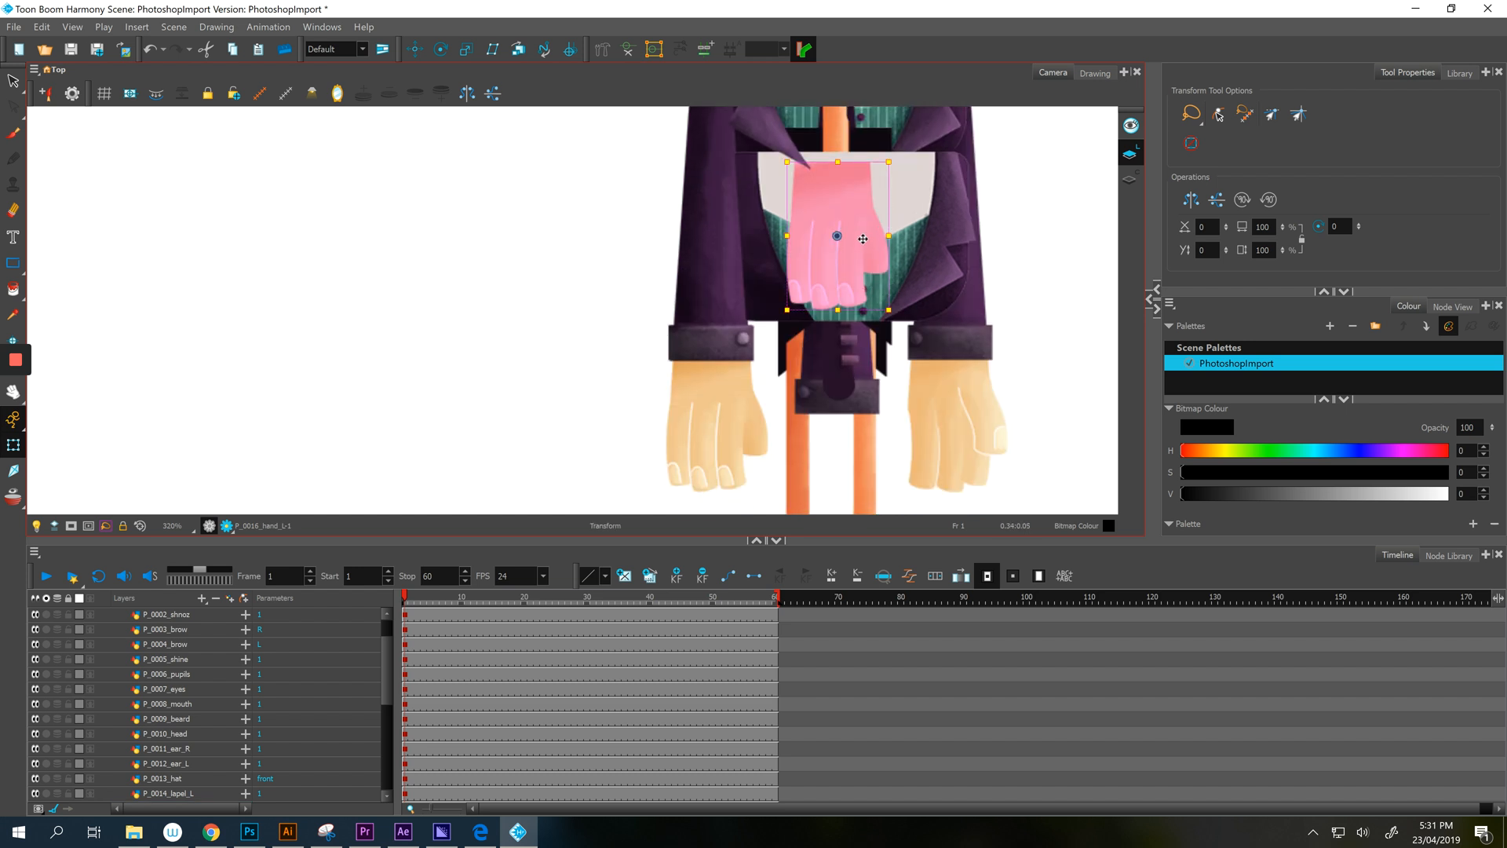
pyautogui.moveTo(862, 238); pyautogui.dragTo(713, 419)
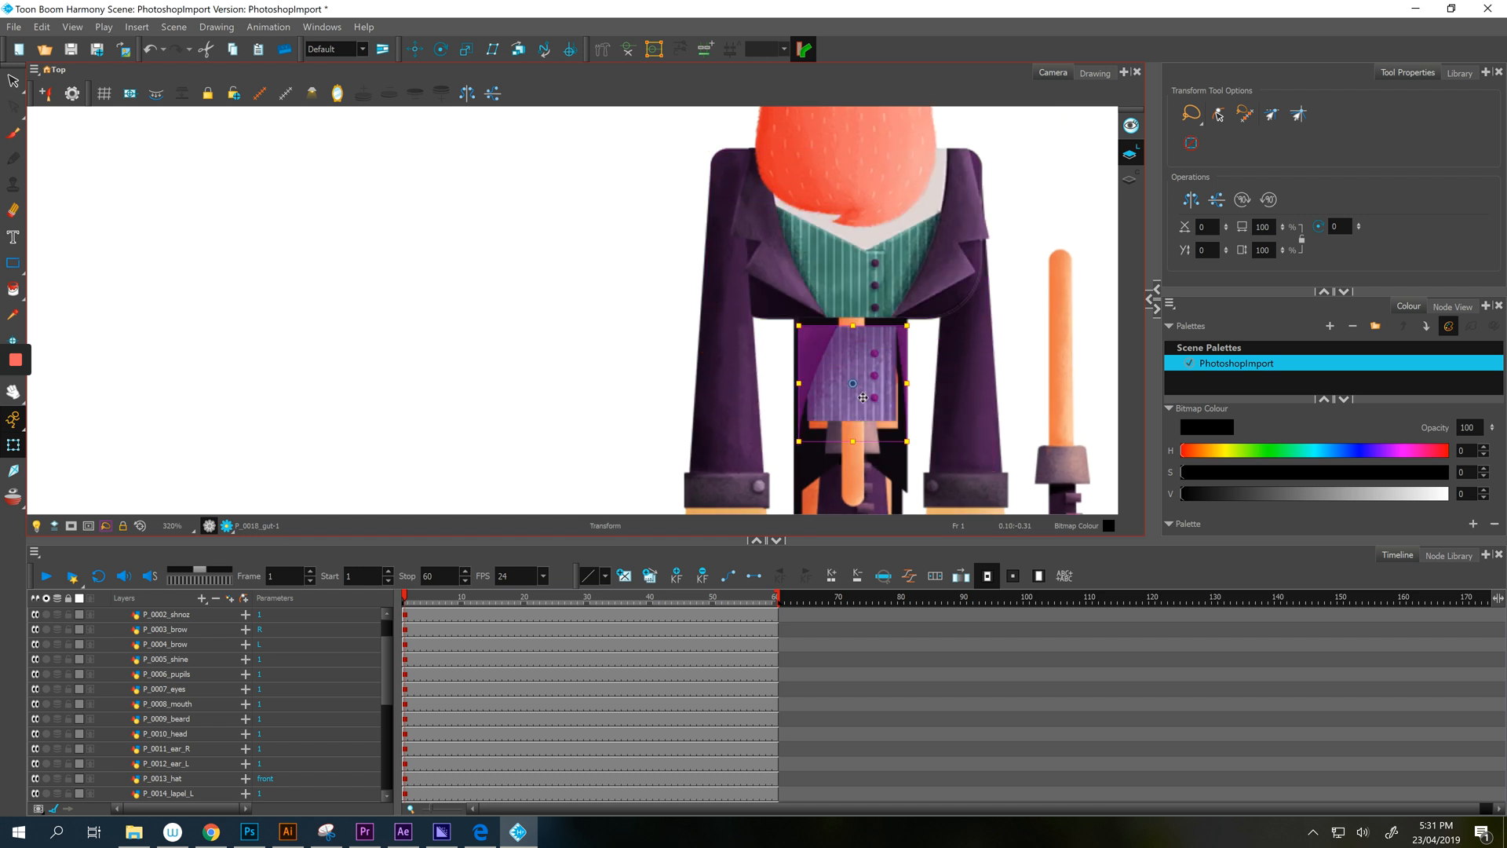
pyautogui.moveTo(861, 398); pyautogui.dragTo(860, 383)
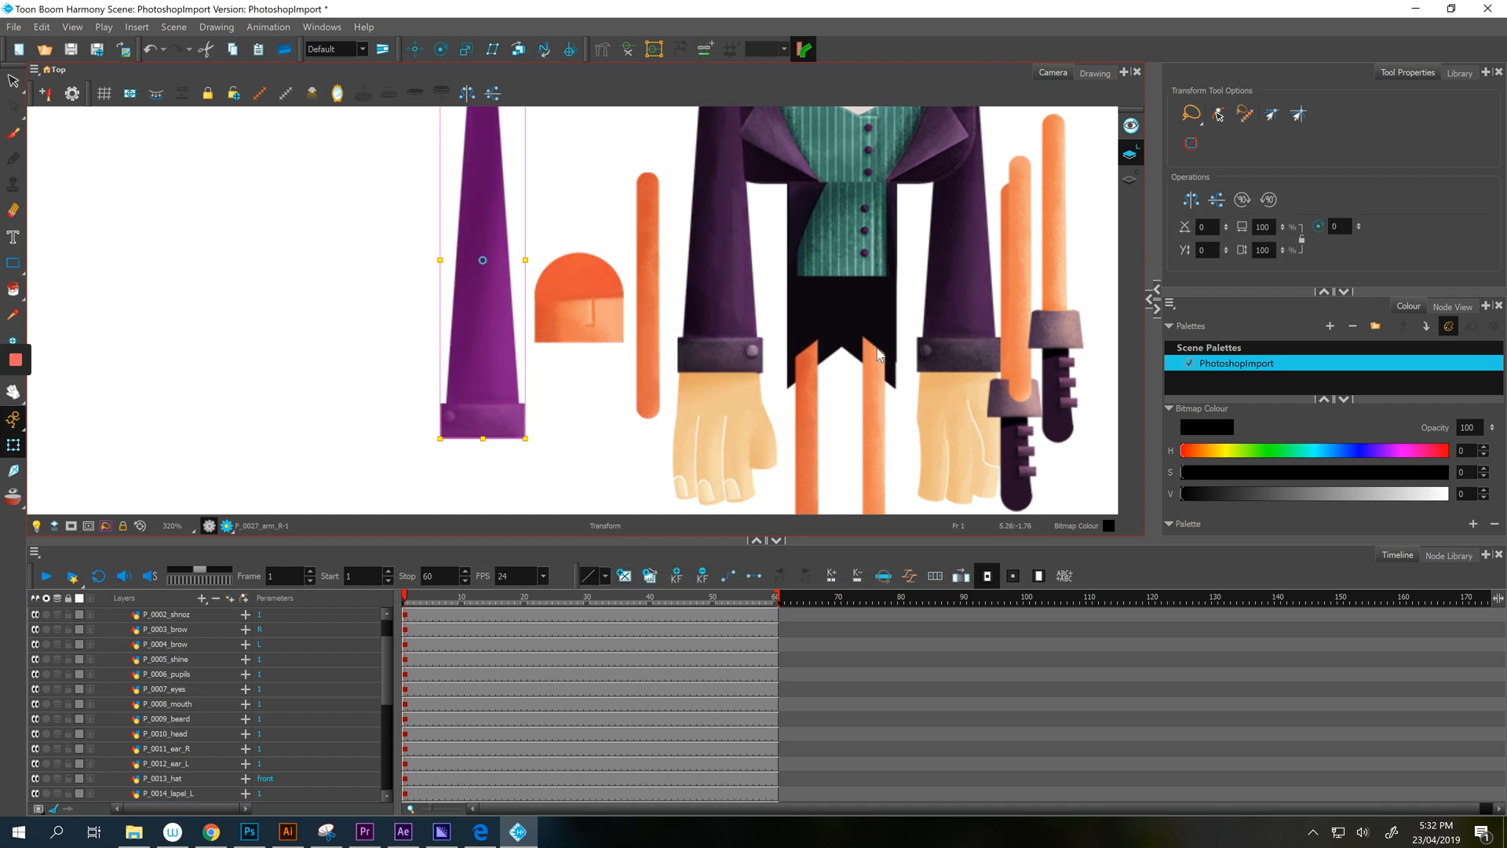
# Place the coat tails under the vest, tuck the gut behind it and select a lower leg piece.
pyautogui.click(831, 369)
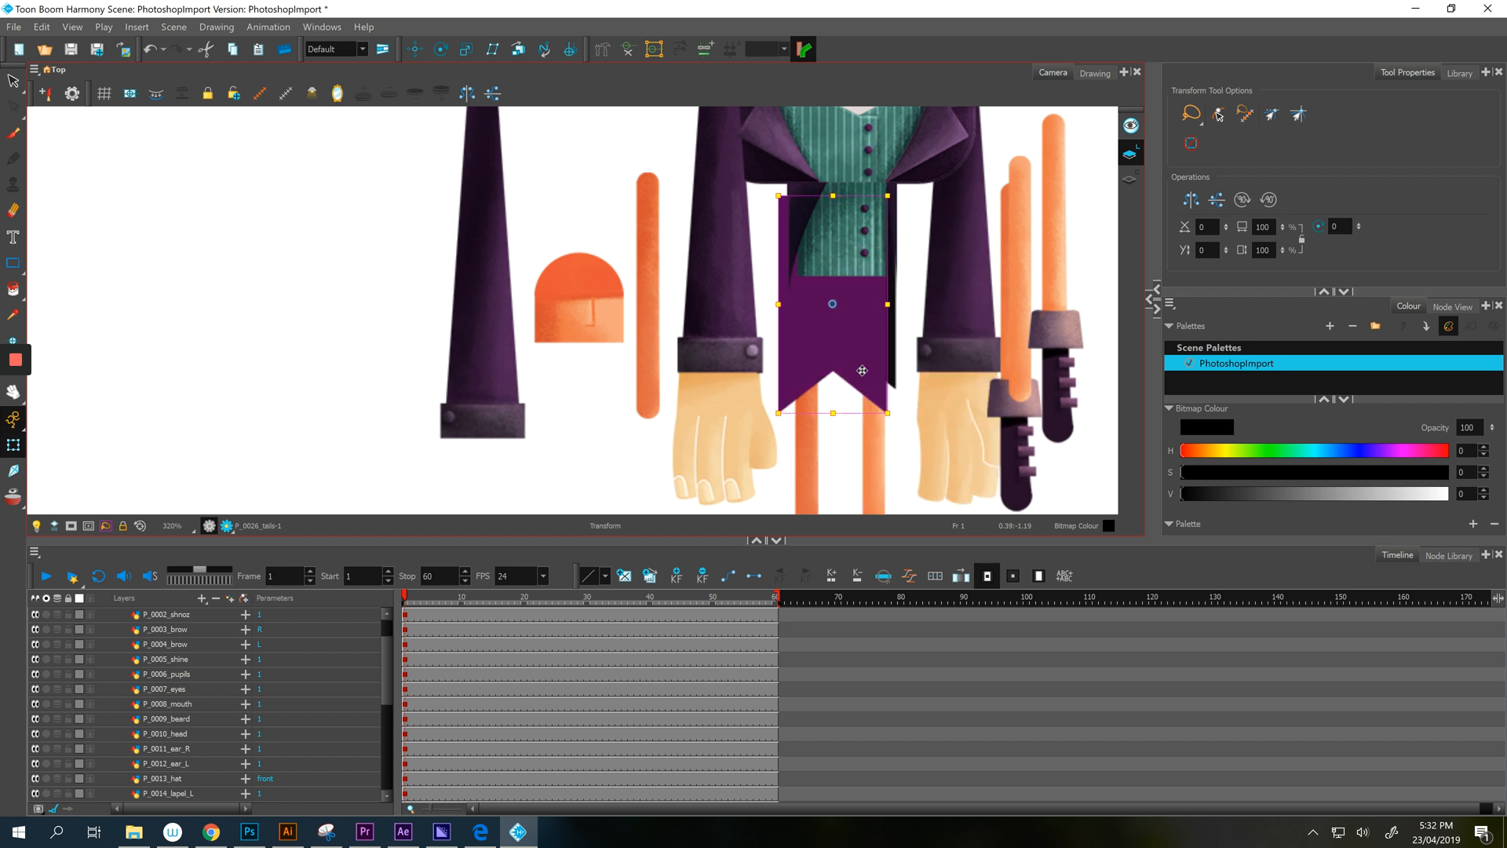
pyautogui.moveTo(860, 369); pyautogui.dragTo(868, 349)
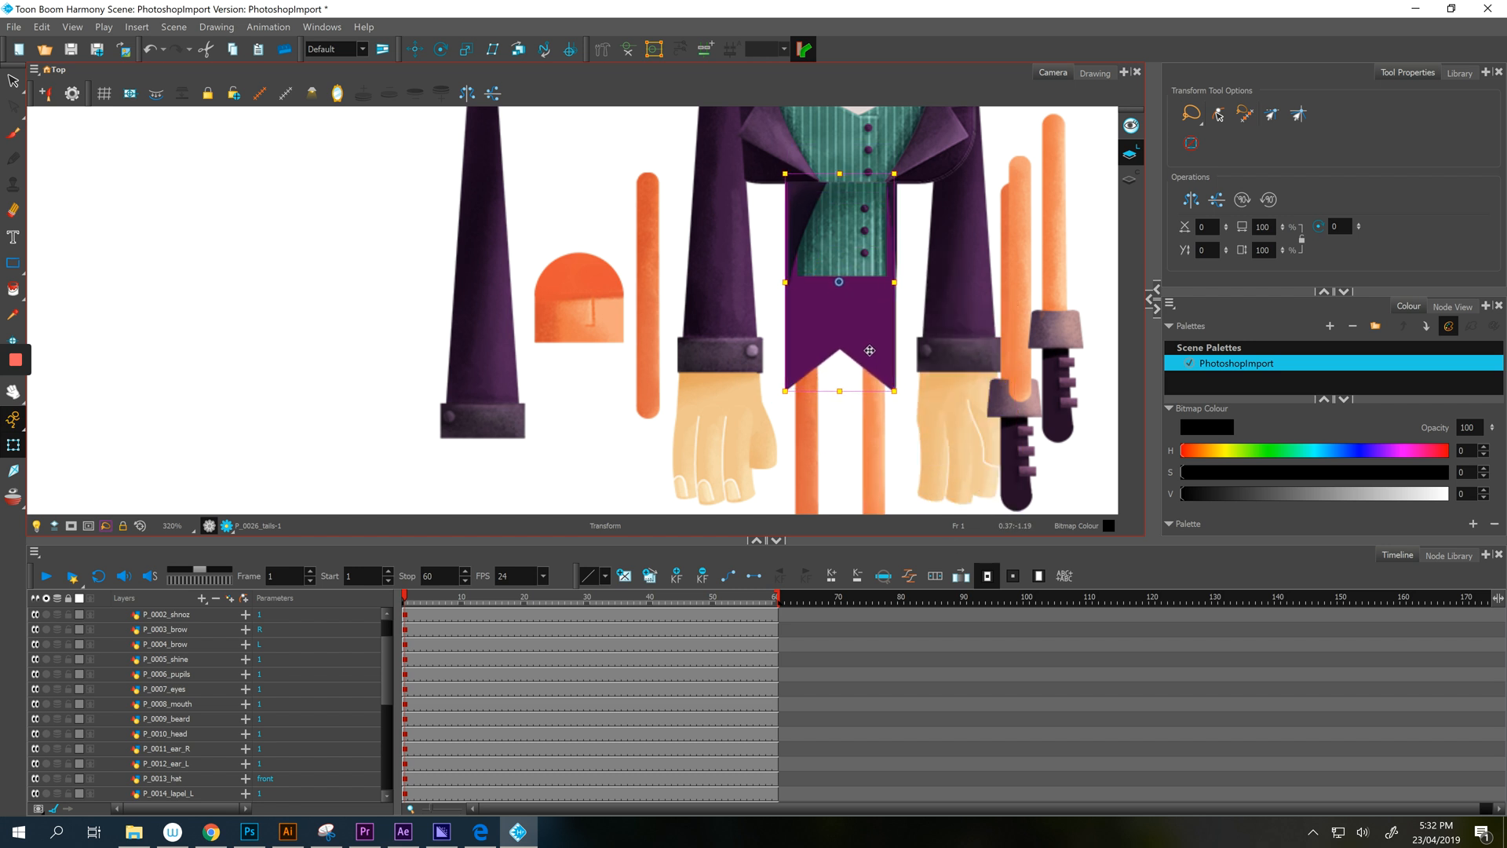
pyautogui.click(579, 298)
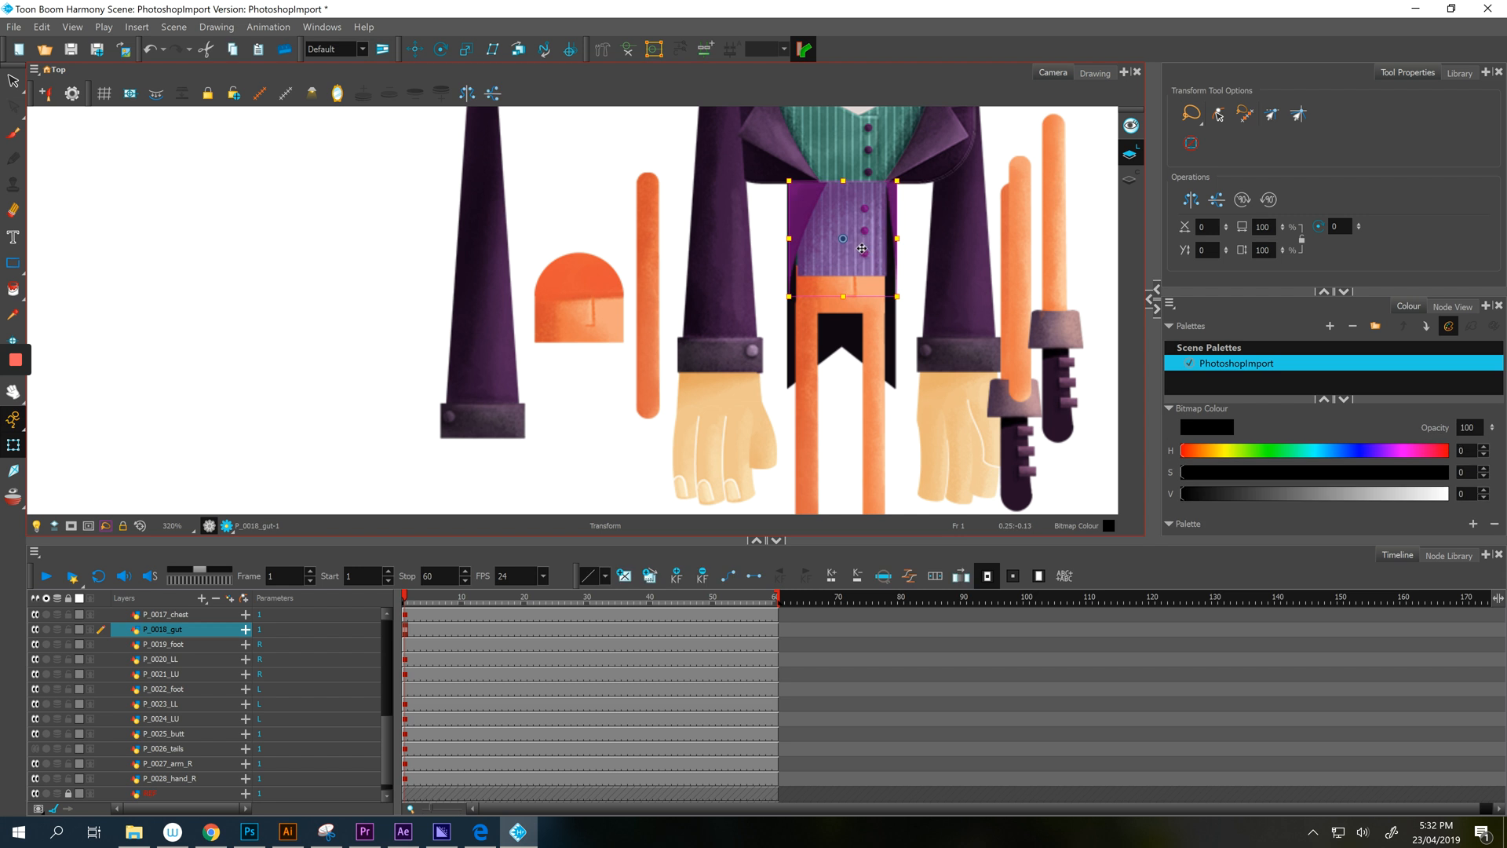
pyautogui.moveTo(861, 249); pyautogui.dragTo(855, 213)
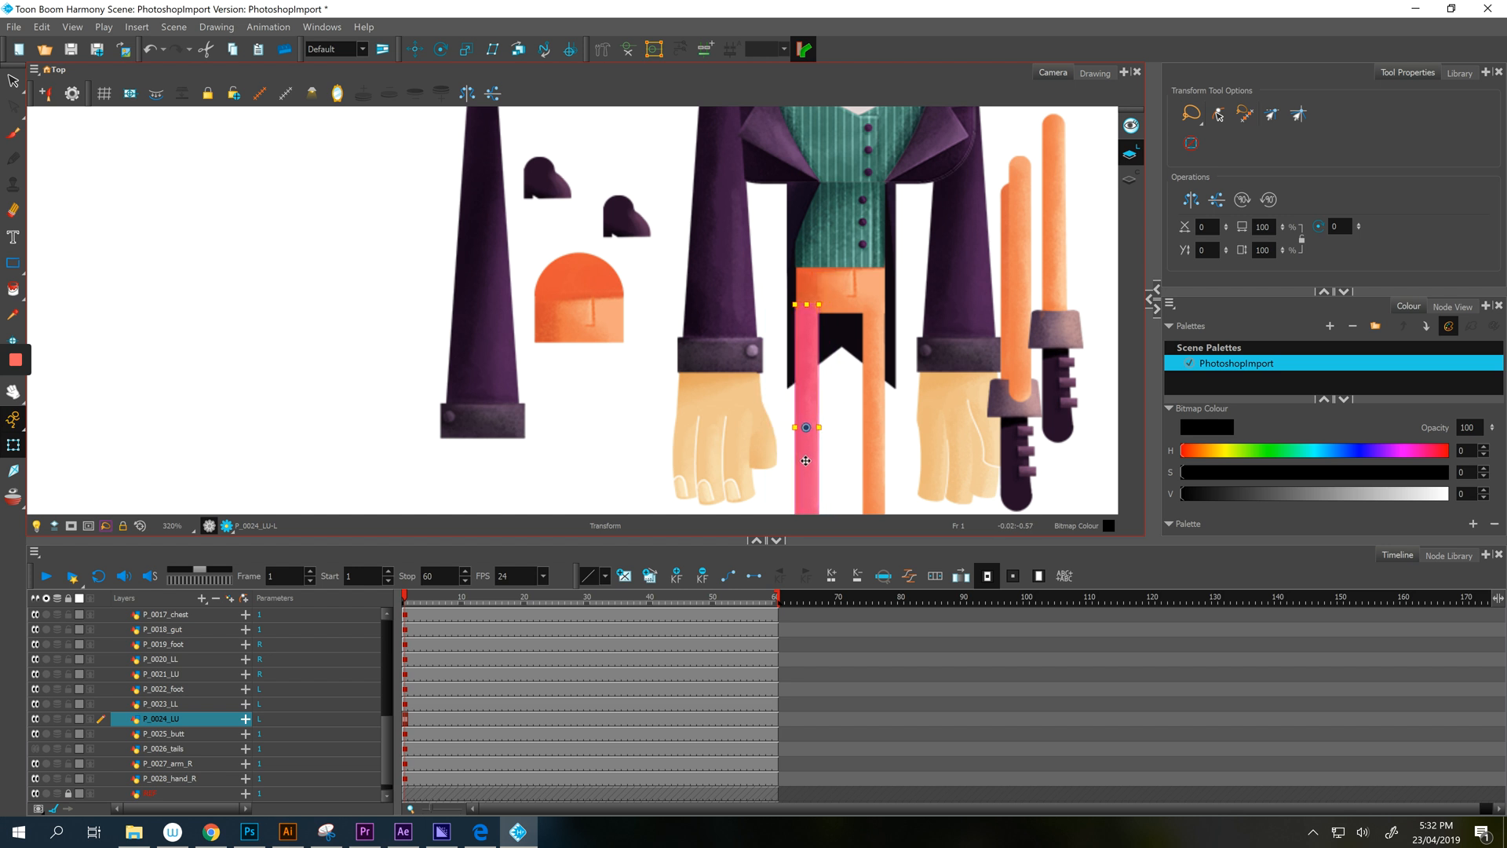
pyautogui.click(163, 733)
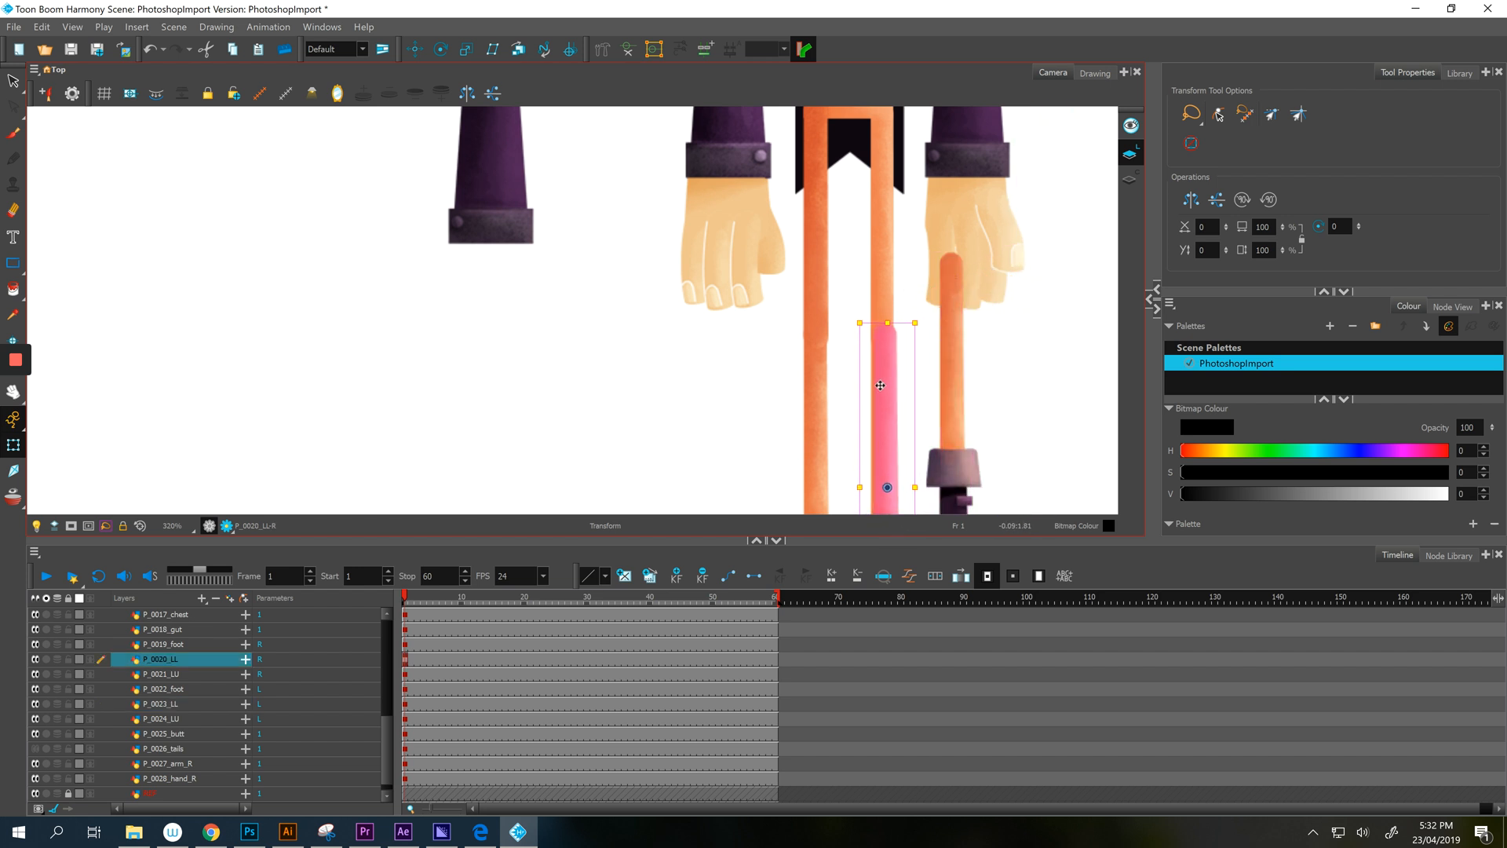
# Stack the lower leg beneath the upper leg and fit the foot onto the bottom of the boot.
pyautogui.moveTo(879, 385); pyautogui.dragTo(883, 389)
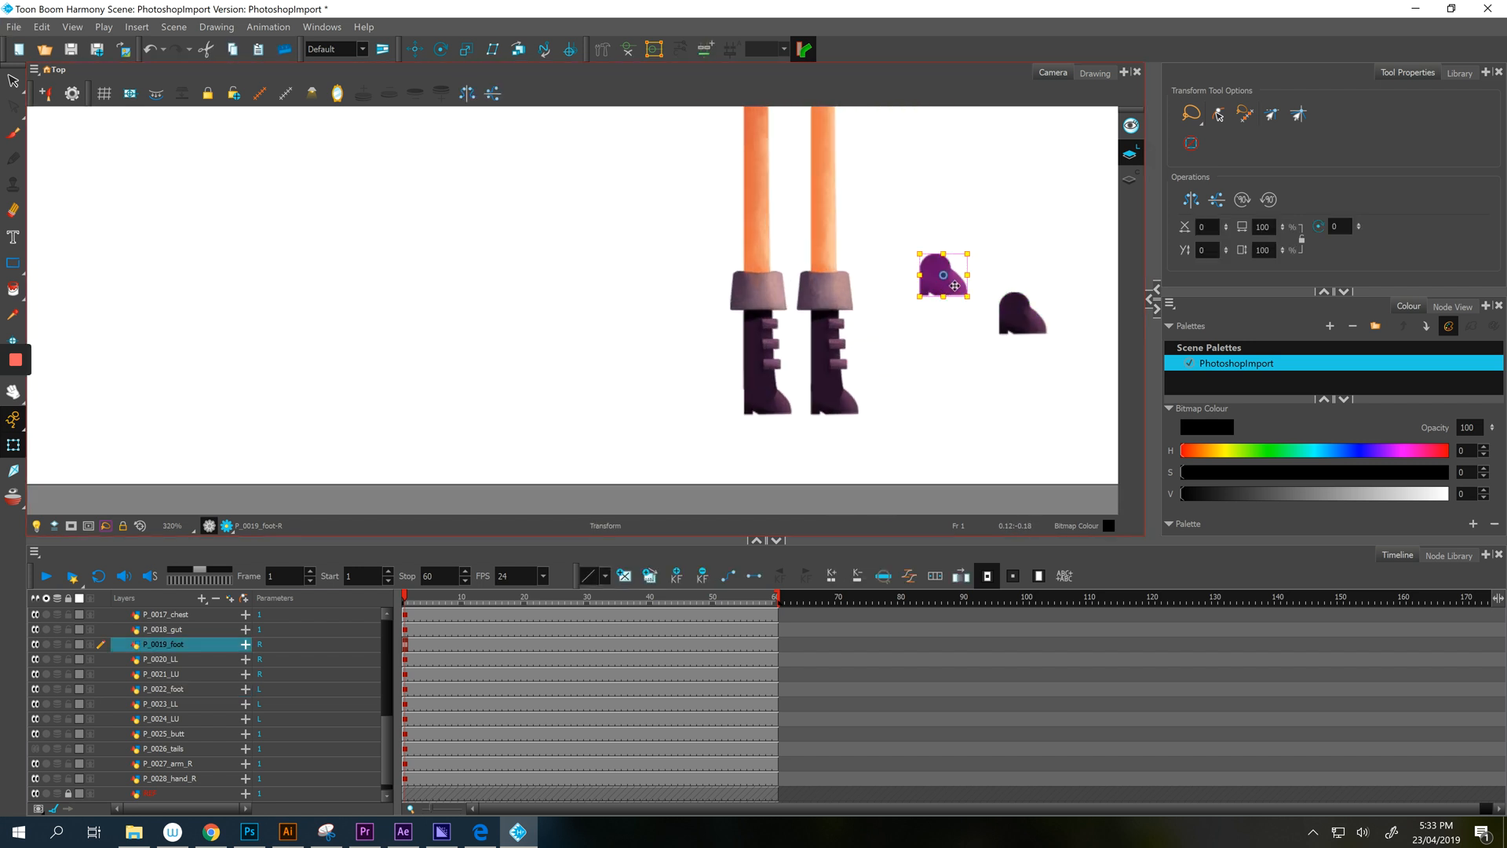
pyautogui.moveTo(942, 277); pyautogui.dragTo(846, 385)
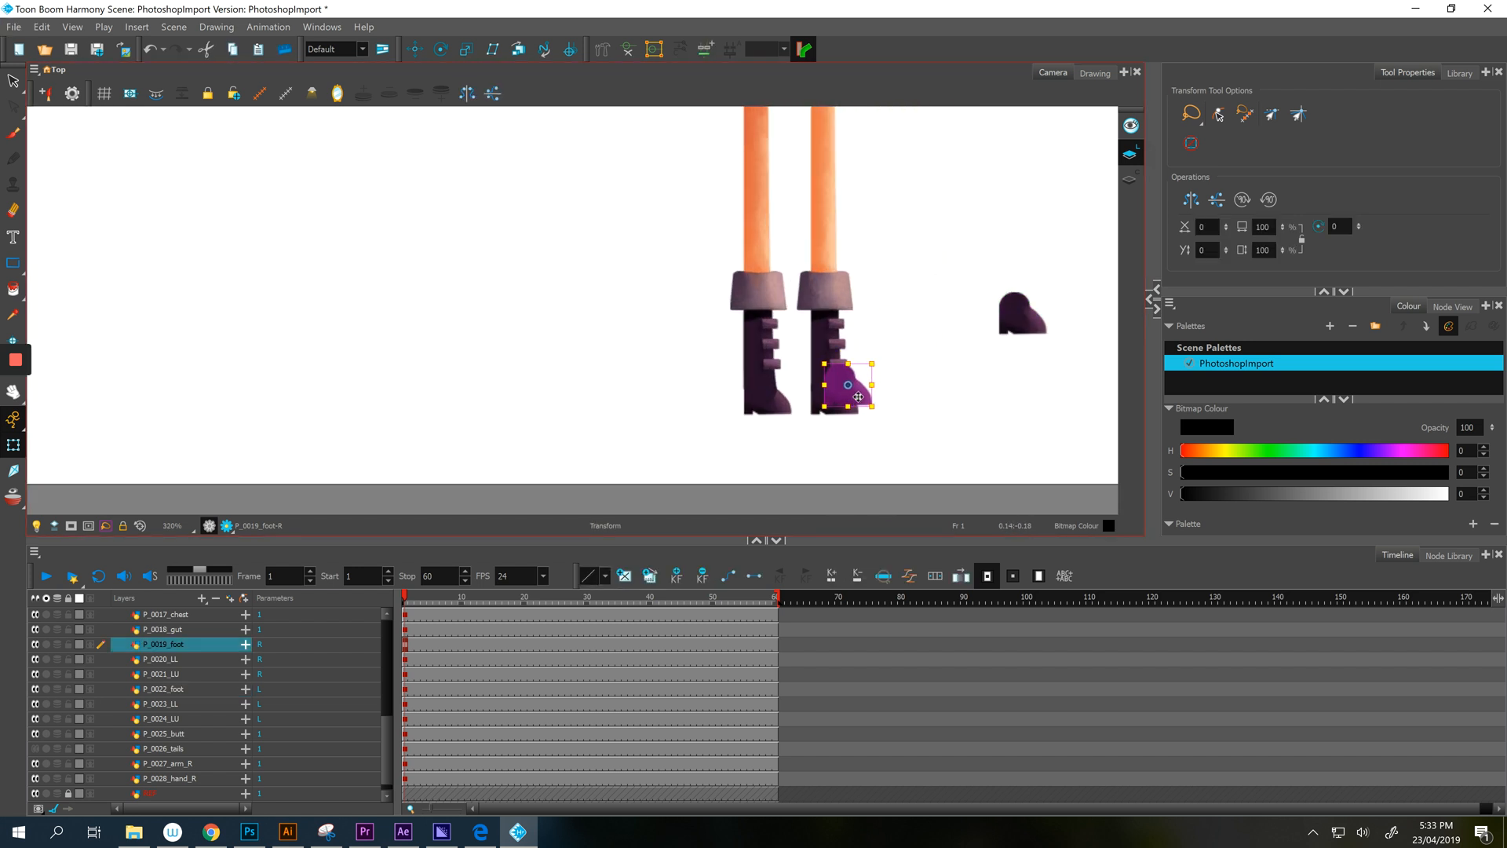
pyautogui.moveTo(847, 386); pyautogui.dragTo(833, 394)
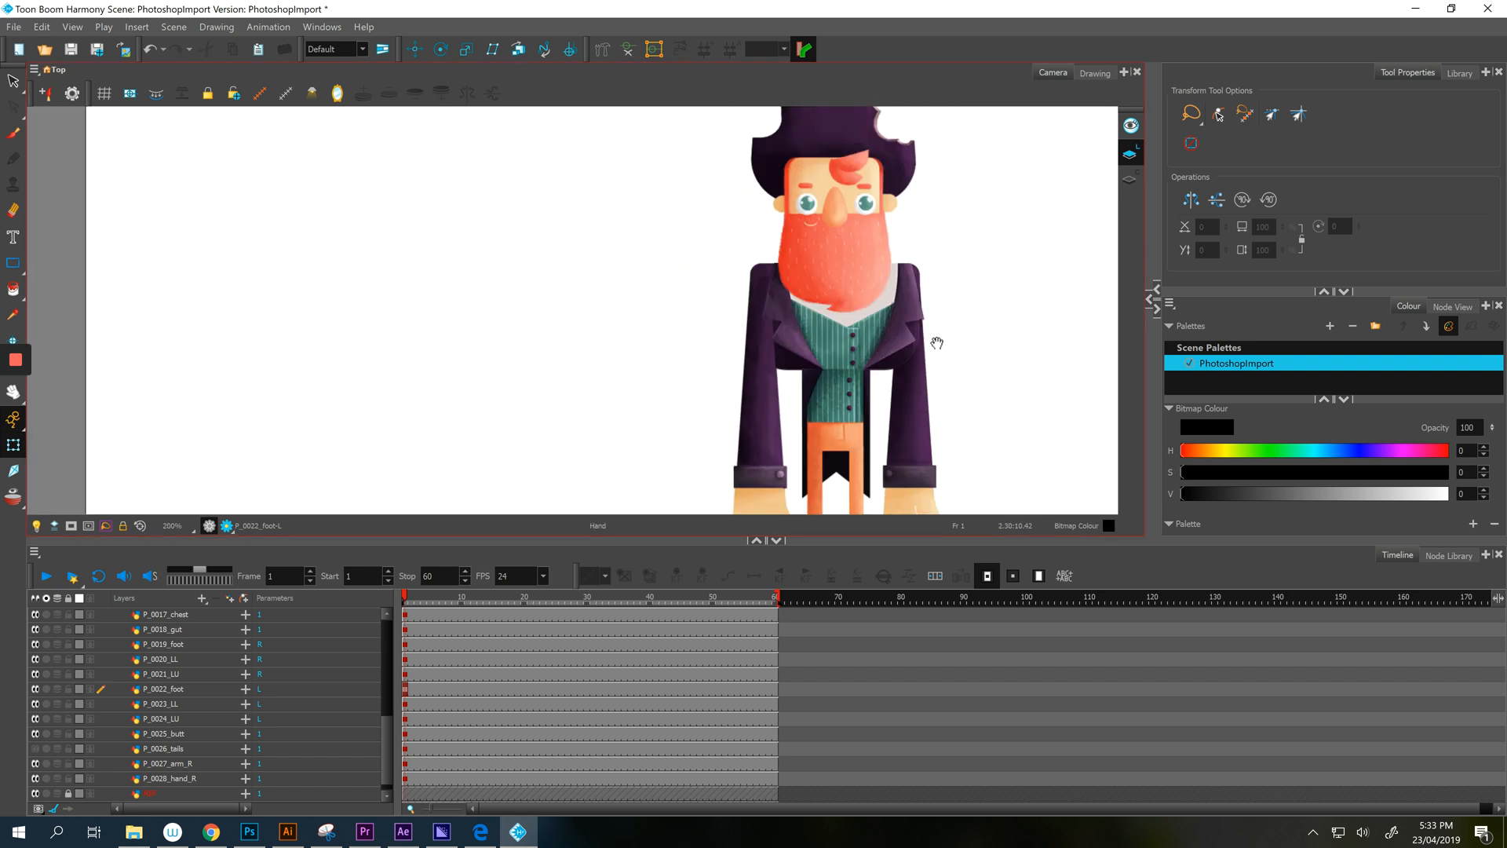
# Select the chest layers and zoom the Camera view in on the pirate's face.
pyautogui.click(168, 613)
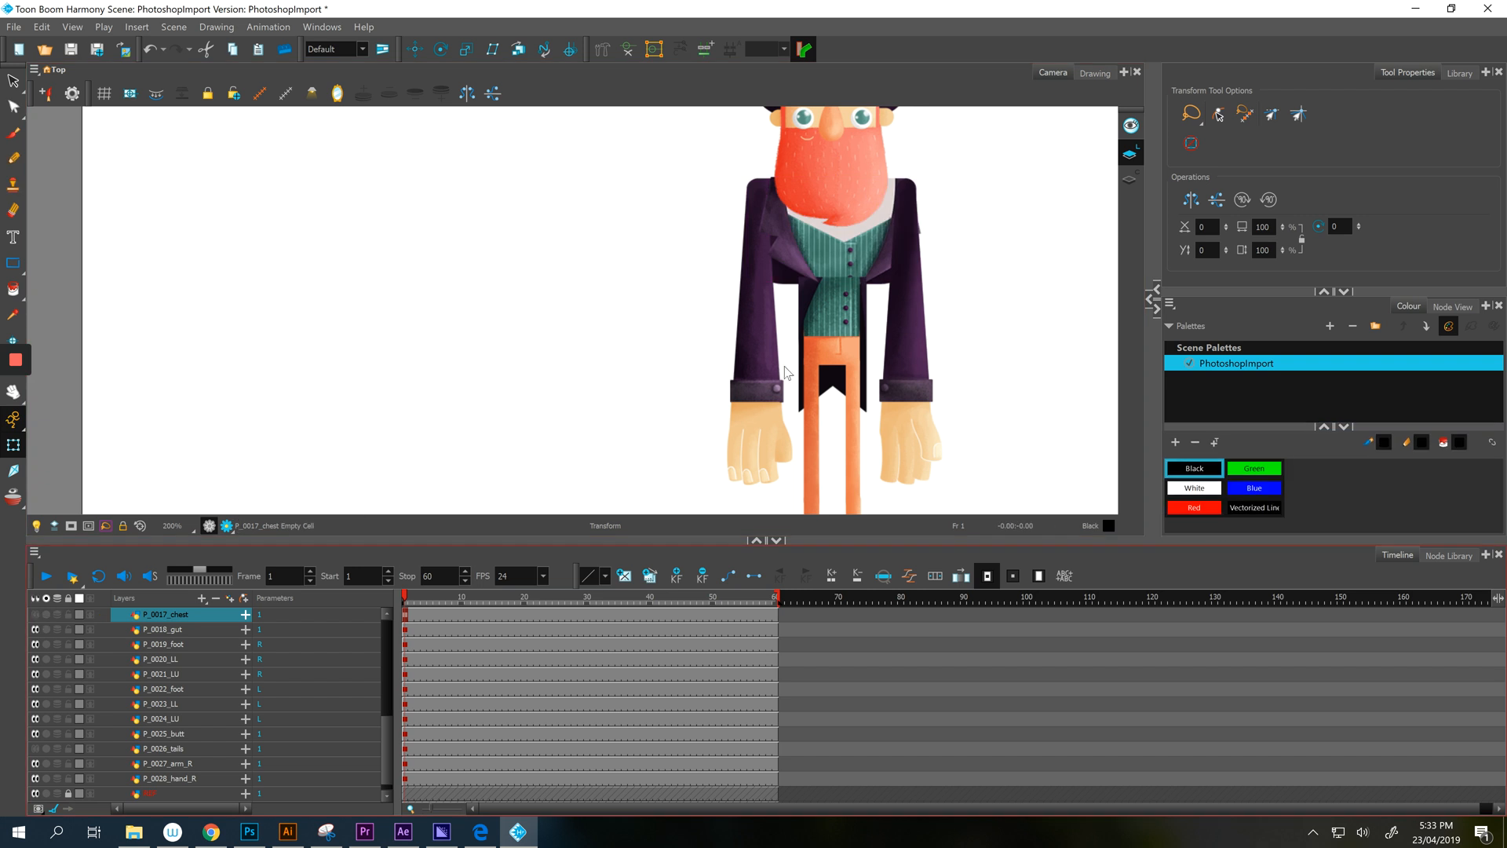
pyautogui.click(163, 629)
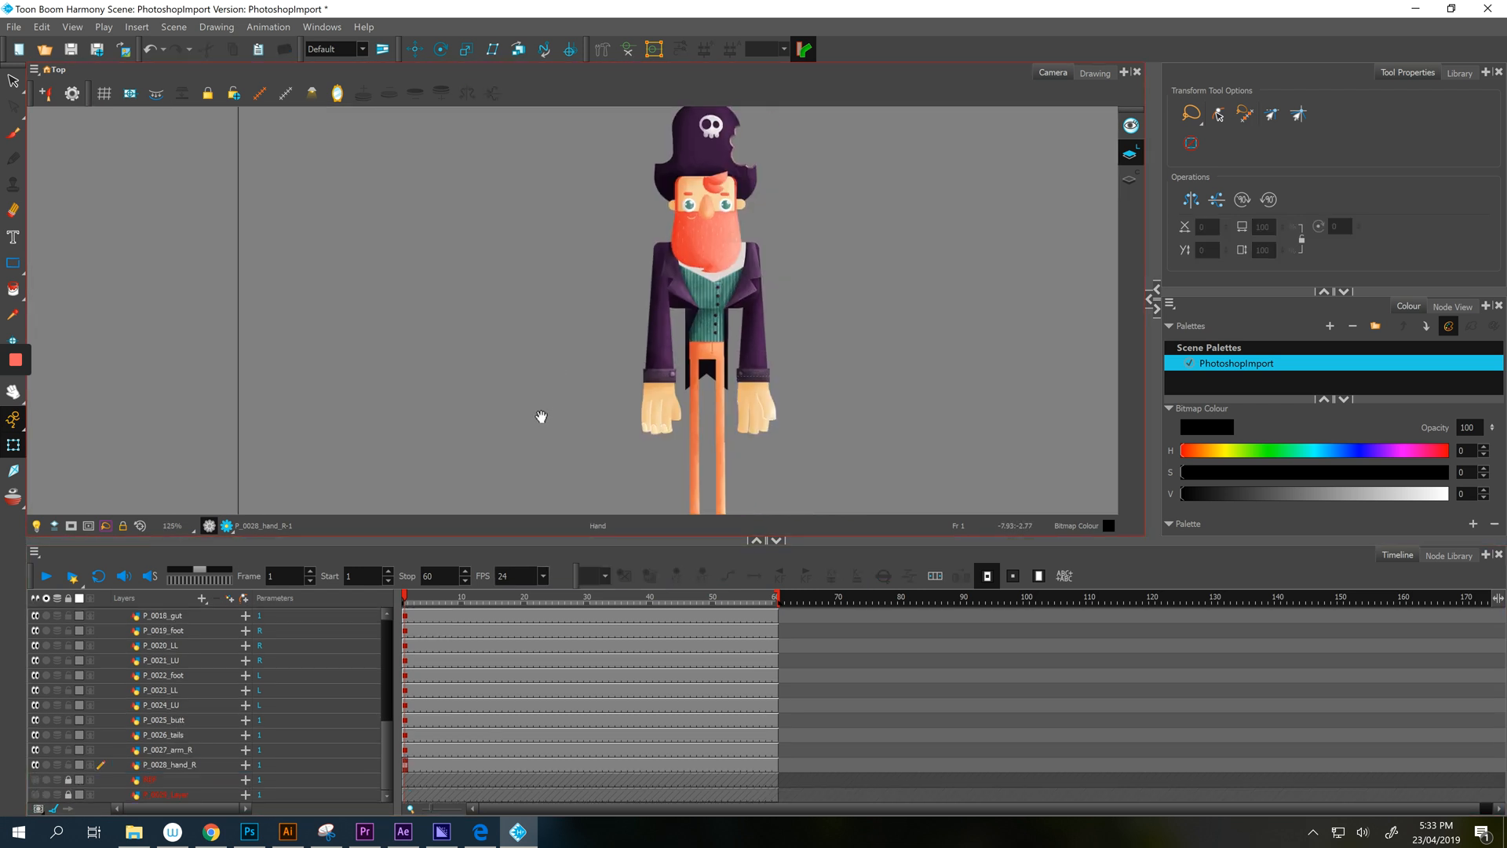
pyautogui.scroll(-3)
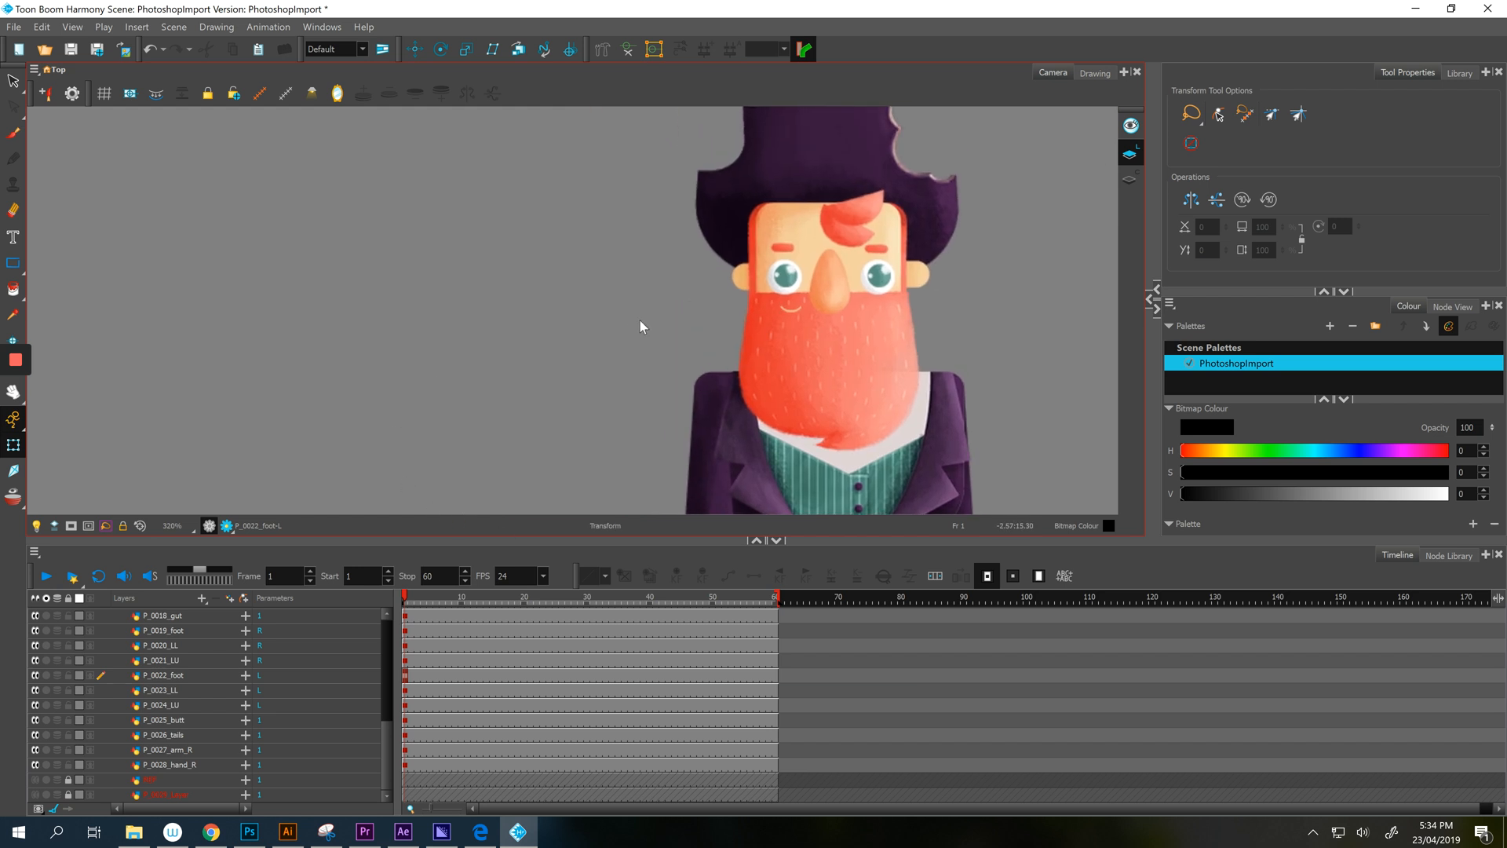
# Toggle Render View on and off, then preview the whole pirate in render quality.
pyautogui.click(227, 526)
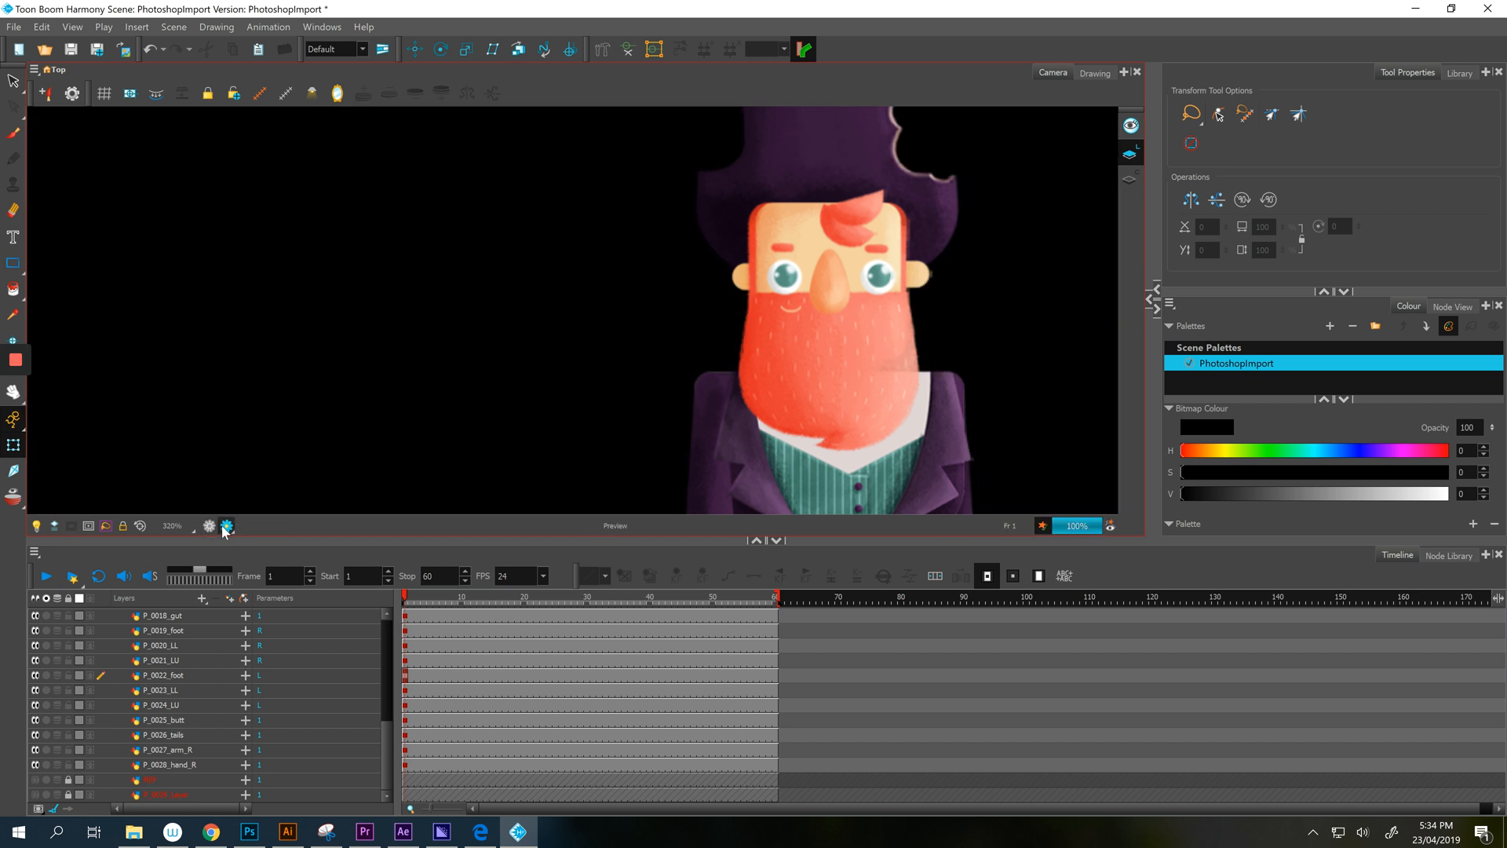
pyautogui.click(226, 526)
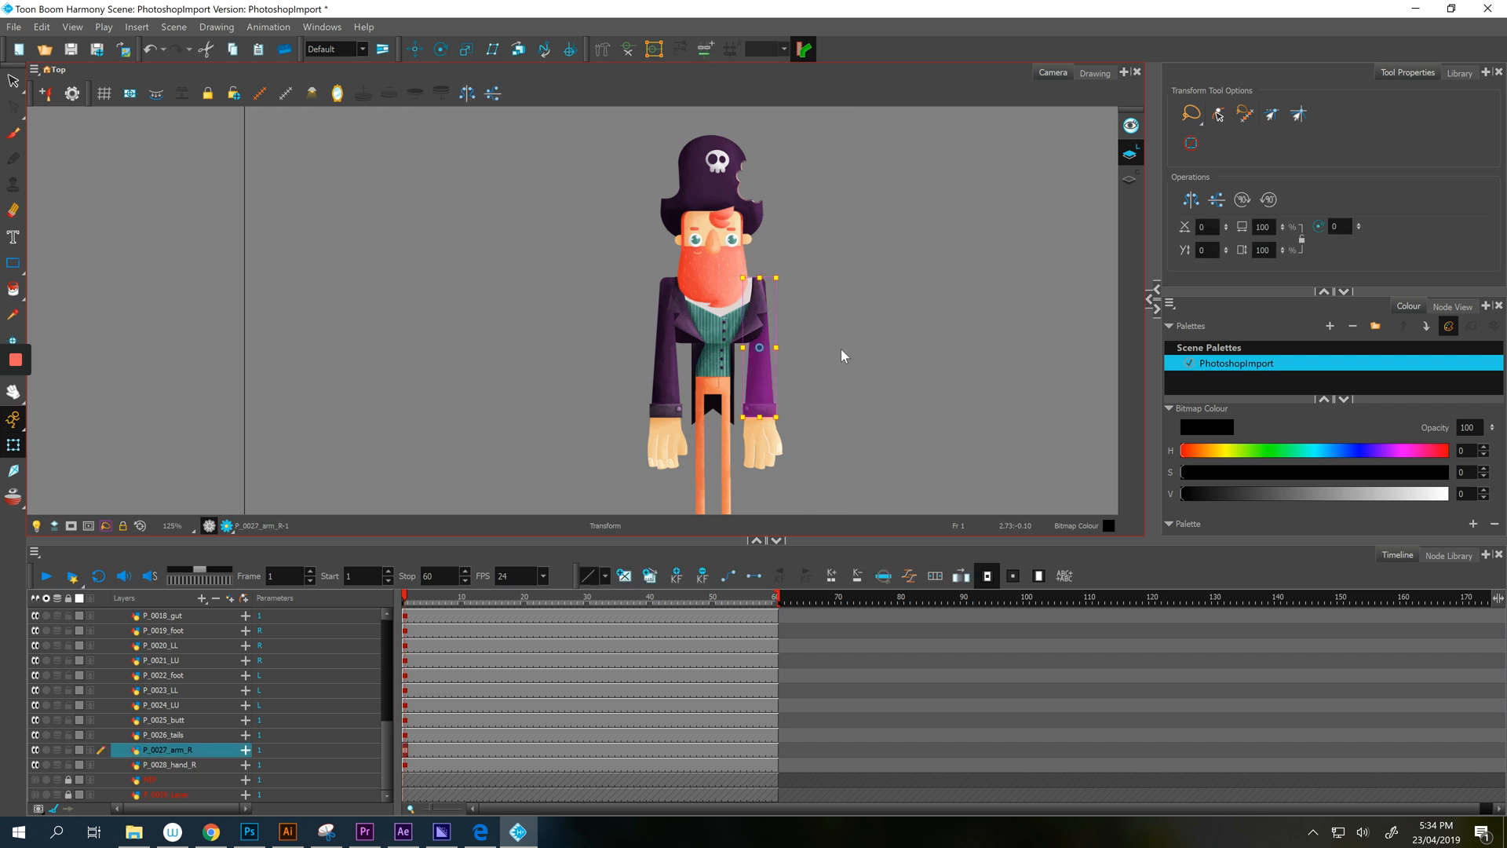
pyautogui.click(173, 526)
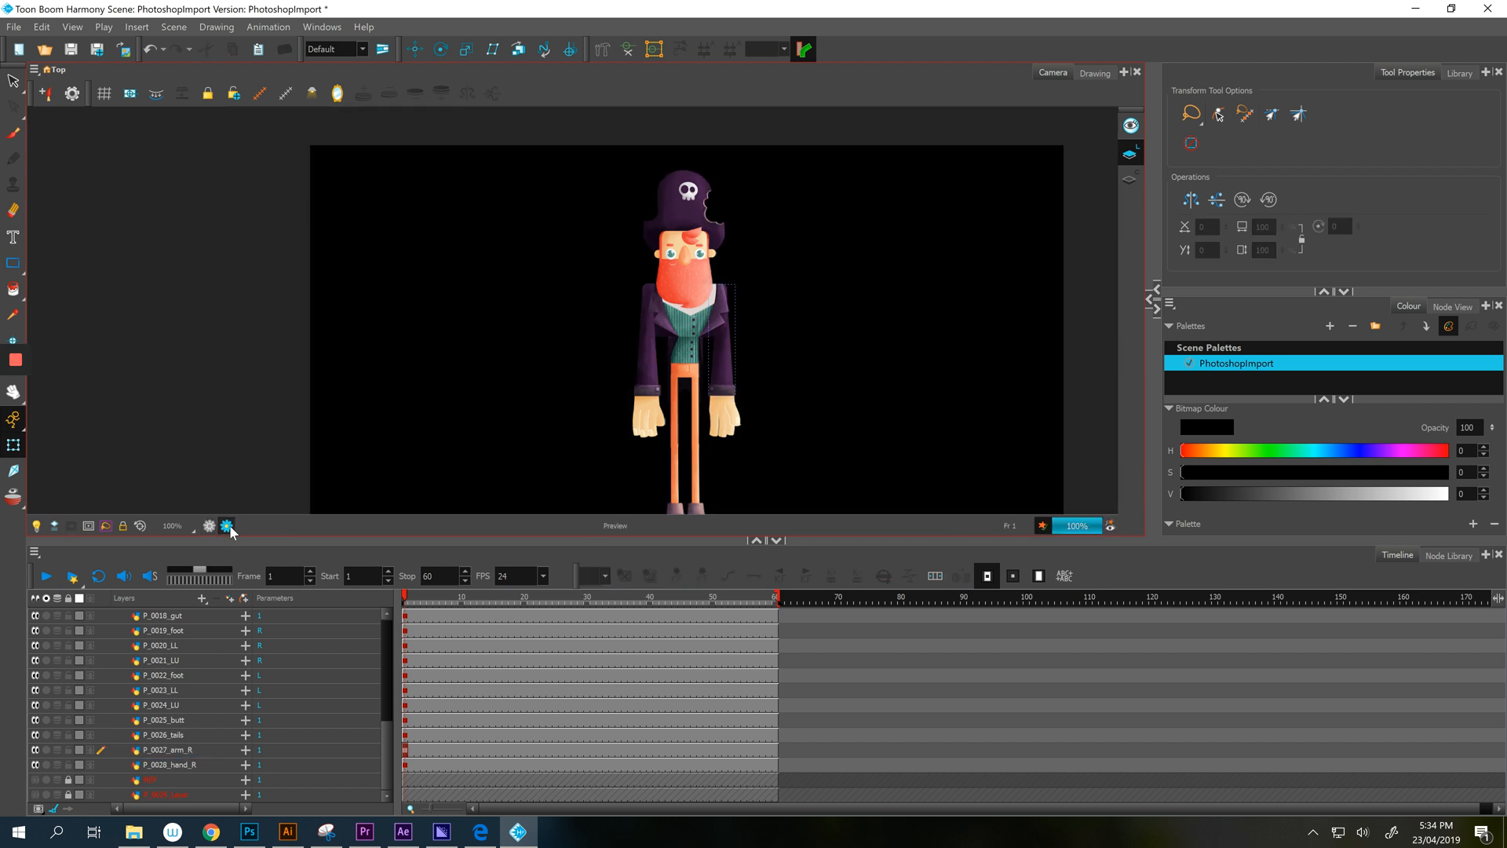
pyautogui.moveTo(227, 525)
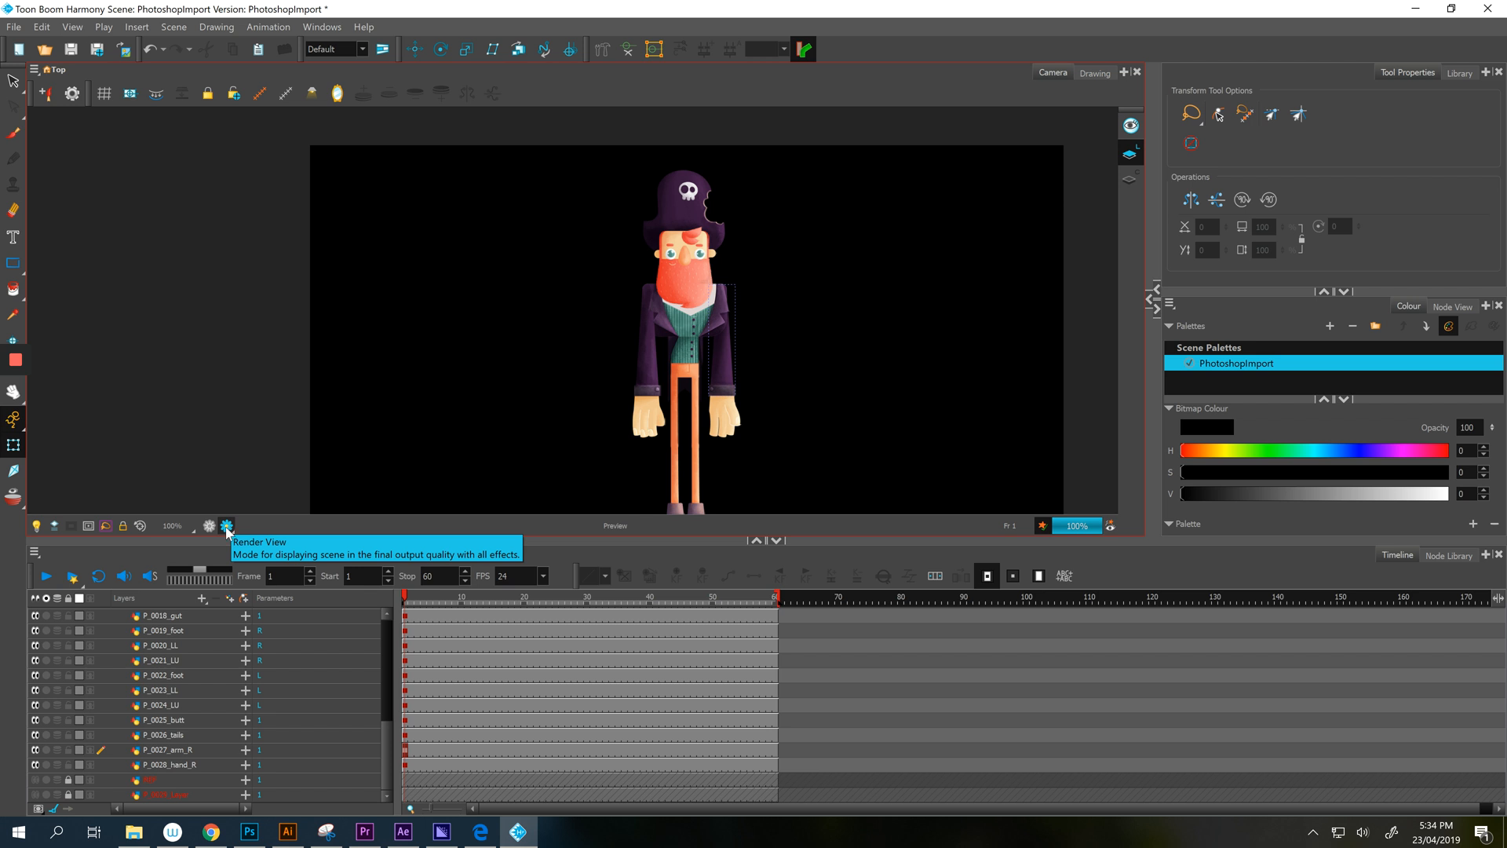
pyautogui.moveTo(215, 542)
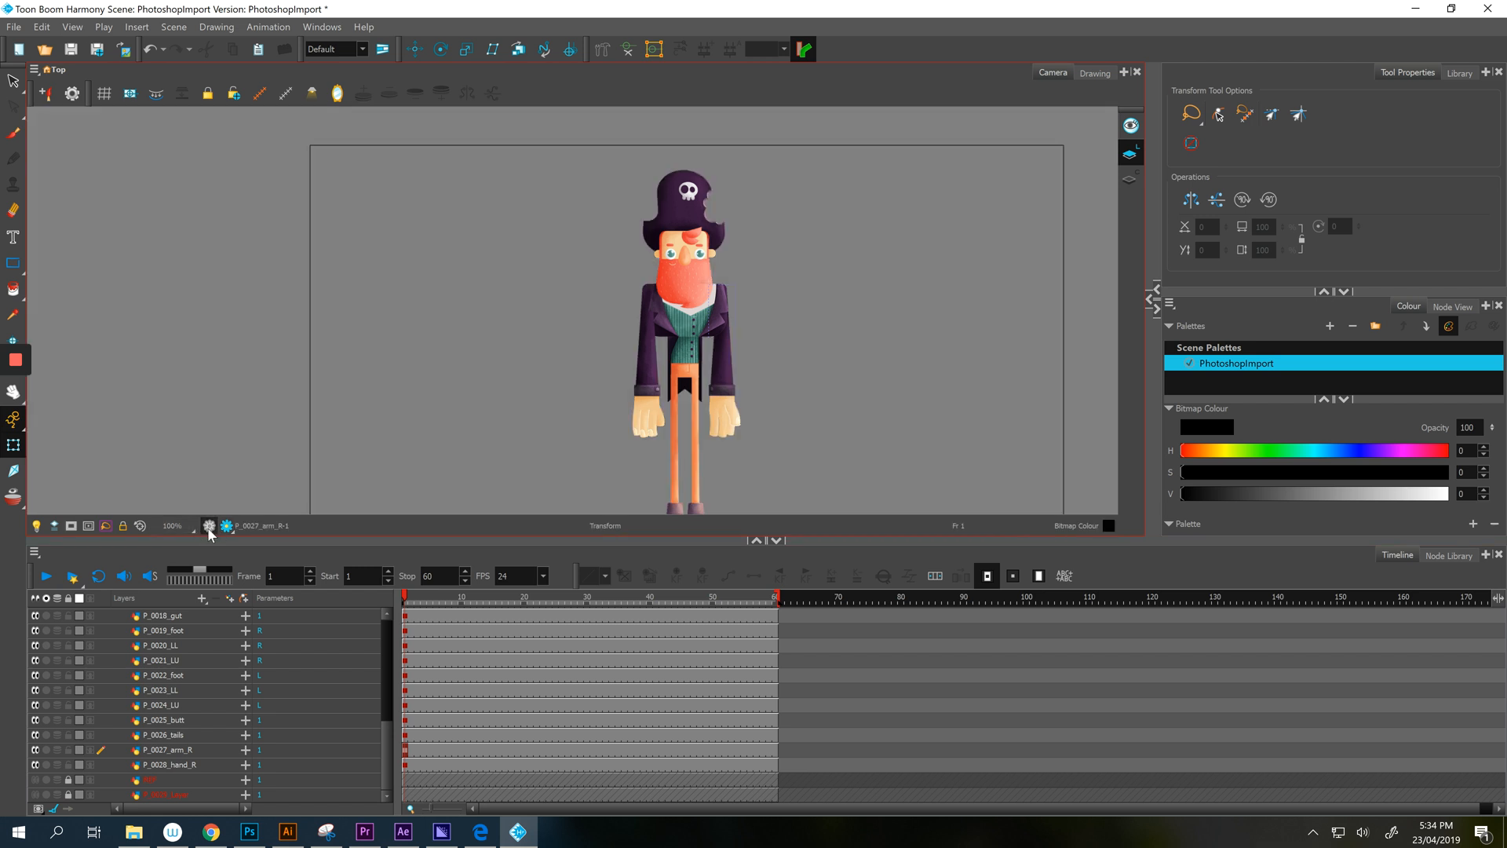
pyautogui.moveTo(208, 526)
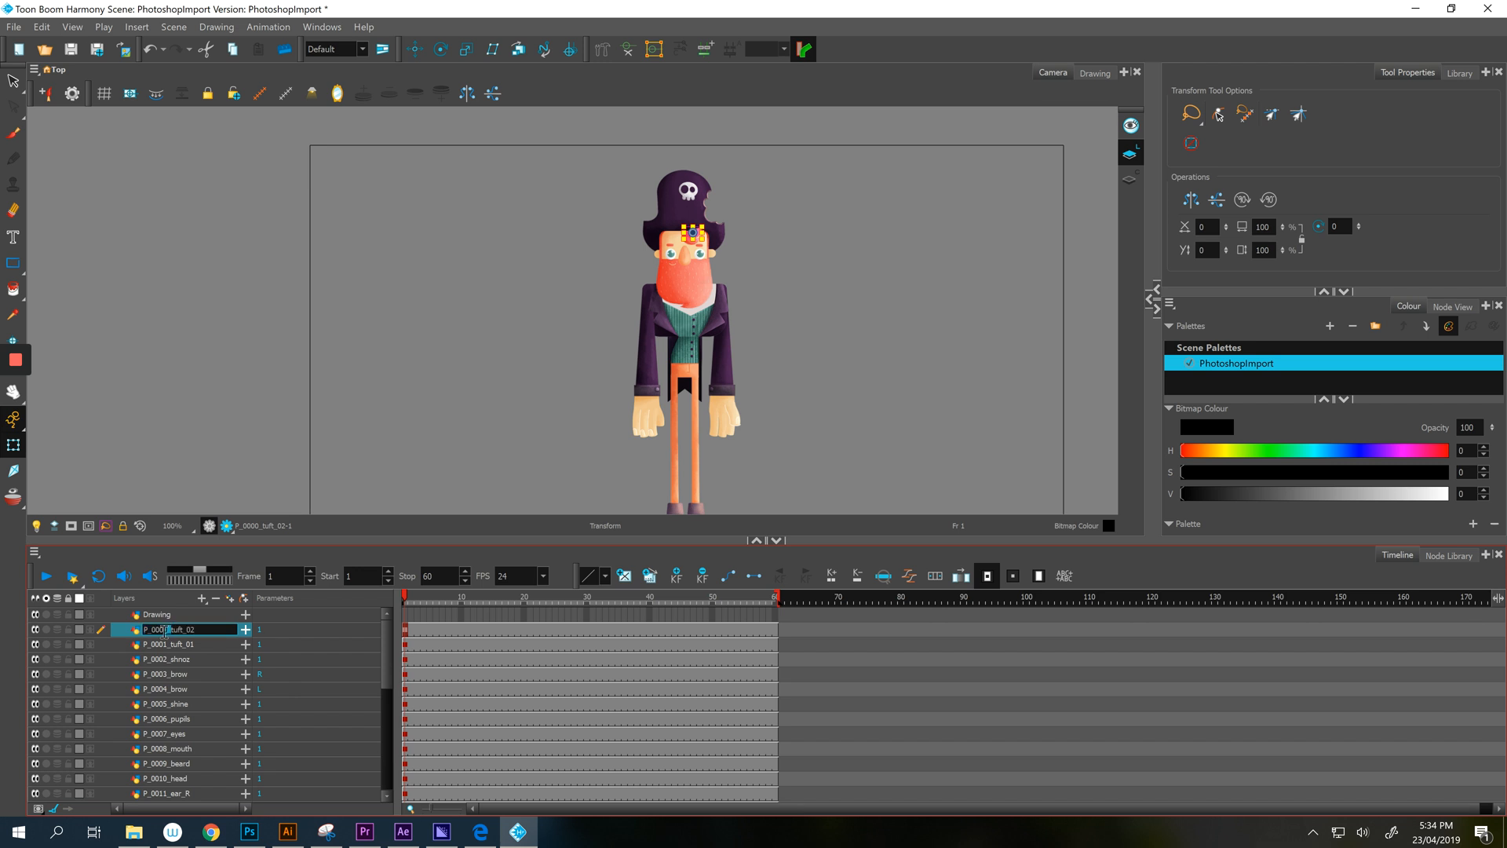
# Rename the brow layers to browR and browL, dismissing the invalid-name warning.
pyautogui.doubleClick(173, 629)
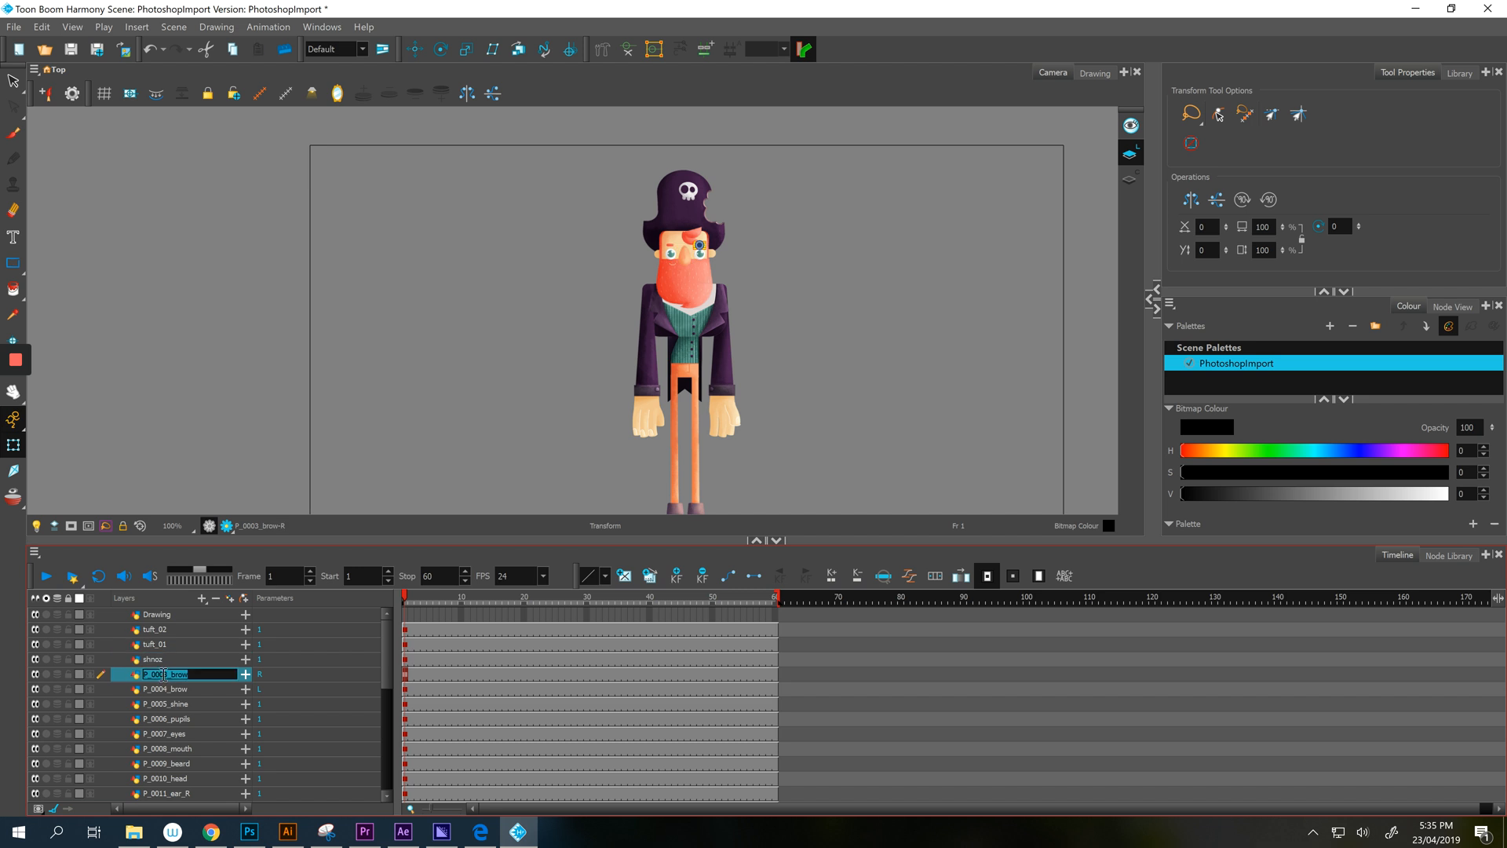
pyautogui.write('brow')
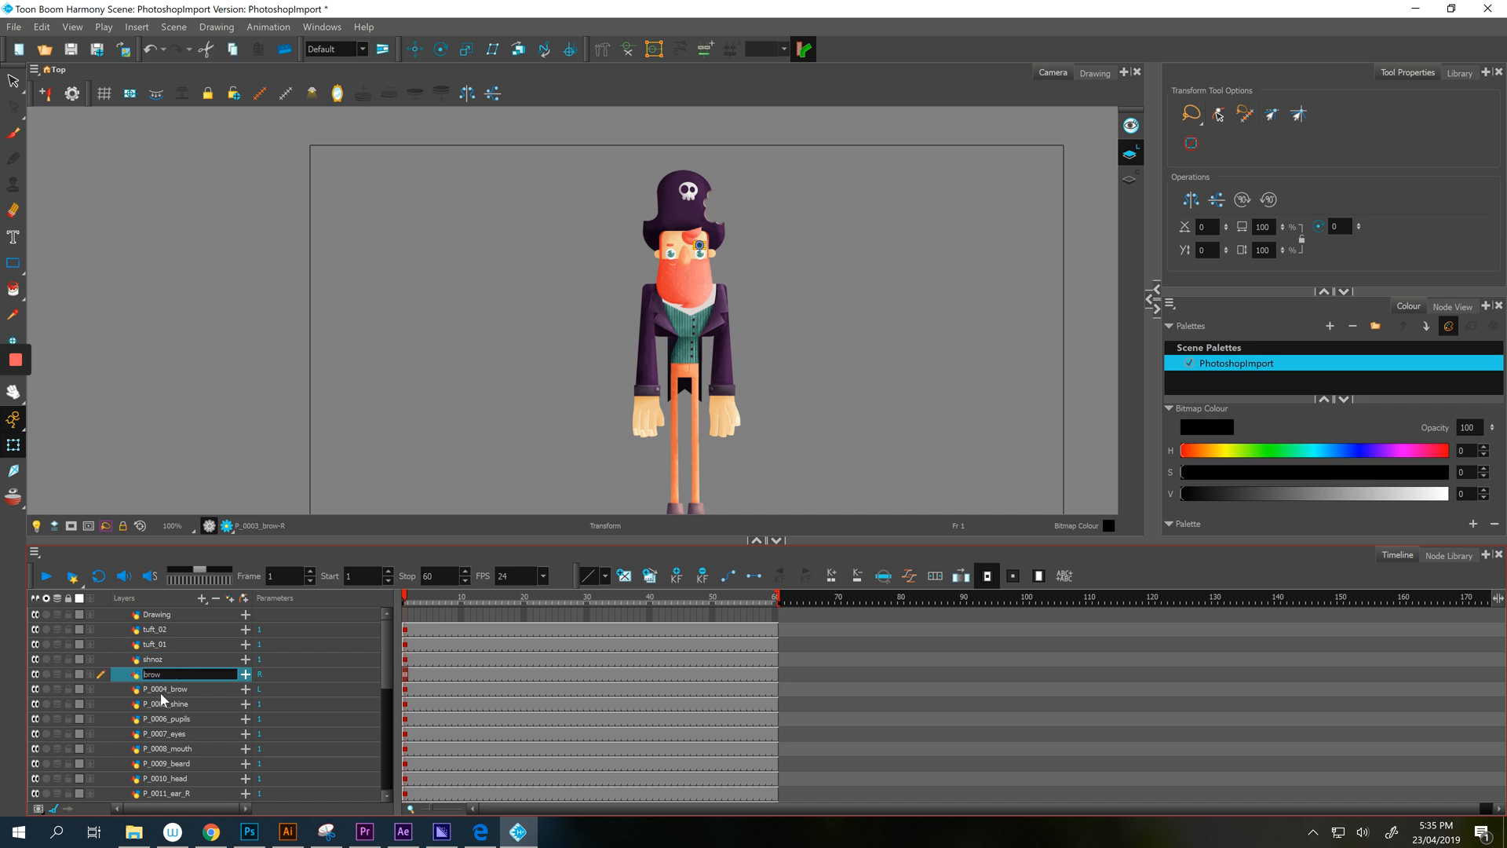
pyautogui.click(163, 689)
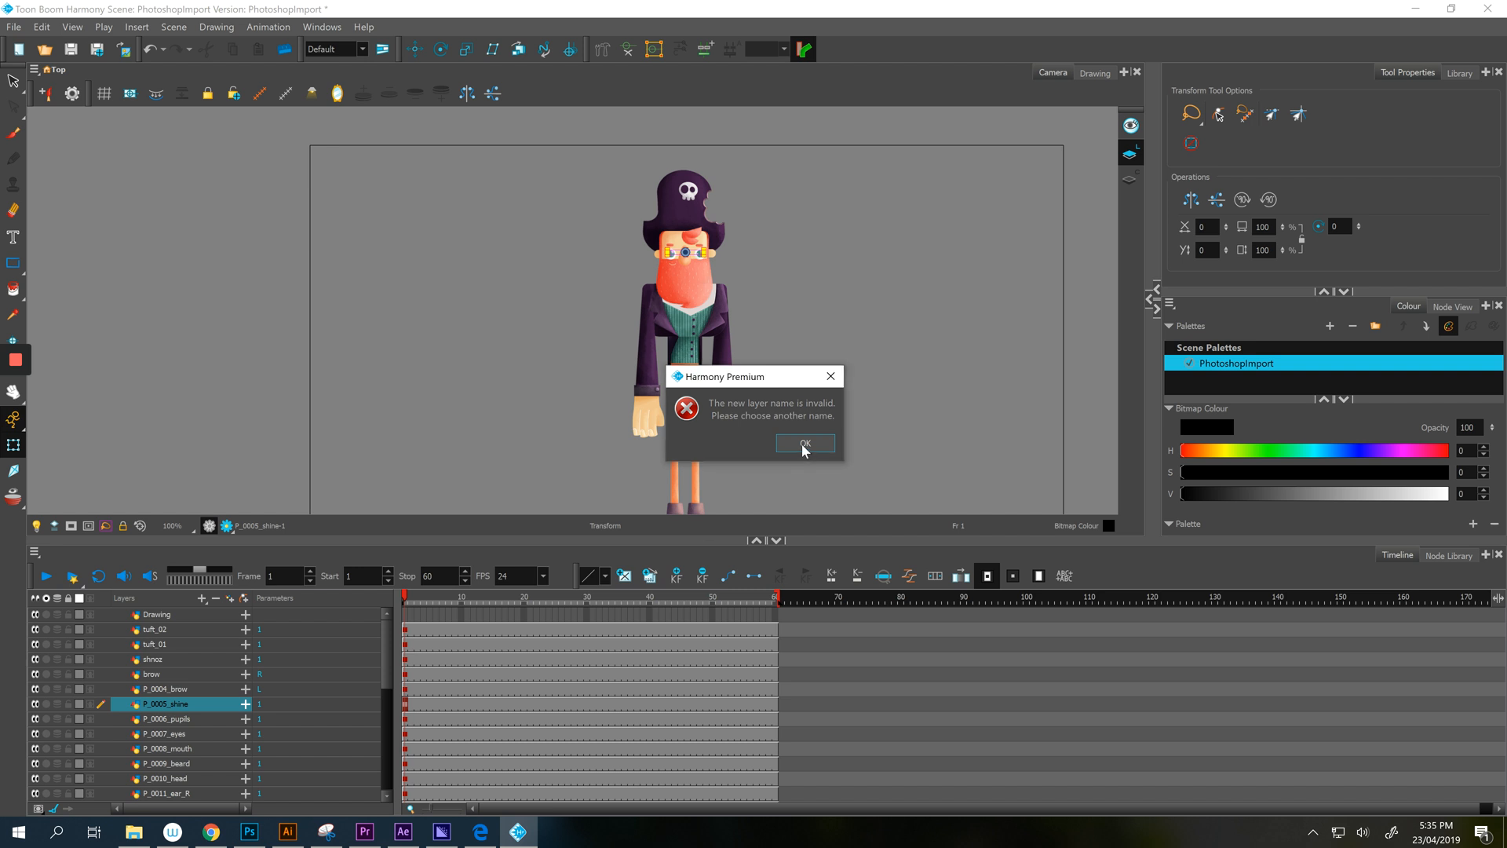
pyautogui.click(804, 443)
pyautogui.write('0')
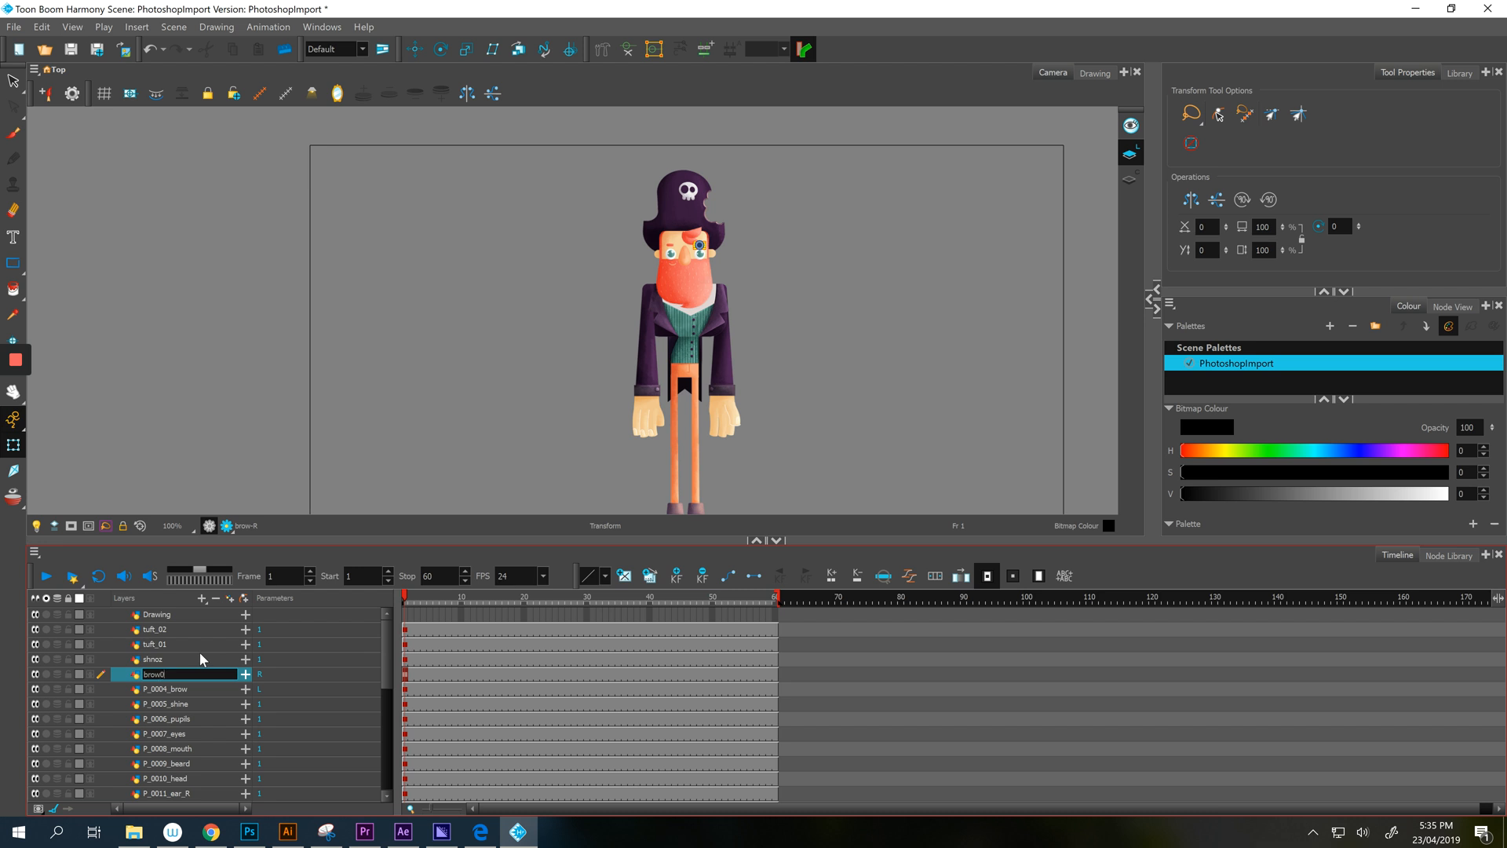
pyautogui.doubleClick(154, 673)
pyautogui.write('brow_')
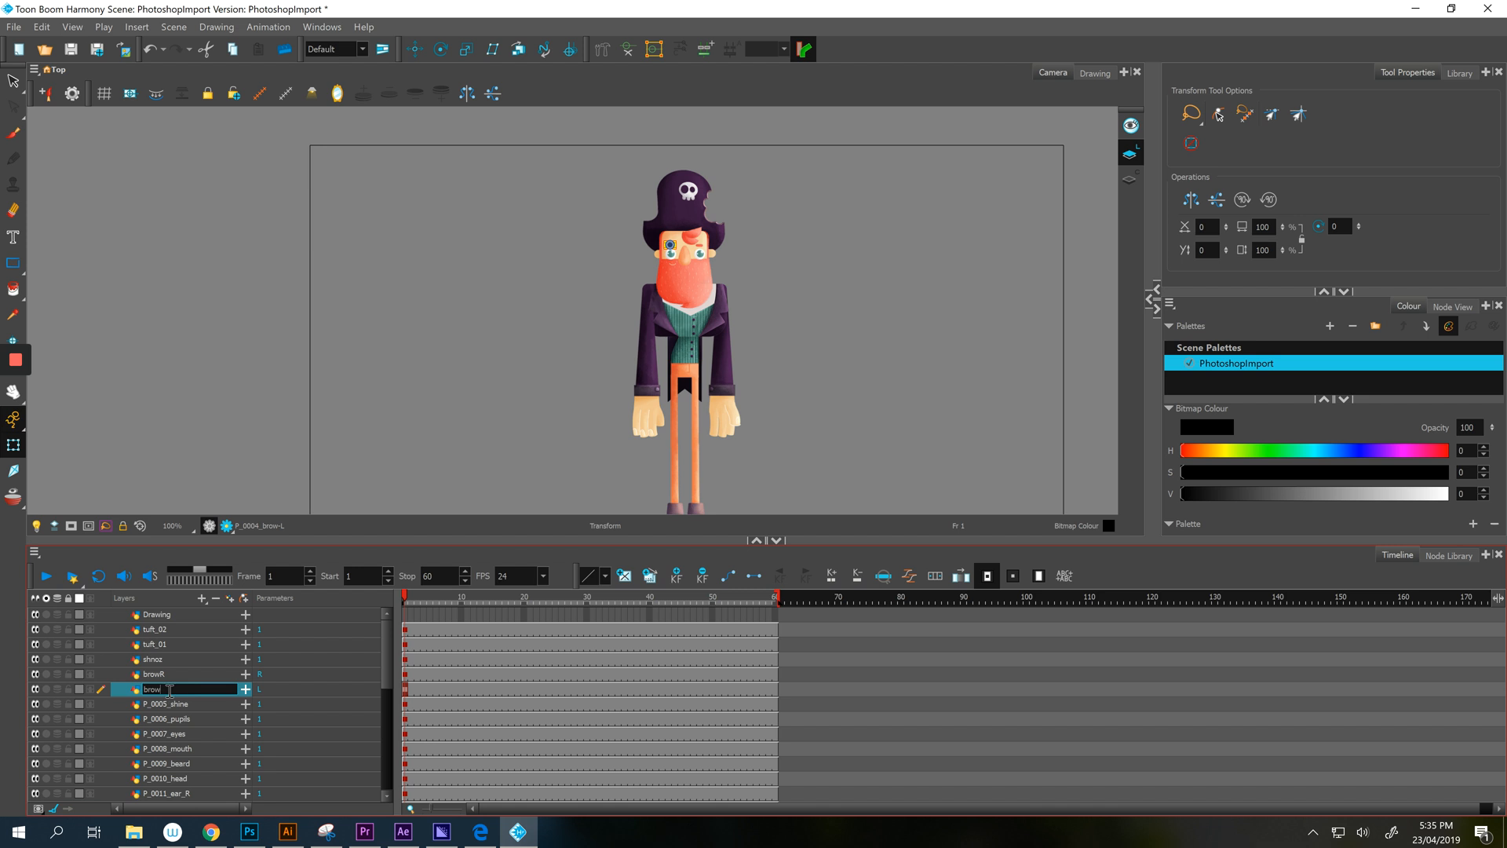
pyautogui.click(168, 703)
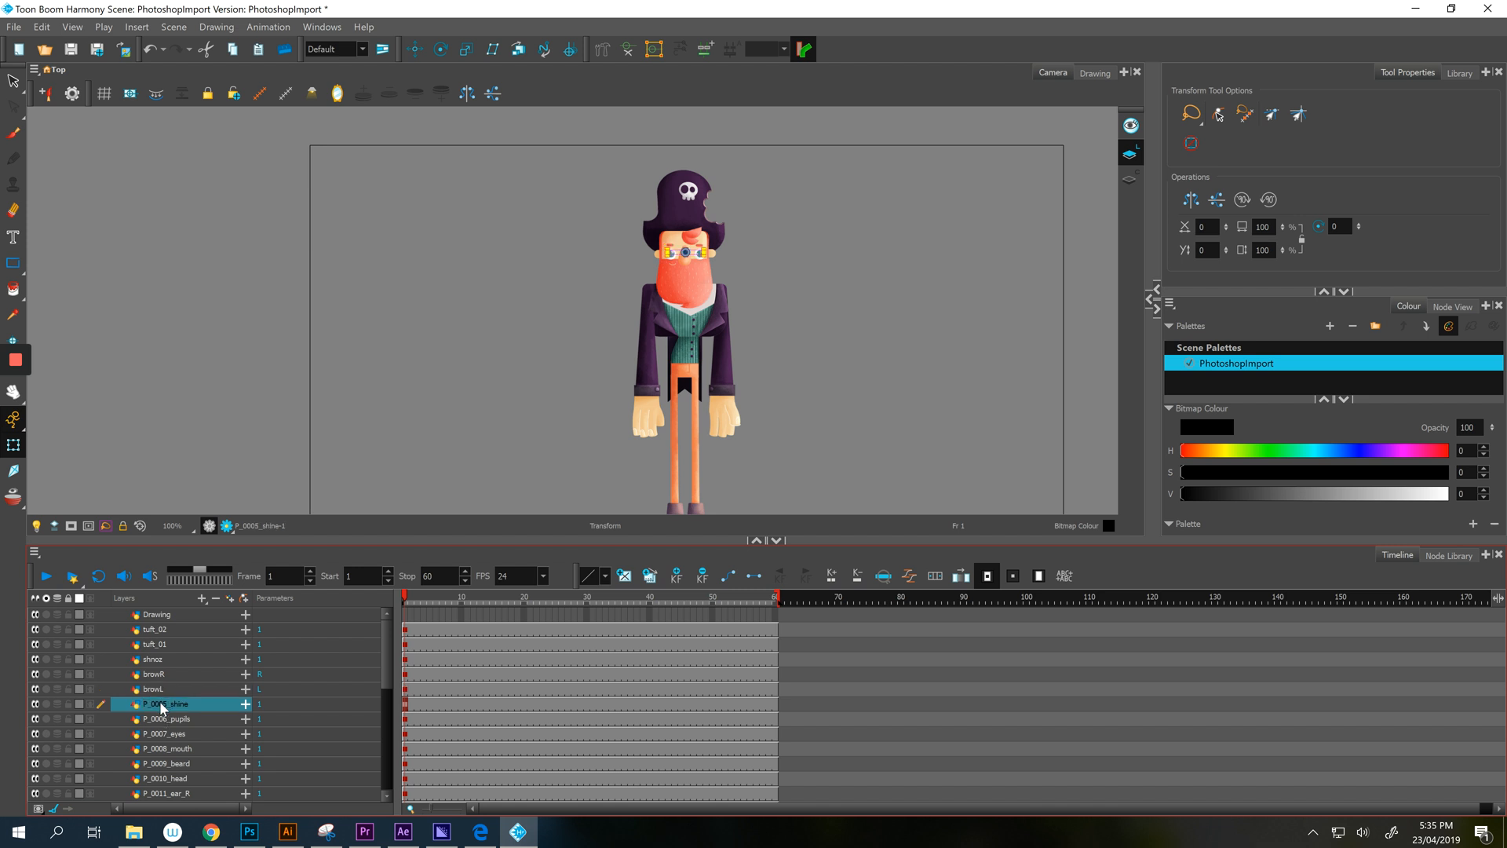
# Rename the shine, pupils, eyes, beard, head and ear layers with short unique names.
pyautogui.doubleClick(171, 702)
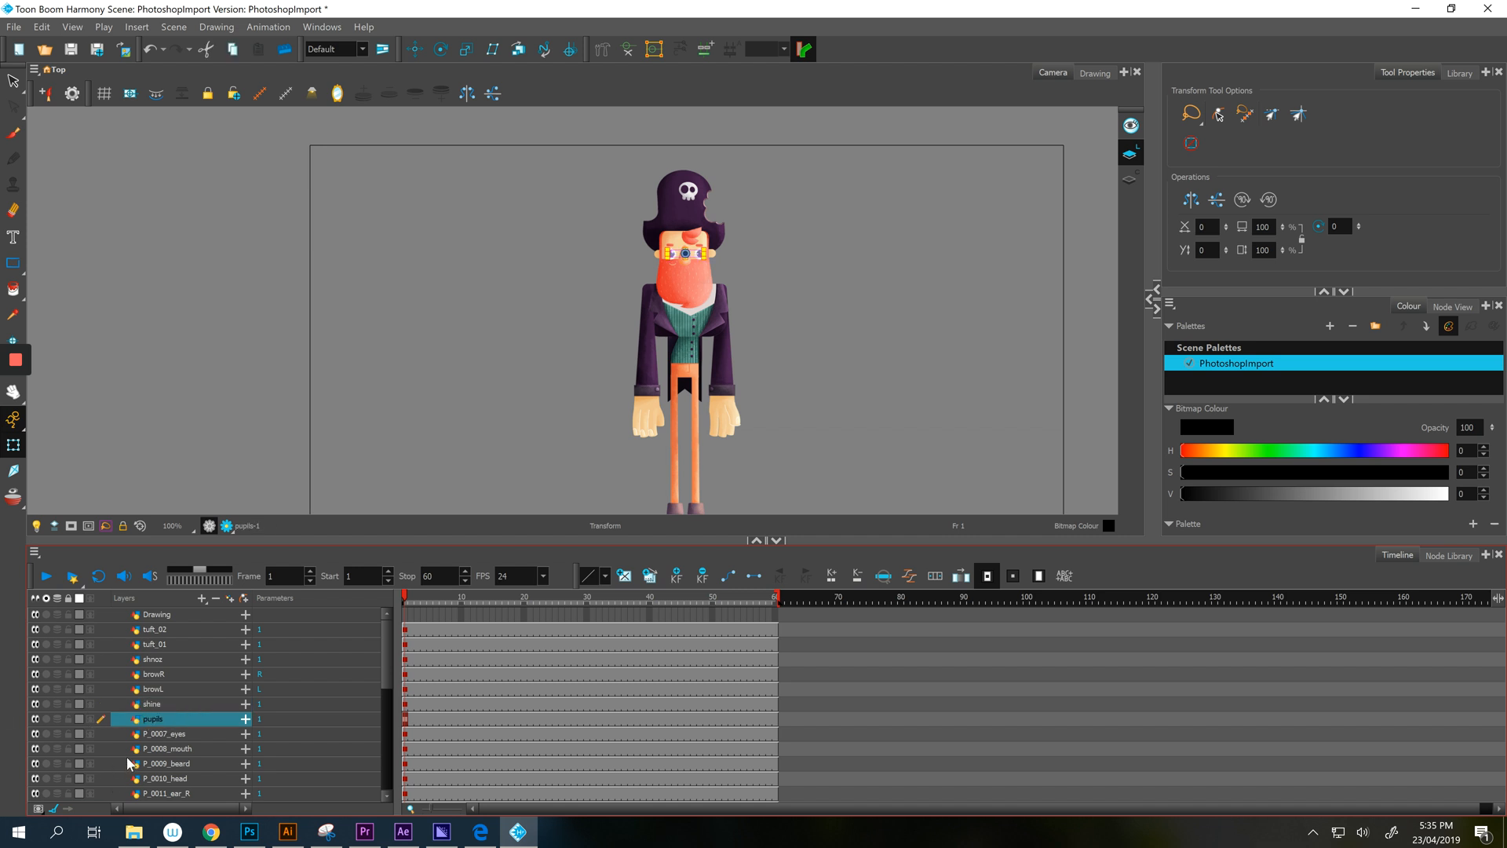
pyautogui.click(166, 733)
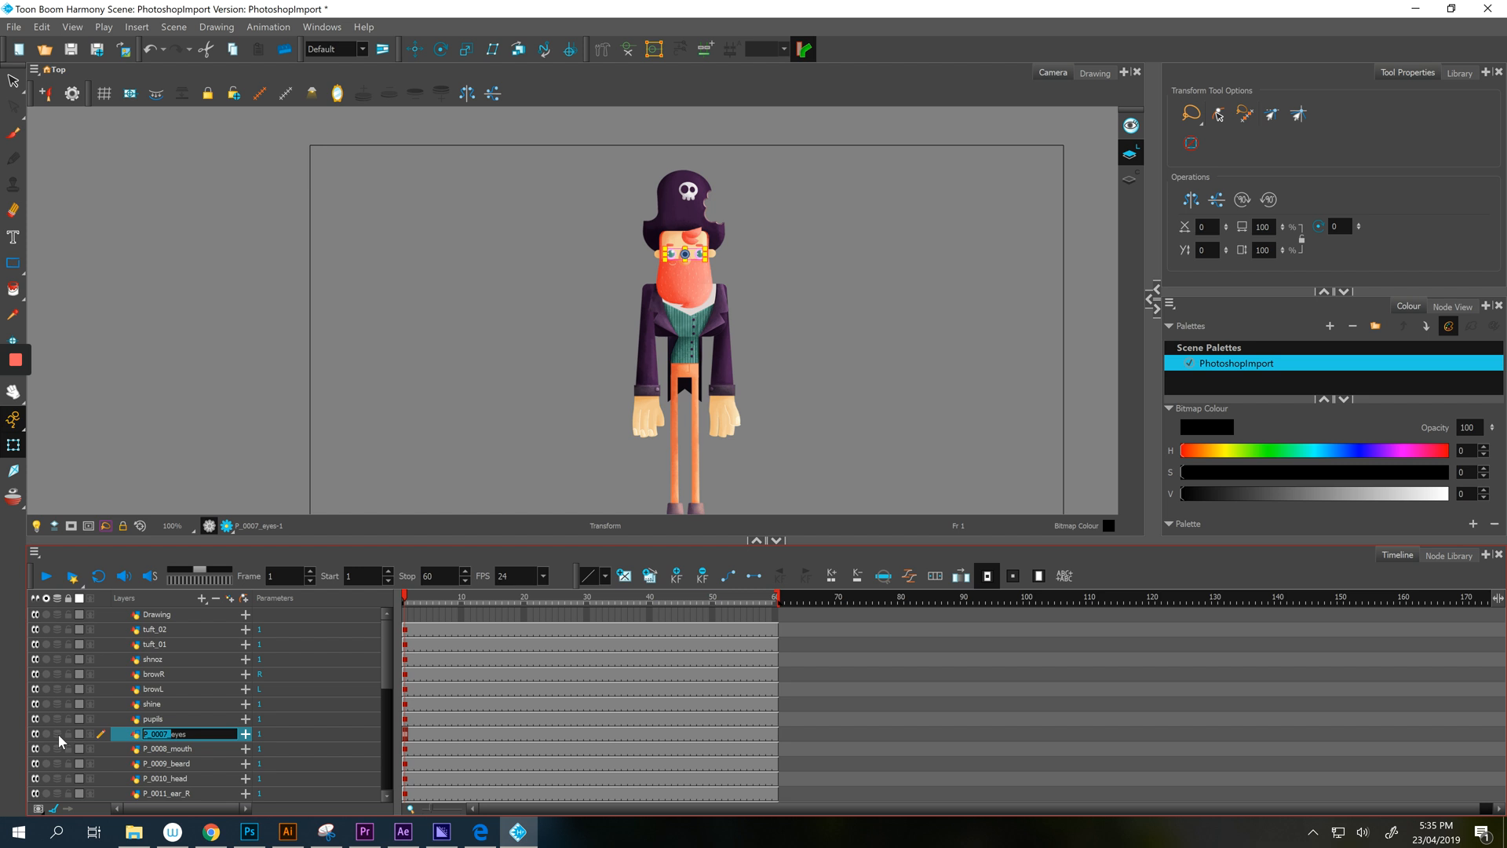
pyautogui.click(172, 748)
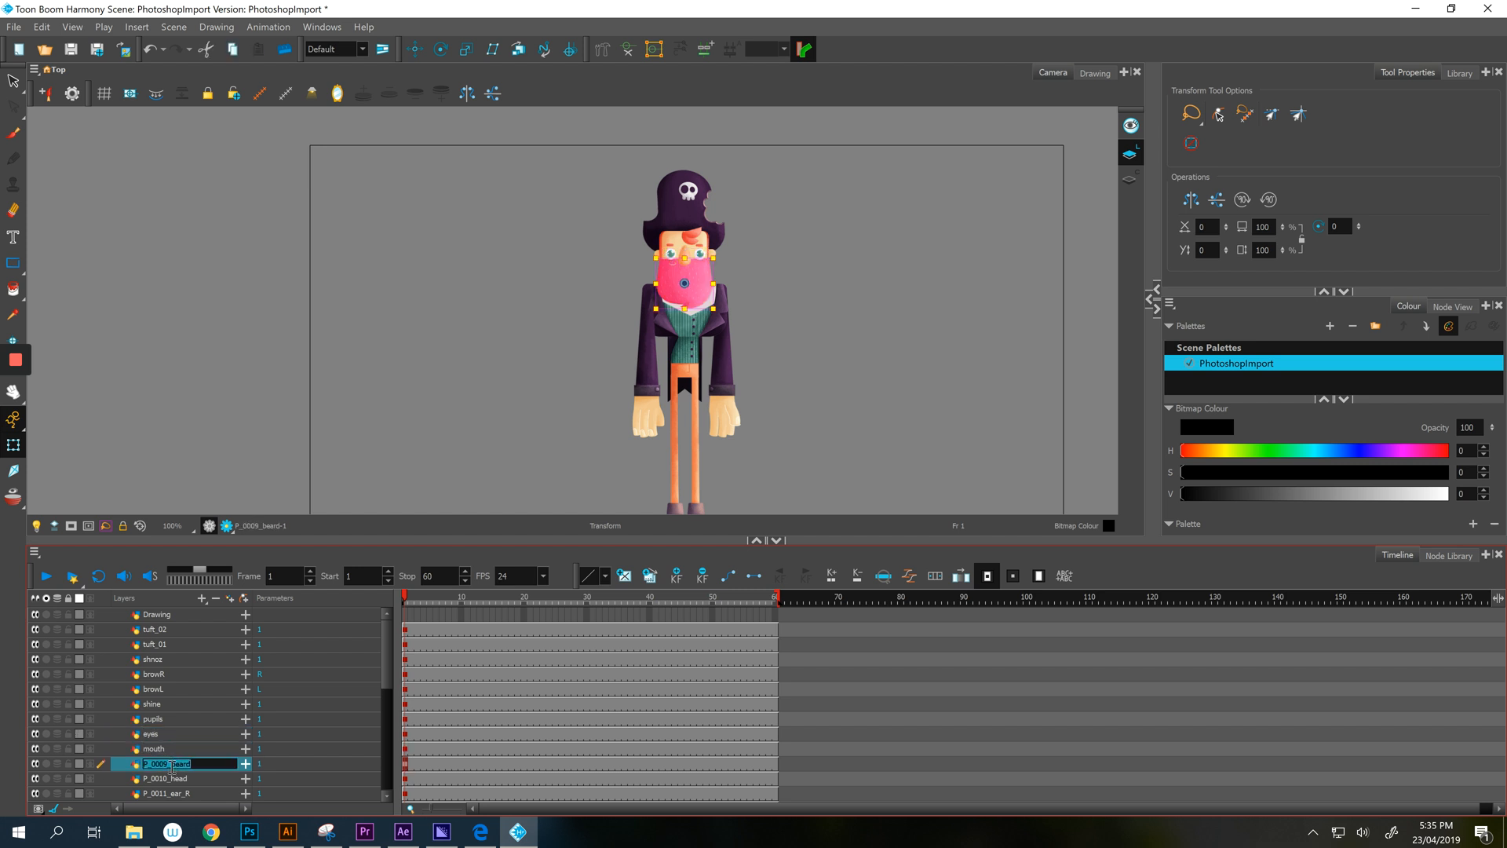
pyautogui.click(168, 778)
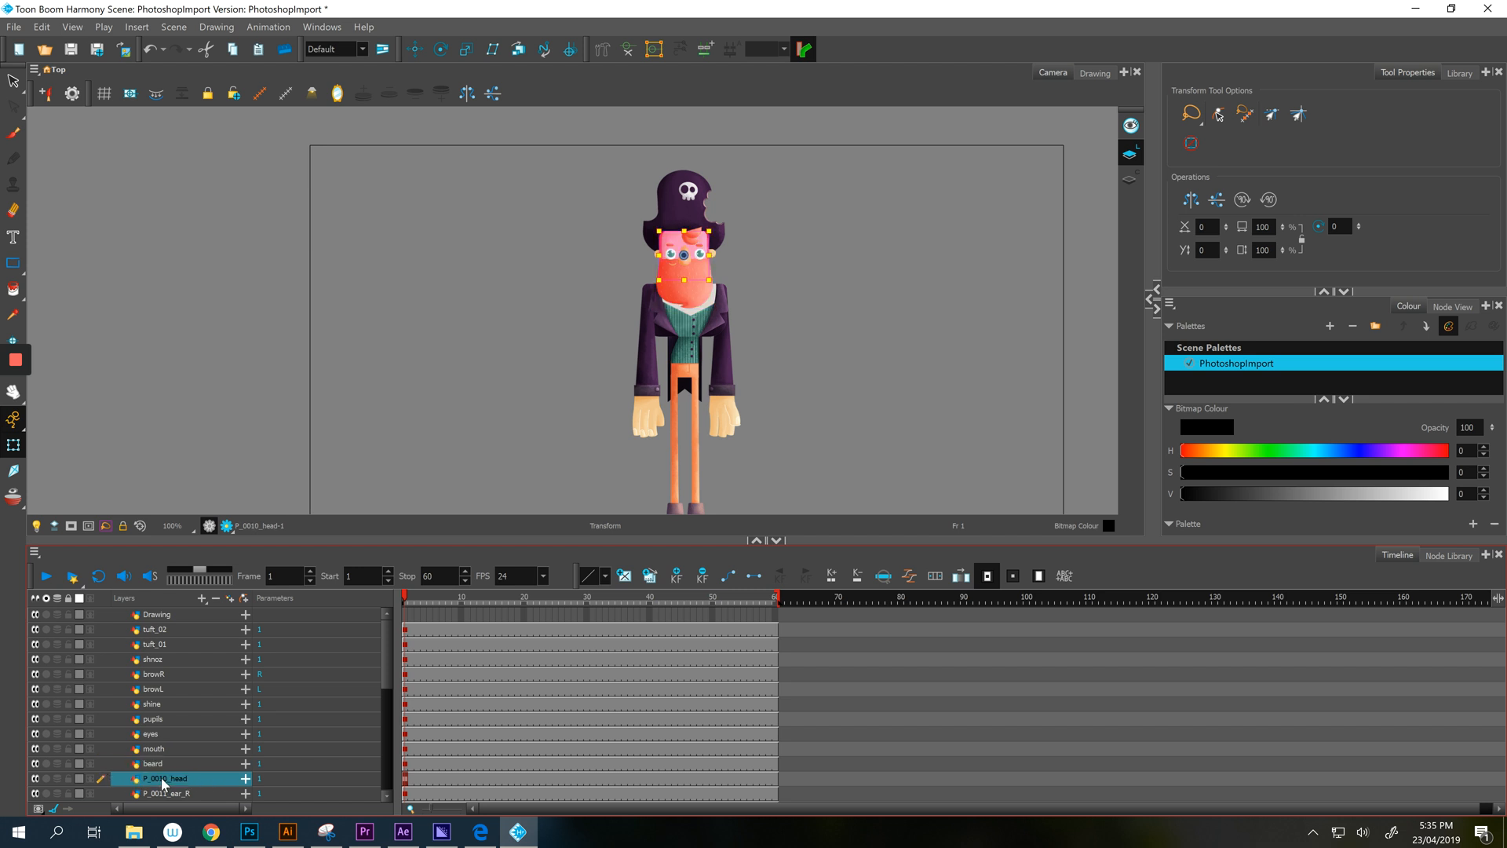
pyautogui.doubleClick(168, 778)
pyautogui.write('head')
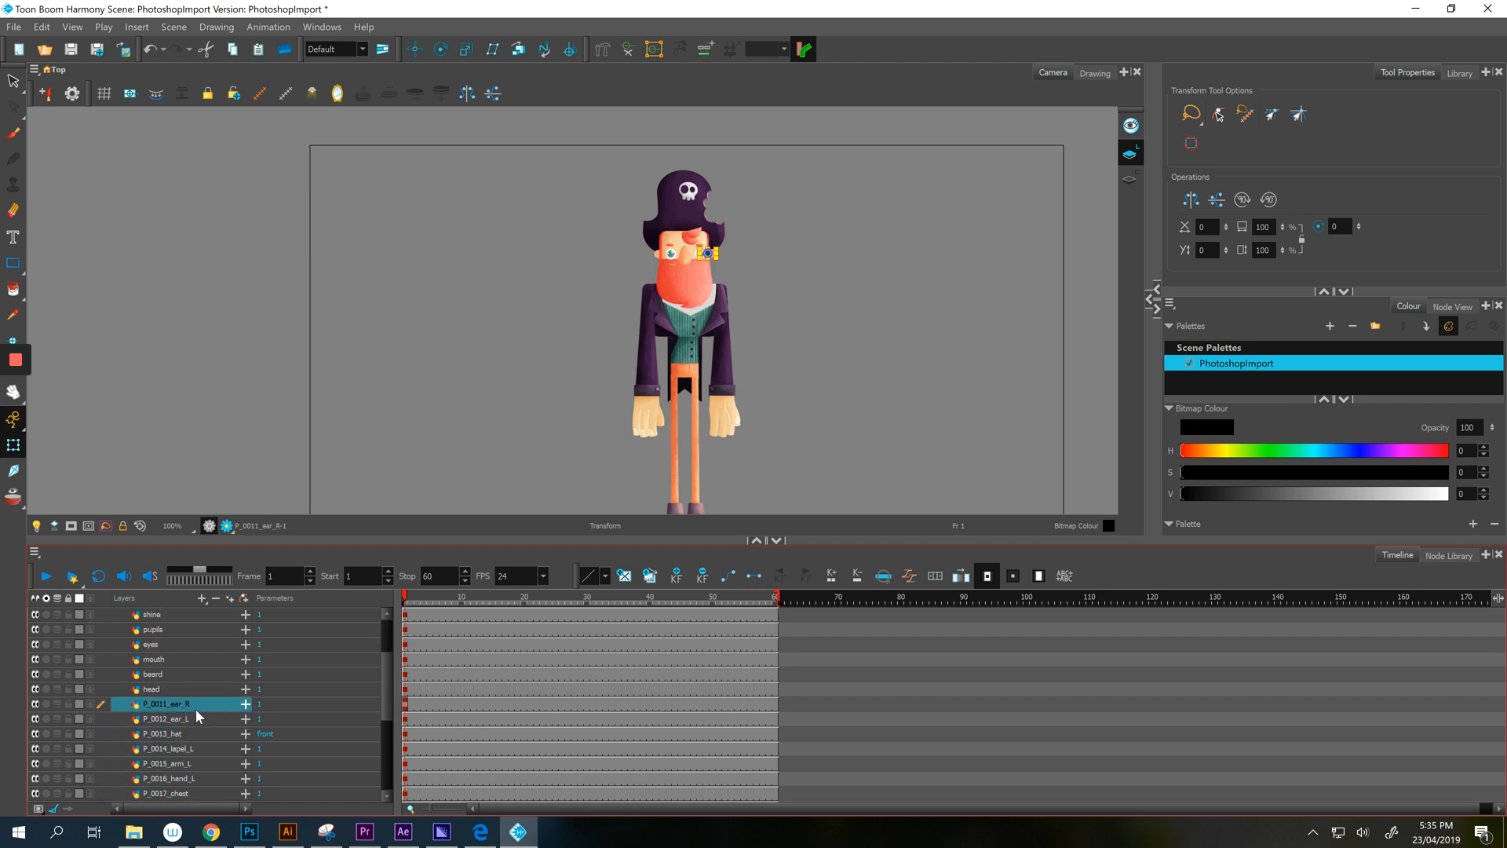
pyautogui.click(408, 597)
pyautogui.write('ear_R')
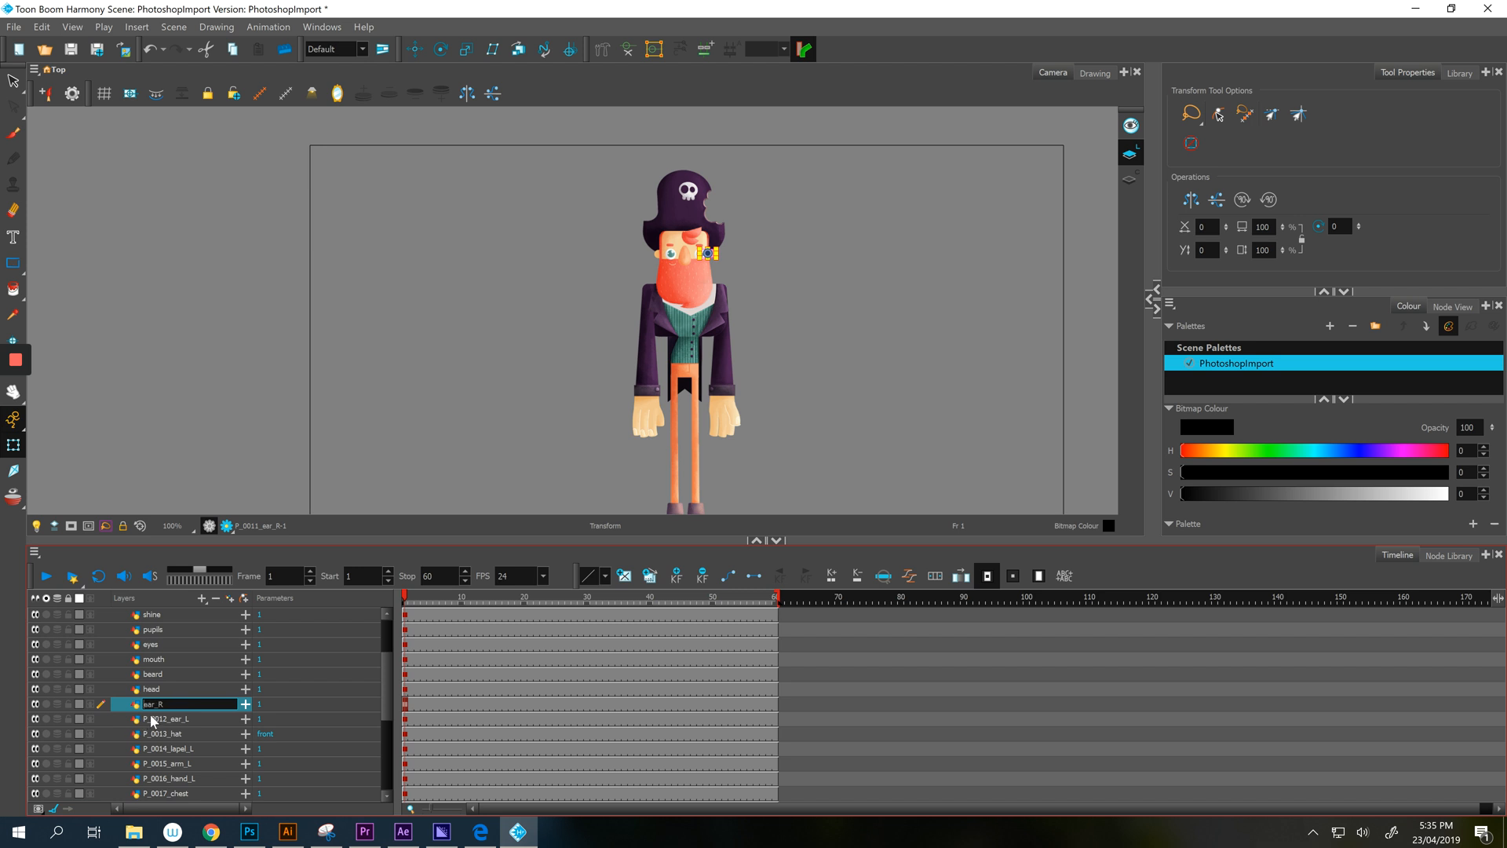
pyautogui.click(154, 719)
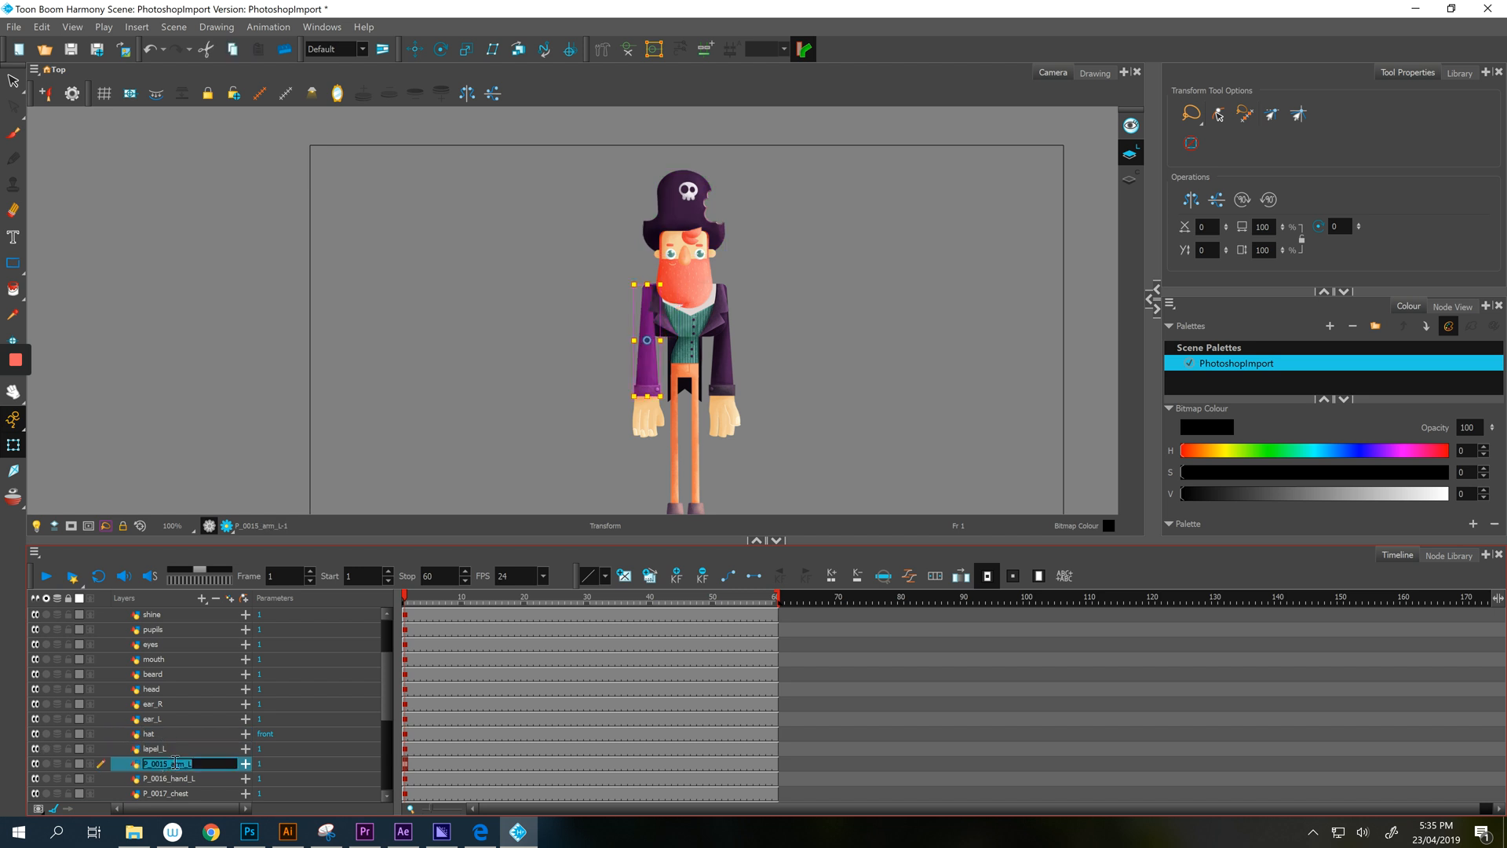
# Rename the arm layer to arm_L, continue with the left hand and P_0020_LL layers, dismissing the invalid-name warning.
pyautogui.write('arm_L')
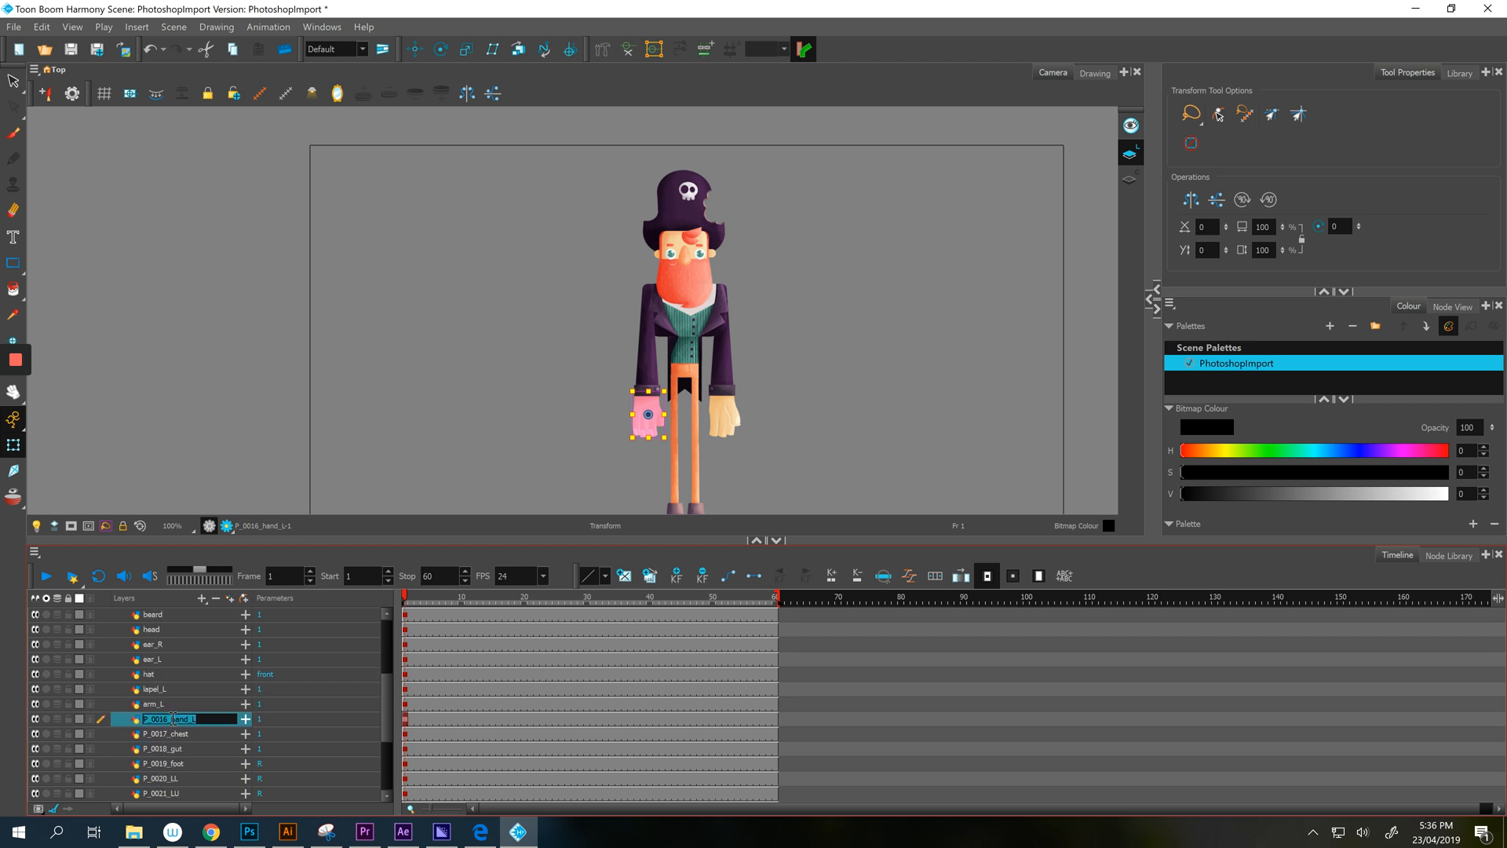
pyautogui.click(168, 733)
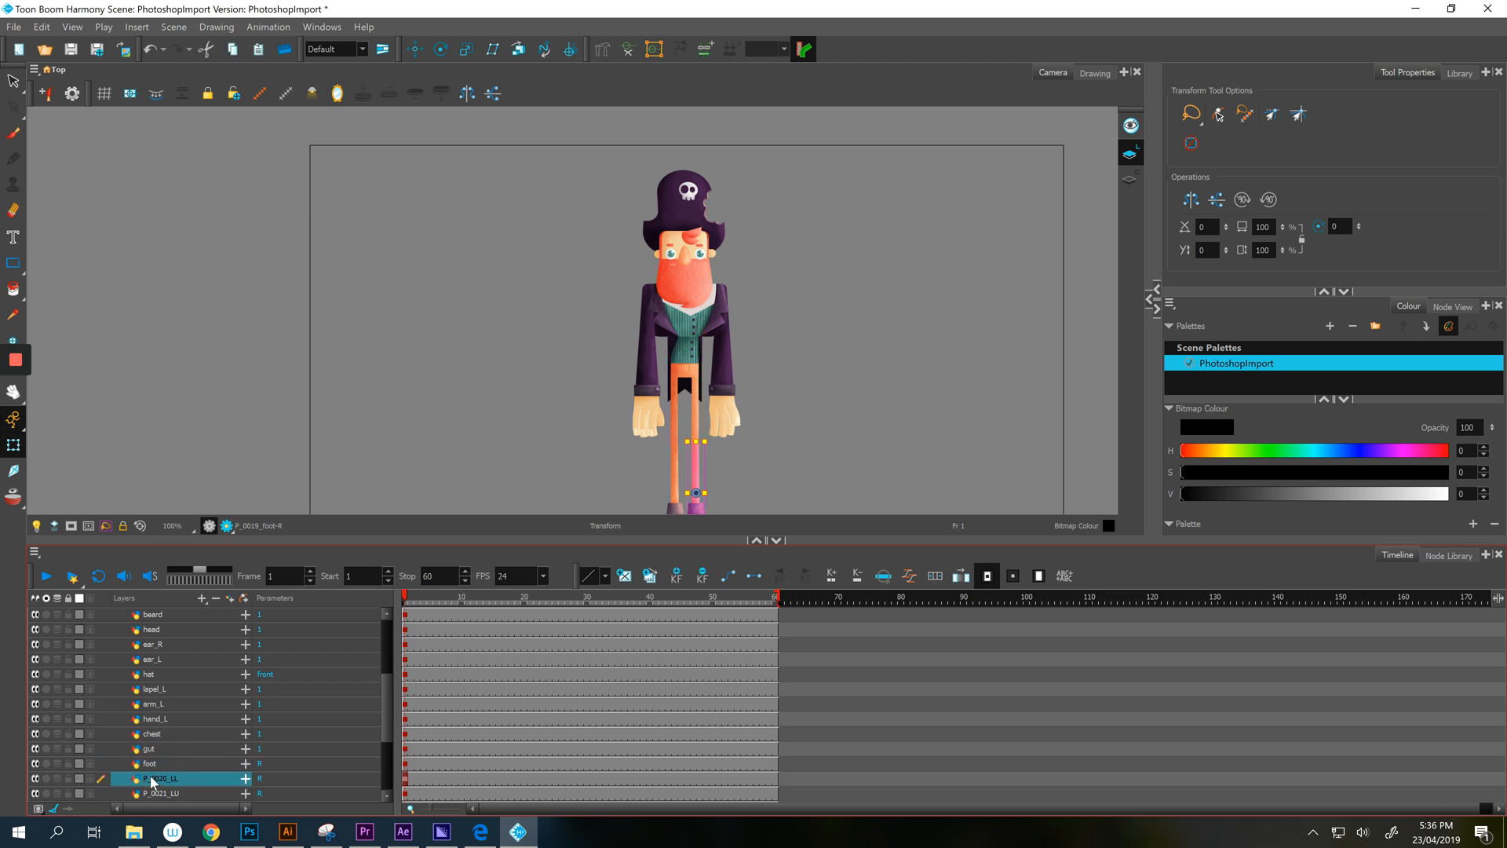
pyautogui.doubleClick(162, 779)
pyautogui.write('LL')
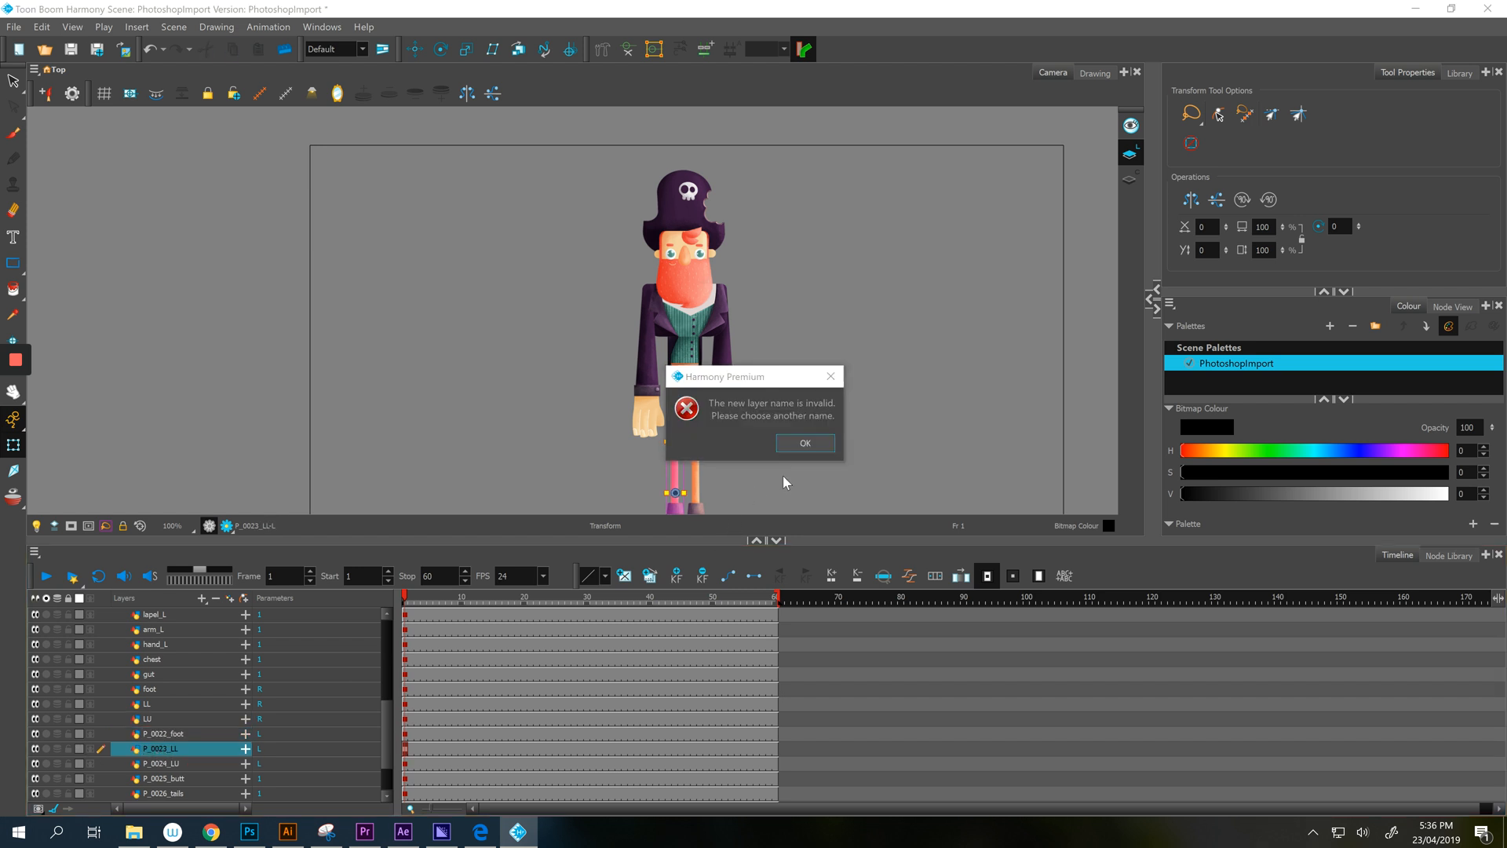
pyautogui.click(804, 443)
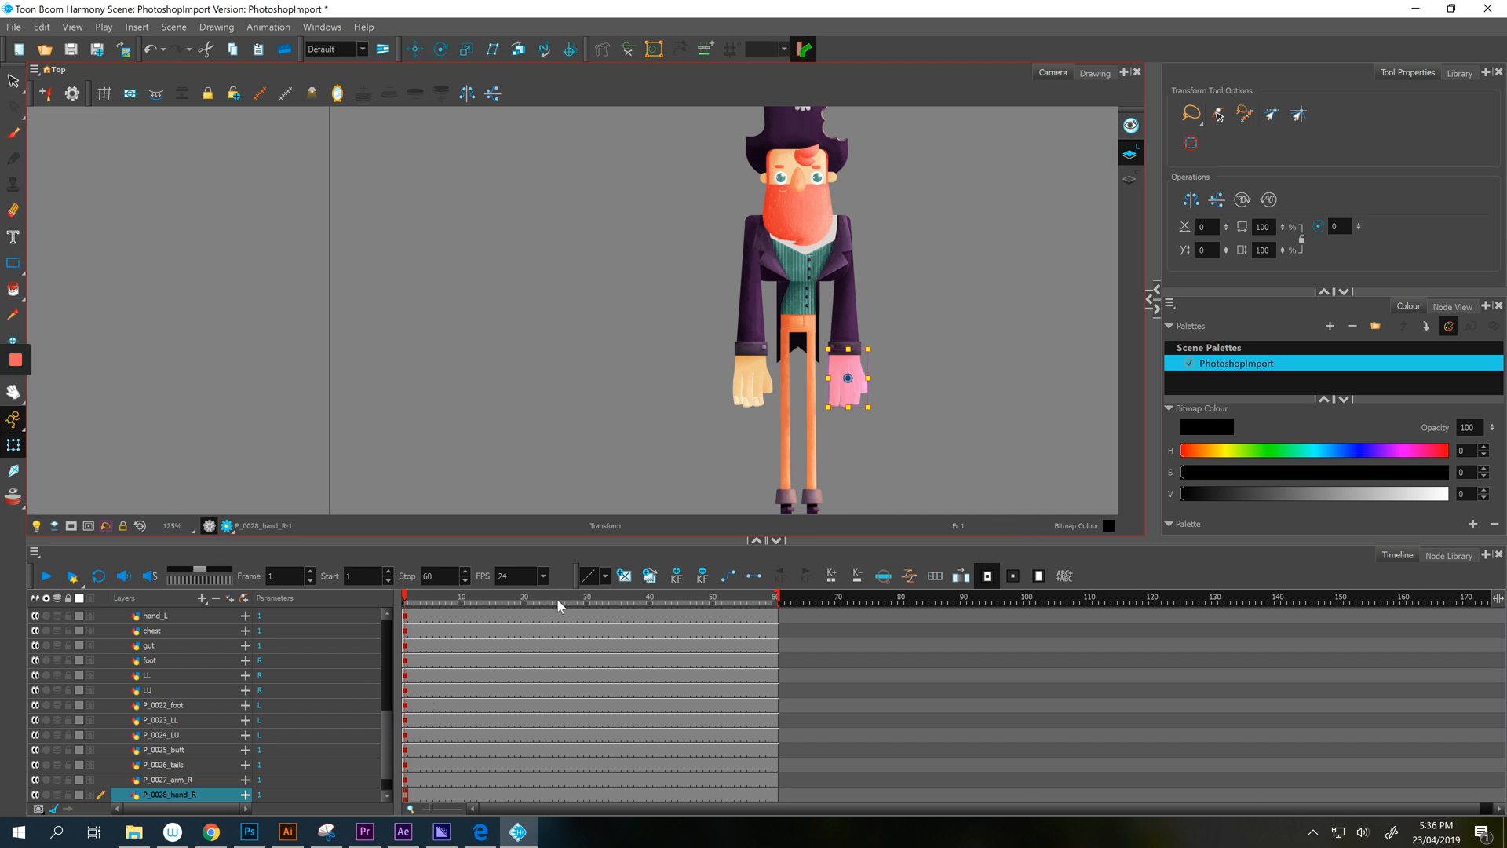
pyautogui.click(668, 596)
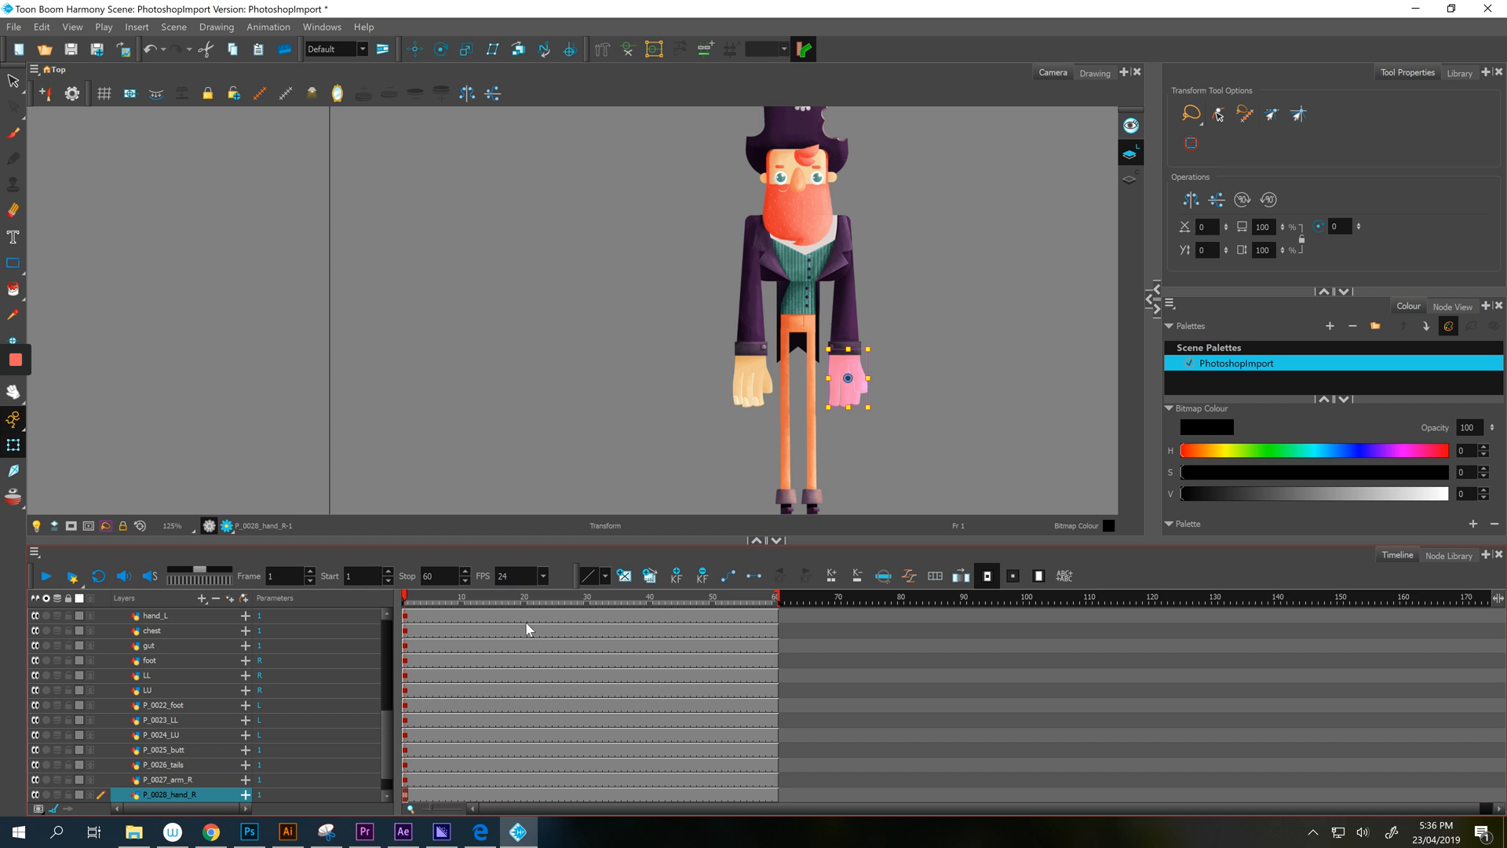
pyautogui.moveTo(485, 600)
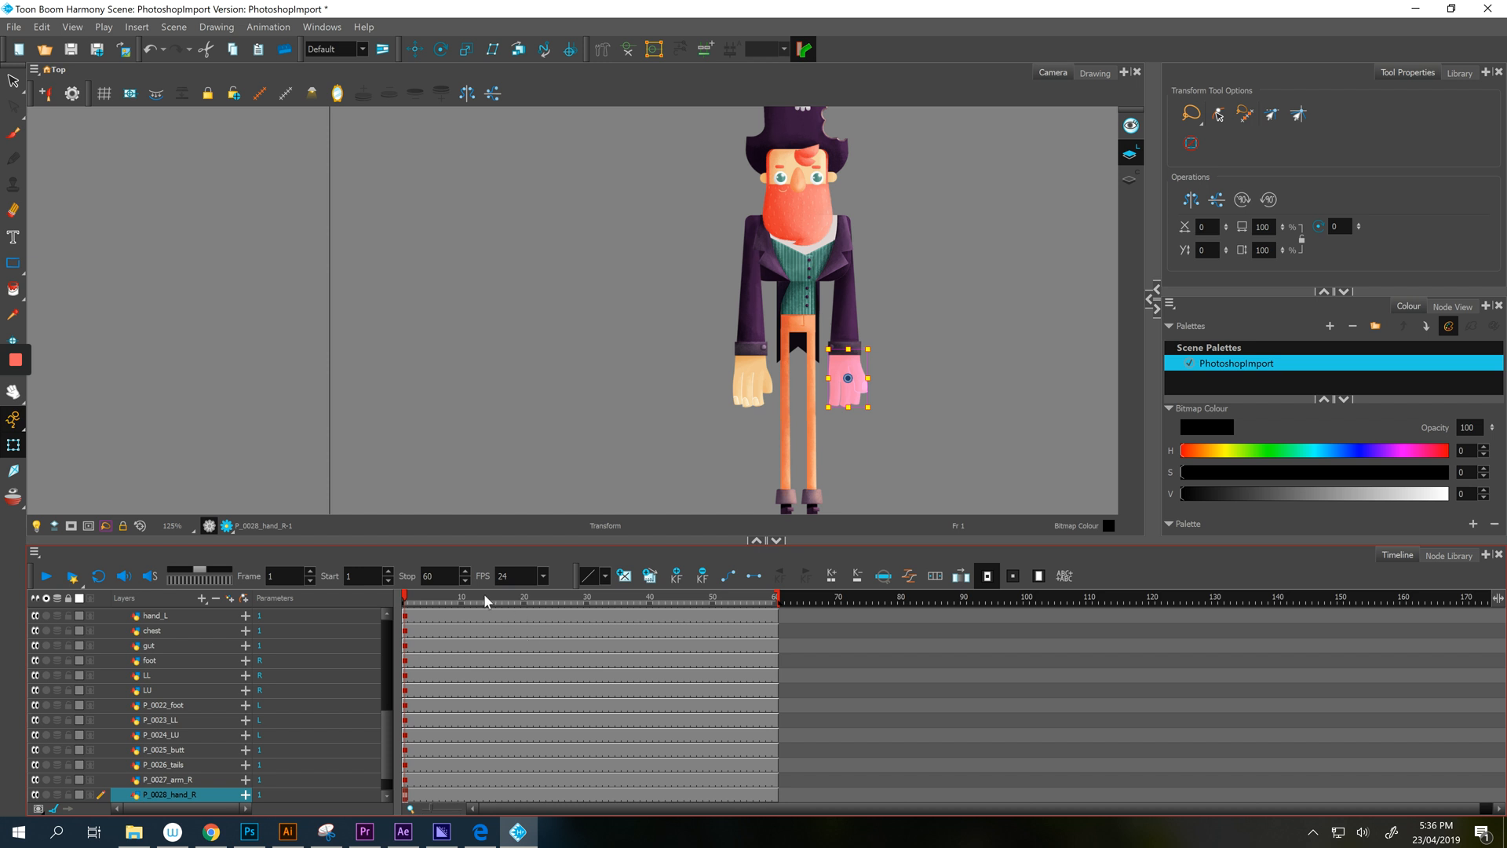